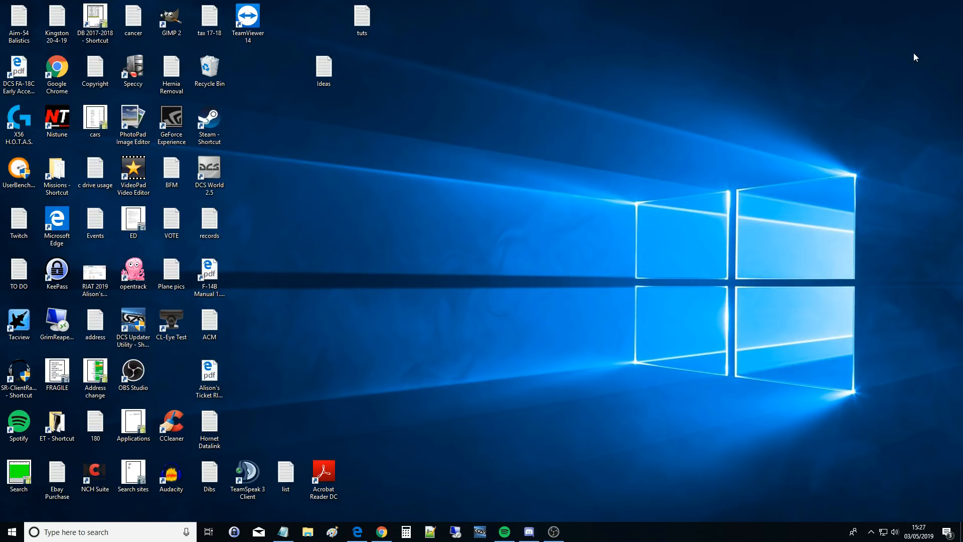
{"action": "mouse_move", "coordinate": [887, 33]}
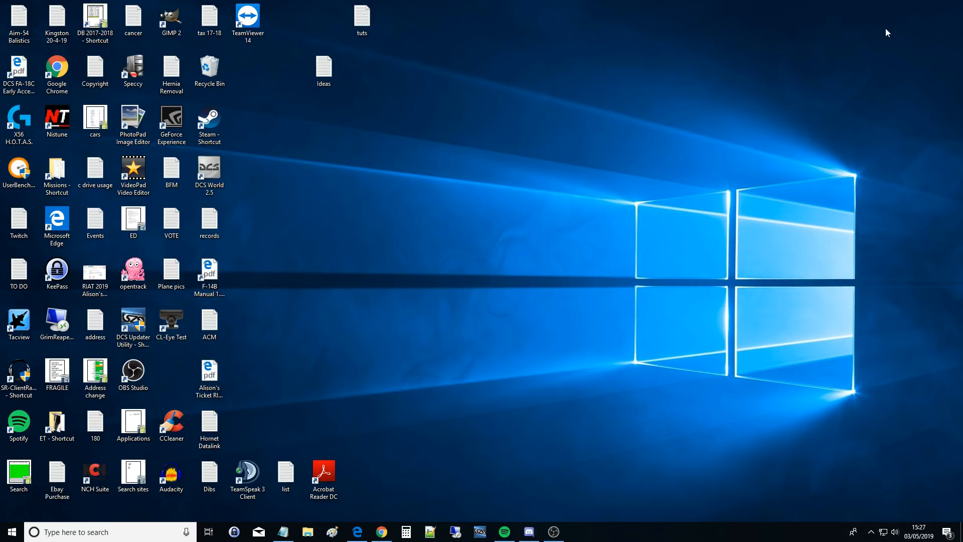
{"action": "mouse_move", "coordinate": [356, 531]}
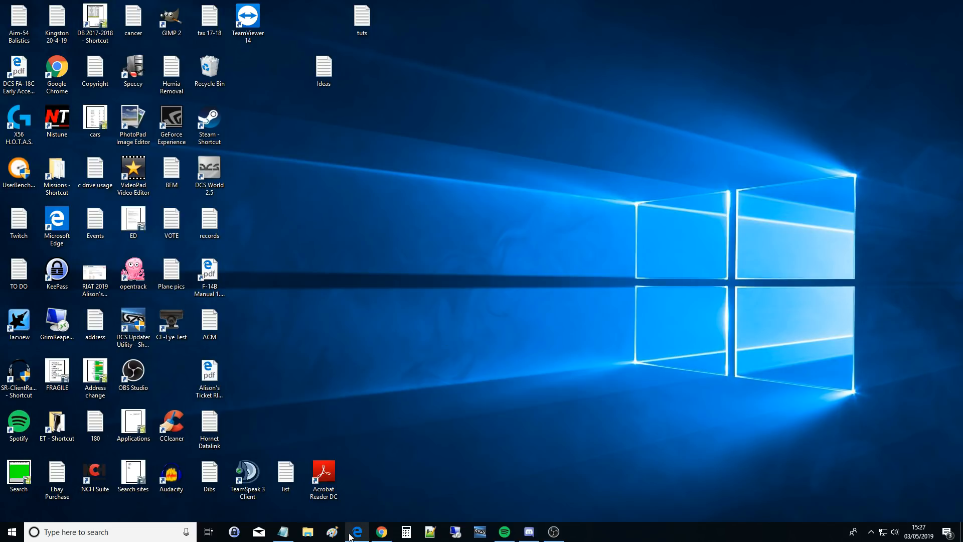
Launch Microsoft Edge and start a new browser tab.
{"action": "left_click", "coordinate": [356, 532]}
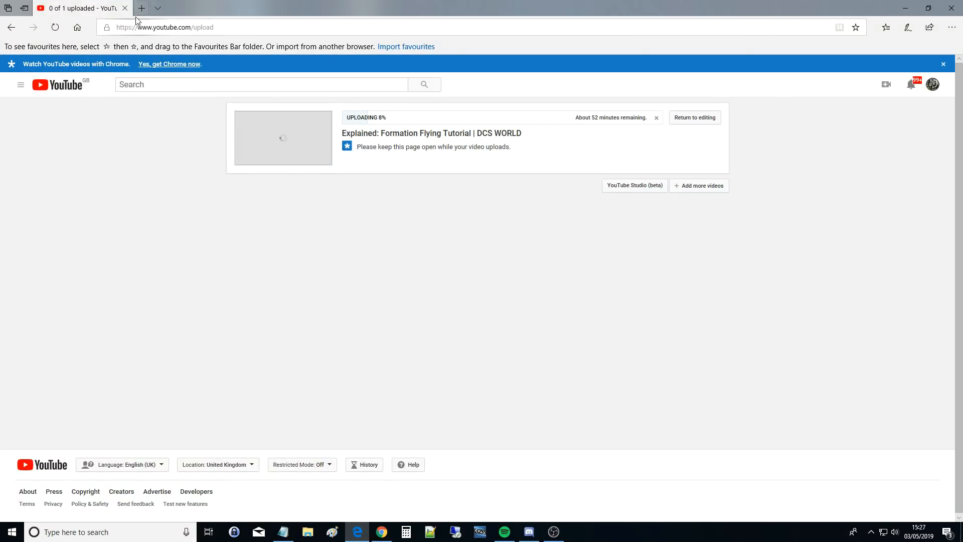
{"action": "left_click", "coordinate": [140, 8]}
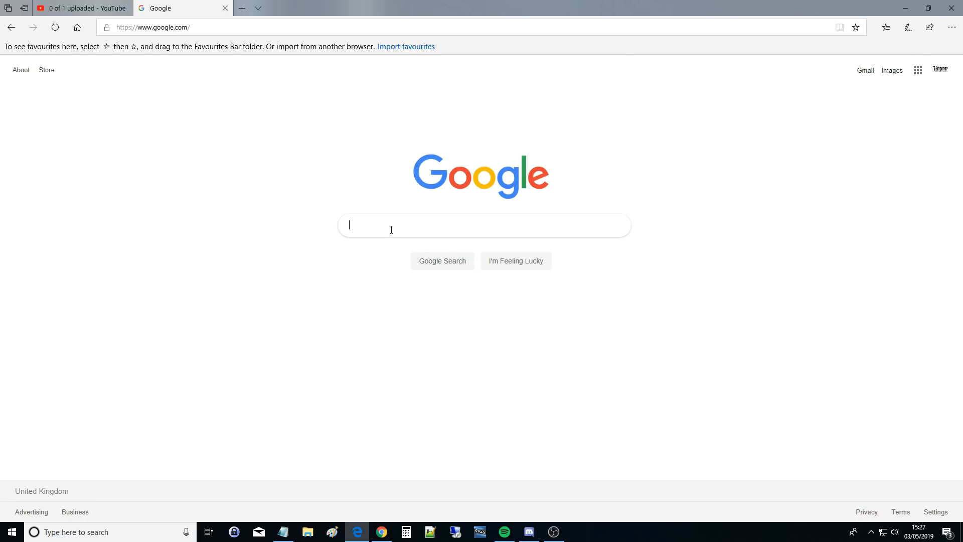
{"action": "mouse_move", "coordinate": [391, 229]}
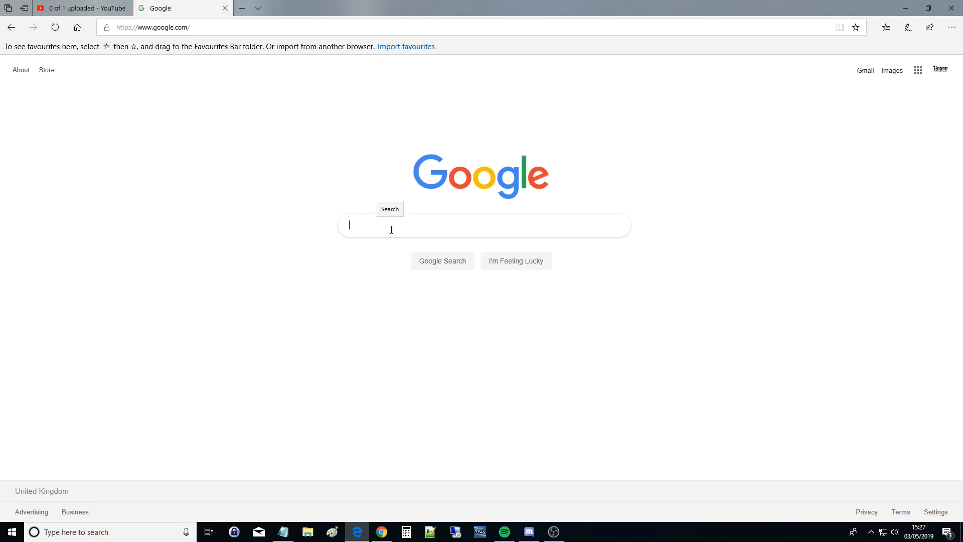
Search Google for 'tacview download' using the autocomplete suggestion.
{"action": "type", "text": "ta"}
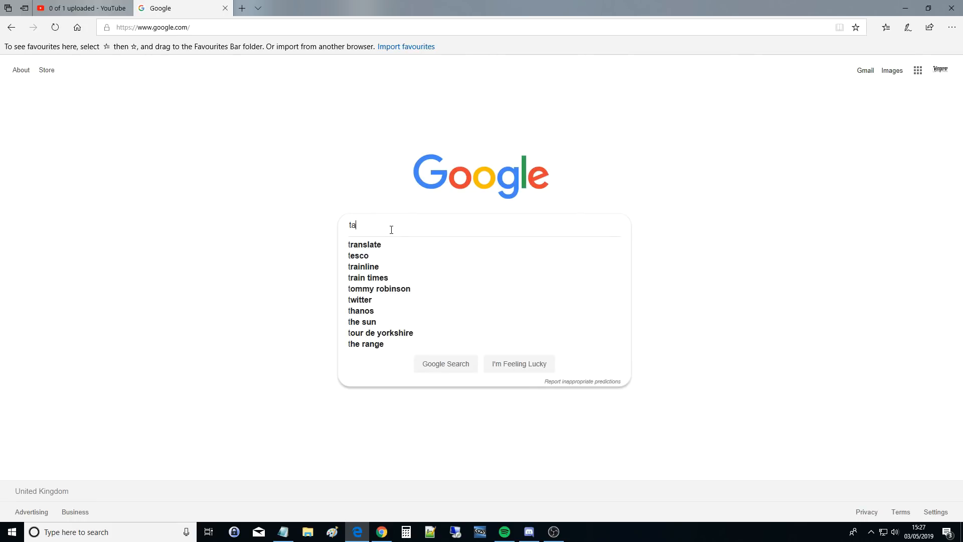
{"action": "type", "text": "cview d"}
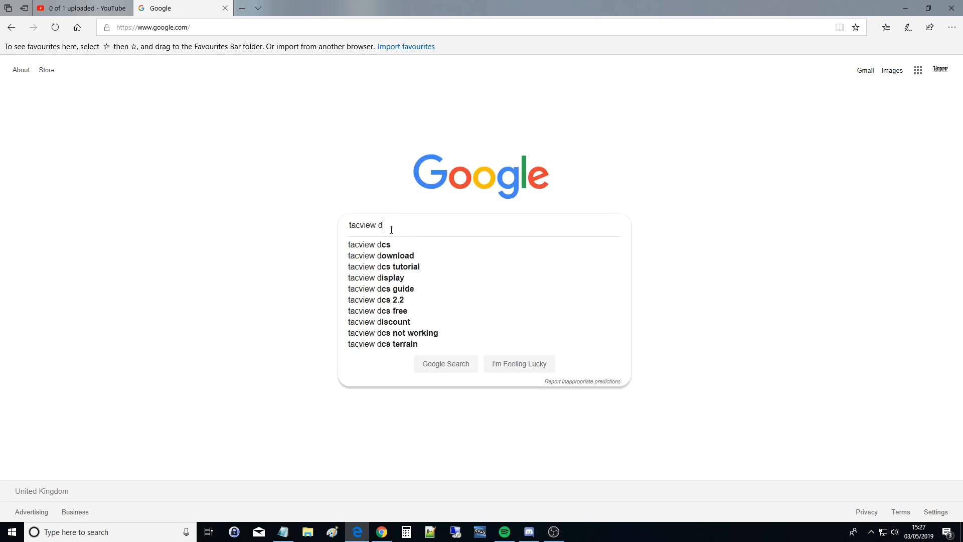
{"action": "type", "text": "ow"}
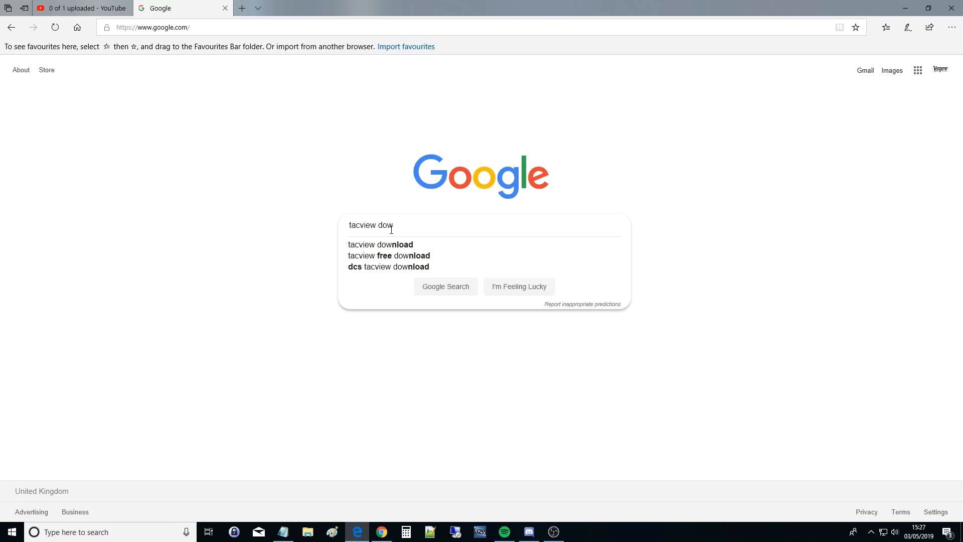
{"action": "type", "text": "n"}
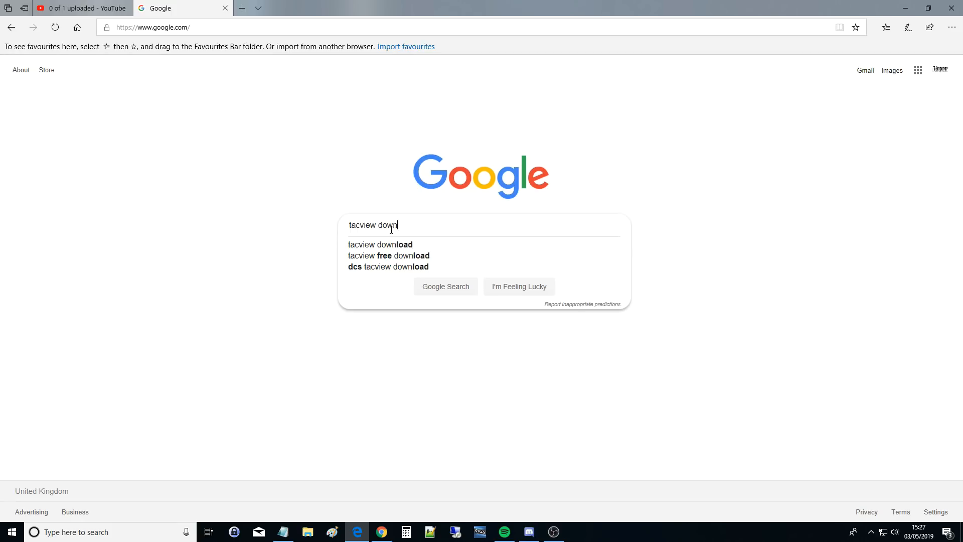
{"action": "left_click", "coordinate": [380, 244]}
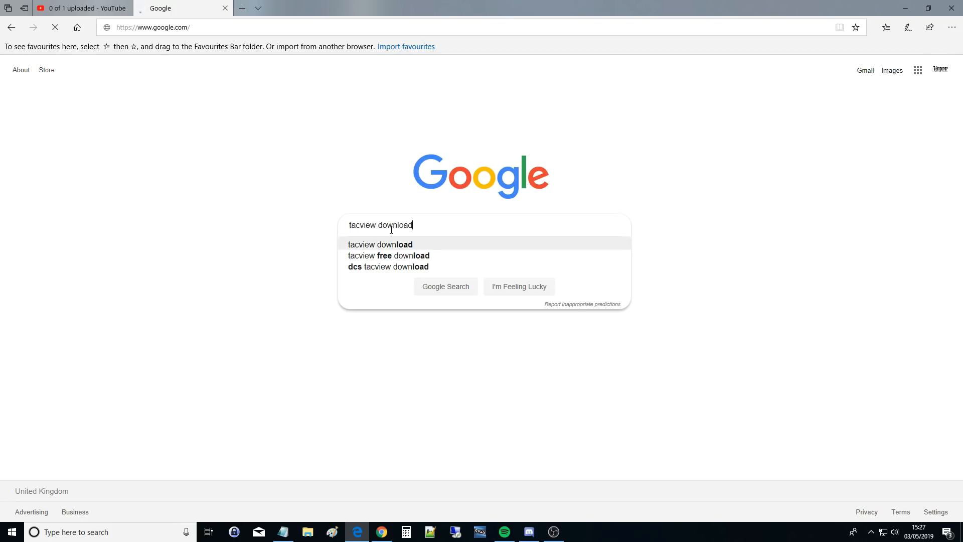
{"action": "left_click", "coordinate": [445, 286]}
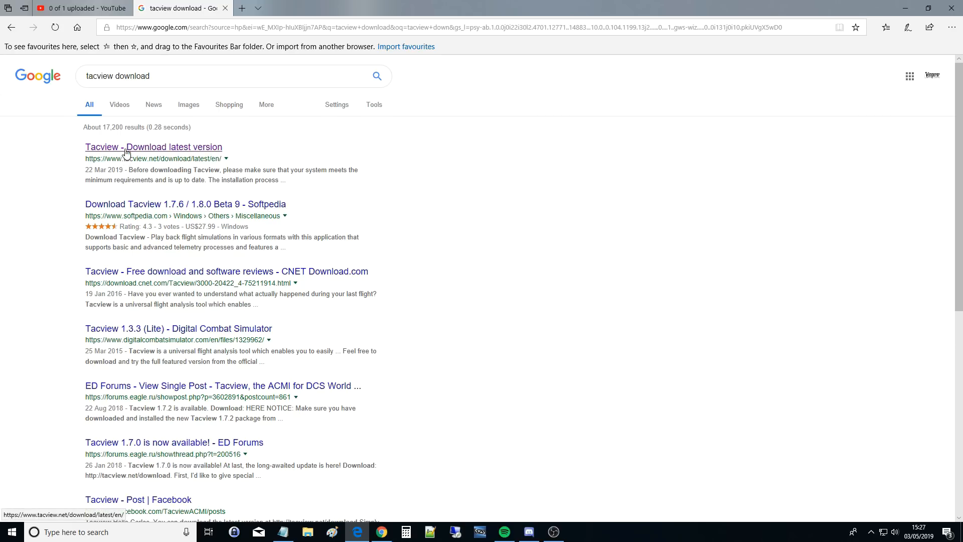
Go to the 'Tacview - Download latest version' search result.
{"action": "left_click", "coordinate": [153, 147]}
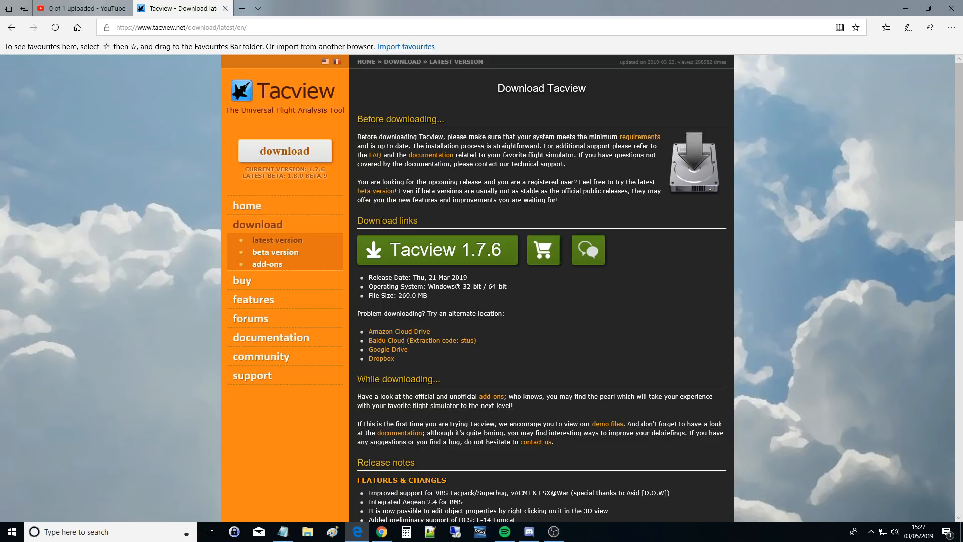
{"action": "mouse_move", "coordinate": [408, 249]}
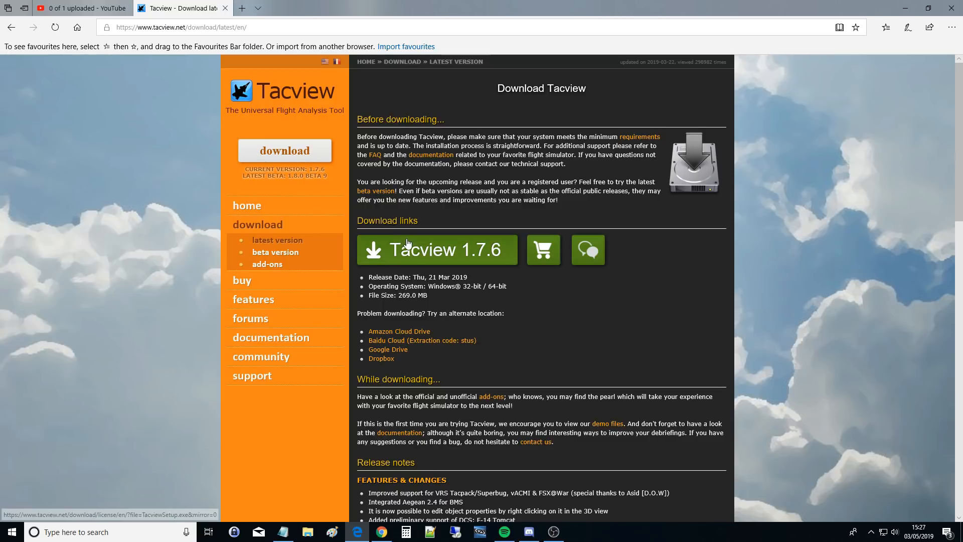
{"action": "mouse_move", "coordinate": [498, 260]}
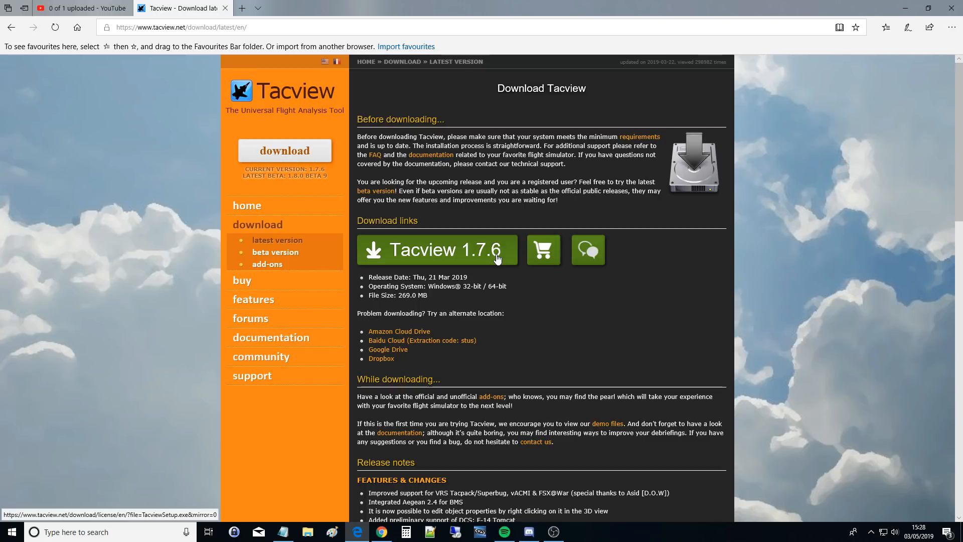
{"action": "mouse_move", "coordinate": [485, 255]}
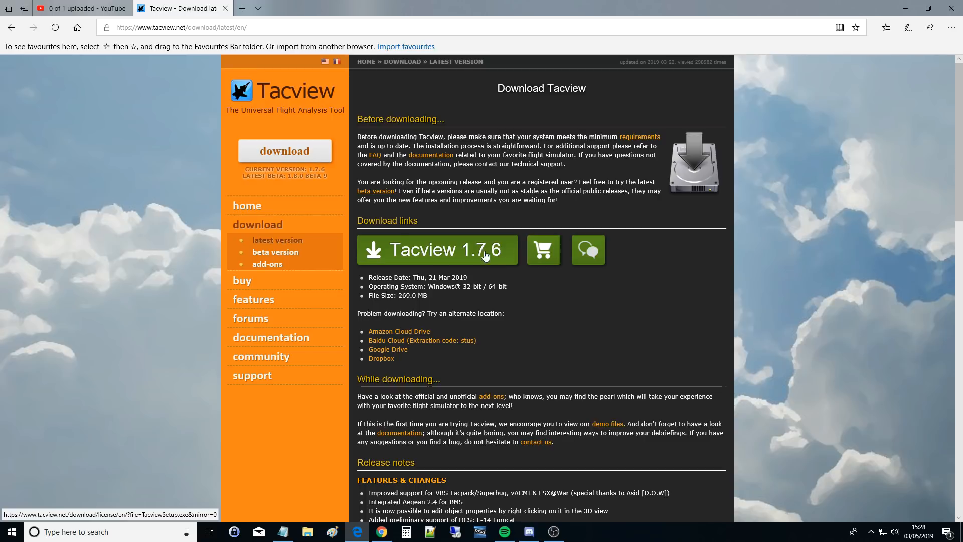
Choose Tacview 1.7.6, accept the license agreement and proceed to Download Now.
{"action": "left_click", "coordinate": [437, 250]}
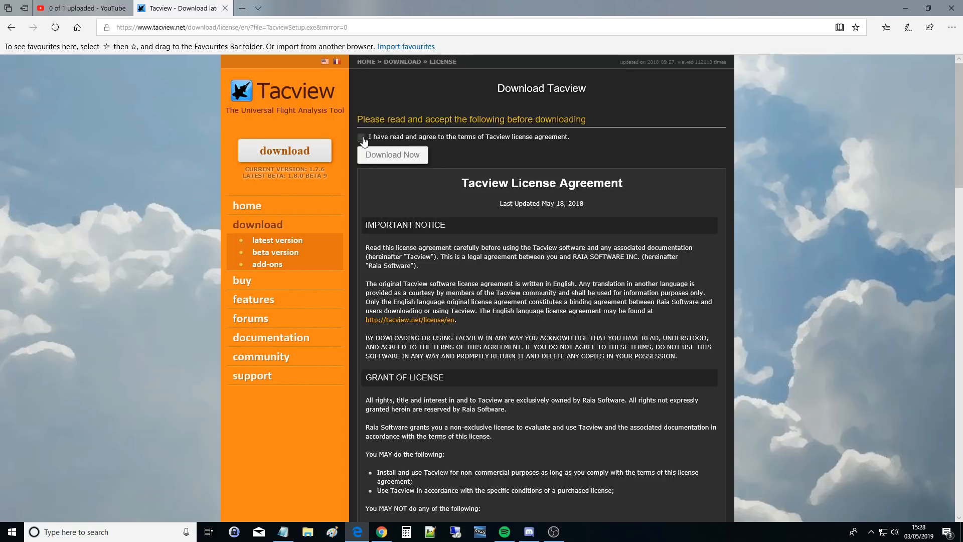
{"action": "scroll", "scroll_direction": "down", "scroll_amount": 3}
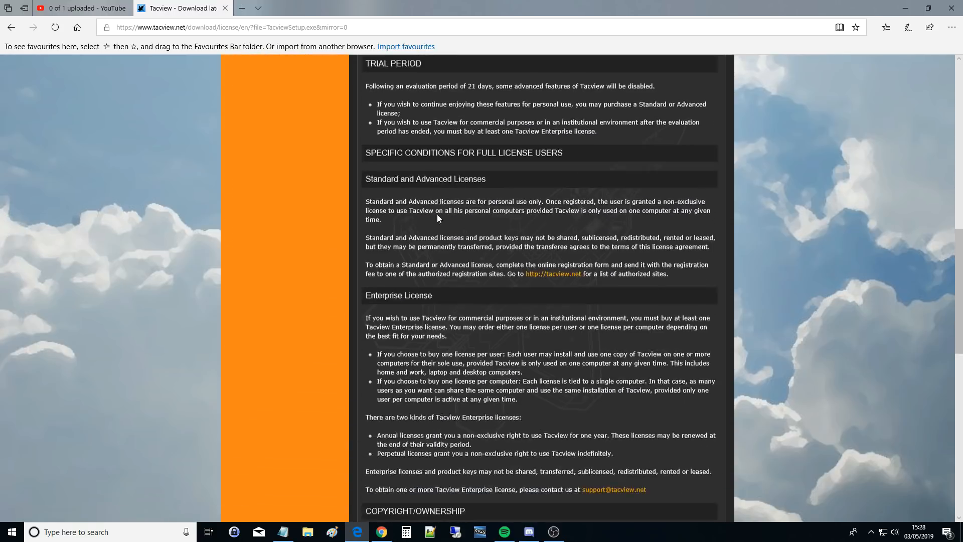
{"action": "scroll", "scroll_direction": "up", "scroll_amount": 3}
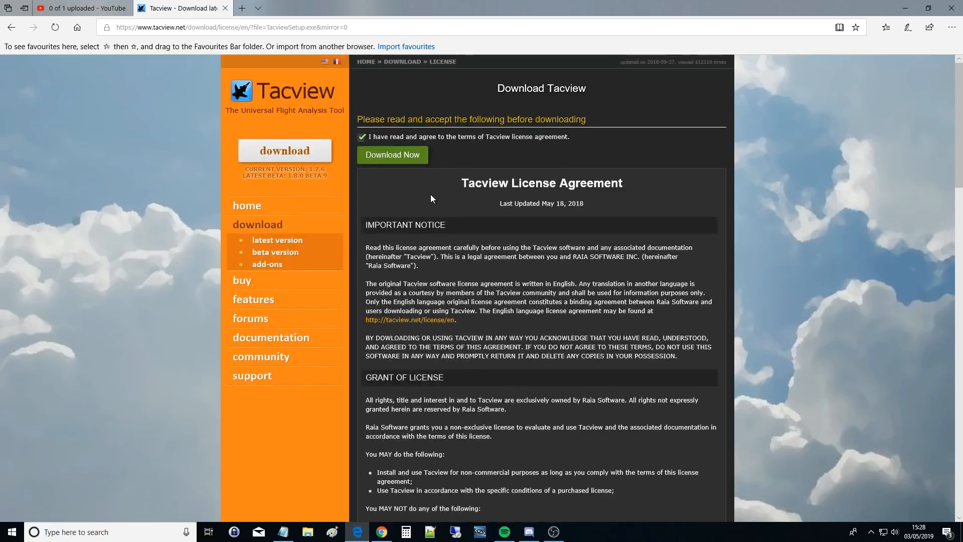
{"action": "left_click", "coordinate": [392, 154]}
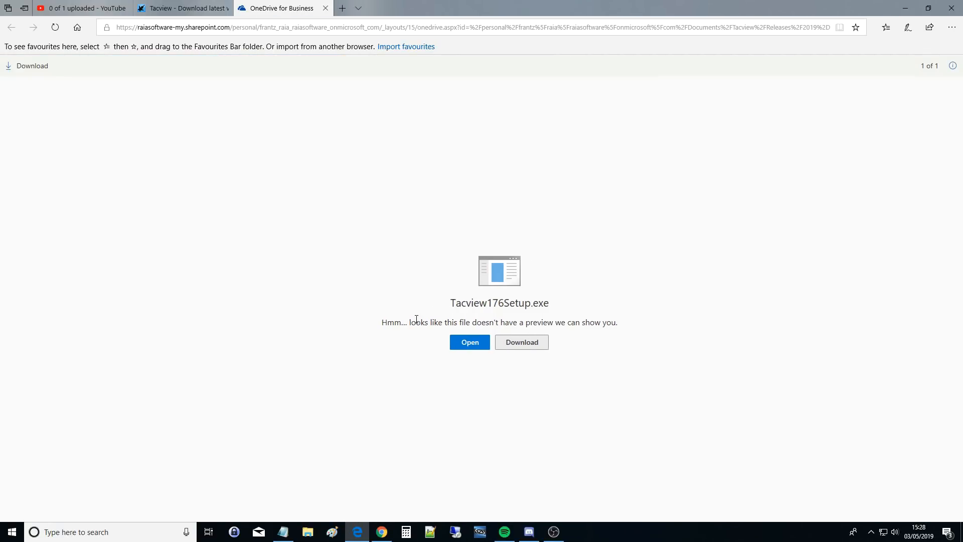
Save Tacview176Setup.exe via Save as into the Downloads folder.
{"action": "left_click", "coordinate": [503, 342]}
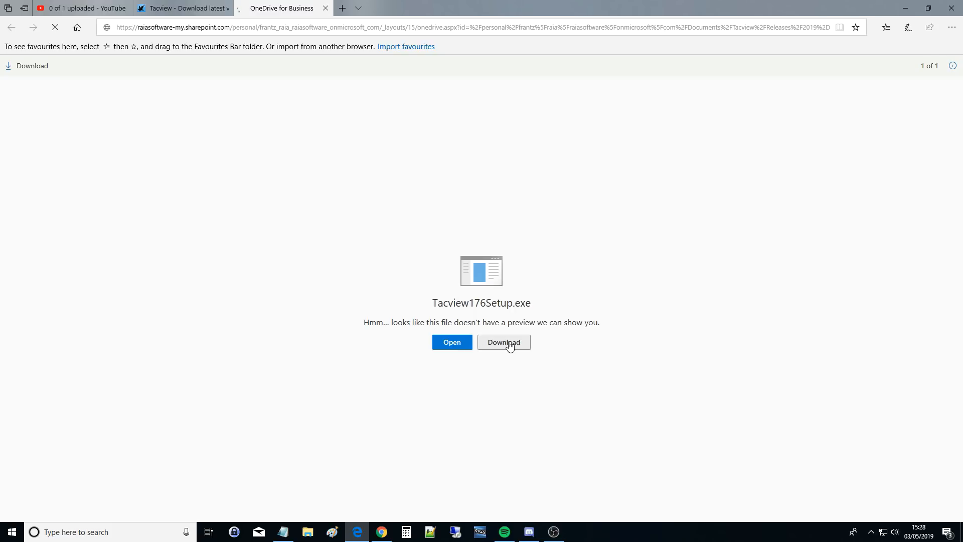
{"action": "left_click", "coordinate": [503, 342]}
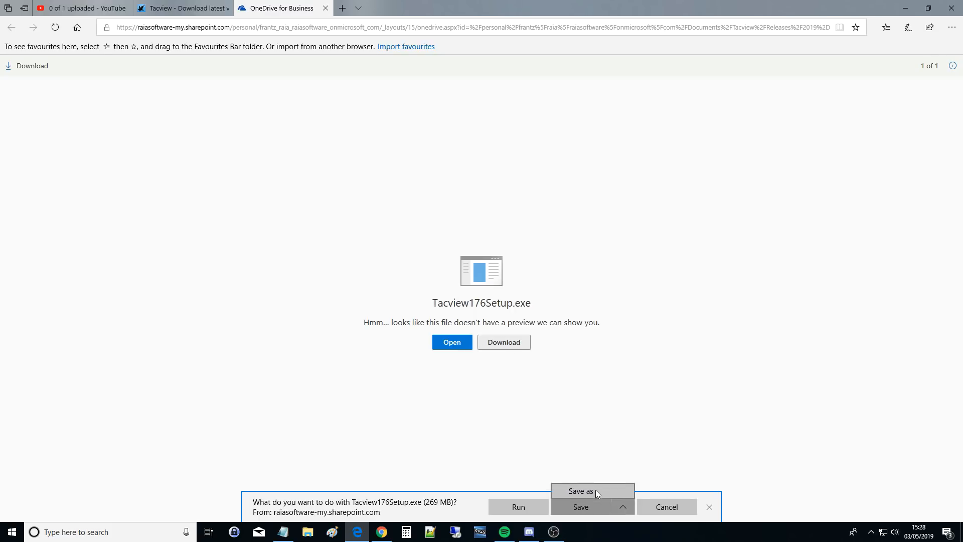
{"action": "left_click", "coordinate": [580, 491]}
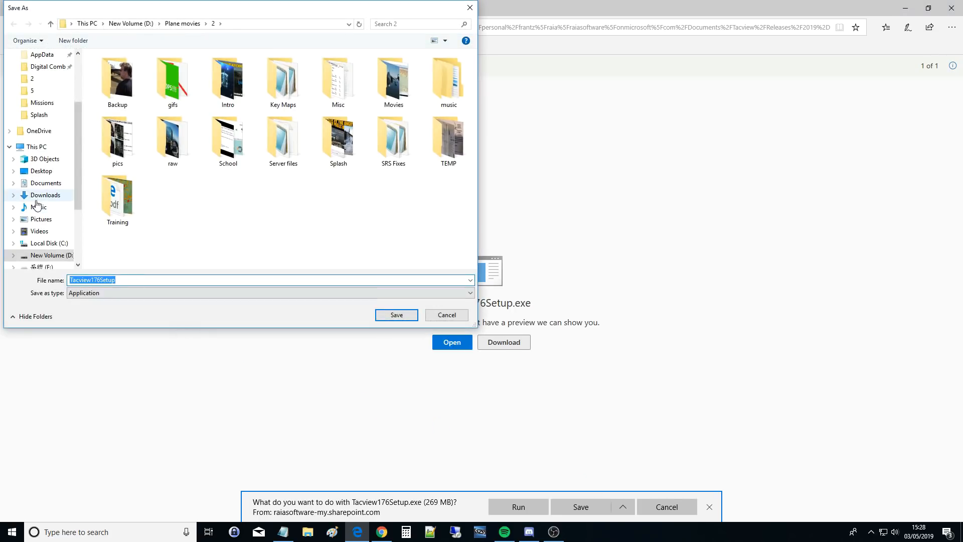
{"action": "left_click", "coordinate": [44, 195]}
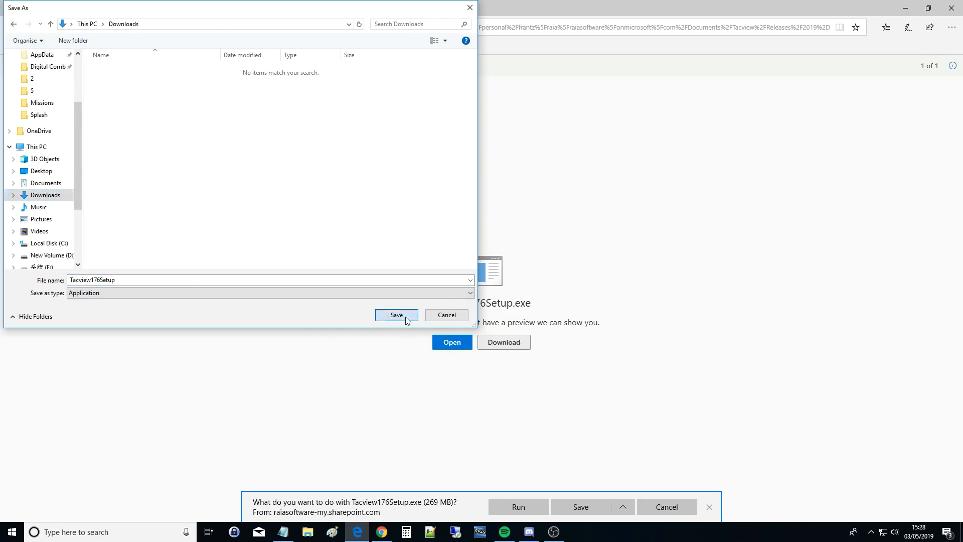
{"action": "left_click", "coordinate": [397, 315]}
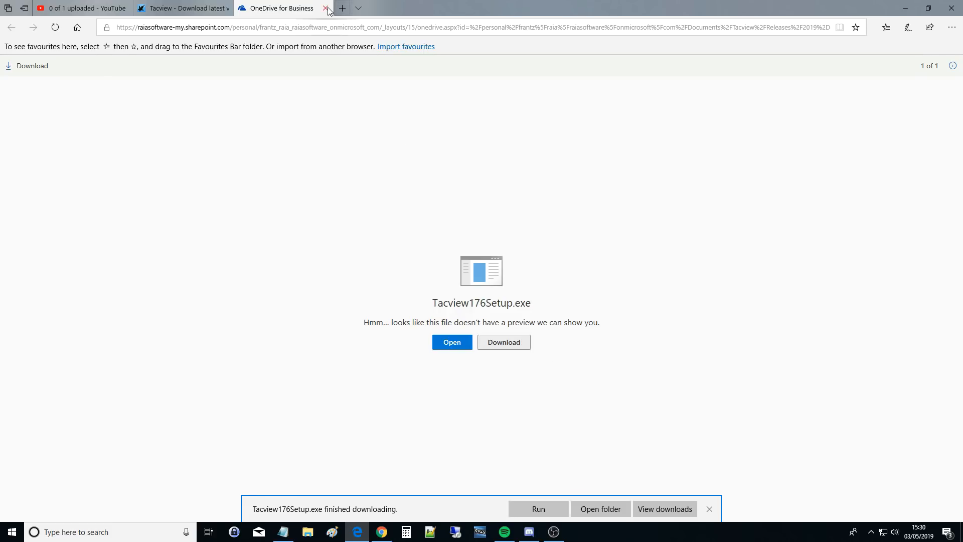
Leave the browser and run Tacview176Setup from the Downloads folder in File Explorer.
{"action": "left_click", "coordinate": [327, 8]}
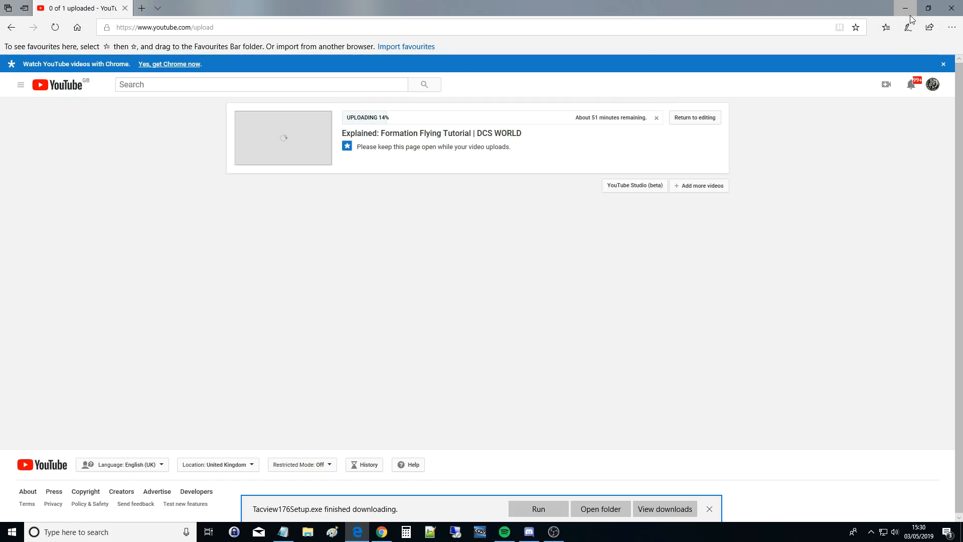
{"action": "left_click", "coordinate": [906, 8]}
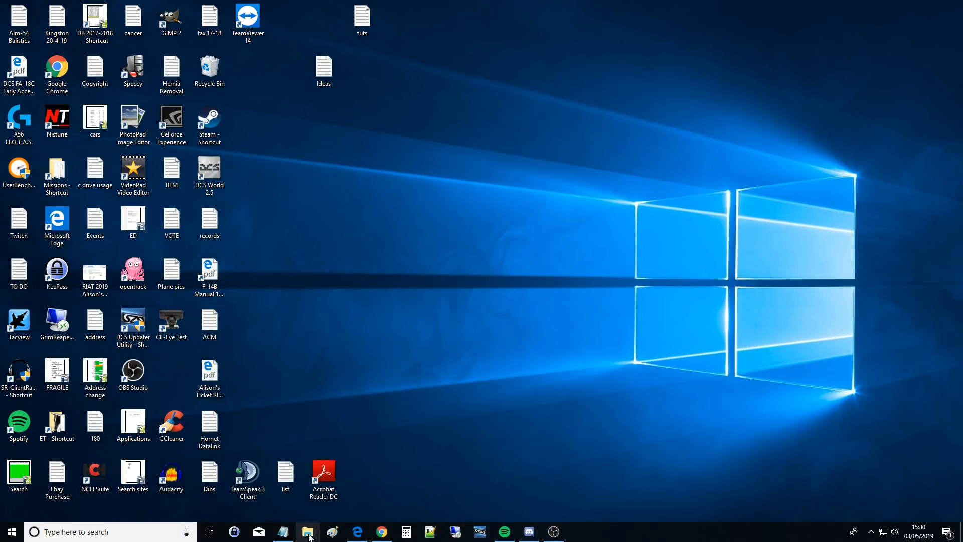
{"action": "left_click", "coordinate": [307, 532]}
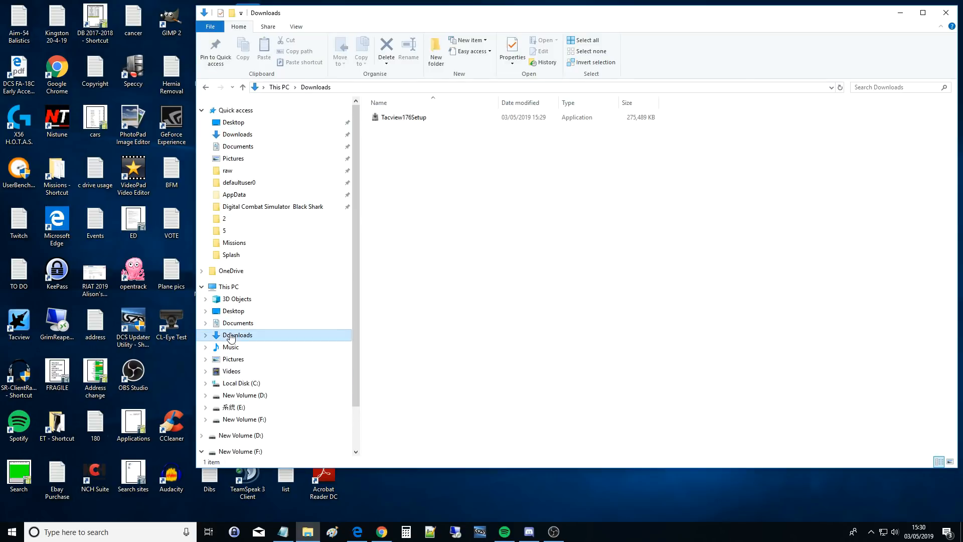
{"action": "left_click", "coordinate": [404, 116]}
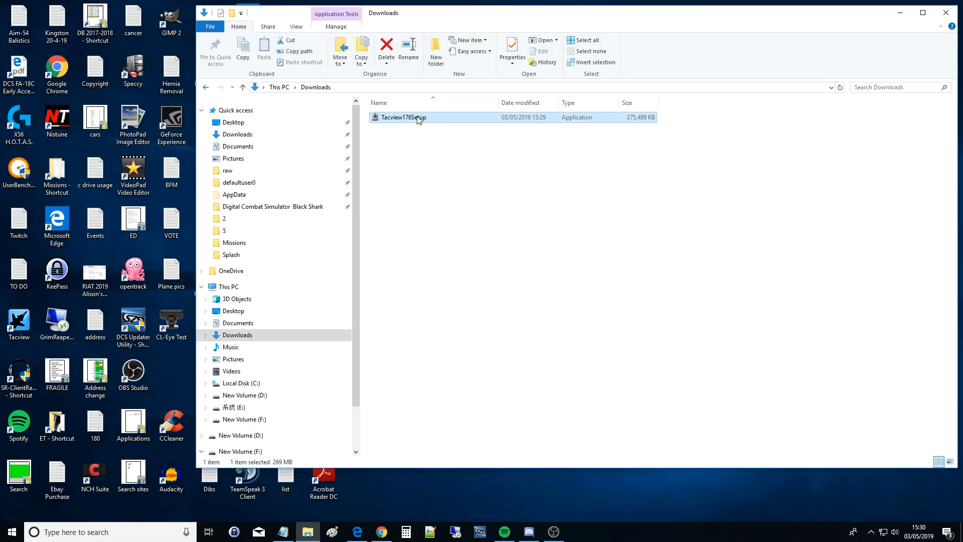
{"action": "double_click", "coordinate": [403, 117]}
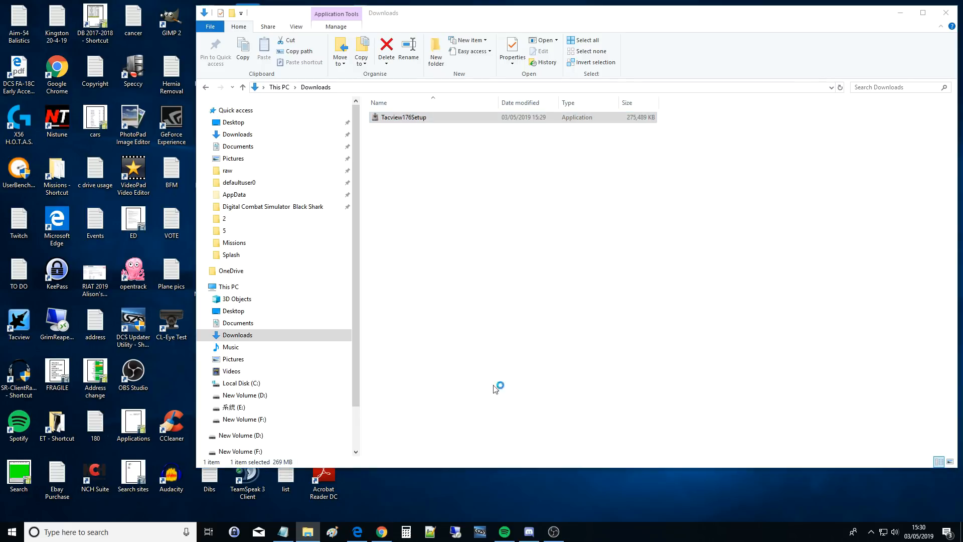
{"action": "double_click", "coordinate": [404, 117]}
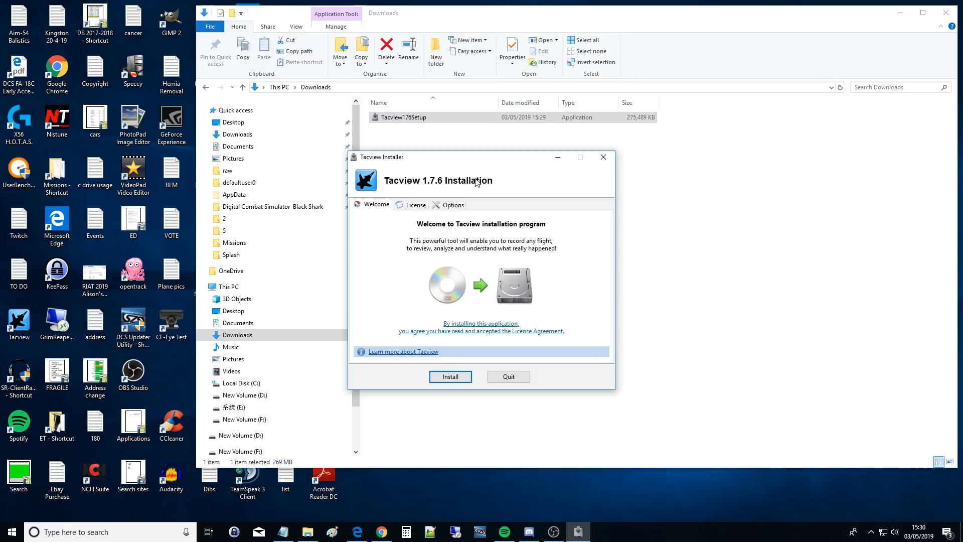
{"action": "mouse_move", "coordinate": [443, 251]}
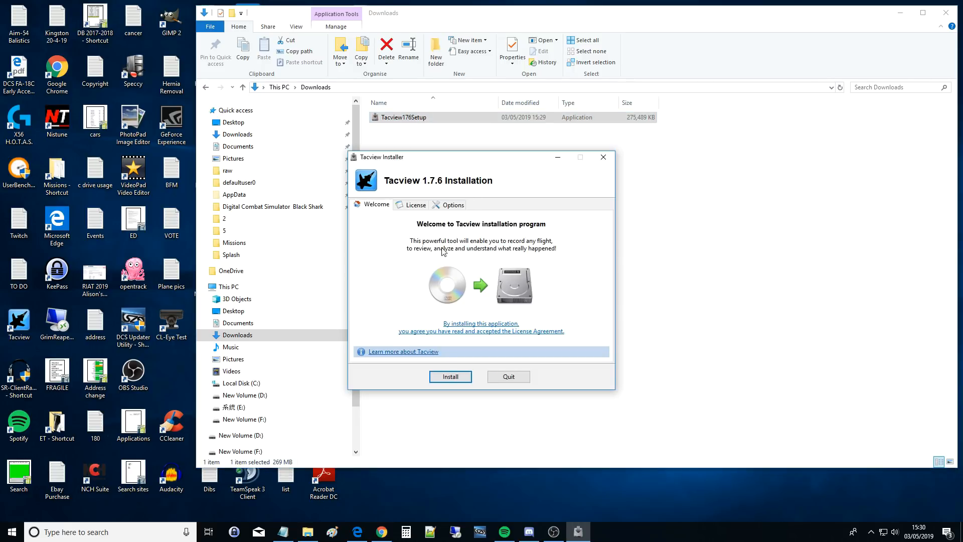
Review install options and desktop shortcut properties, install to D:\Tacview\Tacview, then quit the installer.
{"action": "left_click", "coordinate": [452, 205]}
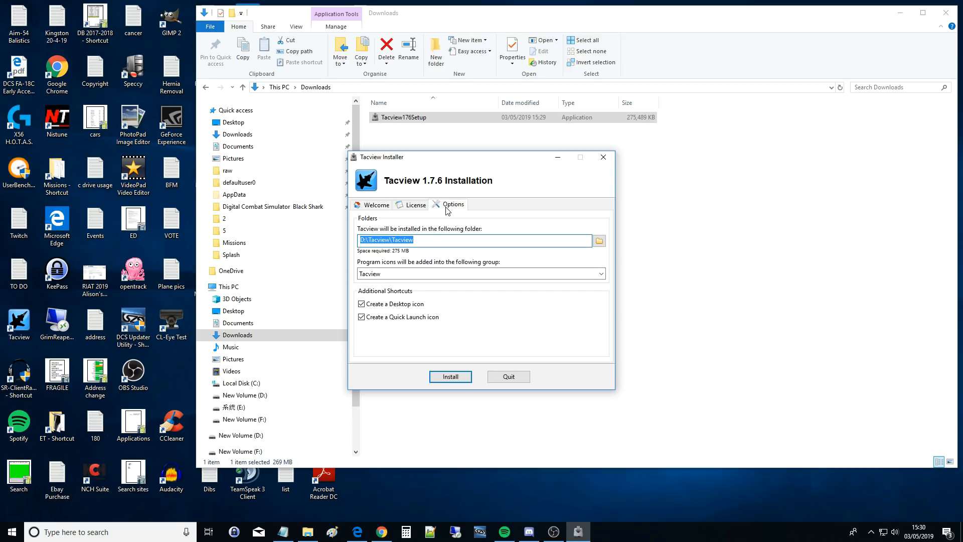
{"action": "mouse_move", "coordinate": [449, 230]}
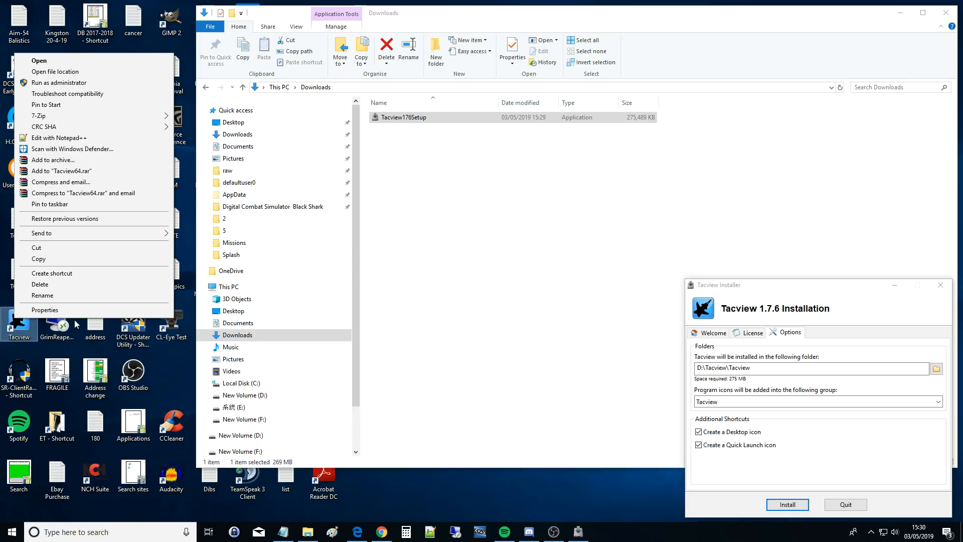
{"action": "left_click", "coordinate": [45, 309]}
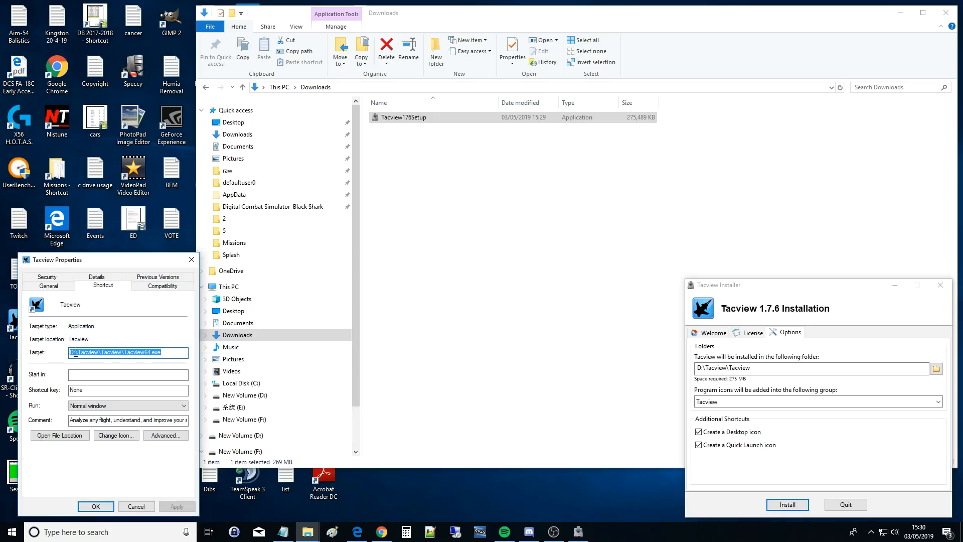
{"action": "mouse_move", "coordinate": [192, 259]}
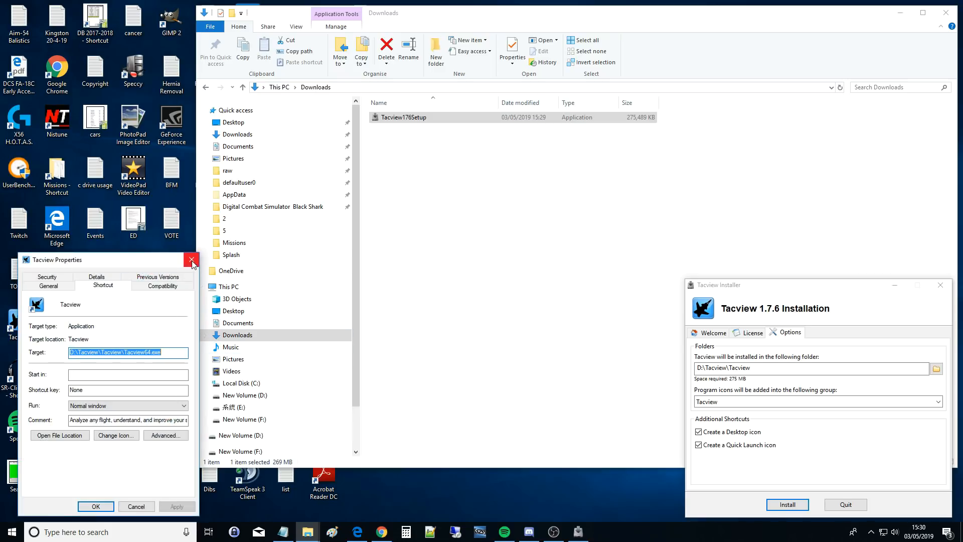
{"action": "left_click", "coordinate": [192, 259]}
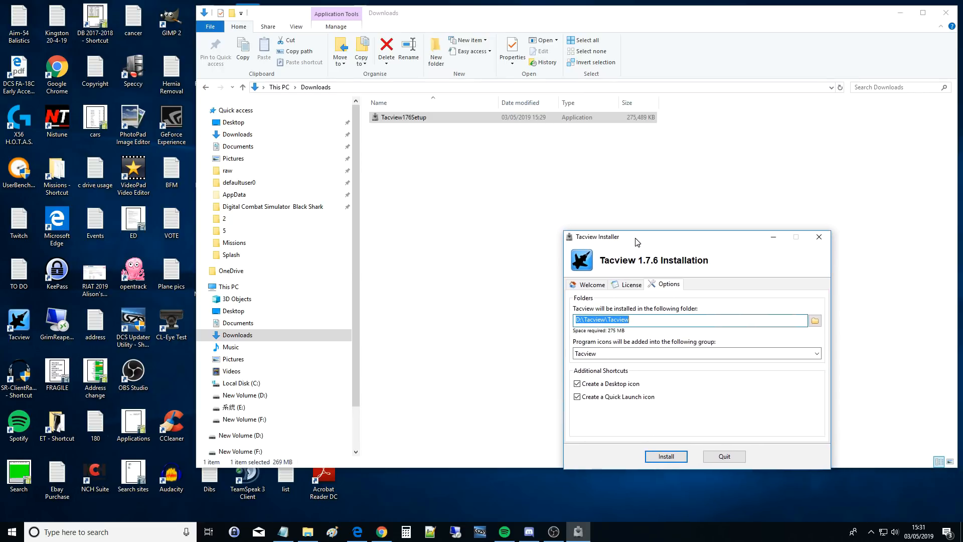
{"action": "mouse_move", "coordinate": [619, 356]}
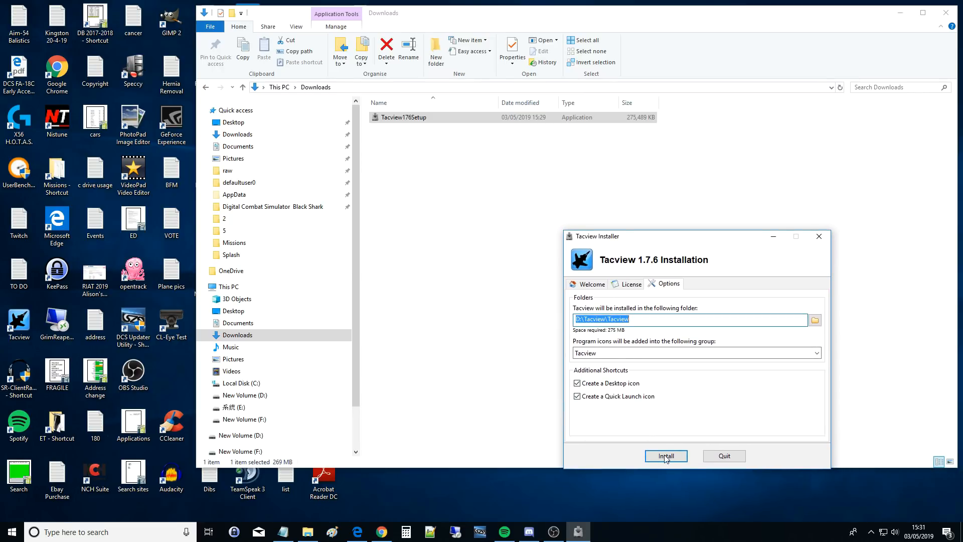
{"action": "left_click", "coordinate": [665, 456]}
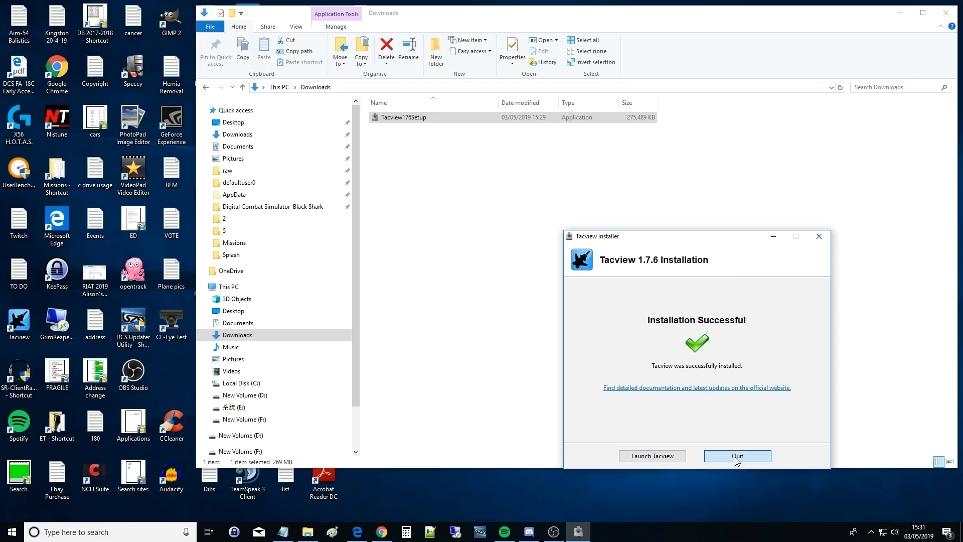
{"action": "left_click", "coordinate": [737, 456]}
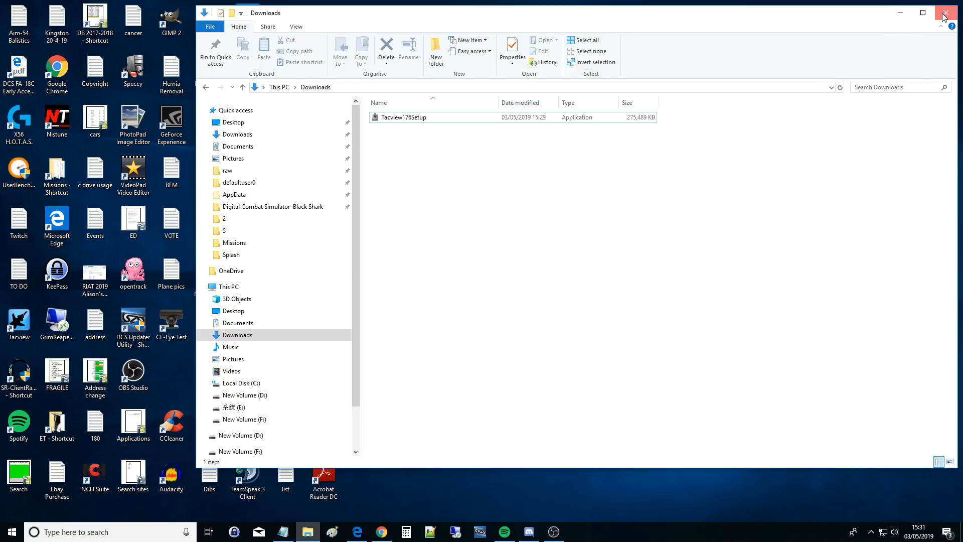
Close the Downloads folder and launch DCS World 2.5 from its desktop icon.
{"action": "left_click", "coordinate": [946, 12]}
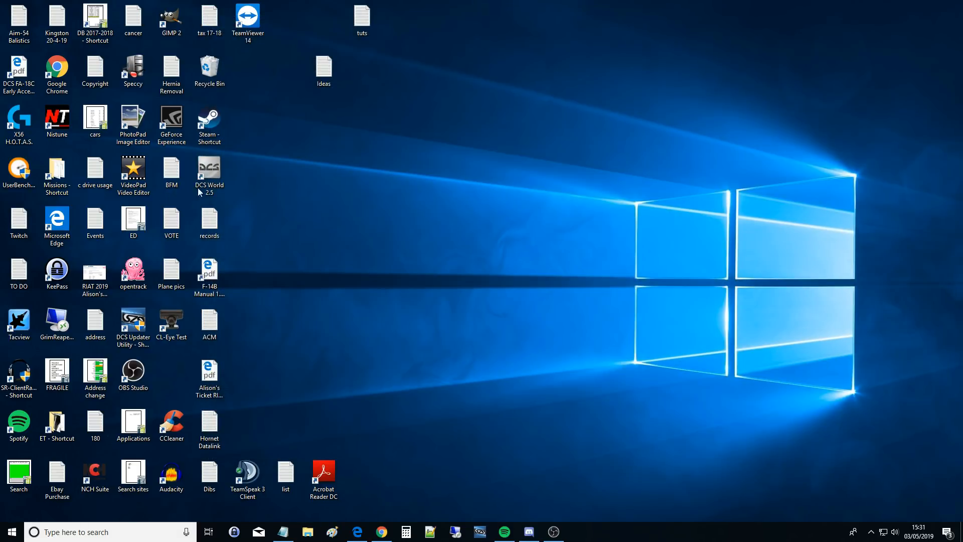
{"action": "double_click", "coordinate": [208, 174]}
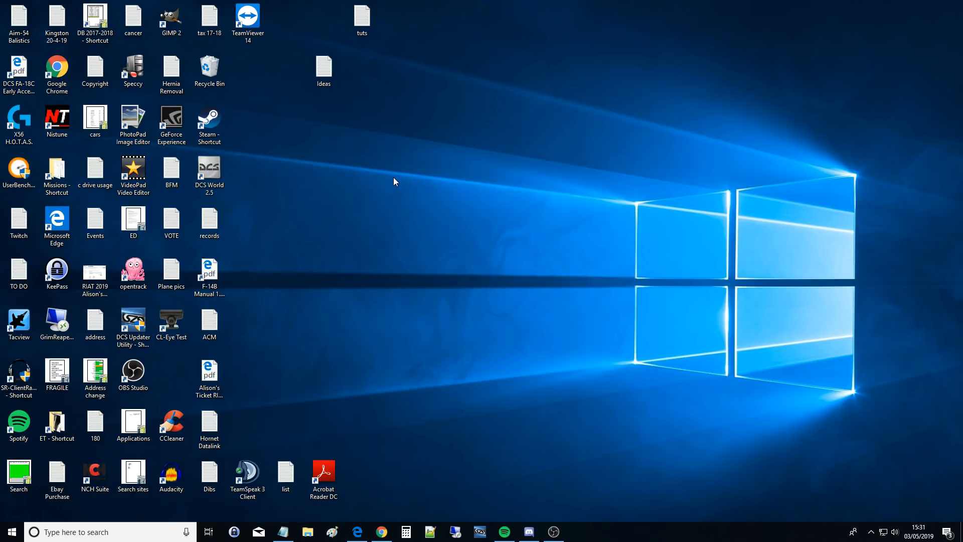
{"action": "double_click", "coordinate": [209, 169]}
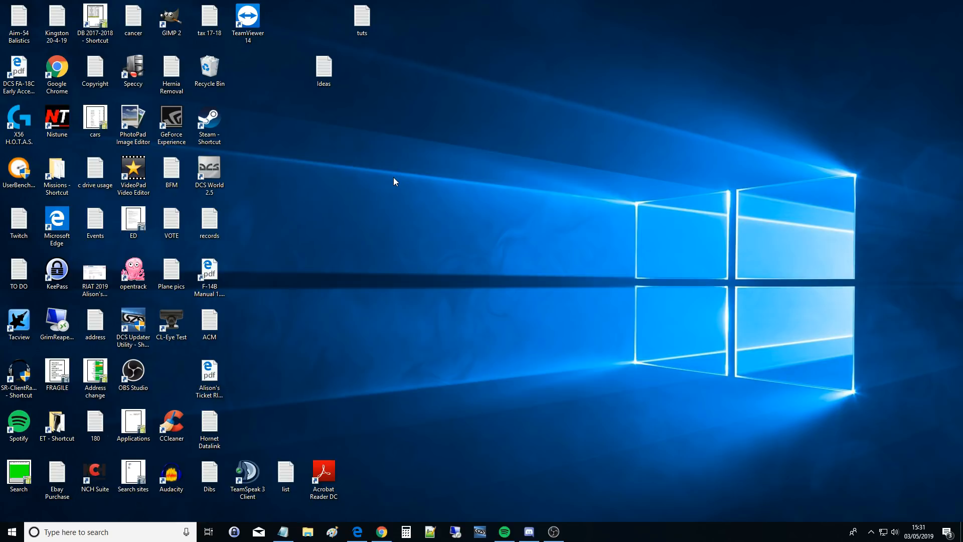
Launch DCS World and let the main menu load.
{"action": "double_click", "coordinate": [209, 171]}
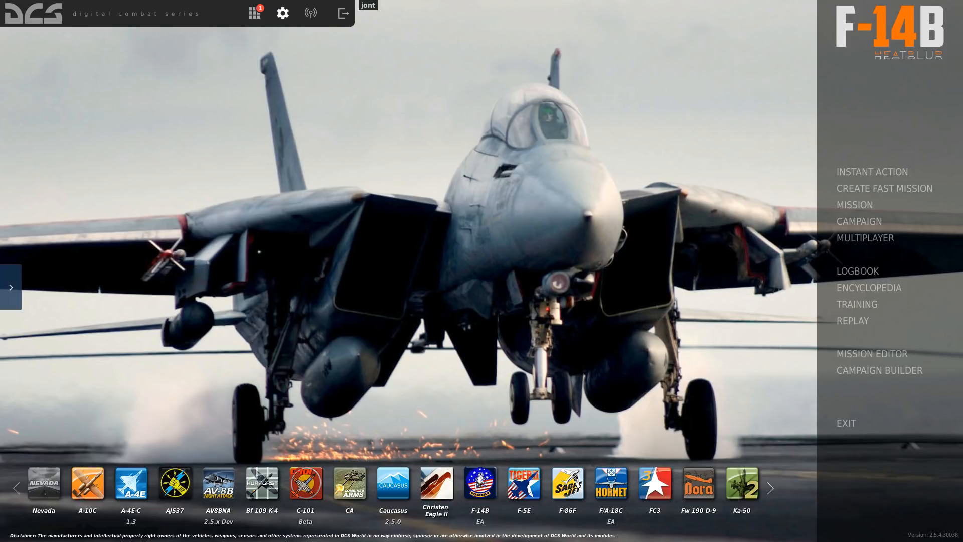
Go to Options > Special and scroll the module list down to the Tacview entry.
{"action": "left_click", "coordinate": [282, 14]}
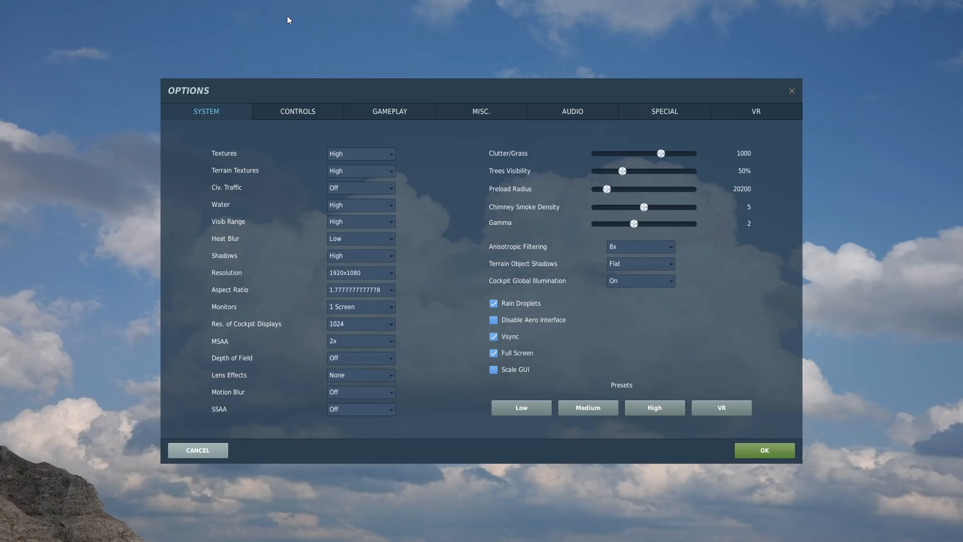
{"action": "mouse_move", "coordinate": [612, 109]}
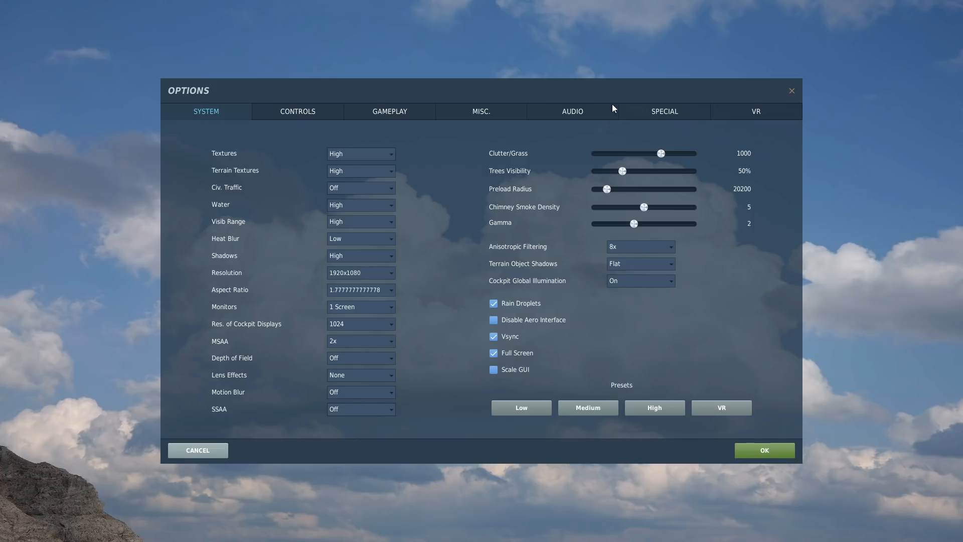
{"action": "left_click", "coordinate": [663, 111]}
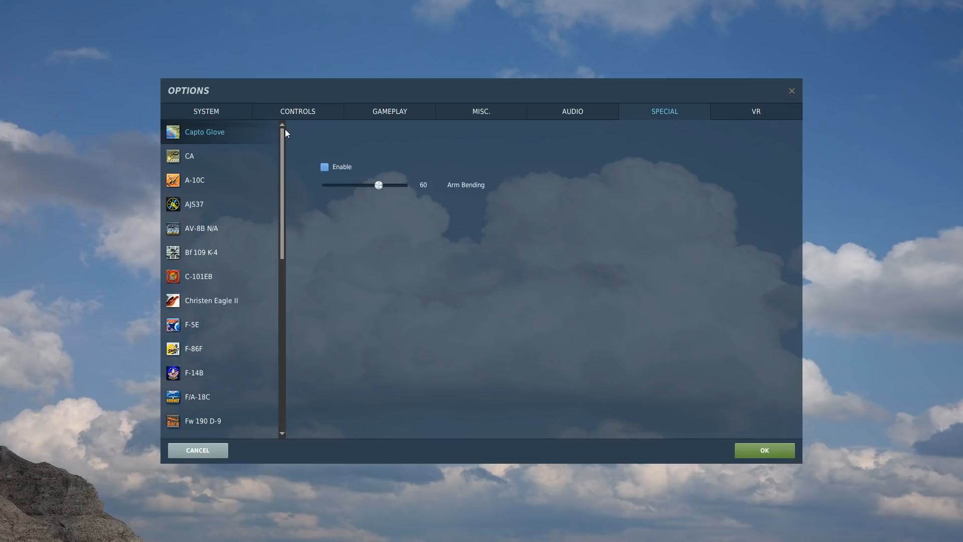
{"action": "scroll", "scroll_direction": "down", "scroll_amount": 3}
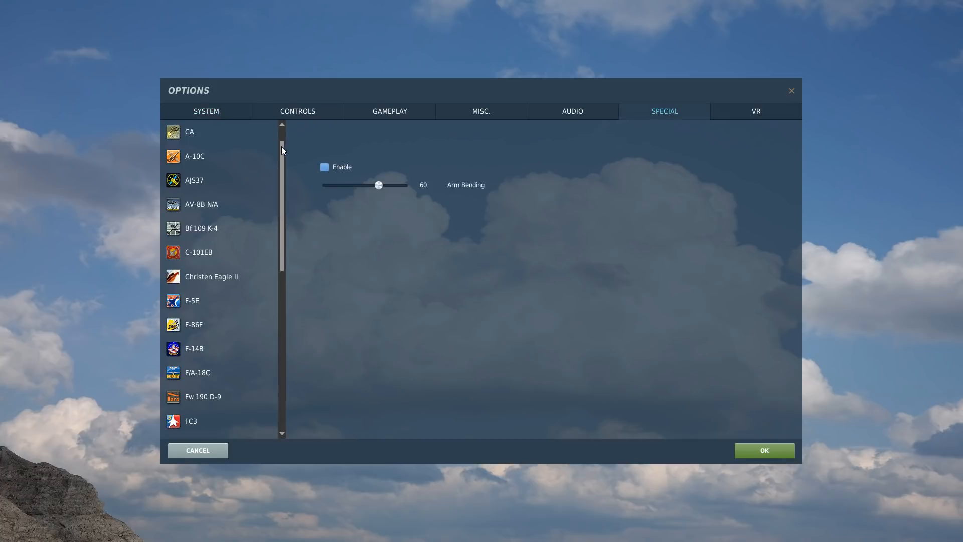
{"action": "scroll", "scroll_direction": "down", "scroll_amount": 3}
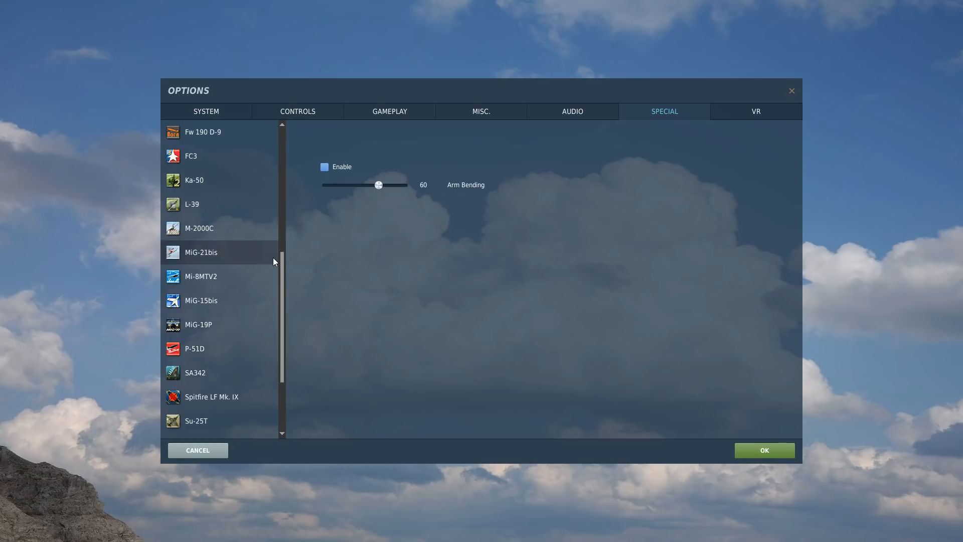
{"action": "scroll", "scroll_direction": "down", "scroll_amount": 3}
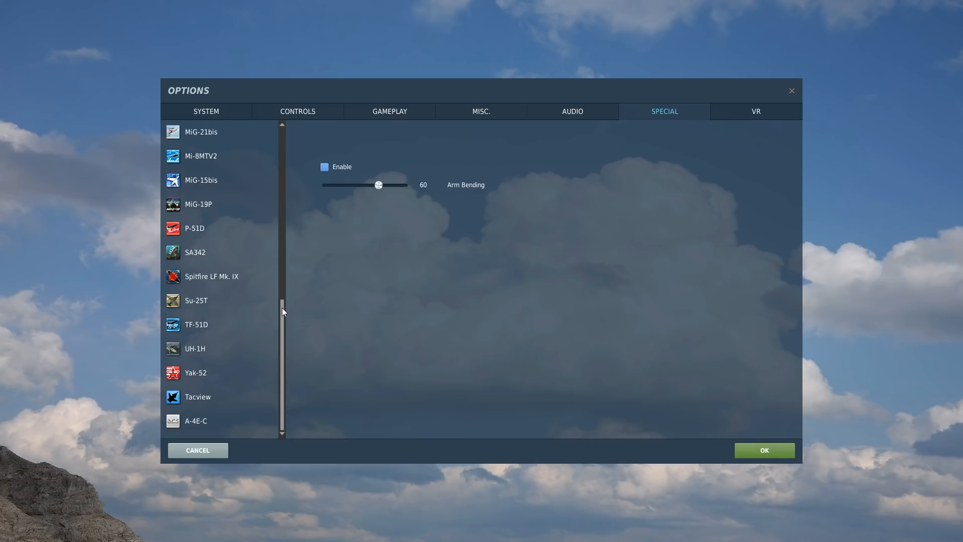
In Tacview's settings, enable Record Flight Data and review the telemetry option and TCP ports 42674/42675.
{"action": "left_click", "coordinate": [197, 396]}
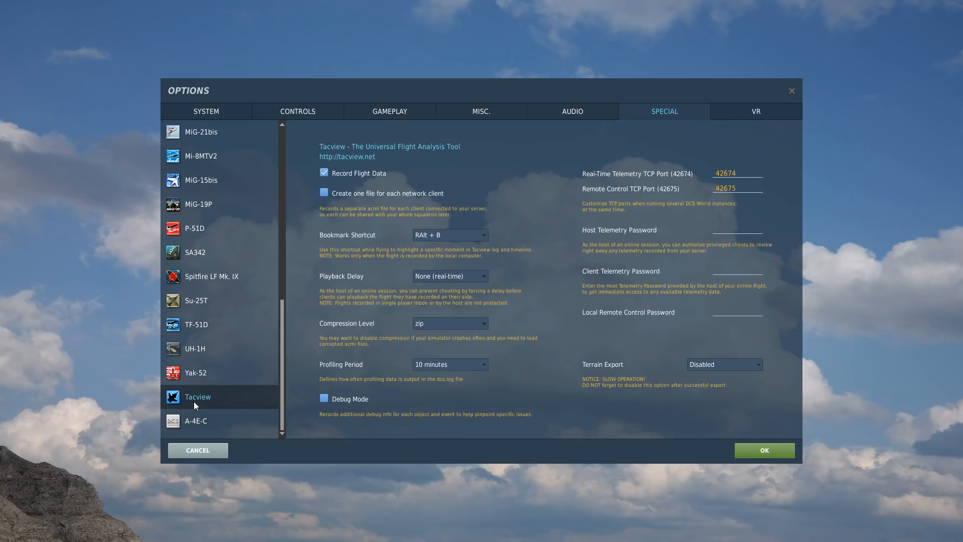
{"action": "mouse_move", "coordinate": [254, 375]}
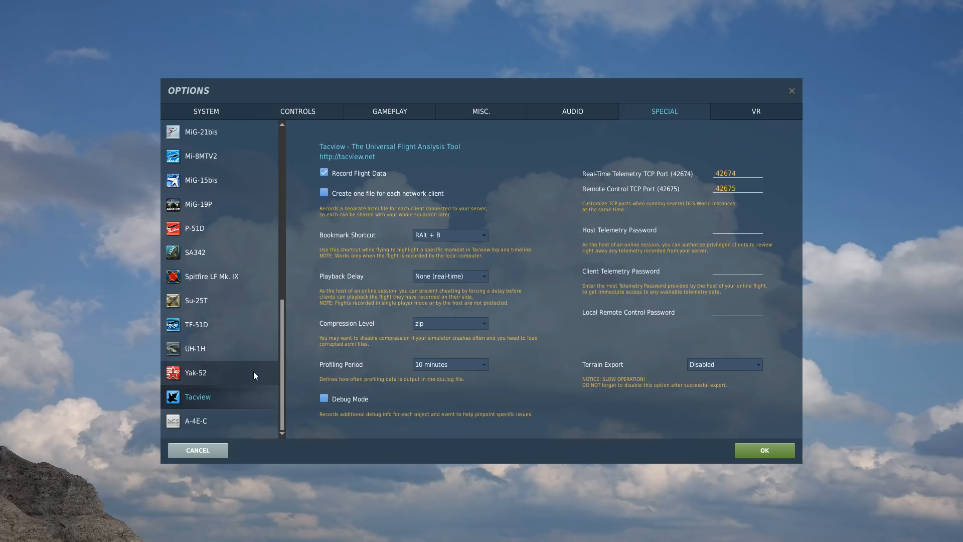
{"action": "mouse_move", "coordinate": [415, 152]}
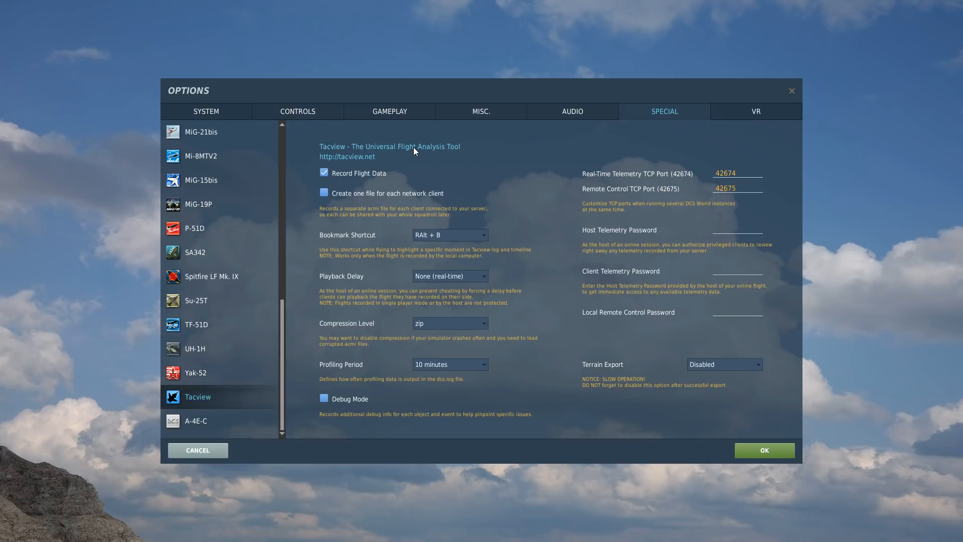
{"action": "mouse_move", "coordinate": [374, 178]}
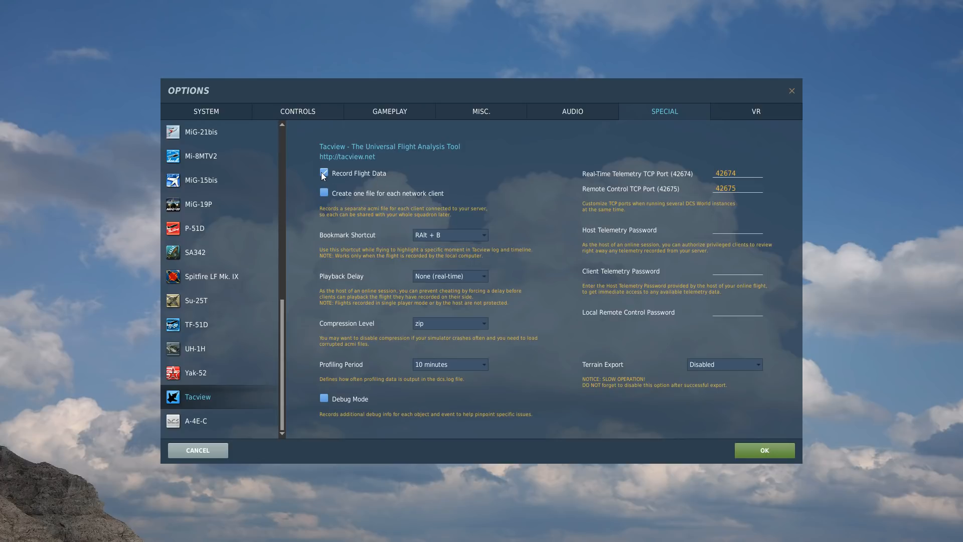
{"action": "left_click", "coordinate": [324, 173]}
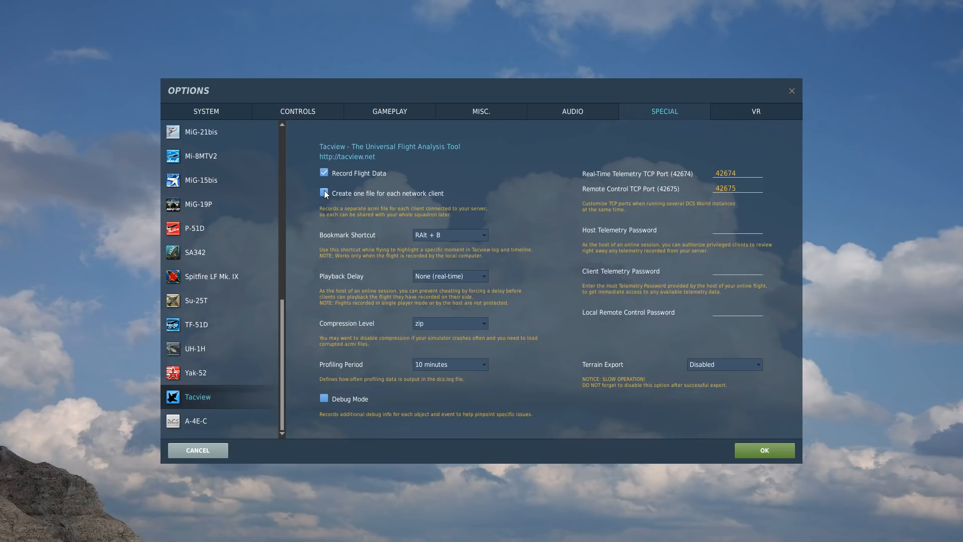
{"action": "left_click", "coordinate": [323, 192]}
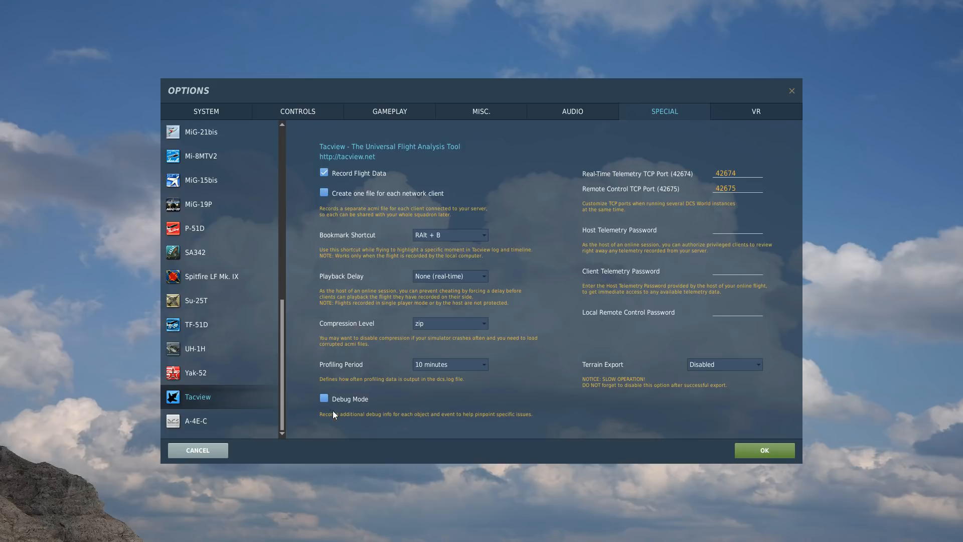
{"action": "mouse_move", "coordinate": [788, 212]}
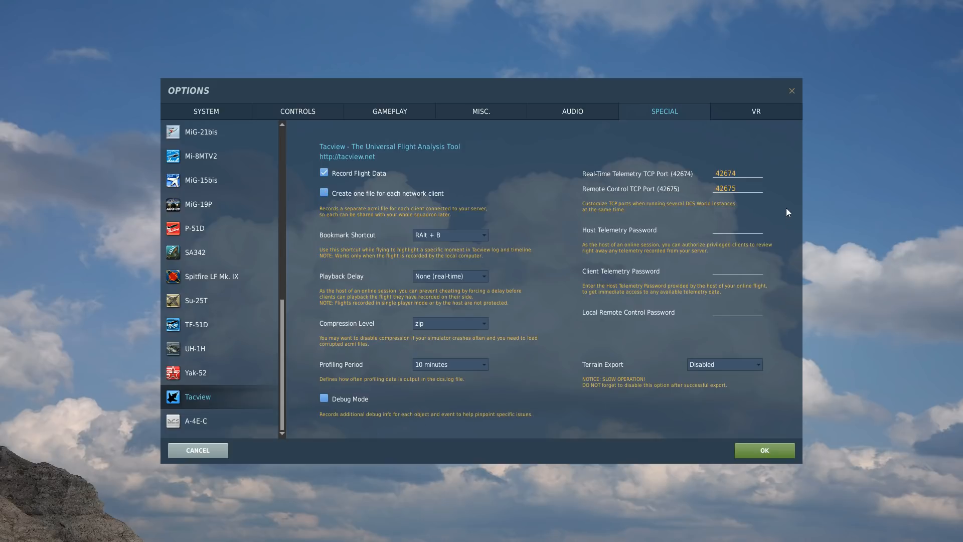
{"action": "mouse_move", "coordinate": [565, 219]}
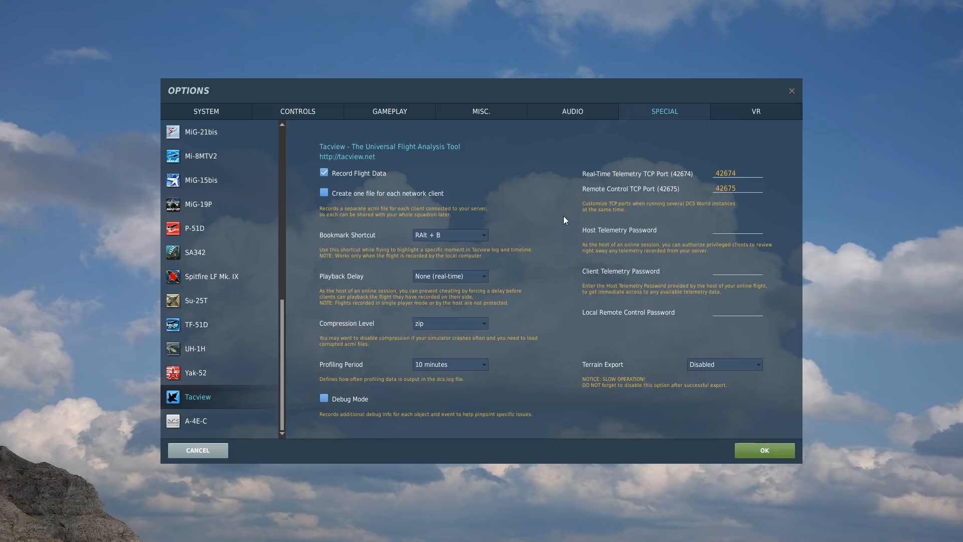
{"action": "mouse_move", "coordinate": [312, 323]}
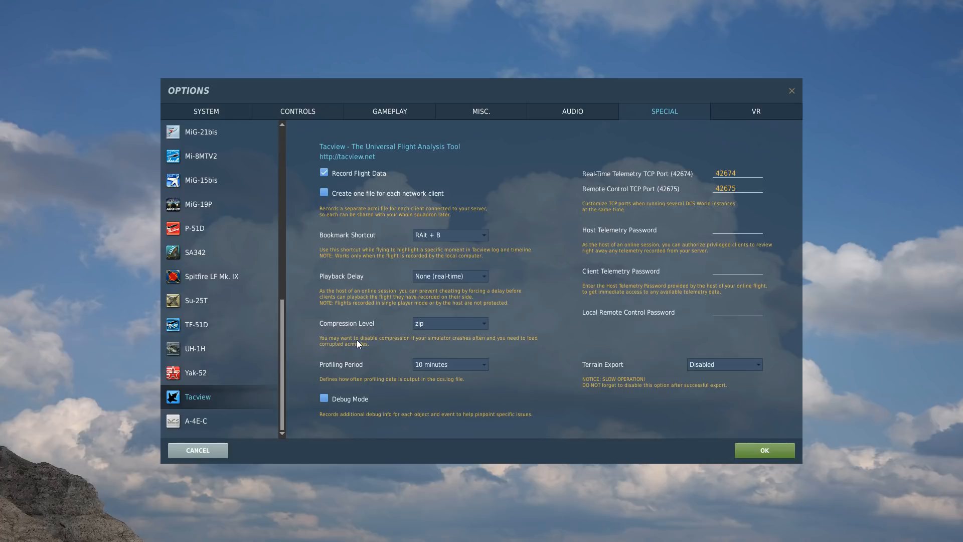
{"action": "mouse_move", "coordinate": [522, 341]}
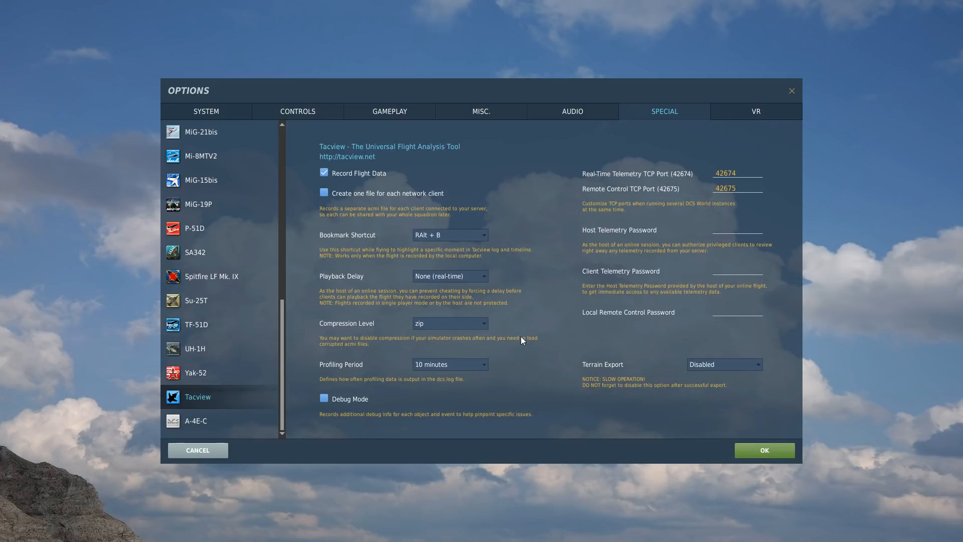
{"action": "mouse_move", "coordinate": [383, 348]}
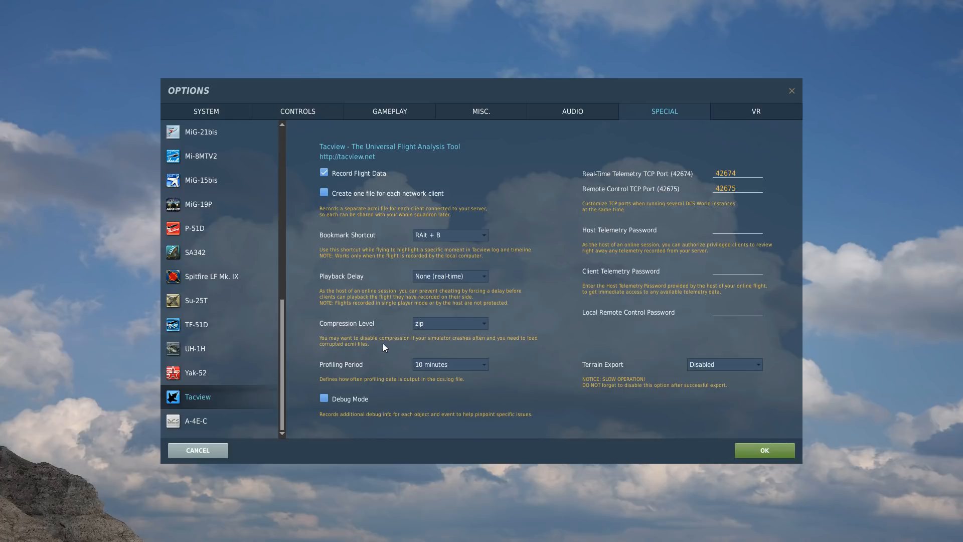
{"action": "mouse_move", "coordinate": [467, 353]}
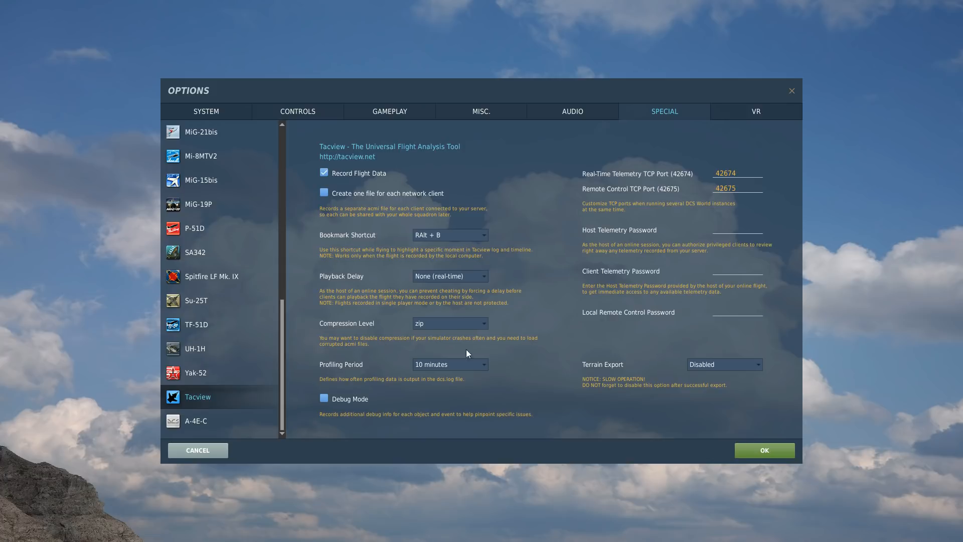
Confirm the Tacview settings with OK and return to the main menu.
{"action": "left_click", "coordinate": [764, 449]}
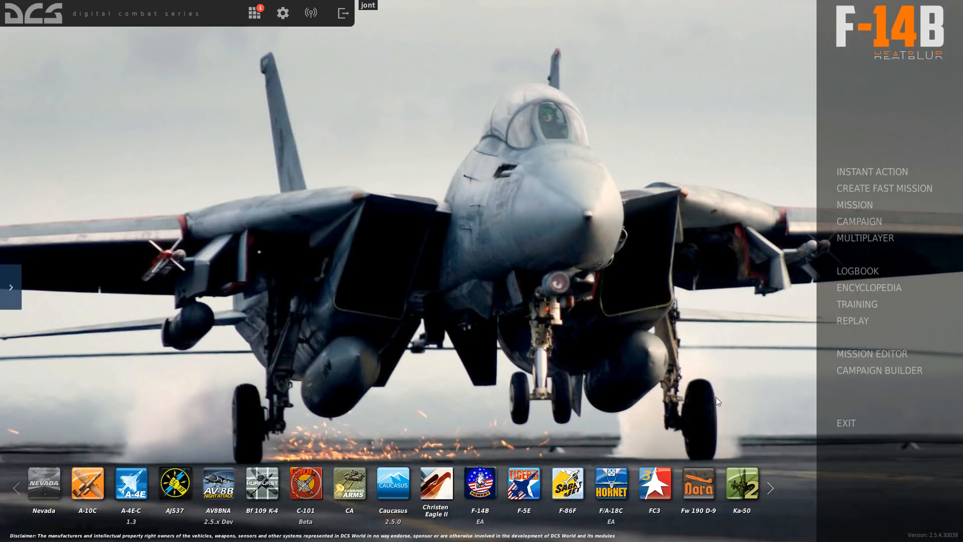
{"action": "mouse_move", "coordinate": [747, 253]}
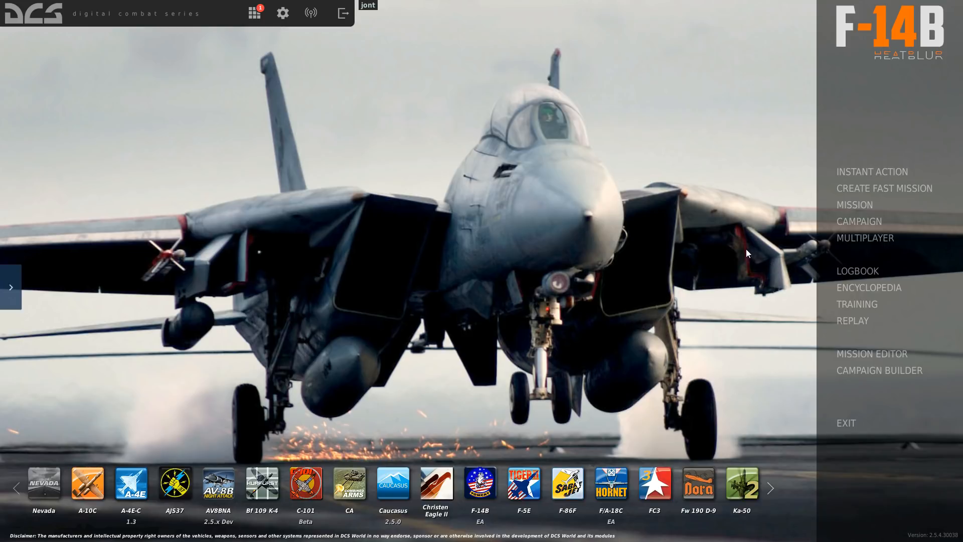
{"action": "mouse_move", "coordinate": [867, 330]}
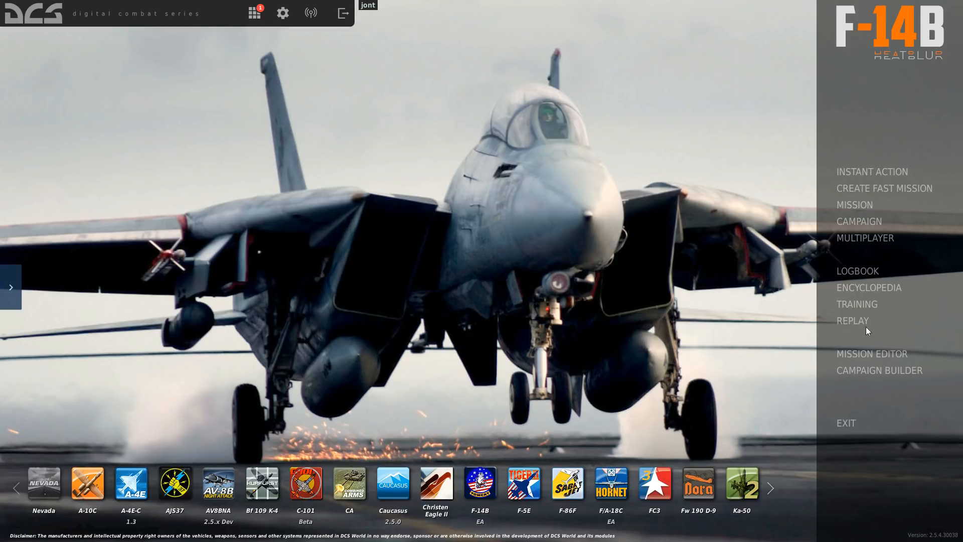
{"action": "mouse_move", "coordinate": [790, 323]}
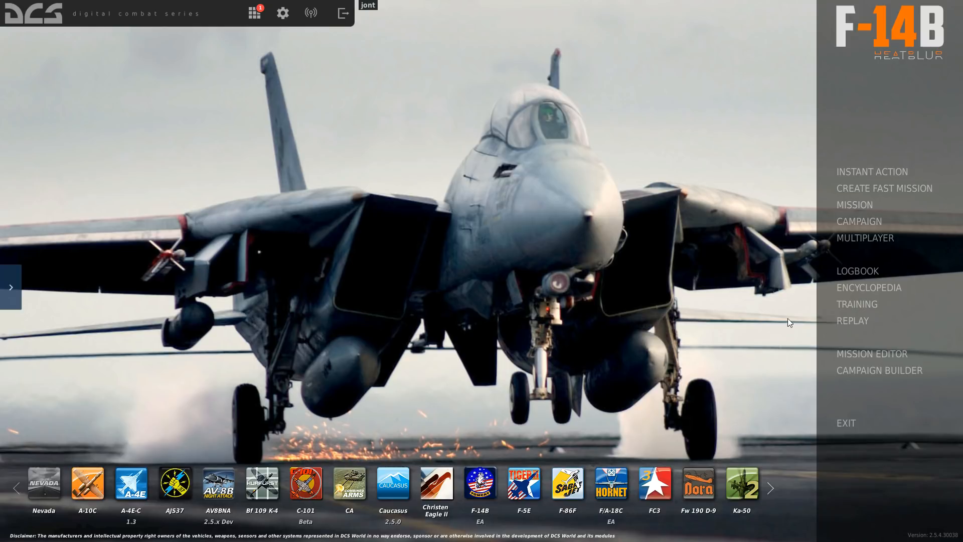
{"action": "mouse_move", "coordinate": [865, 238]}
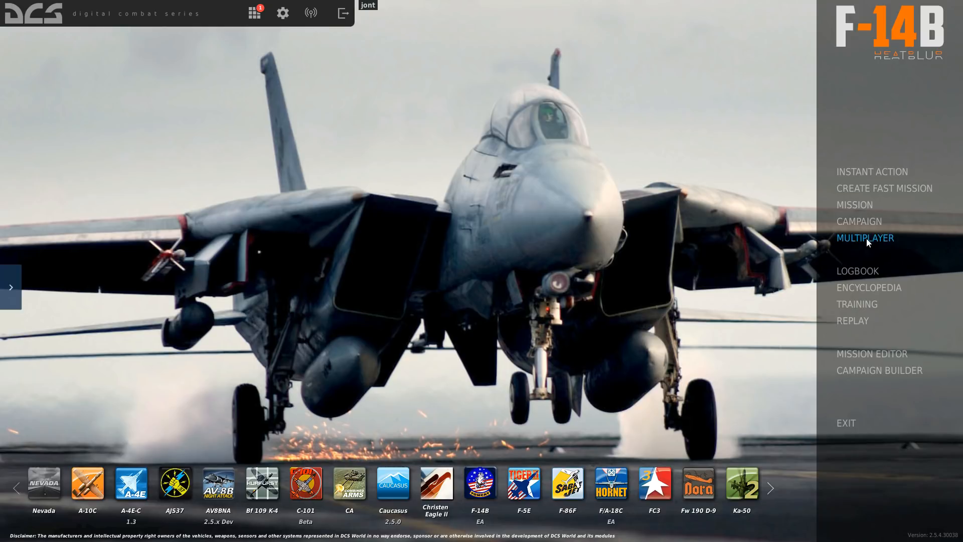
In Multiplayer, select the DOF.cn Sky Online CHINA server and scroll its details to Permissions.
{"action": "left_click", "coordinate": [864, 238]}
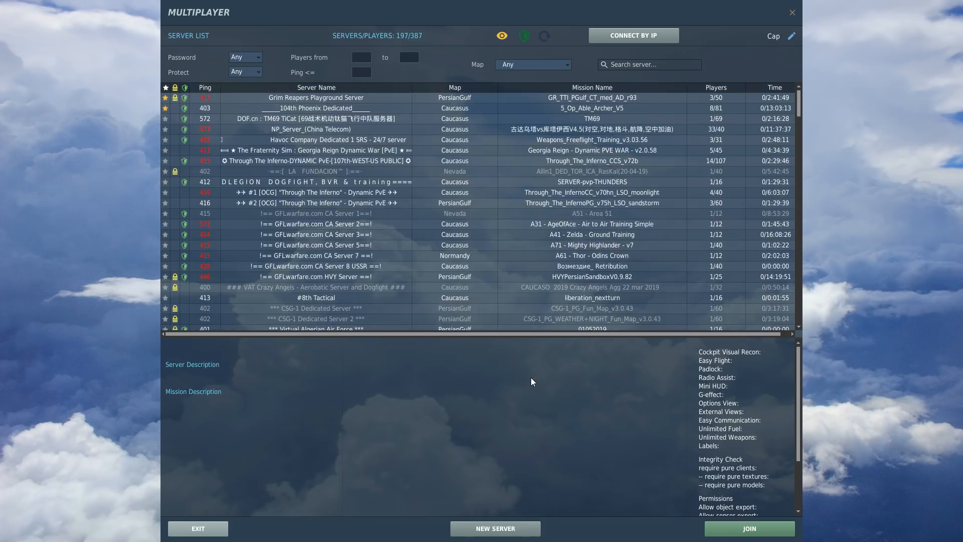
{"action": "mouse_move", "coordinate": [288, 137]}
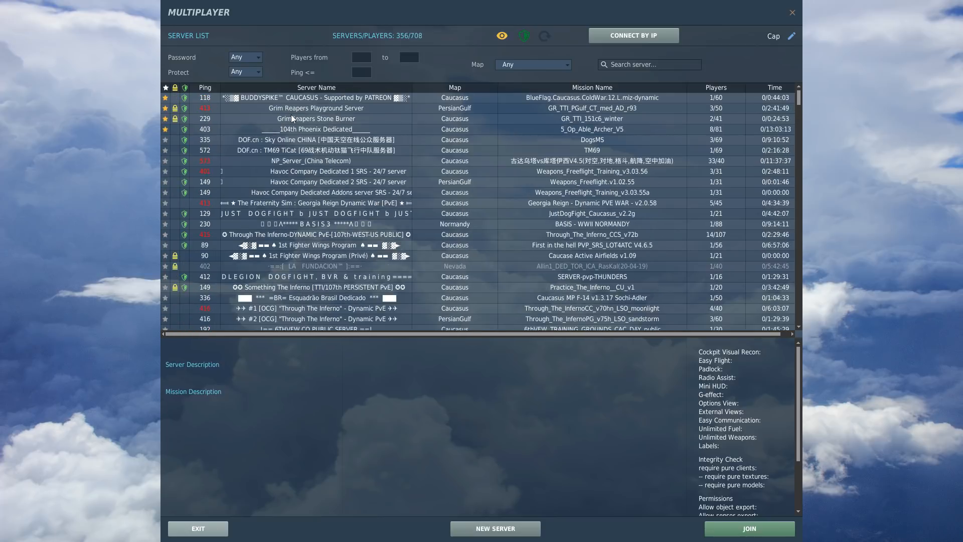
{"action": "mouse_move", "coordinate": [309, 149]}
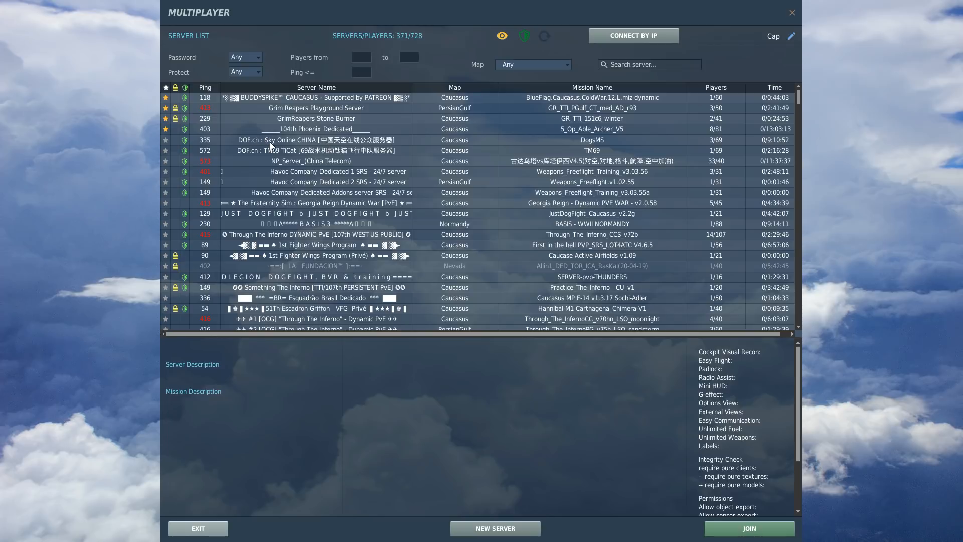
{"action": "left_click", "coordinate": [317, 139]}
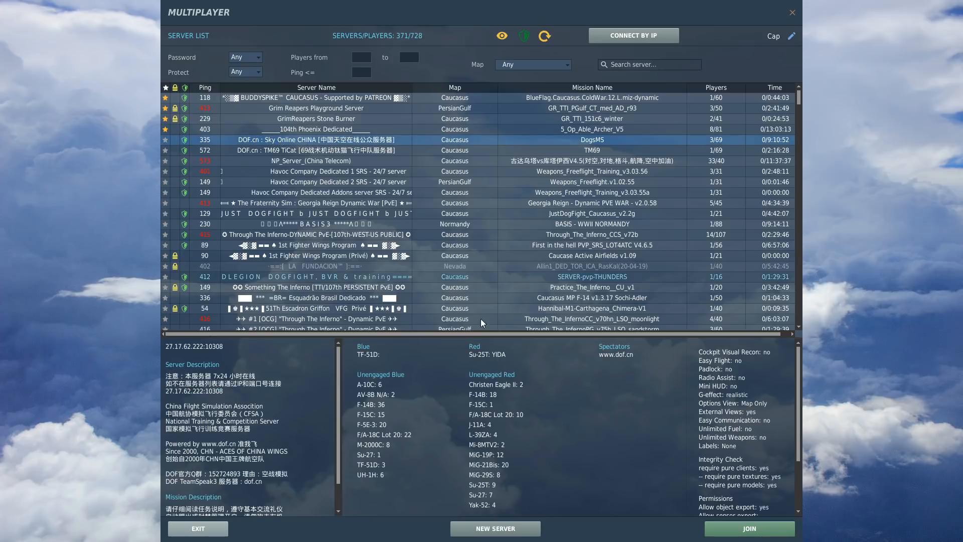
{"action": "scroll", "scroll_direction": "down", "scroll_amount": 3}
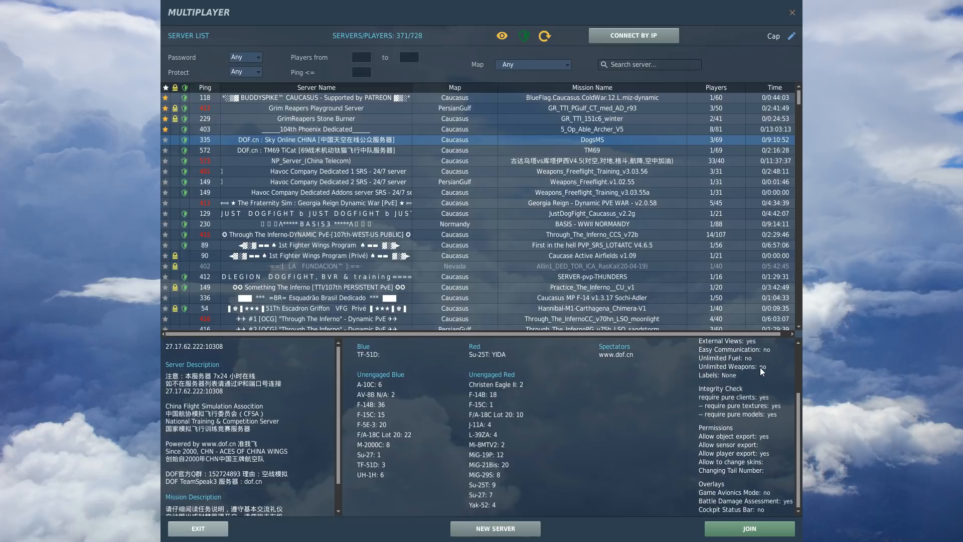
{"action": "mouse_move", "coordinate": [740, 427]}
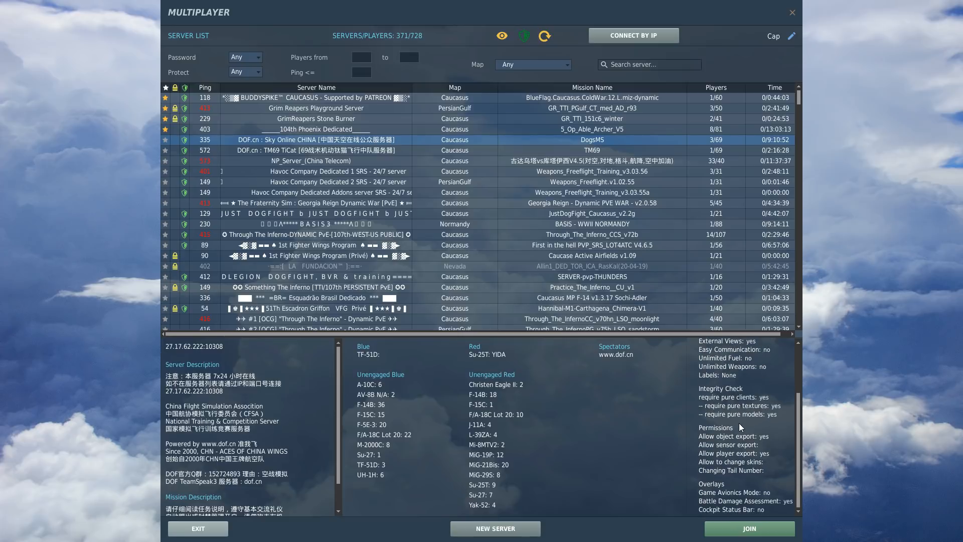
{"action": "mouse_move", "coordinate": [725, 439]}
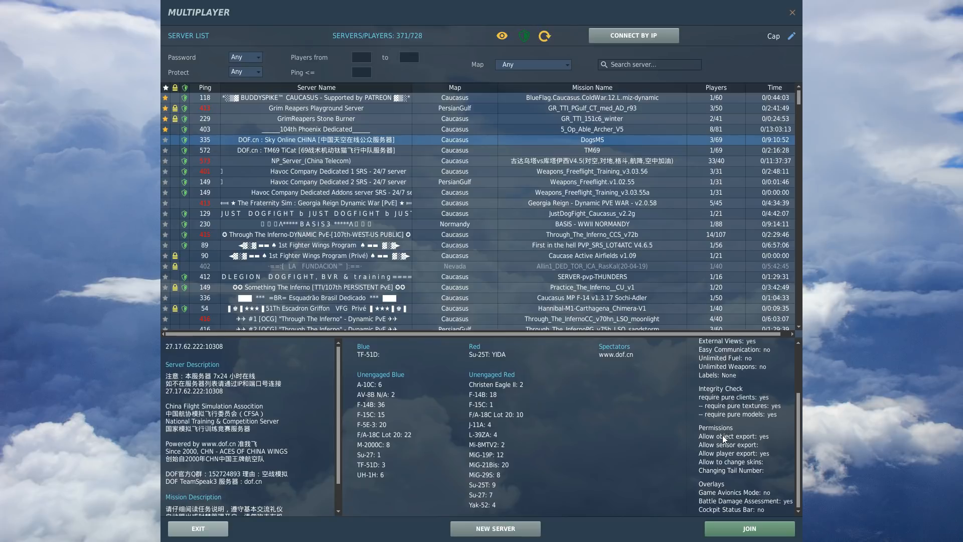
{"action": "mouse_move", "coordinate": [723, 438]}
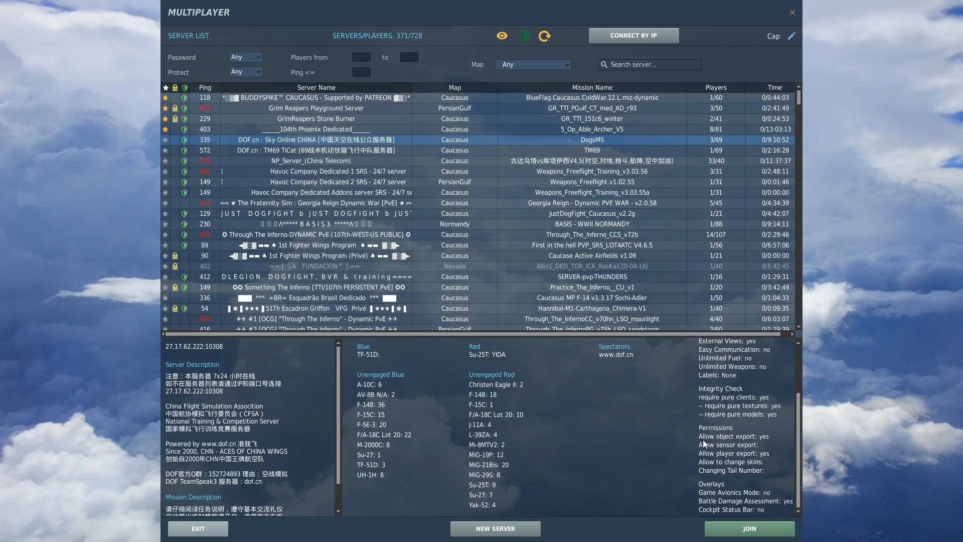
{"action": "mouse_move", "coordinate": [746, 441]}
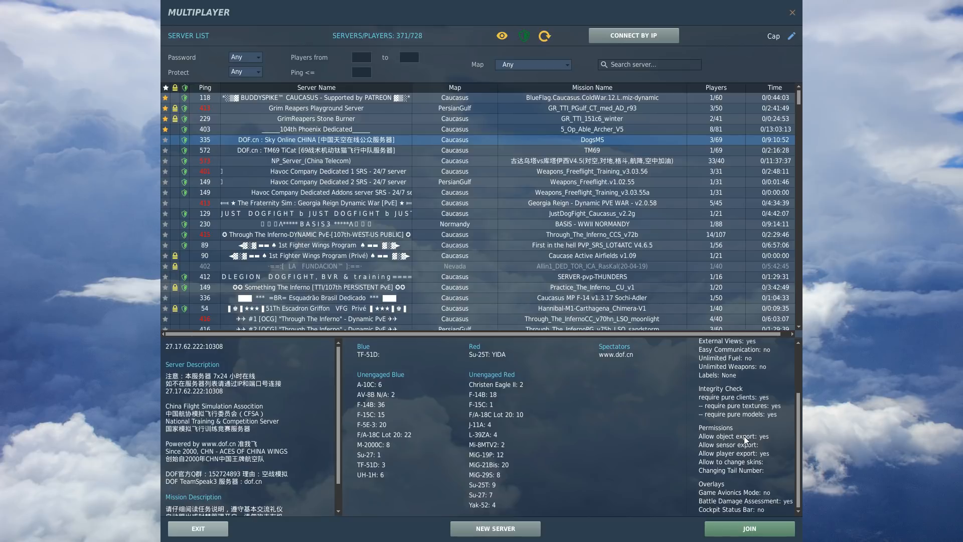
{"action": "mouse_move", "coordinate": [720, 456]}
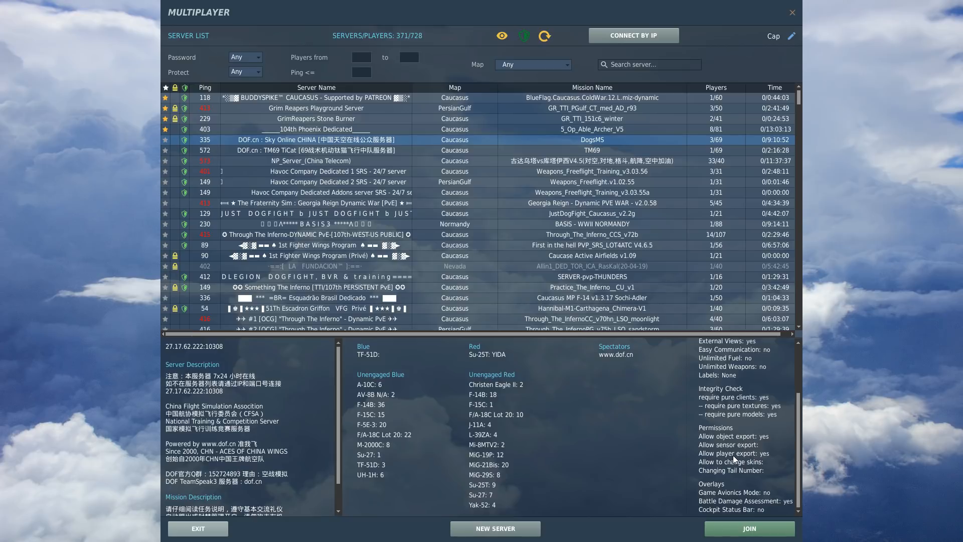
{"action": "mouse_move", "coordinate": [733, 459]}
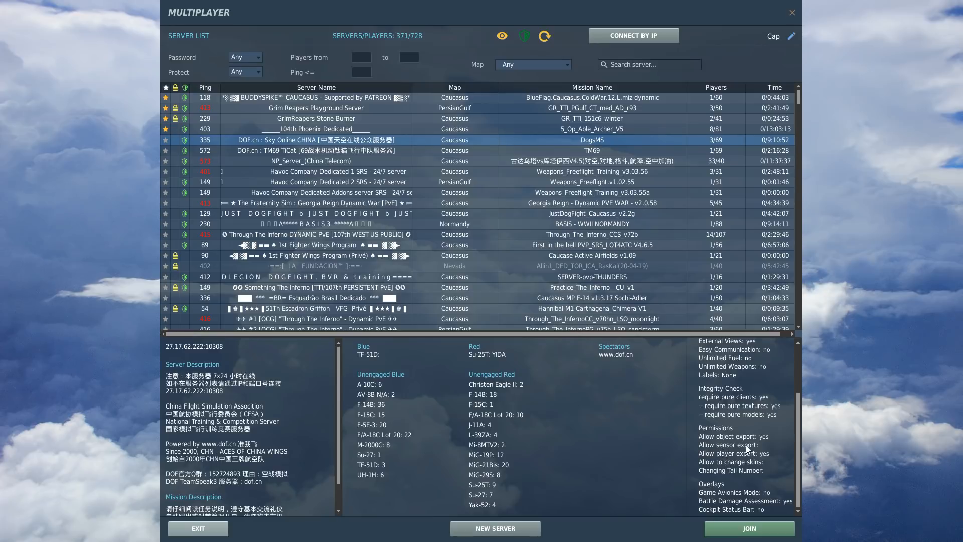
{"action": "mouse_move", "coordinate": [755, 449]}
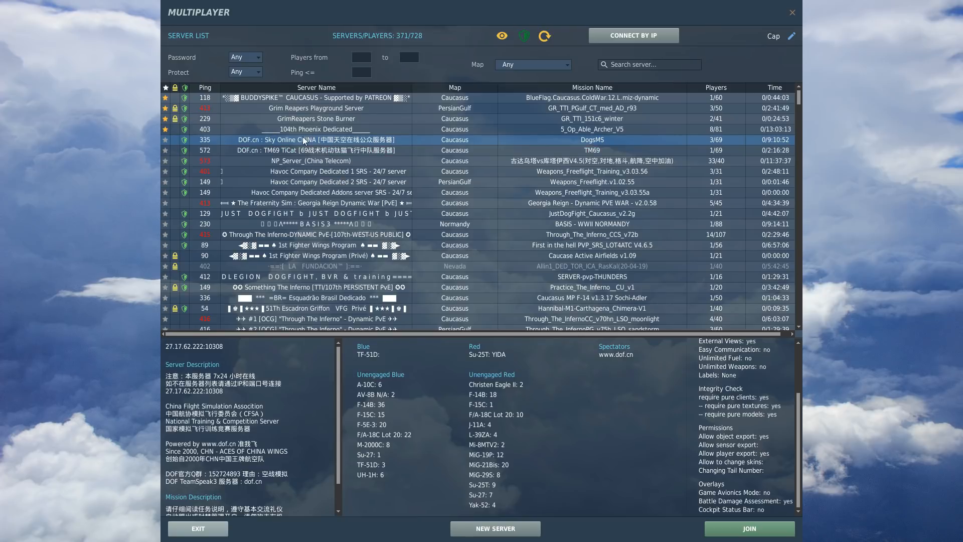
Show the GrimReapers Stone Burner server's details in the multiplayer list.
{"action": "left_click", "coordinate": [316, 118]}
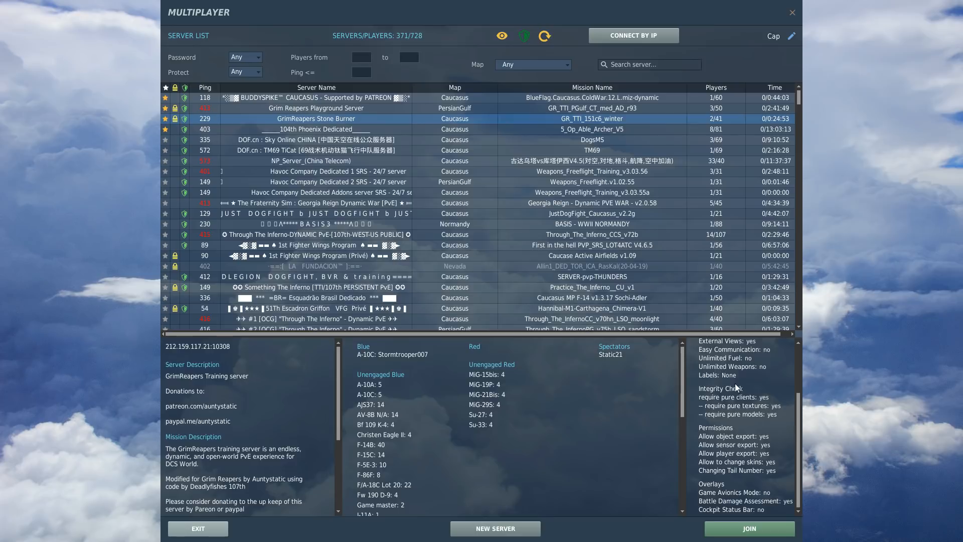
{"action": "mouse_move", "coordinate": [727, 439]}
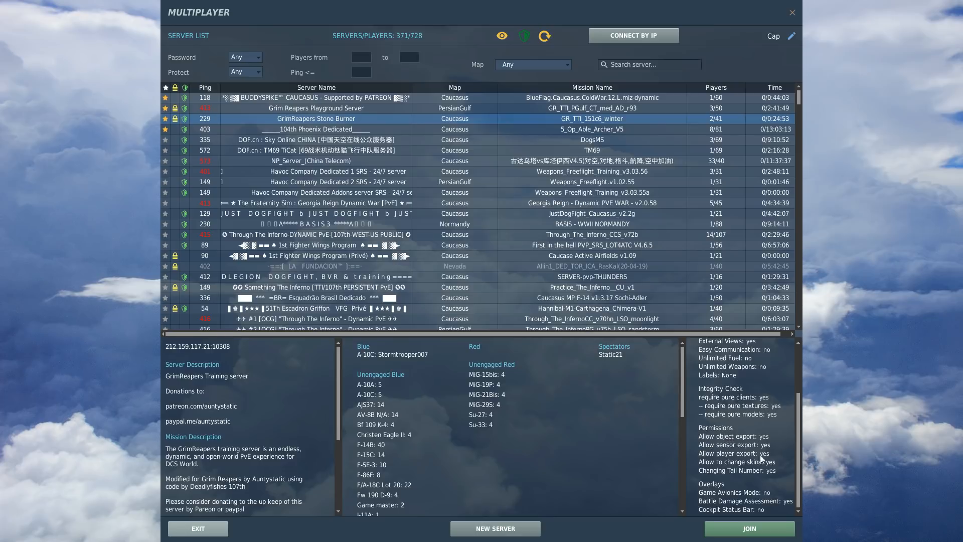
{"action": "mouse_move", "coordinate": [735, 471]}
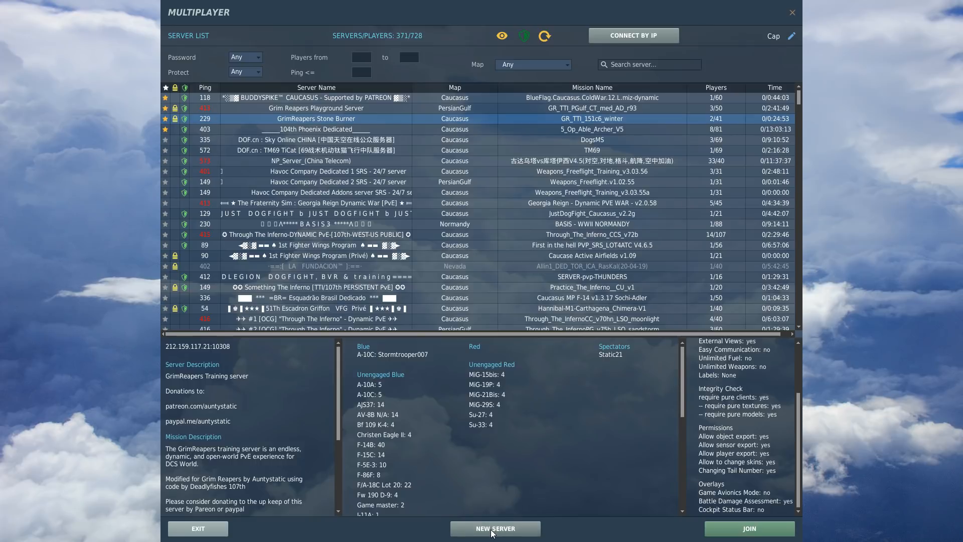
Host a new server running the Dogfight Pursuits.miz mission and launch it.
{"action": "left_click", "coordinate": [495, 528]}
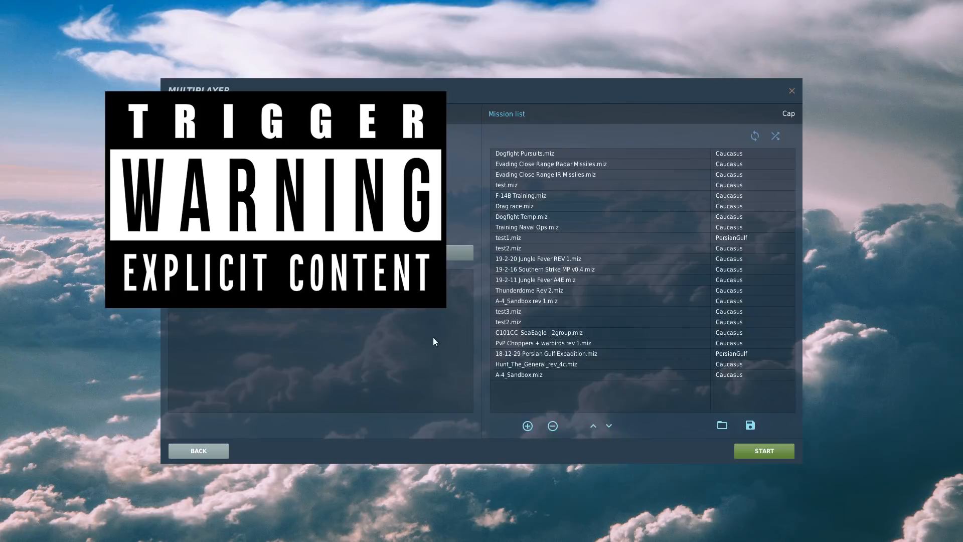
{"action": "left_click", "coordinate": [525, 153]}
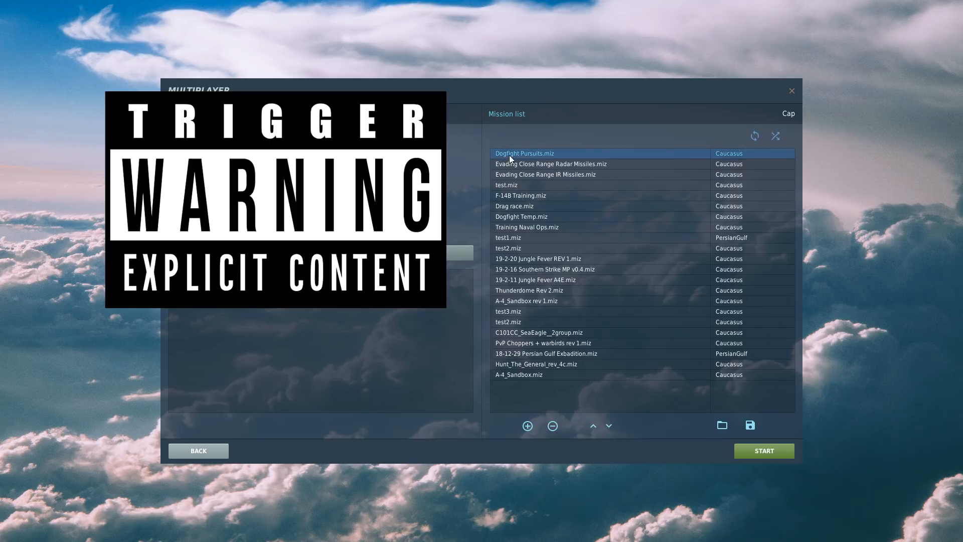
{"action": "mouse_move", "coordinate": [763, 451]}
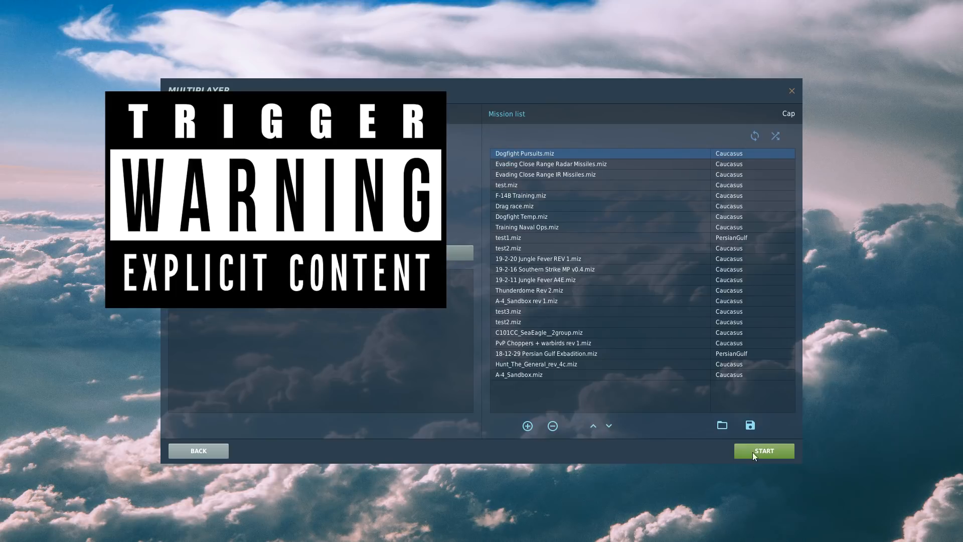
{"action": "left_click", "coordinate": [763, 451]}
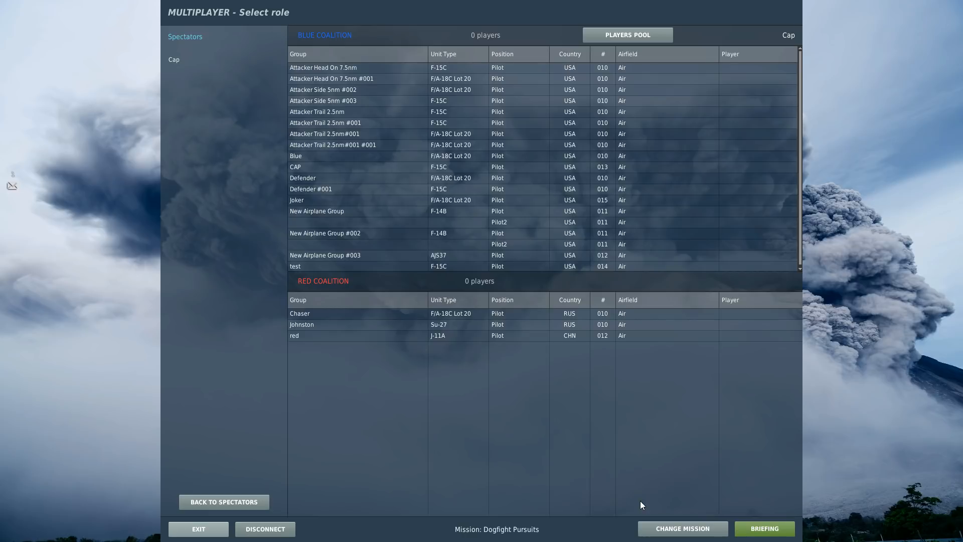
{"action": "mouse_move", "coordinate": [452, 485]}
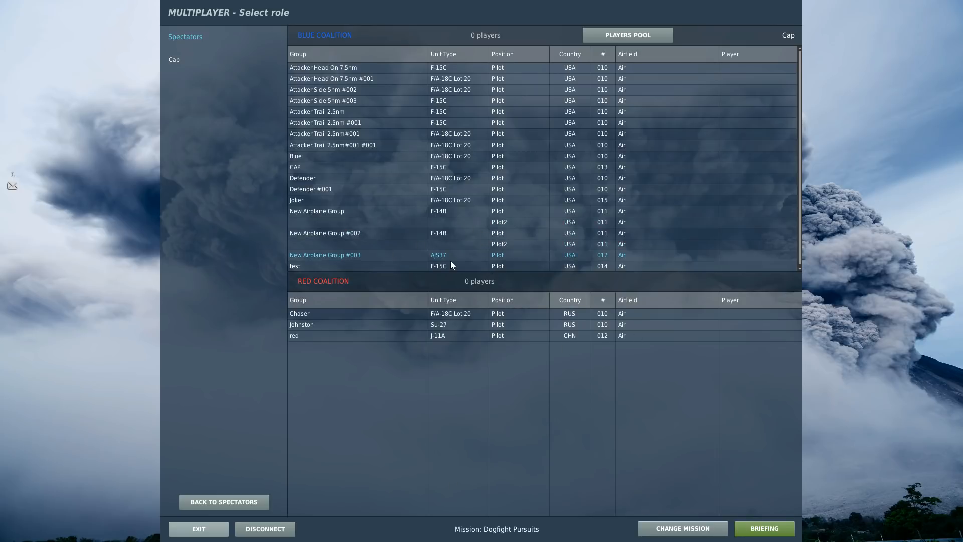
Fly the AJS37 slot in New Airplane Group #003, then quit DCS to the desktop.
{"action": "left_click", "coordinate": [317, 112]}
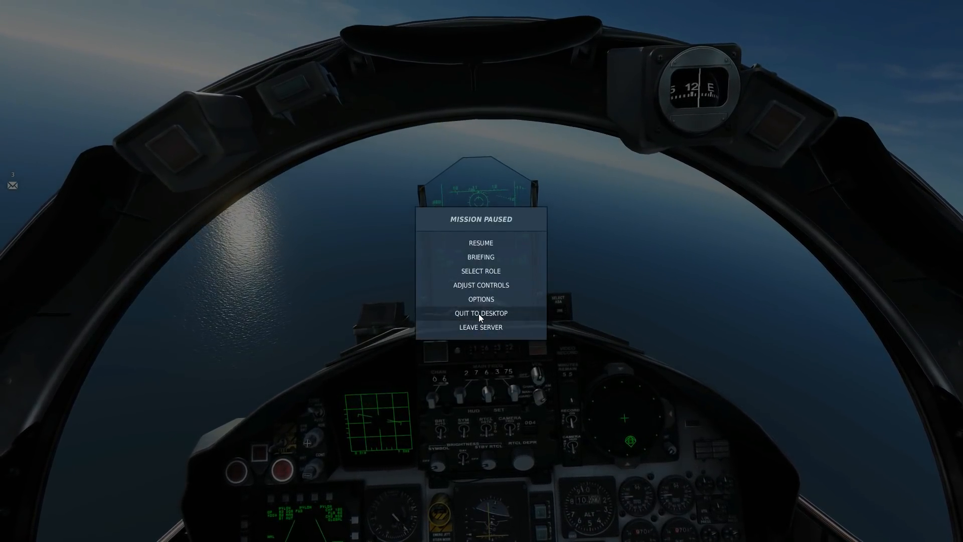
{"action": "left_click", "coordinate": [480, 313]}
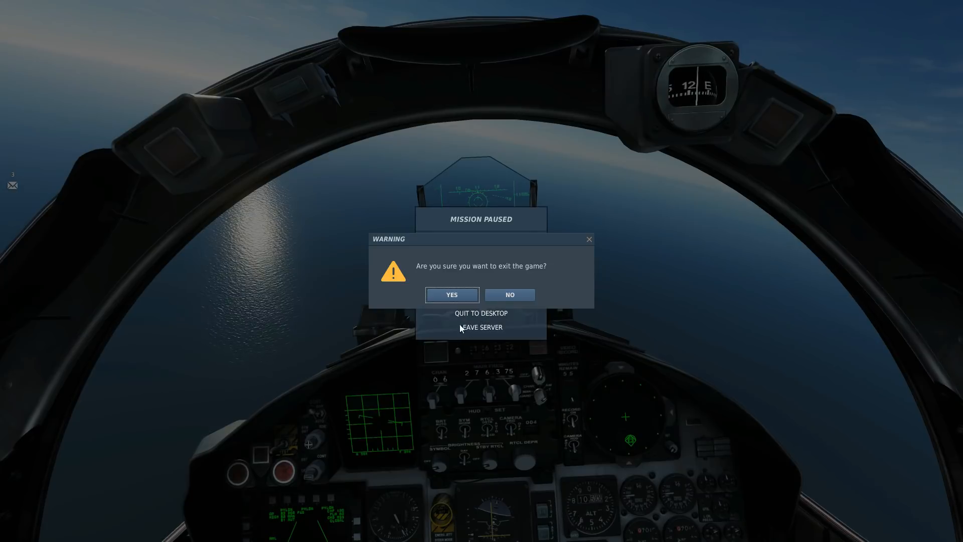
{"action": "left_click", "coordinate": [451, 295]}
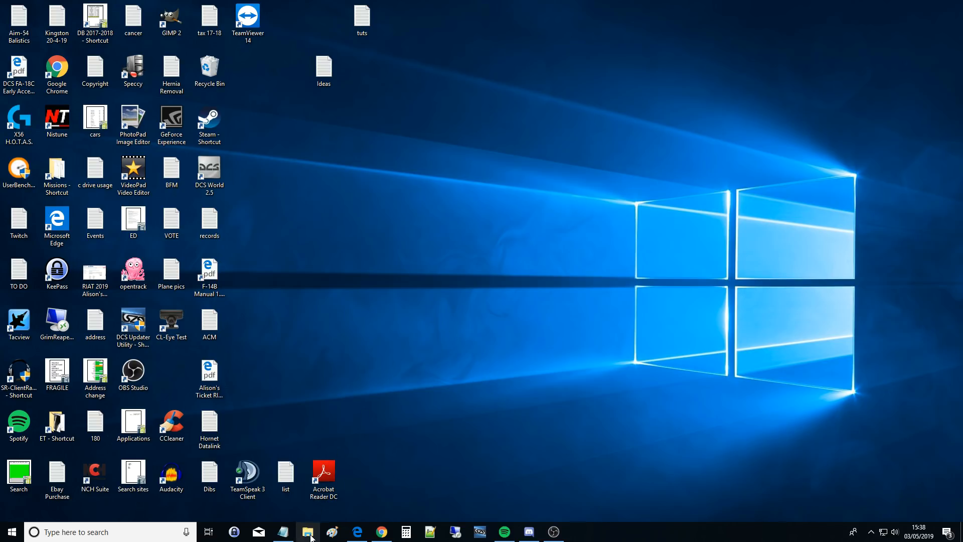
Browse File Explorer to Users > jonat > Saved Games > DCS > Tracks > Multiplayer.
{"action": "left_click", "coordinate": [309, 532]}
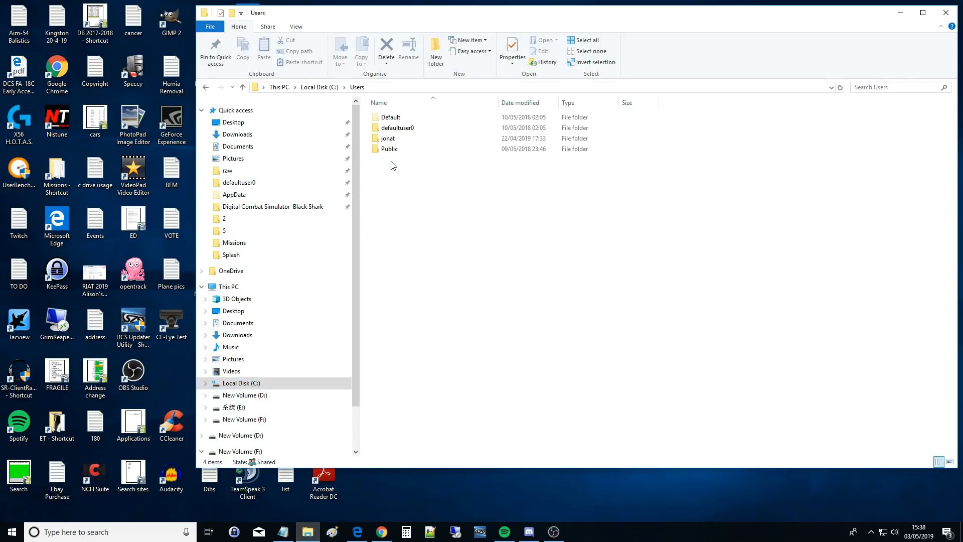
{"action": "left_click", "coordinate": [389, 139]}
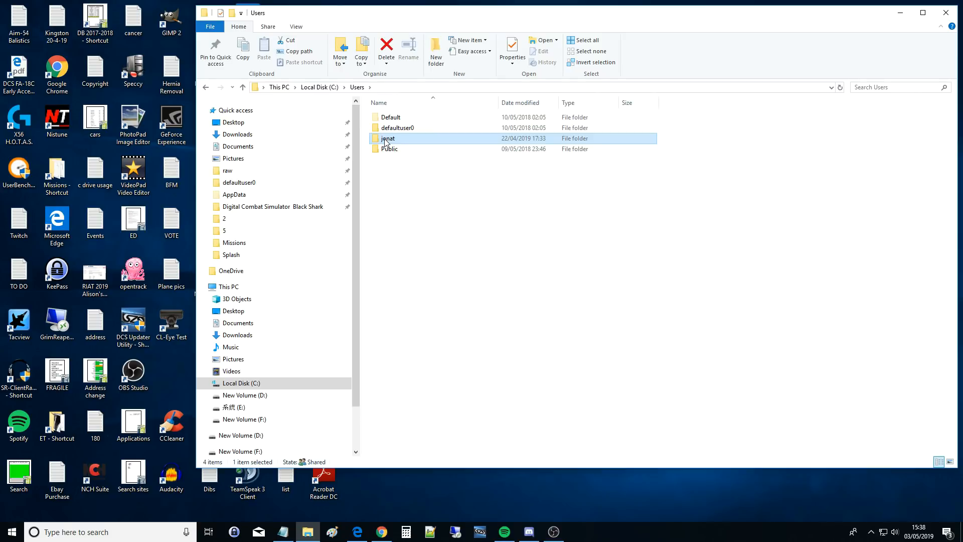
{"action": "double_click", "coordinate": [388, 138]}
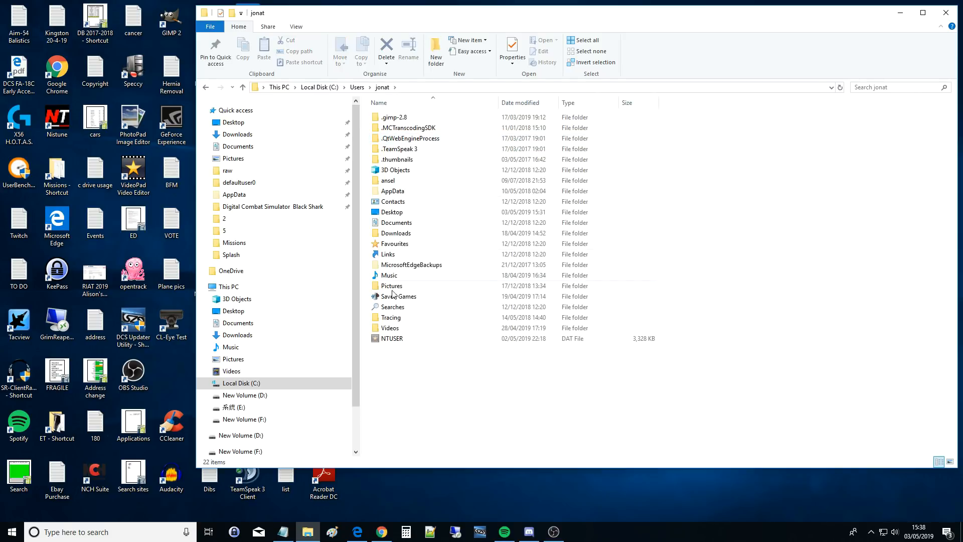
{"action": "double_click", "coordinate": [398, 296]}
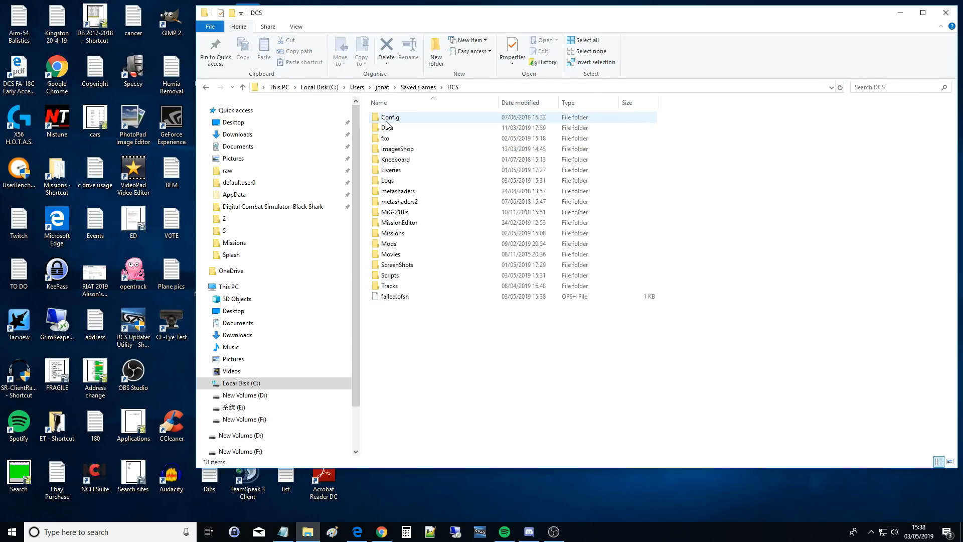
{"action": "mouse_move", "coordinate": [389, 274]}
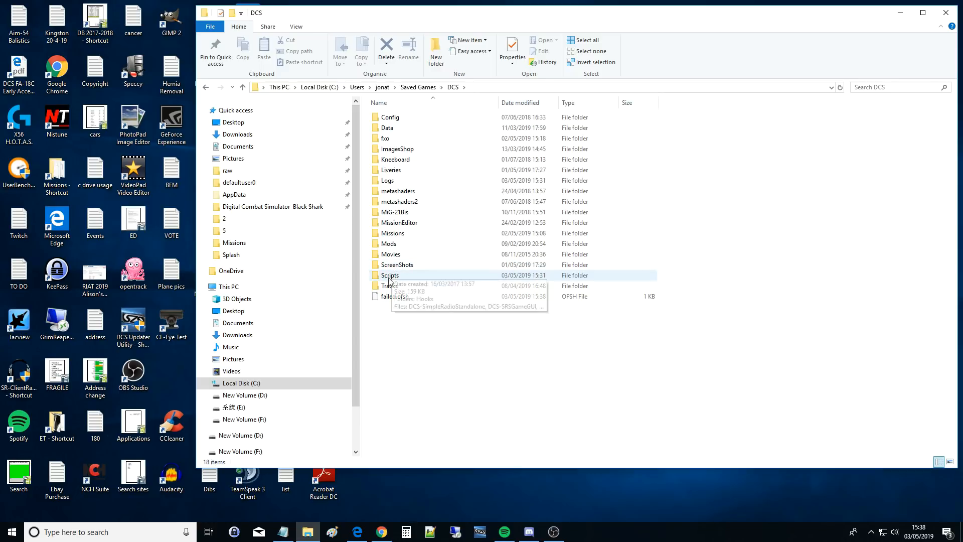
{"action": "double_click", "coordinate": [387, 285]}
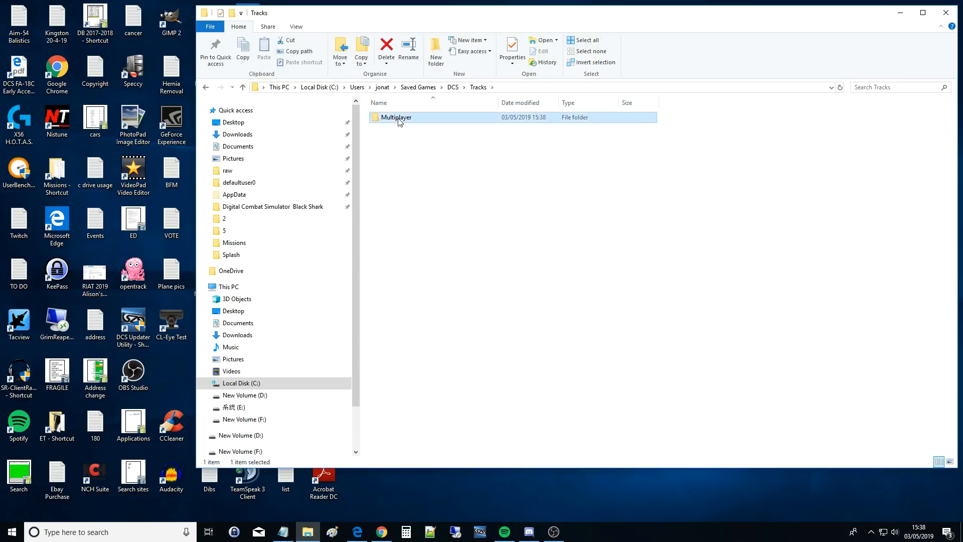
{"action": "double_click", "coordinate": [396, 118]}
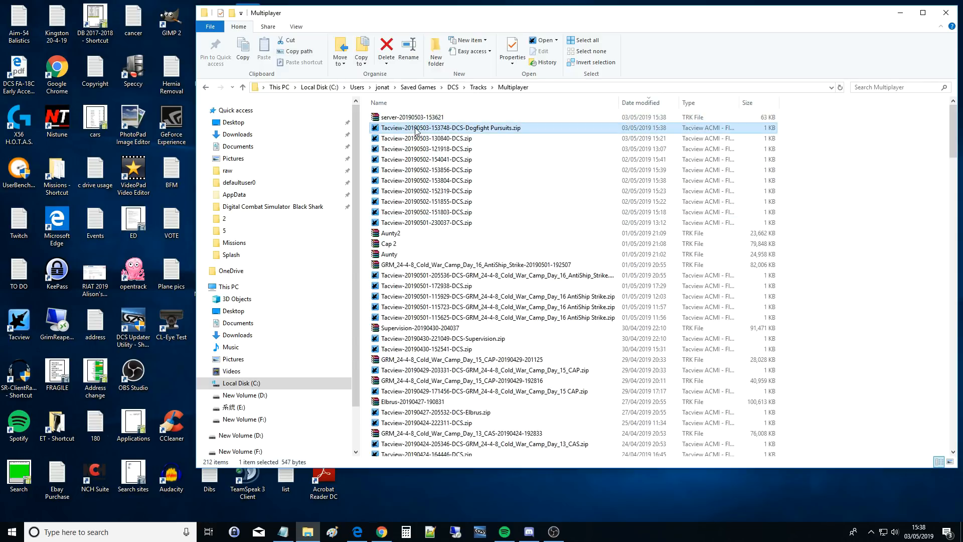
{"action": "mouse_move", "coordinate": [430, 128]}
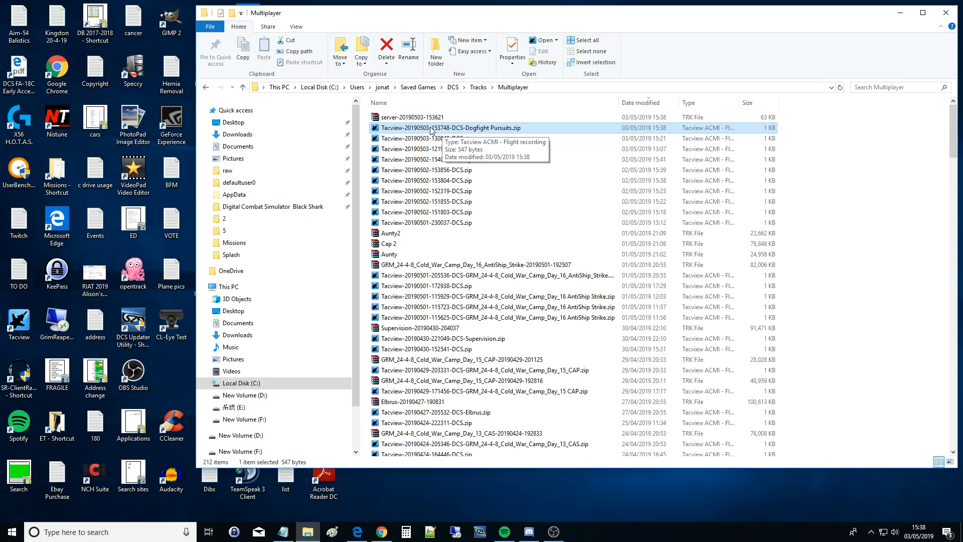
{"action": "mouse_move", "coordinate": [466, 133]}
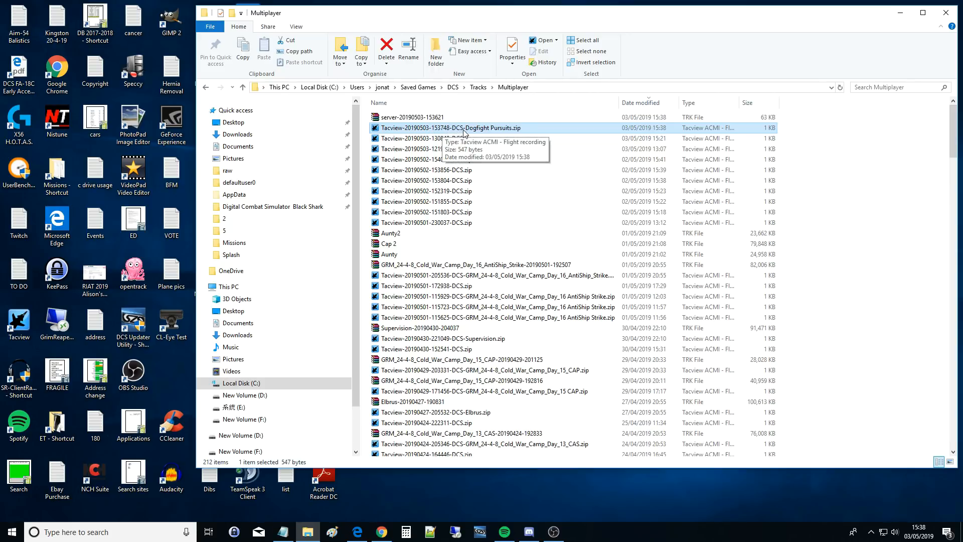
{"action": "mouse_move", "coordinate": [495, 131]}
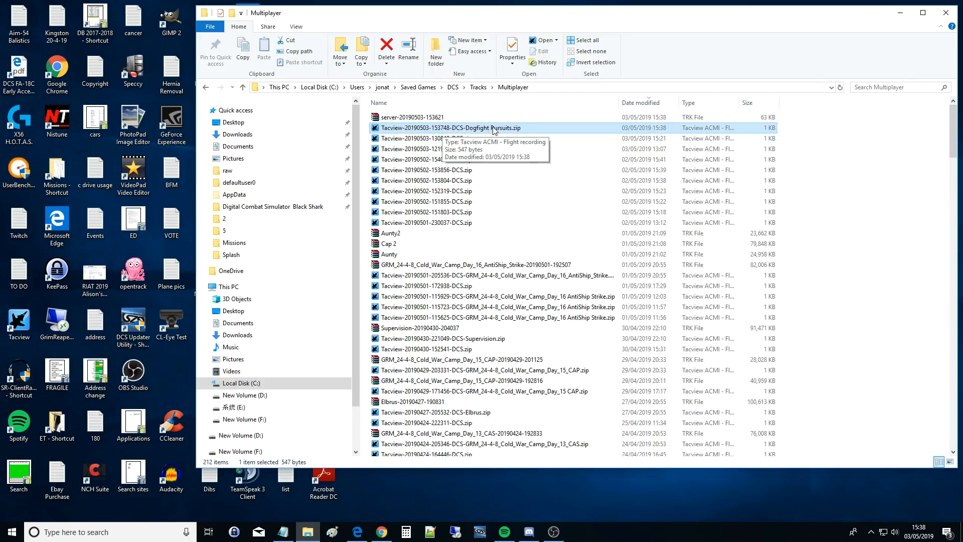
{"action": "mouse_move", "coordinate": [651, 133]}
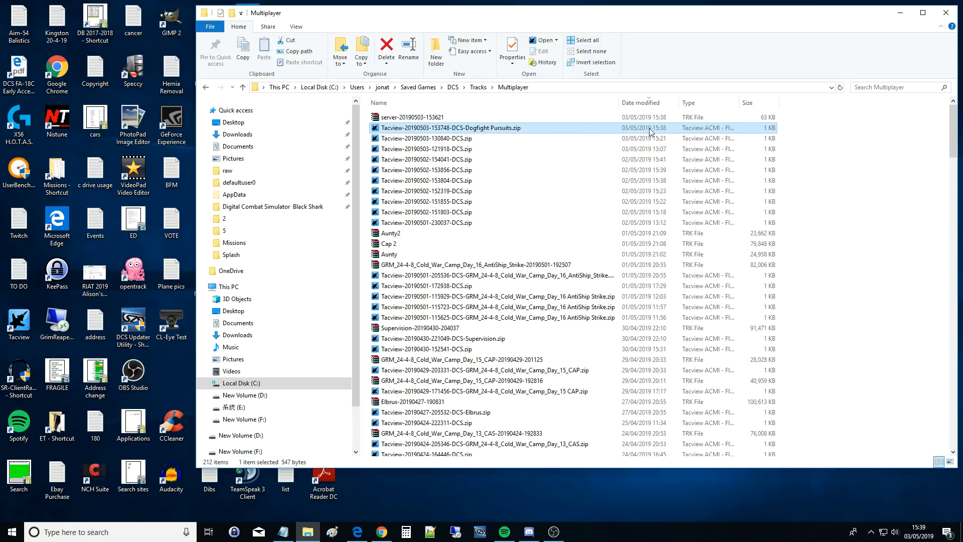
{"action": "mouse_move", "coordinate": [677, 132]}
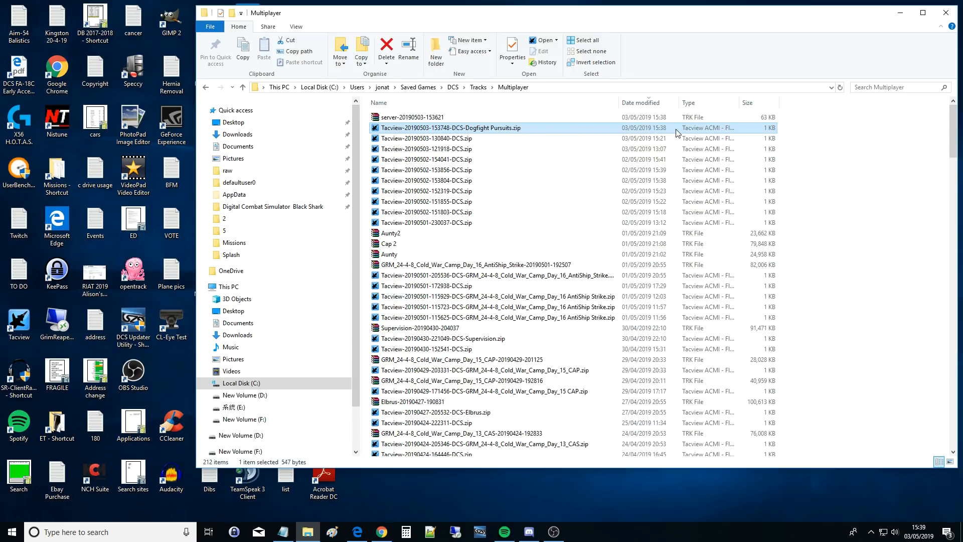
{"action": "mouse_move", "coordinate": [758, 142]}
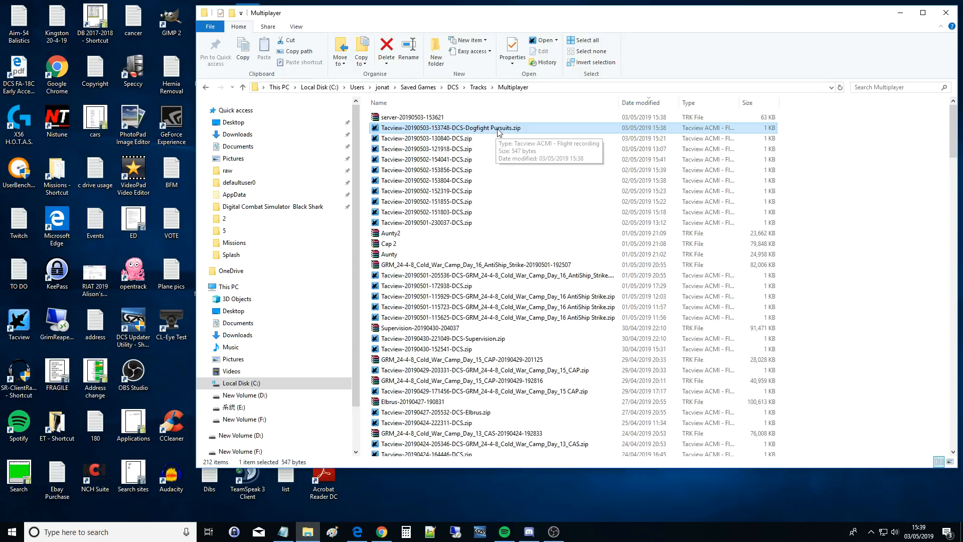
{"action": "mouse_move", "coordinate": [771, 134]}
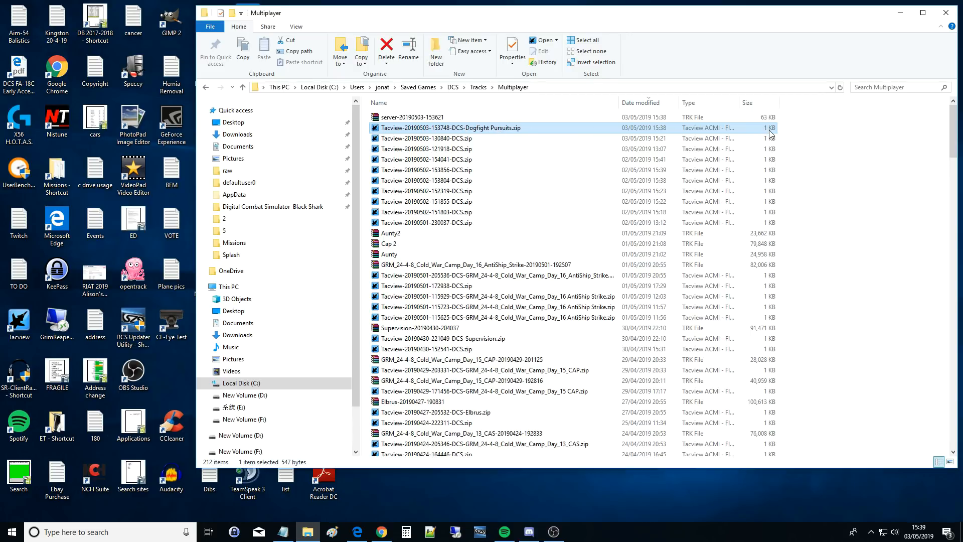
{"action": "mouse_move", "coordinate": [581, 488]}
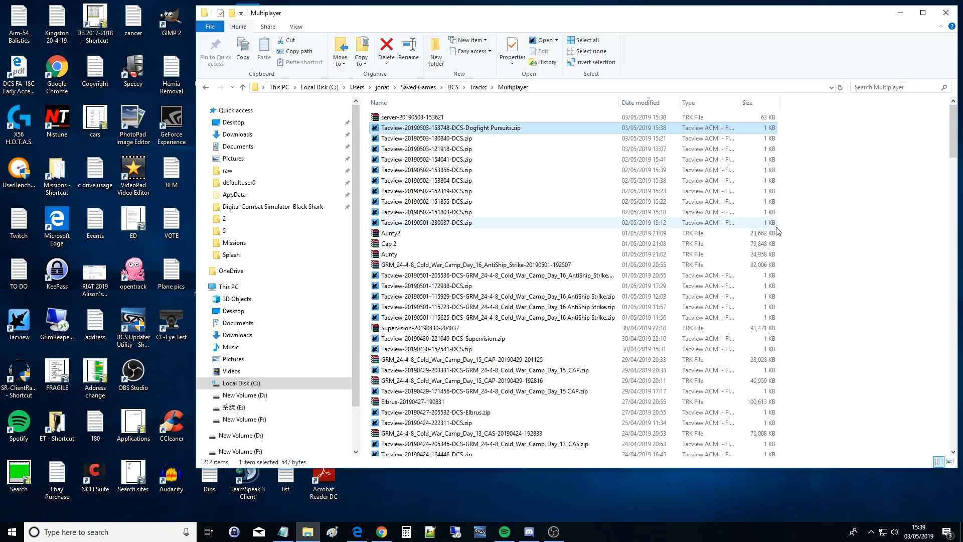
{"action": "mouse_move", "coordinate": [763, 133]}
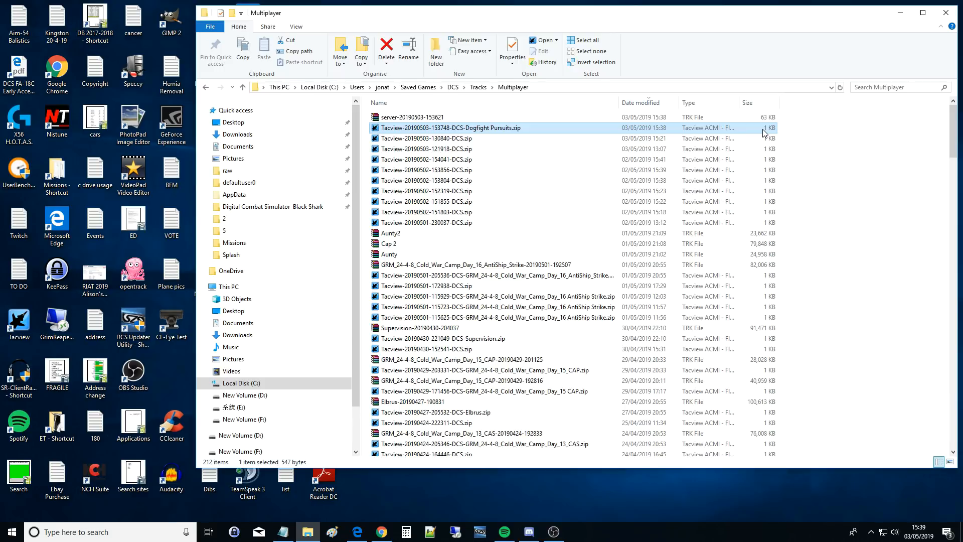
{"action": "mouse_move", "coordinate": [430, 179]}
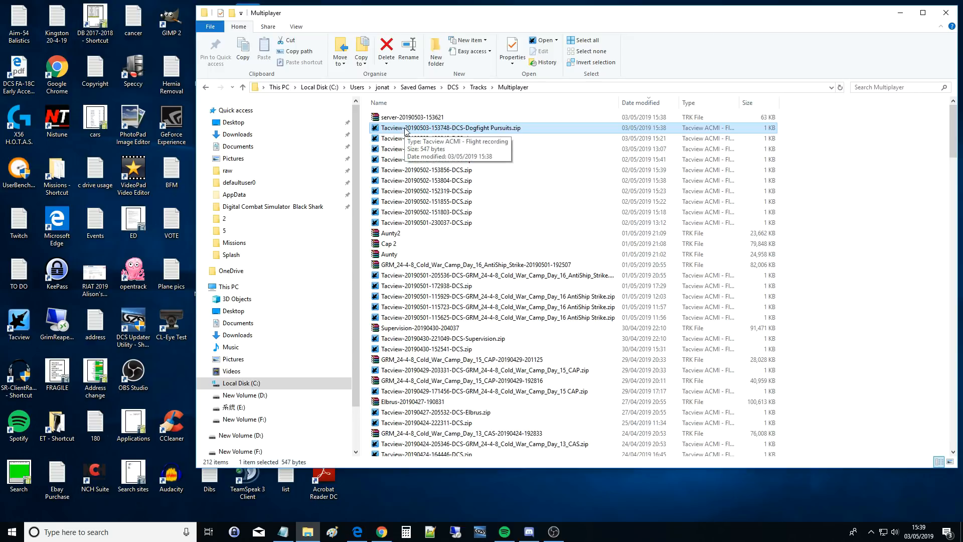
{"action": "mouse_move", "coordinate": [419, 149]}
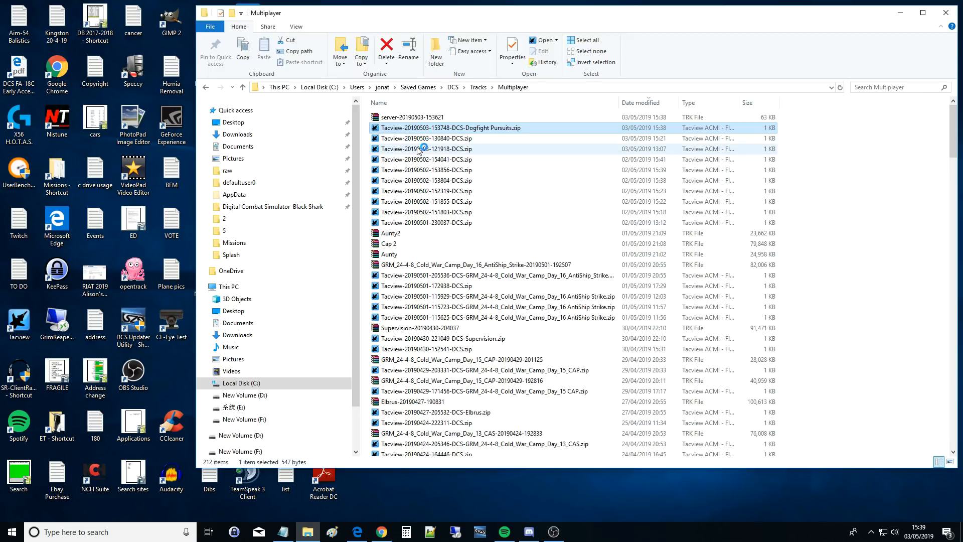
Preview the Dogfight Pursuits .zip.acmi recording in Tacview and close it again.
{"action": "double_click", "coordinate": [452, 127]}
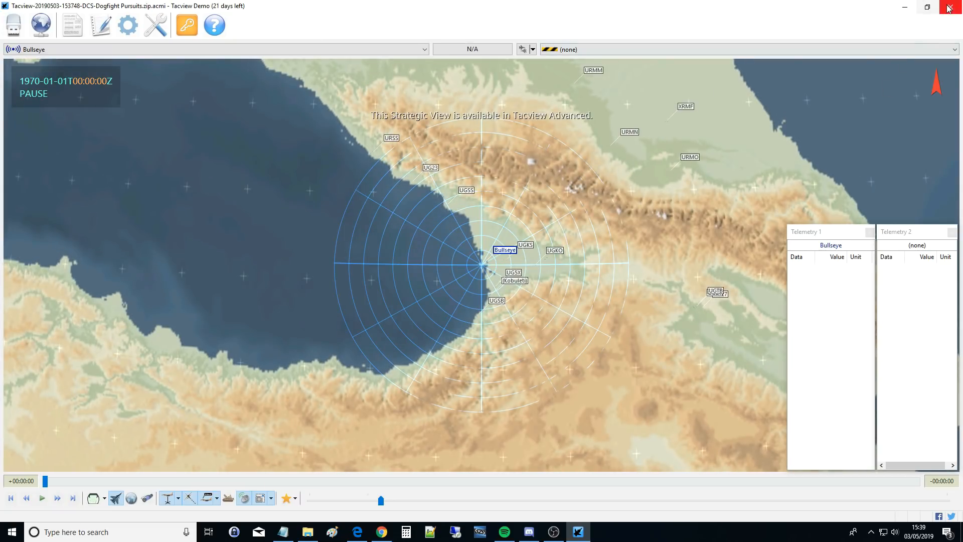
{"action": "left_click", "coordinate": [948, 7]}
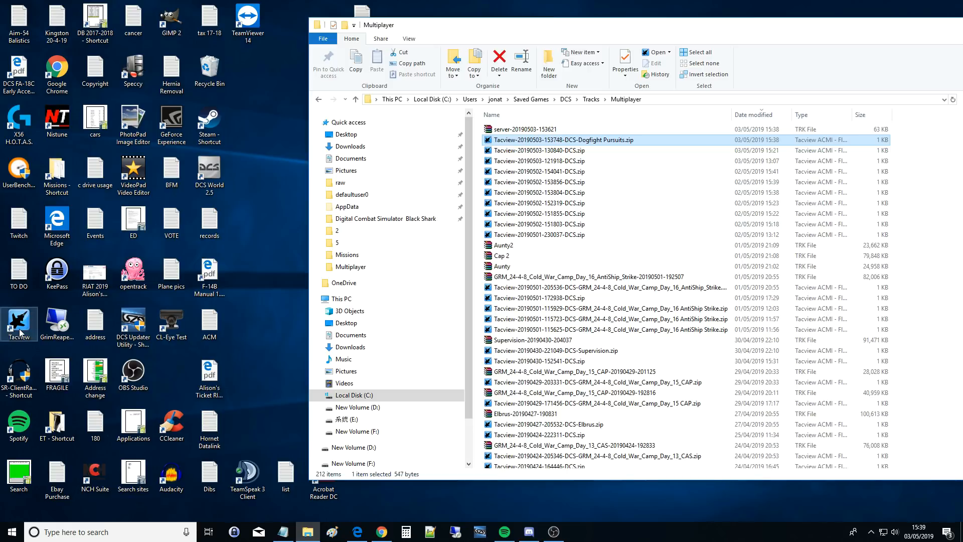
{"action": "mouse_move", "coordinate": [18, 318]}
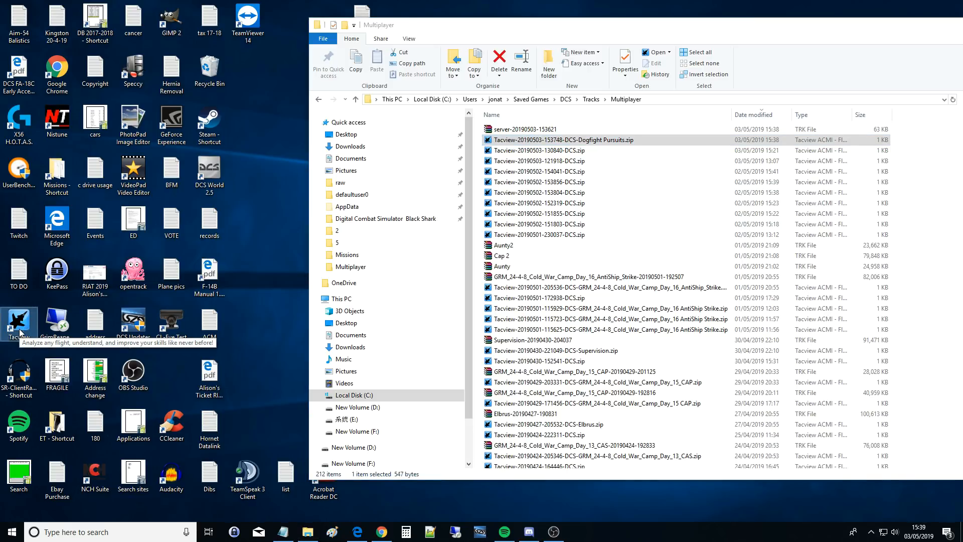
Launch Tacview and browse the ACMI Files Recording Folder setting down to Saved Games.
{"action": "double_click", "coordinate": [18, 320]}
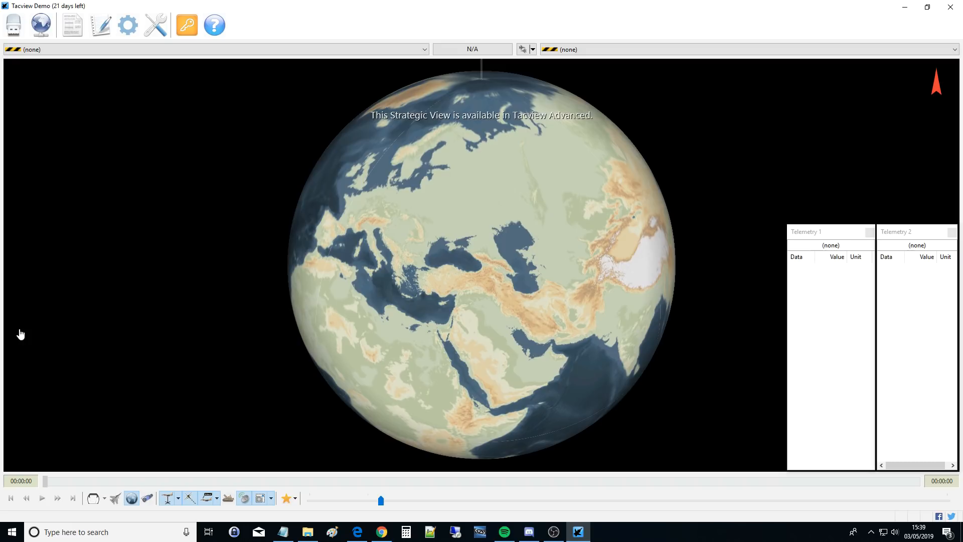
{"action": "mouse_move", "coordinate": [25, 329]}
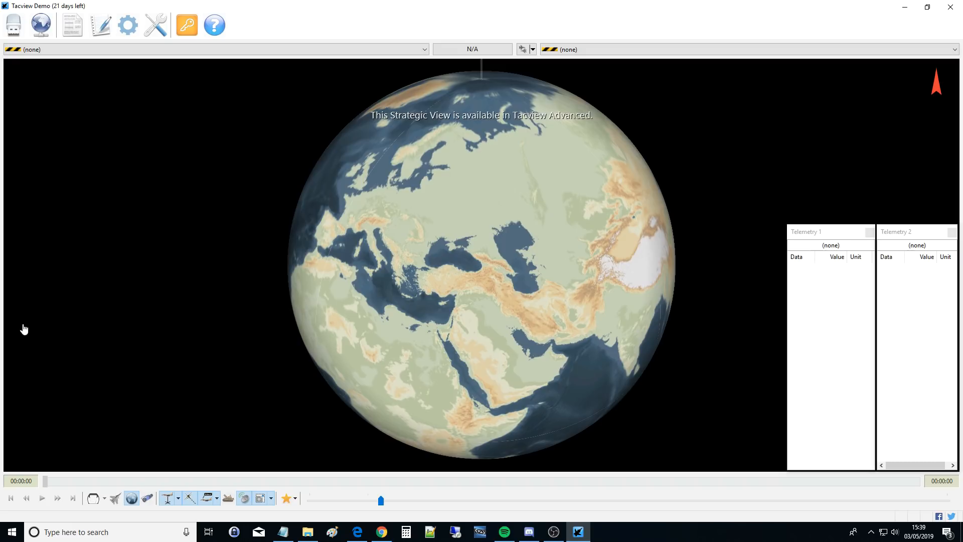
{"action": "mouse_move", "coordinate": [155, 25]}
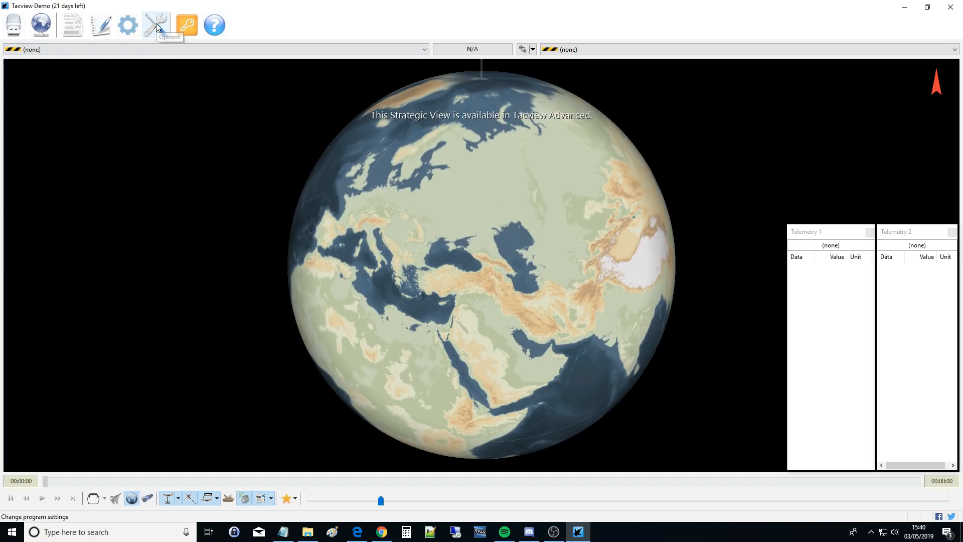
{"action": "left_click", "coordinate": [156, 25]}
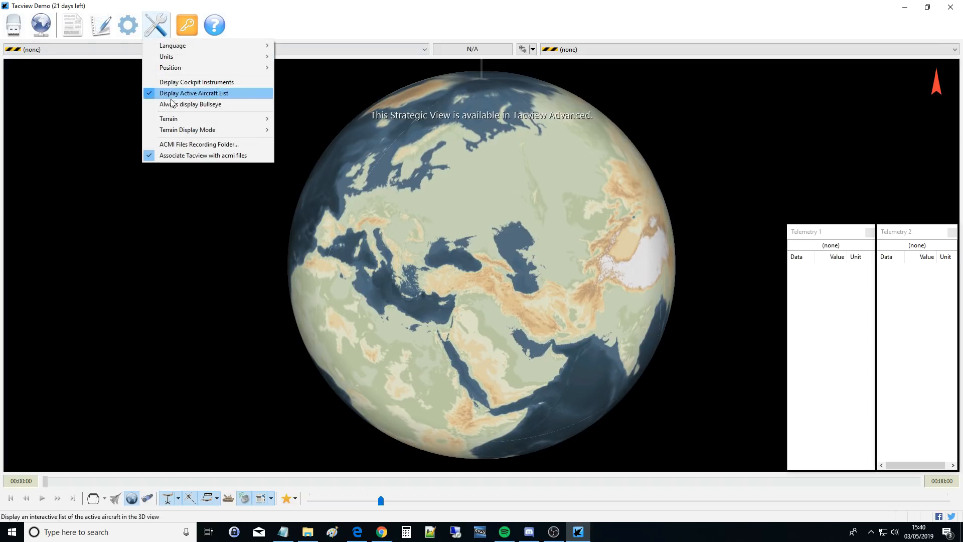
{"action": "left_click", "coordinate": [199, 145]}
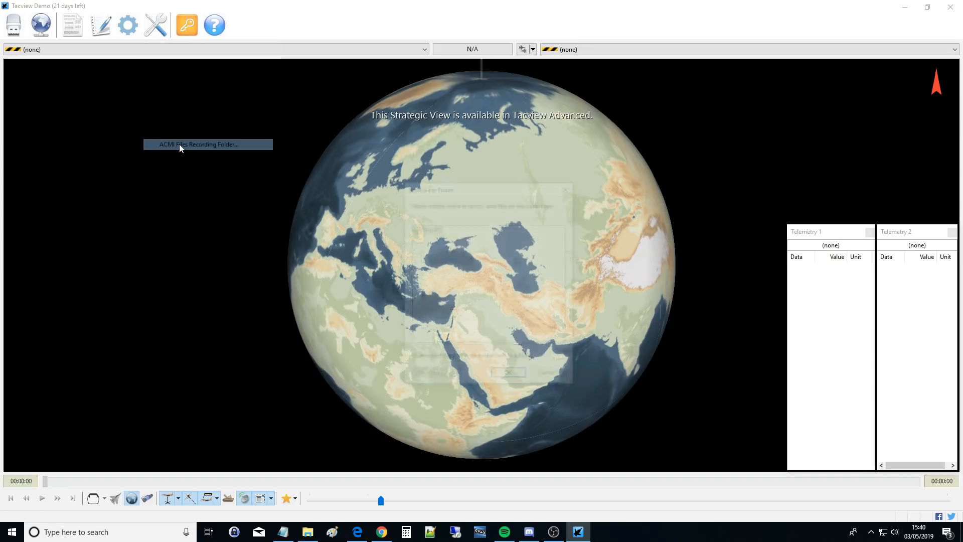
{"action": "left_click", "coordinate": [197, 144]}
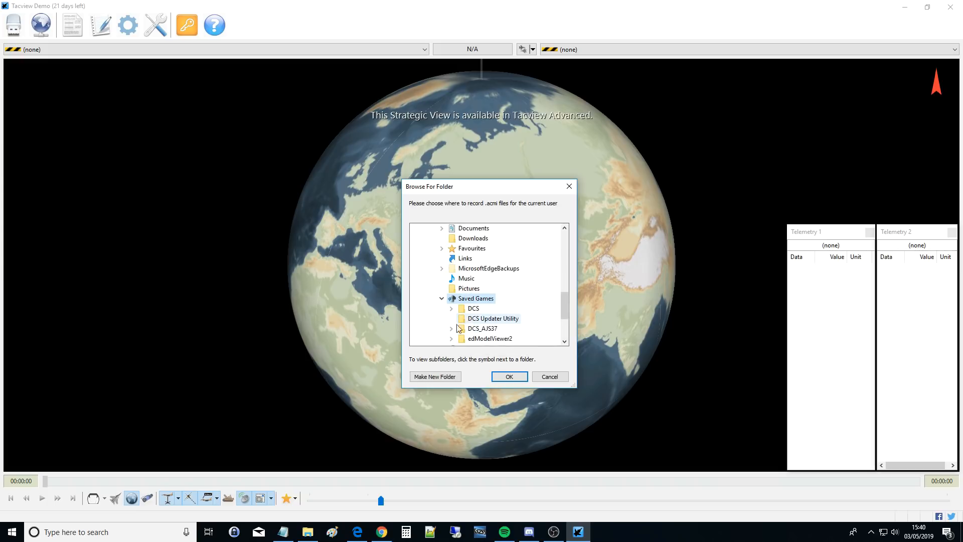
{"action": "scroll", "scroll_direction": "down", "scroll_amount": 3}
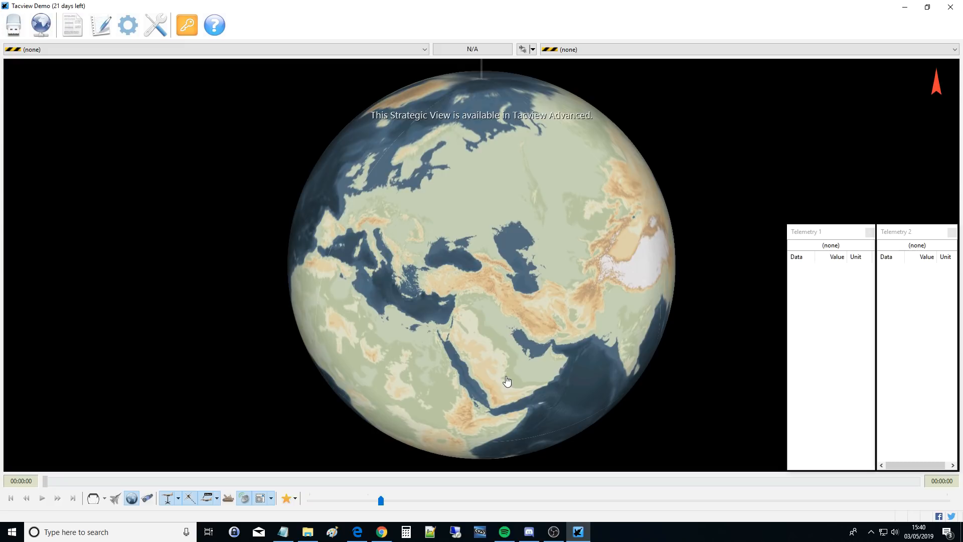
Load the Dogfight Pursuits .acmi from C: > Users > Saved Games > DCS > Tracks > Multiplayer.
{"action": "left_click", "coordinate": [14, 24]}
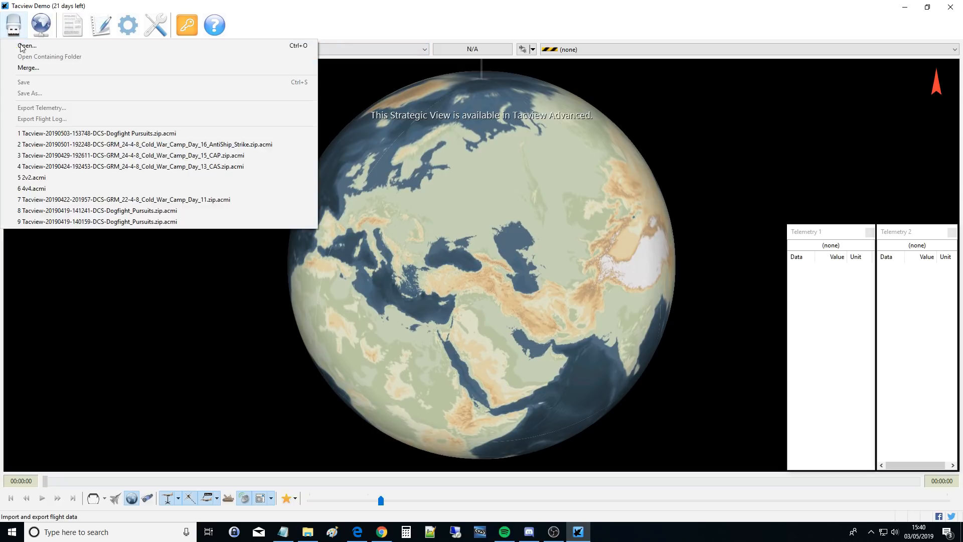
{"action": "left_click", "coordinate": [27, 45]}
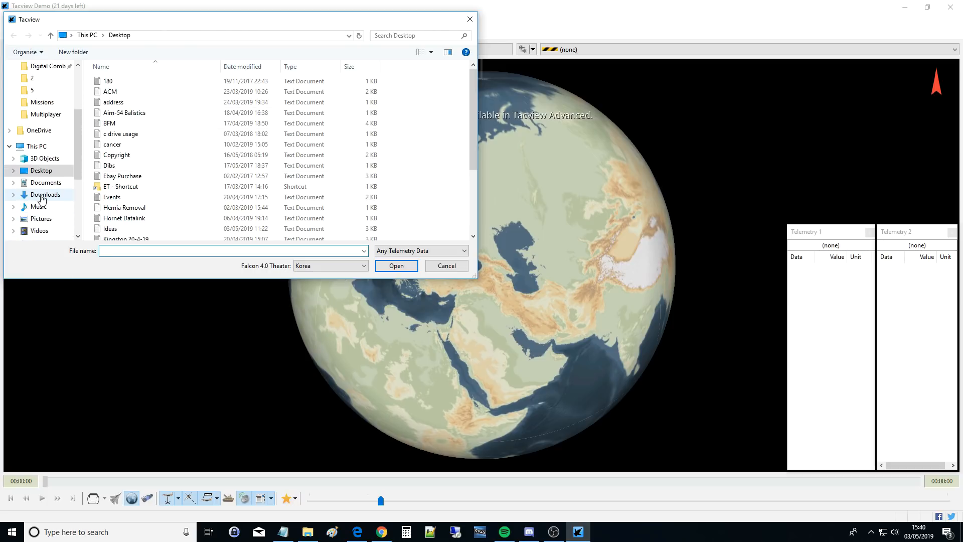
{"action": "left_click", "coordinate": [46, 182]}
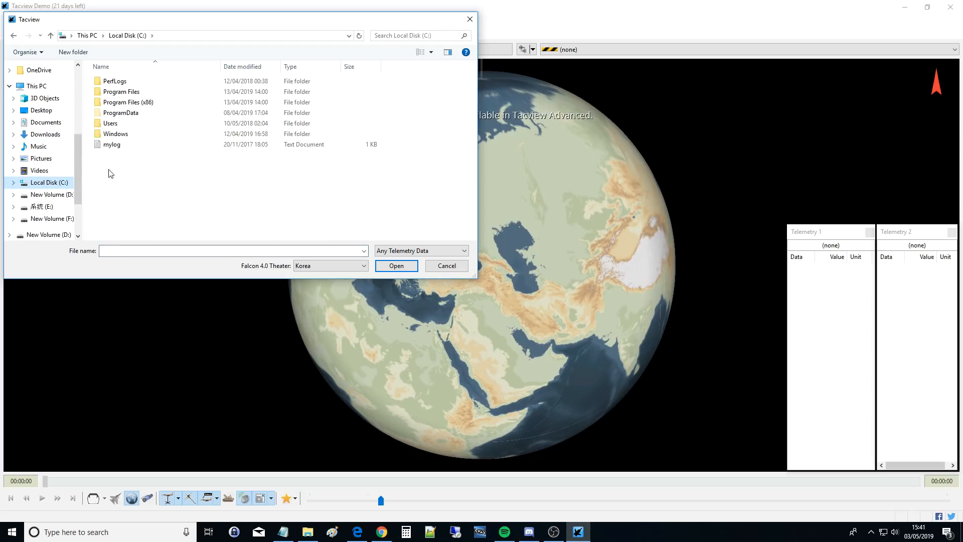
{"action": "double_click", "coordinate": [110, 123]}
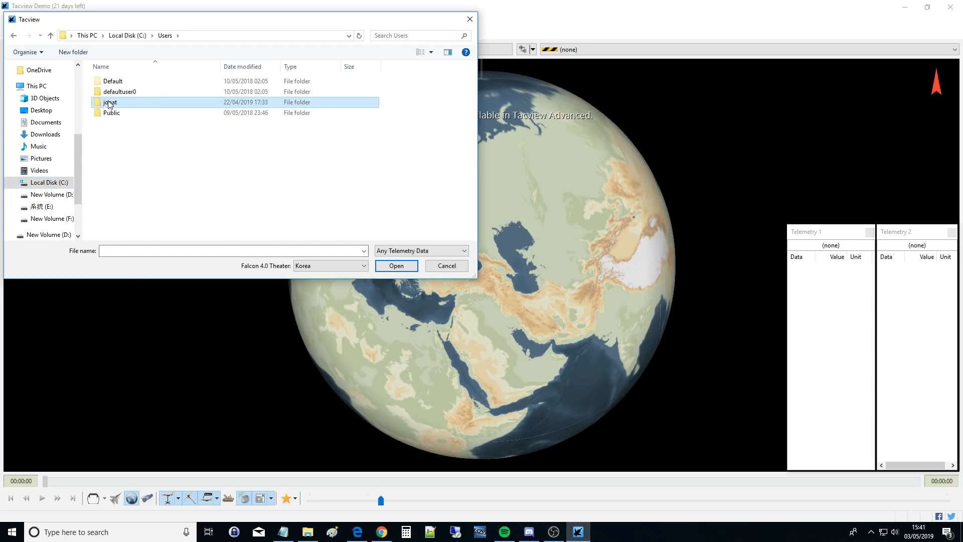
{"action": "double_click", "coordinate": [109, 102]}
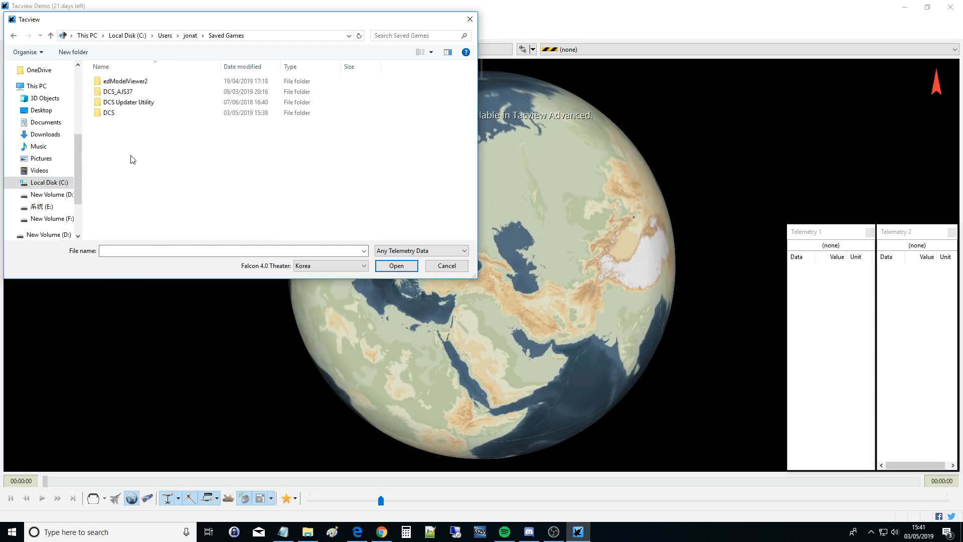
{"action": "double_click", "coordinate": [109, 112]}
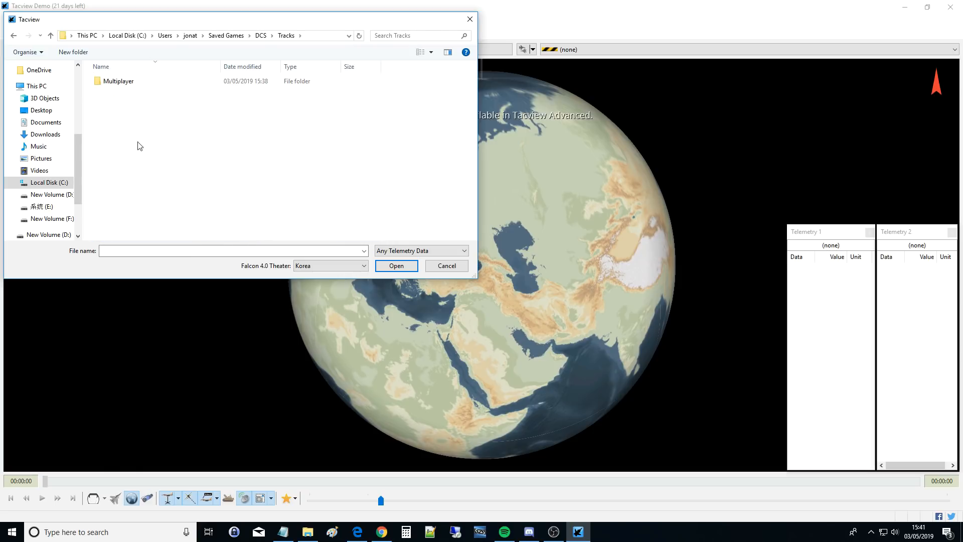
{"action": "double_click", "coordinate": [120, 80]}
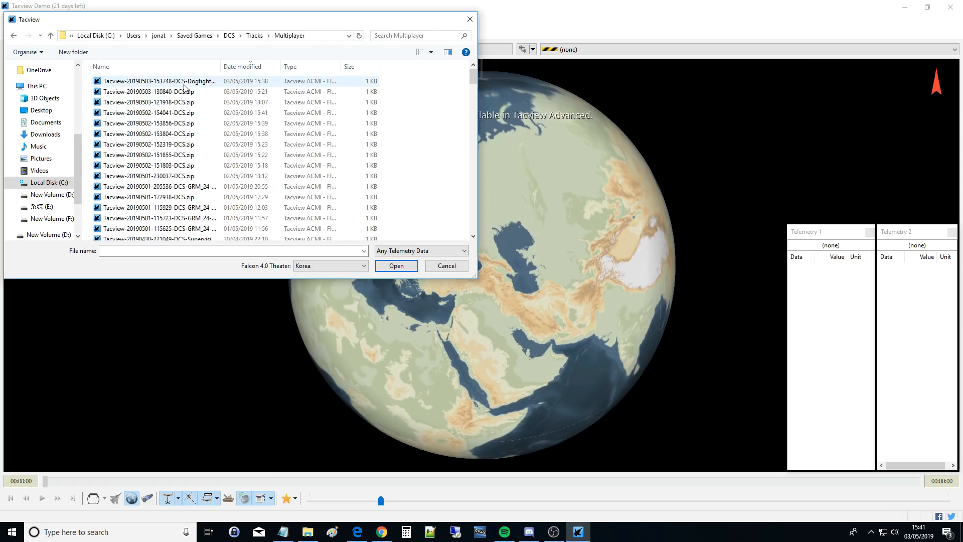
{"action": "left_click", "coordinate": [396, 266]}
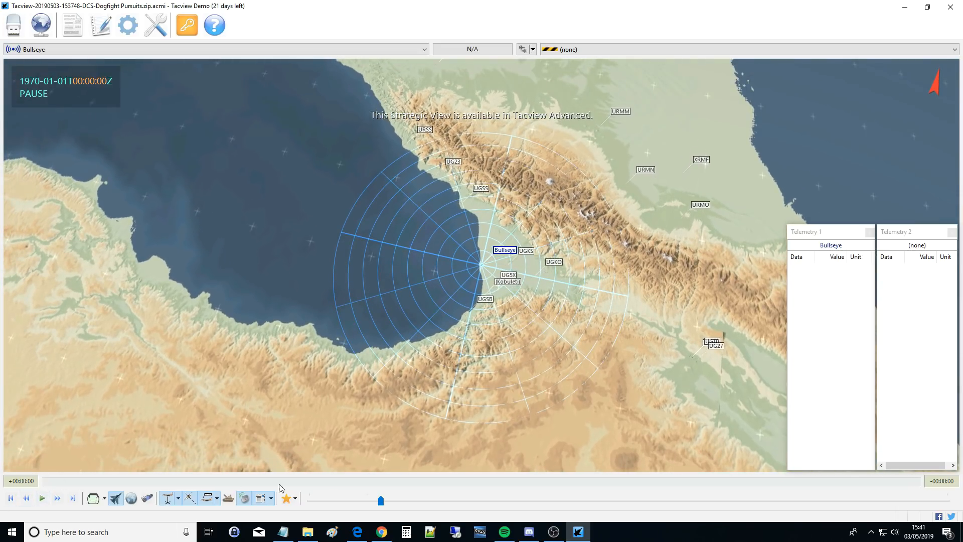
{"action": "mouse_move", "coordinate": [473, 481]}
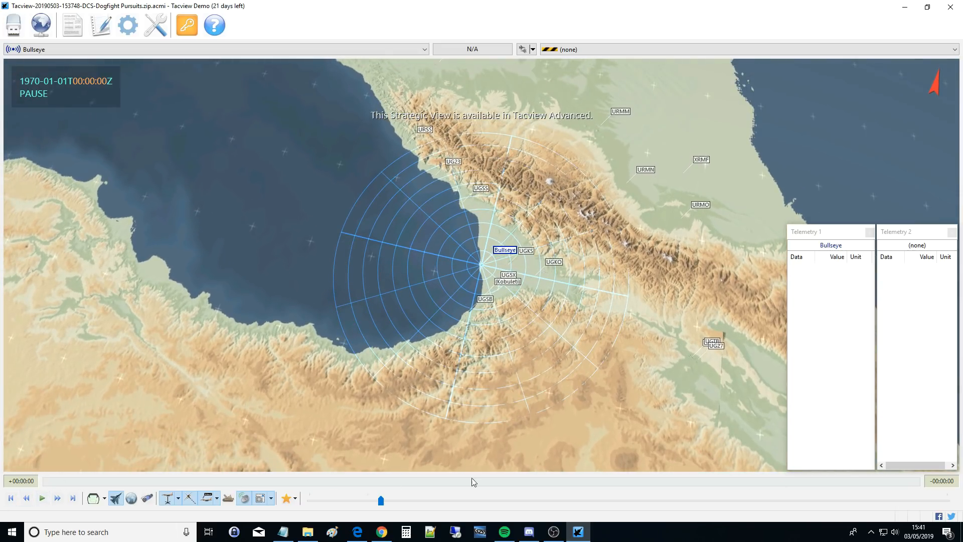
{"action": "mouse_move", "coordinate": [350, 405]}
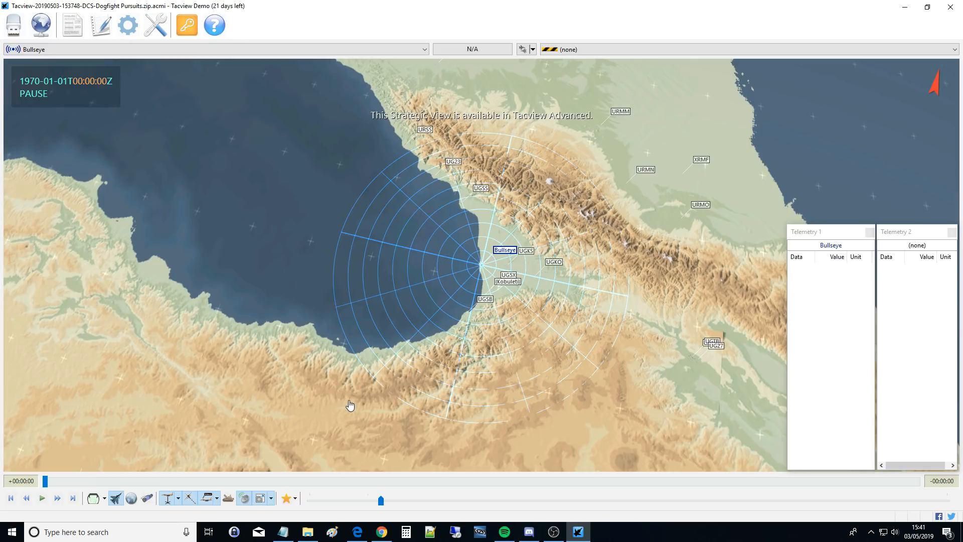
{"action": "mouse_move", "coordinate": [334, 396]}
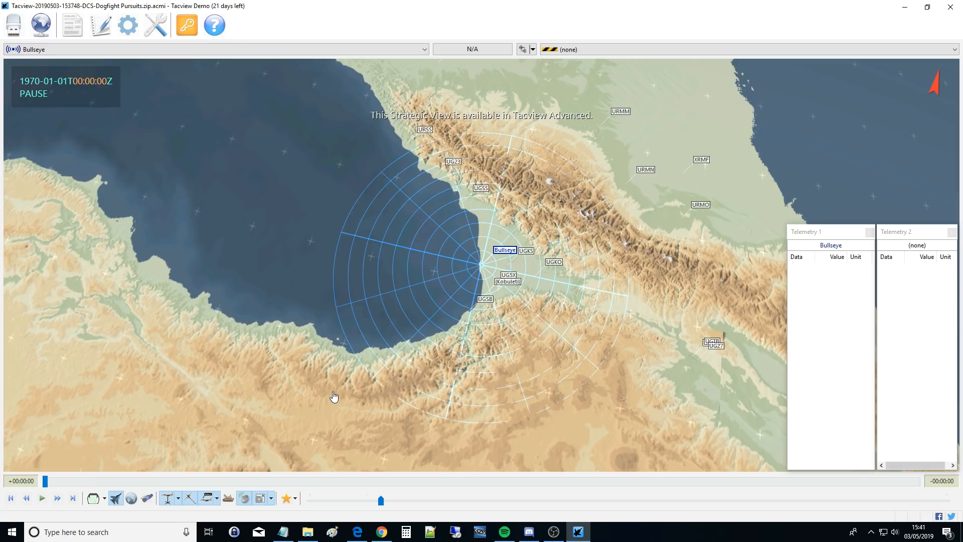
{"action": "mouse_move", "coordinate": [340, 393]}
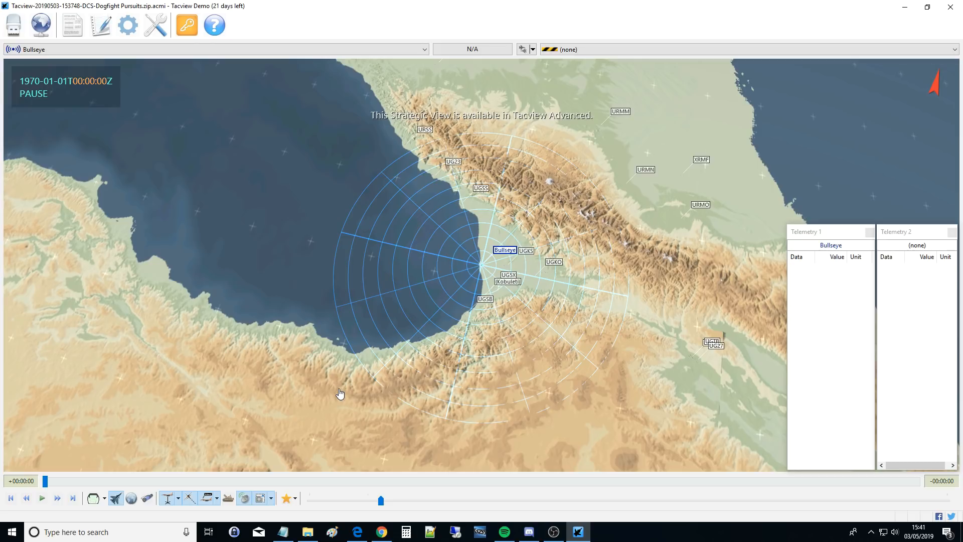
{"action": "mouse_move", "coordinate": [562, 342]}
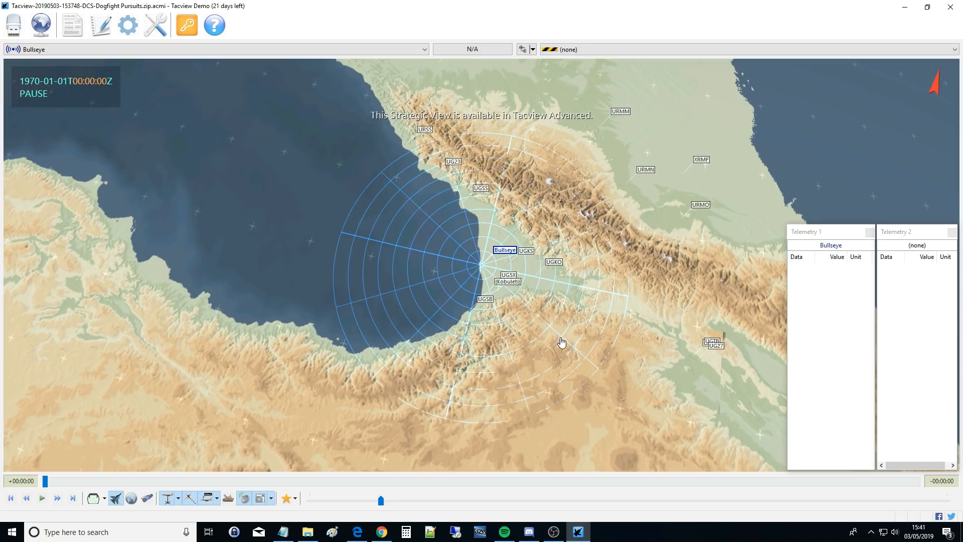
{"action": "mouse_move", "coordinate": [446, 307]}
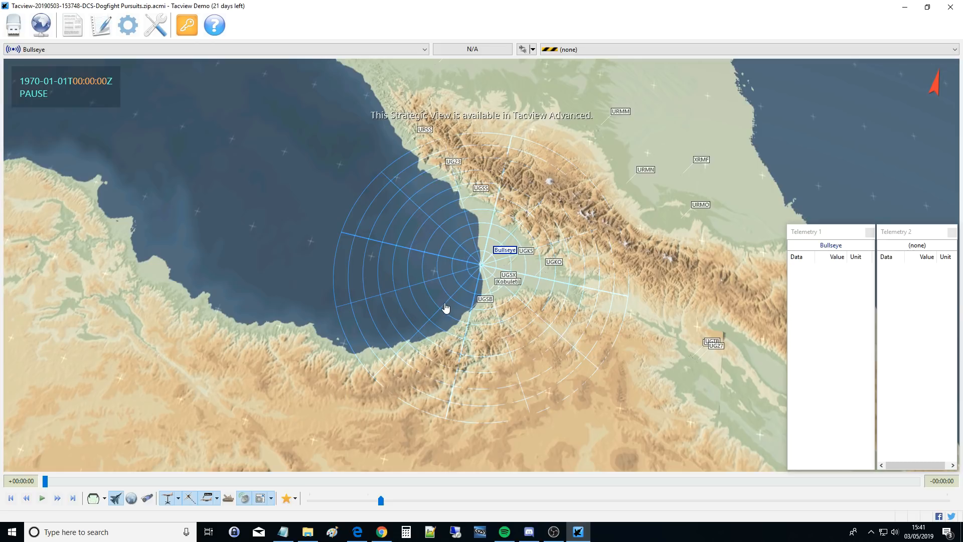
{"action": "mouse_move", "coordinate": [452, 375]}
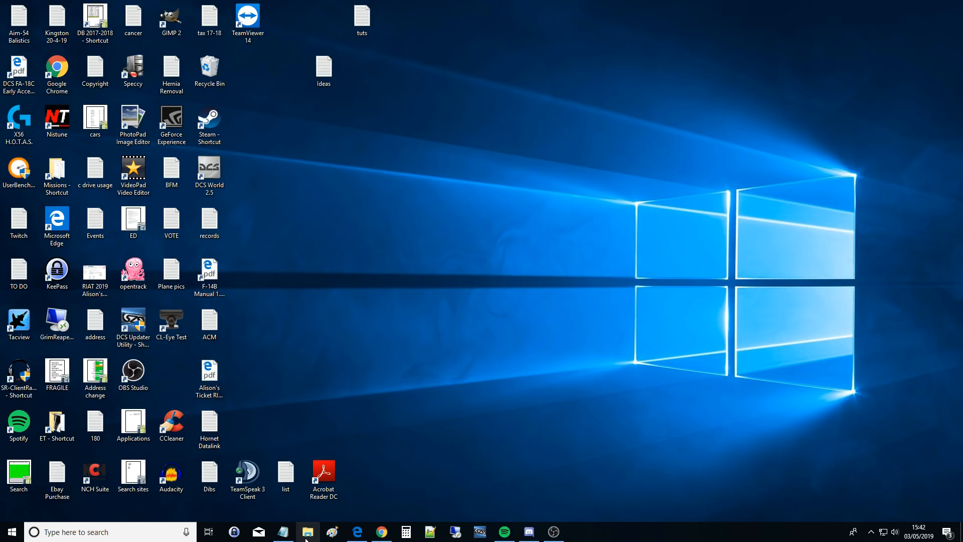
From Quick access folder 2, open the Cold War Camp Tacview recording.
{"action": "left_click", "coordinate": [307, 532]}
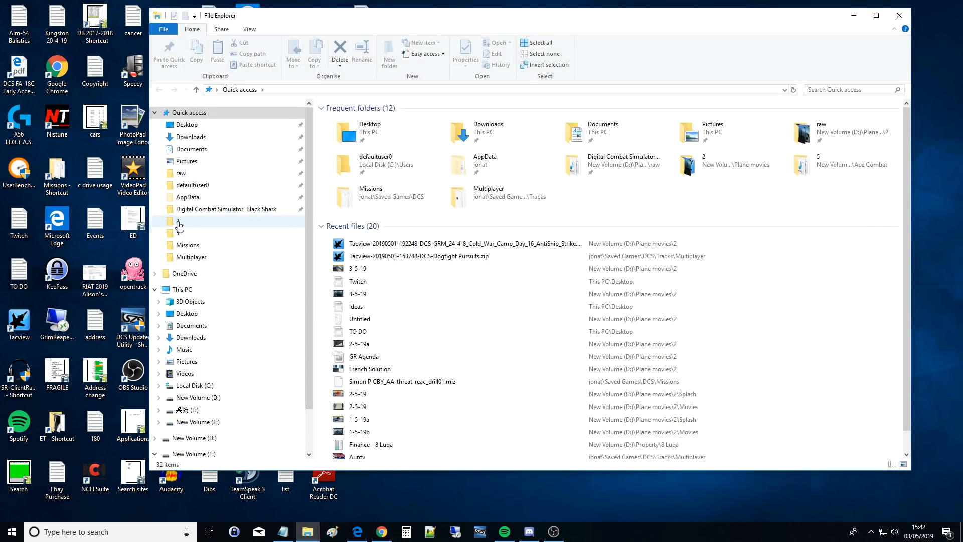
{"action": "double_click", "coordinate": [178, 221]}
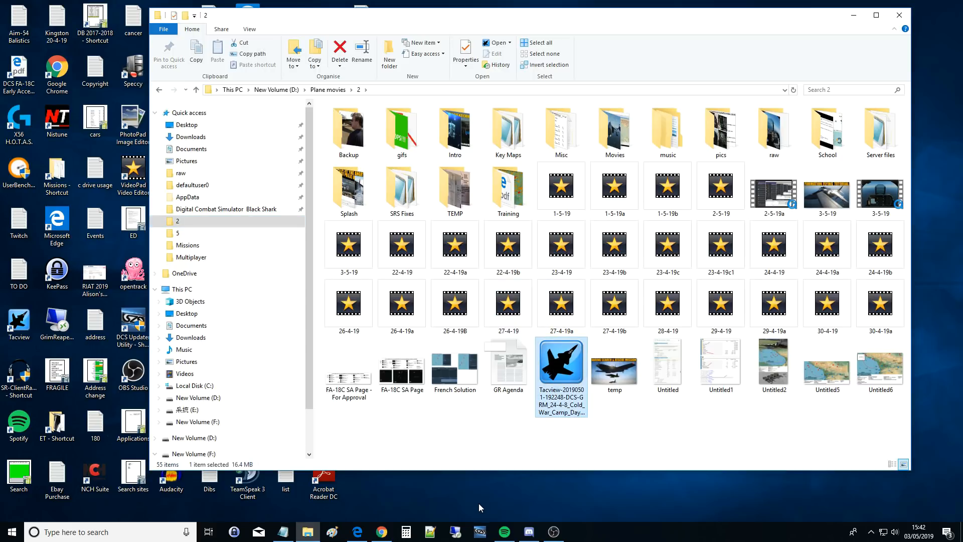
{"action": "mouse_move", "coordinate": [244, 470]}
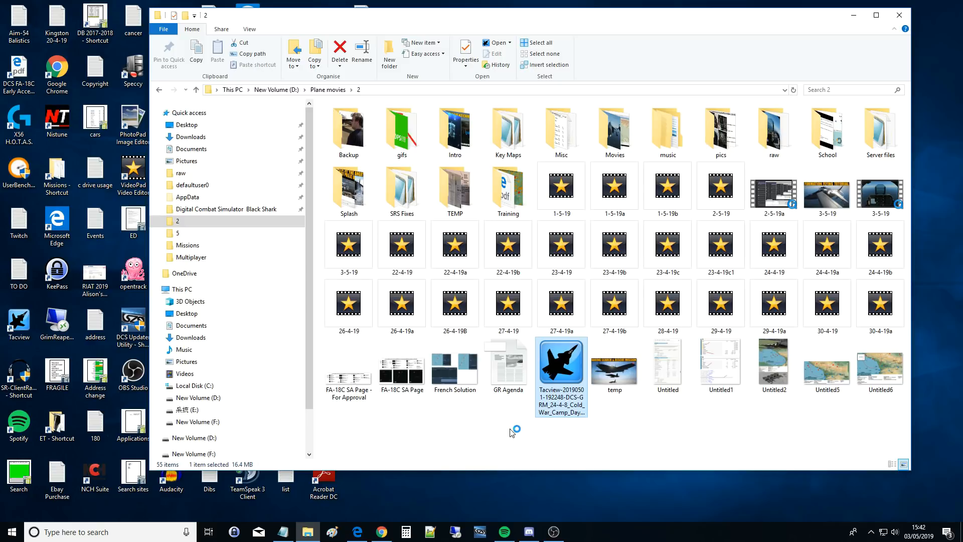
{"action": "double_click", "coordinate": [560, 364]}
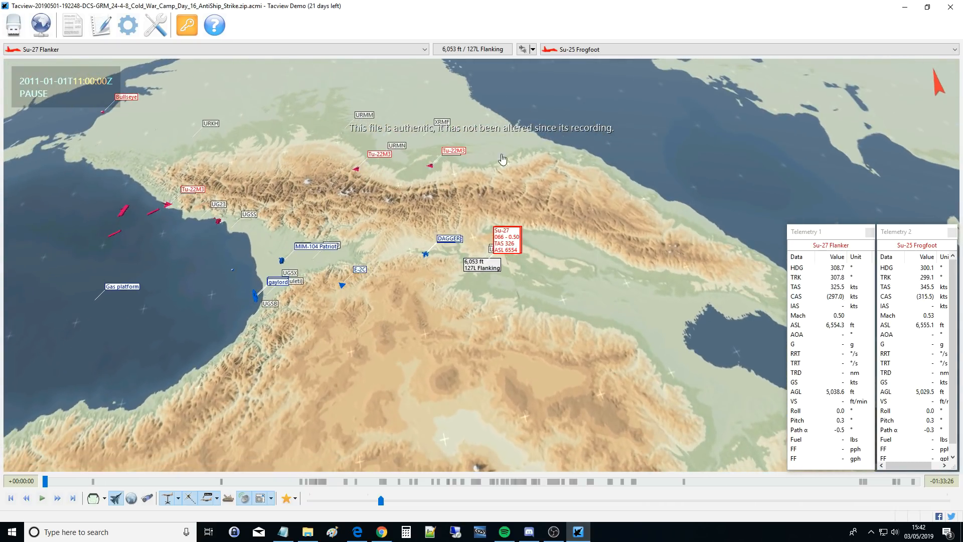
{"action": "mouse_move", "coordinate": [386, 180]}
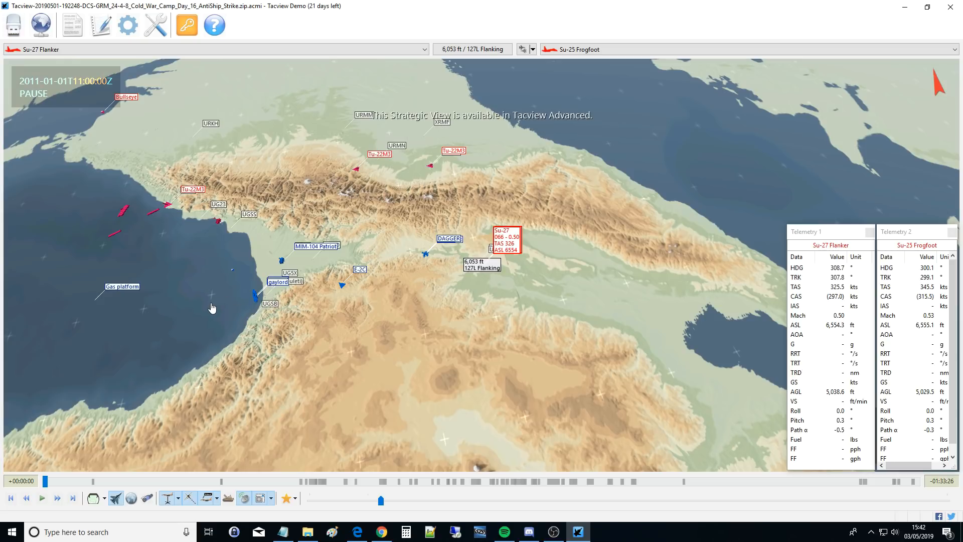
{"action": "mouse_move", "coordinate": [109, 38]}
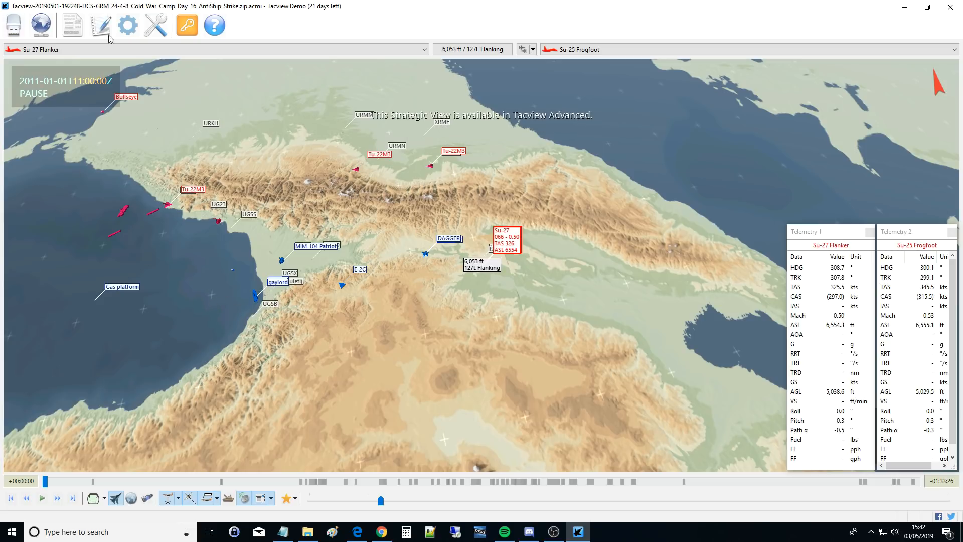
{"action": "mouse_move", "coordinate": [315, 188]}
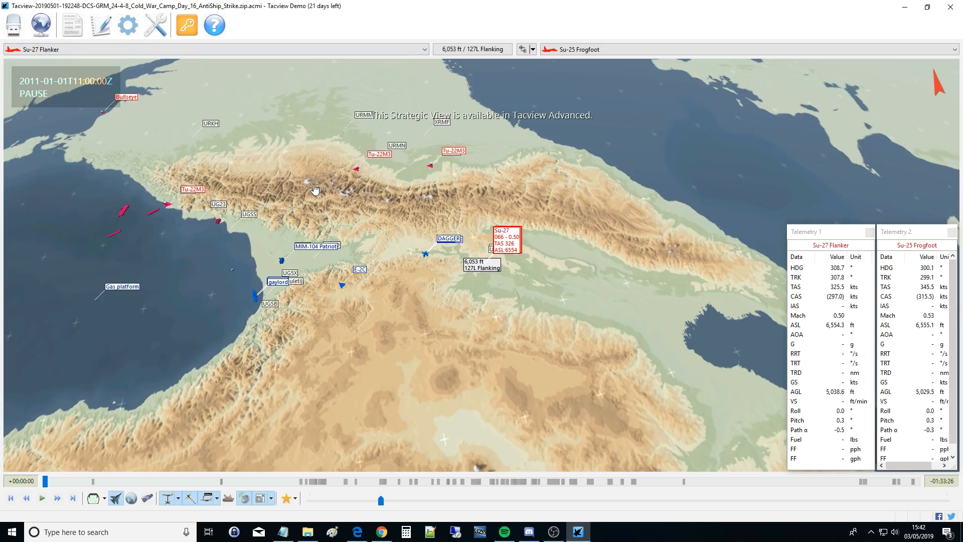
{"action": "mouse_move", "coordinate": [238, 300]}
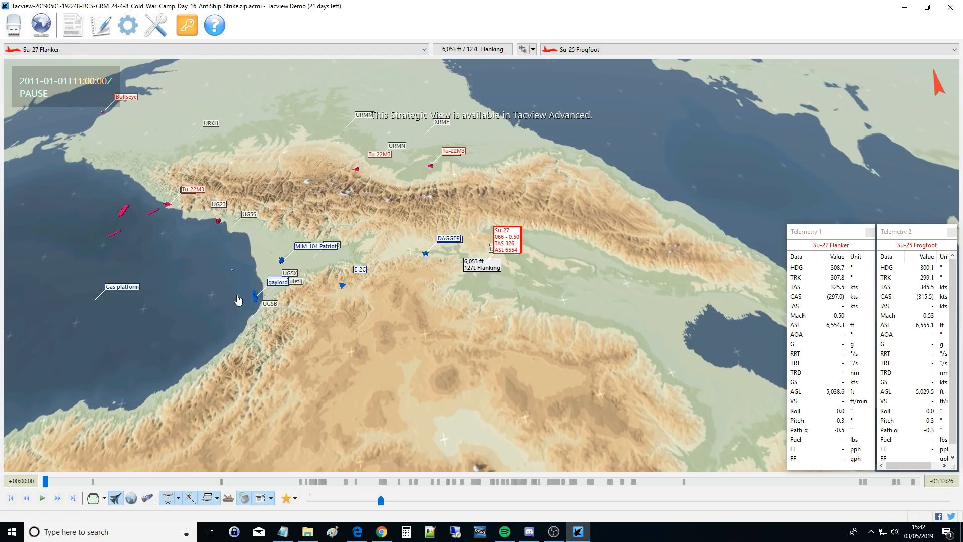
{"action": "mouse_move", "coordinate": [147, 487]}
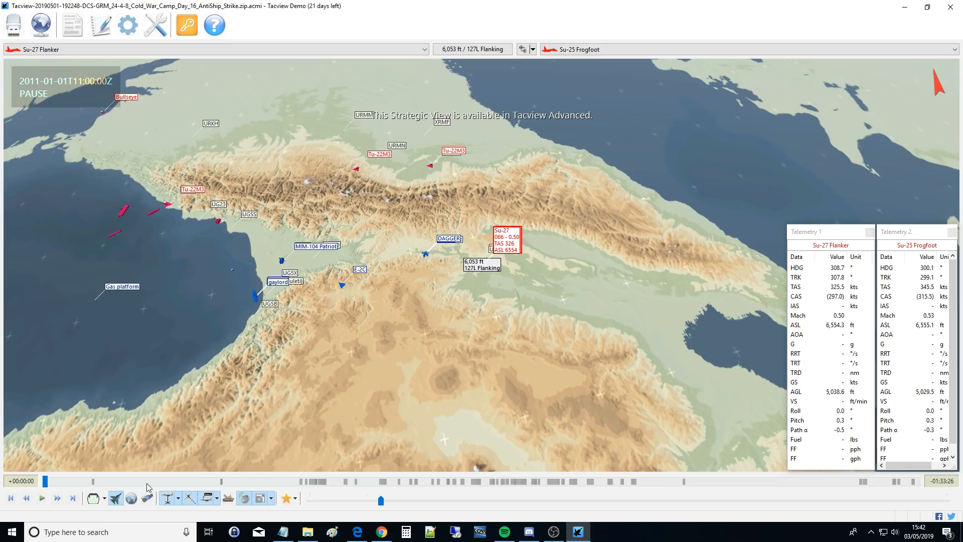
{"action": "mouse_move", "coordinate": [82, 463]}
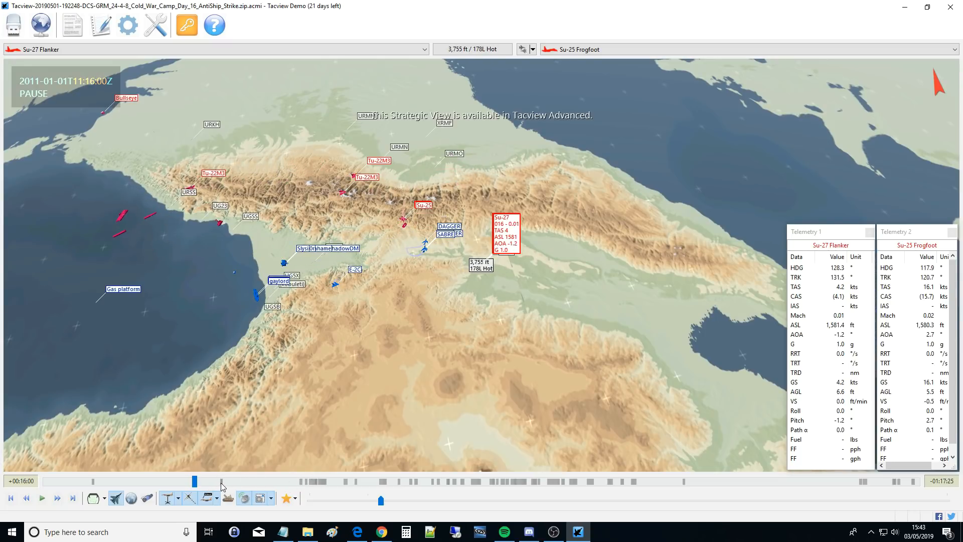
{"action": "mouse_move", "coordinate": [318, 486]}
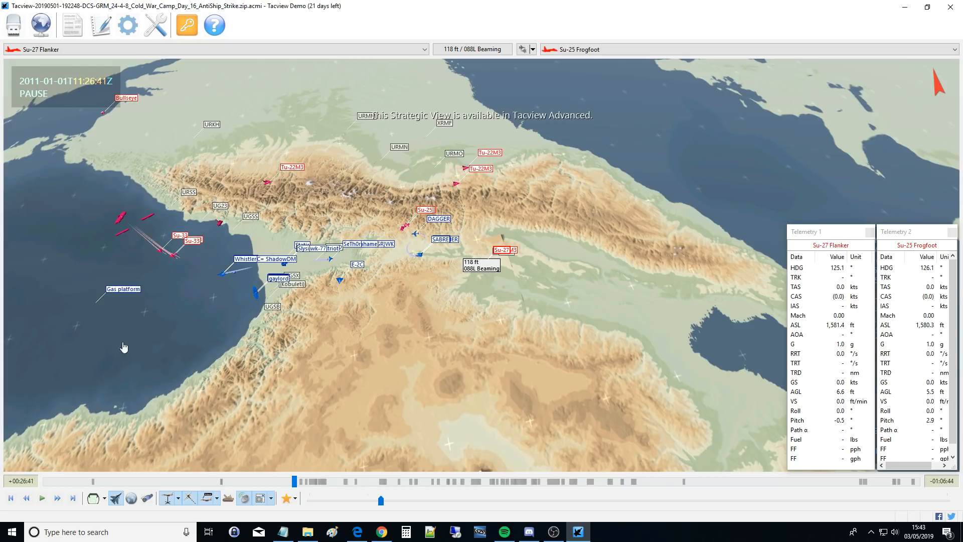
{"action": "mouse_move", "coordinate": [96, 245]}
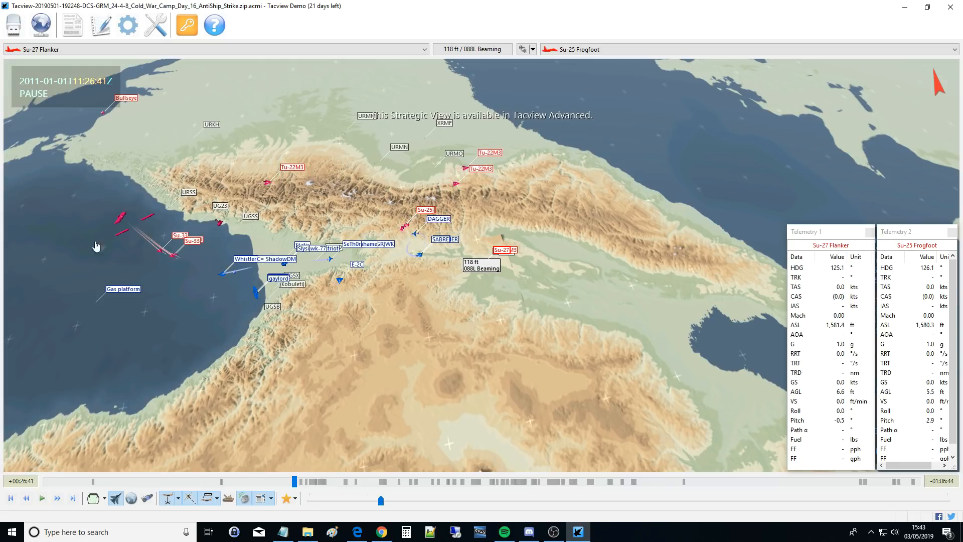
{"action": "mouse_move", "coordinate": [44, 265]}
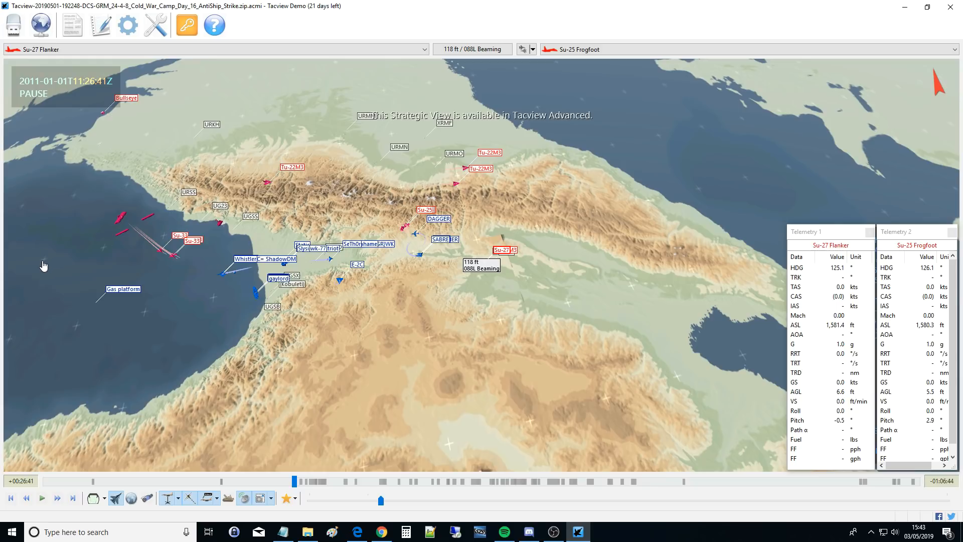
{"action": "mouse_move", "coordinate": [115, 498]}
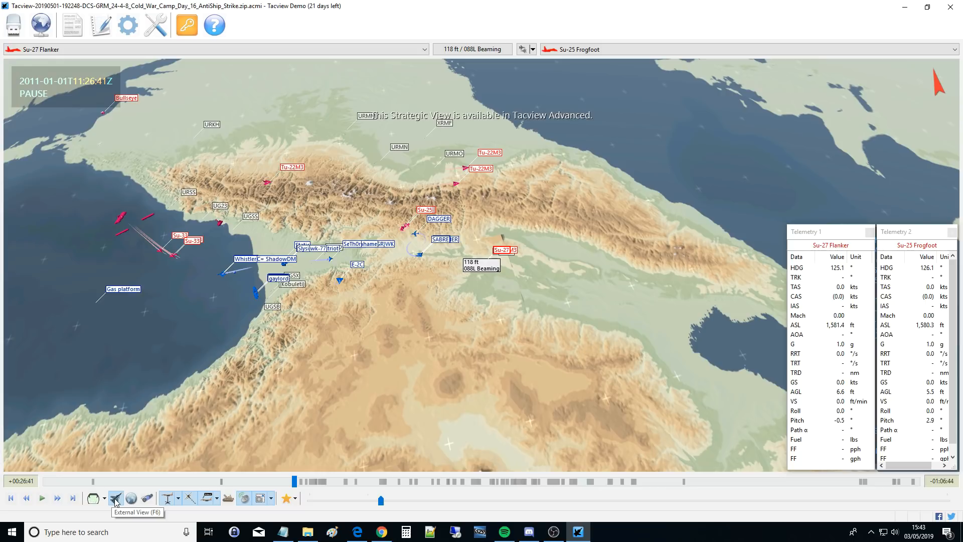
{"action": "mouse_move", "coordinate": [593, 324]}
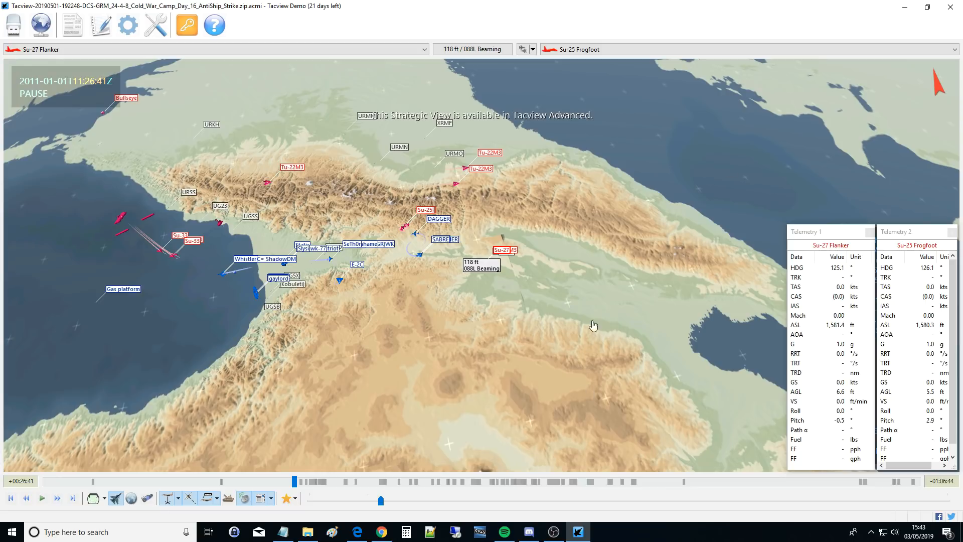
{"action": "mouse_move", "coordinate": [461, 315]}
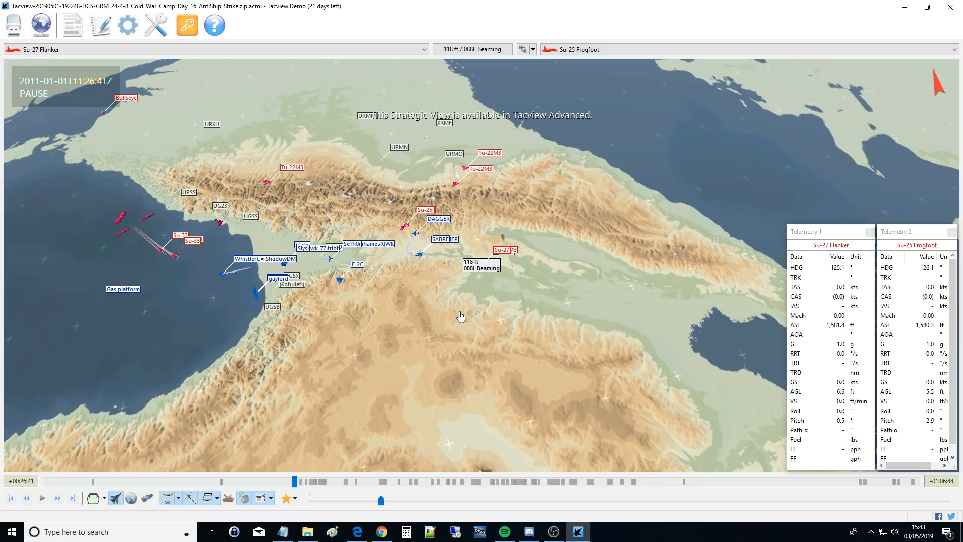
{"action": "mouse_move", "coordinate": [440, 316]}
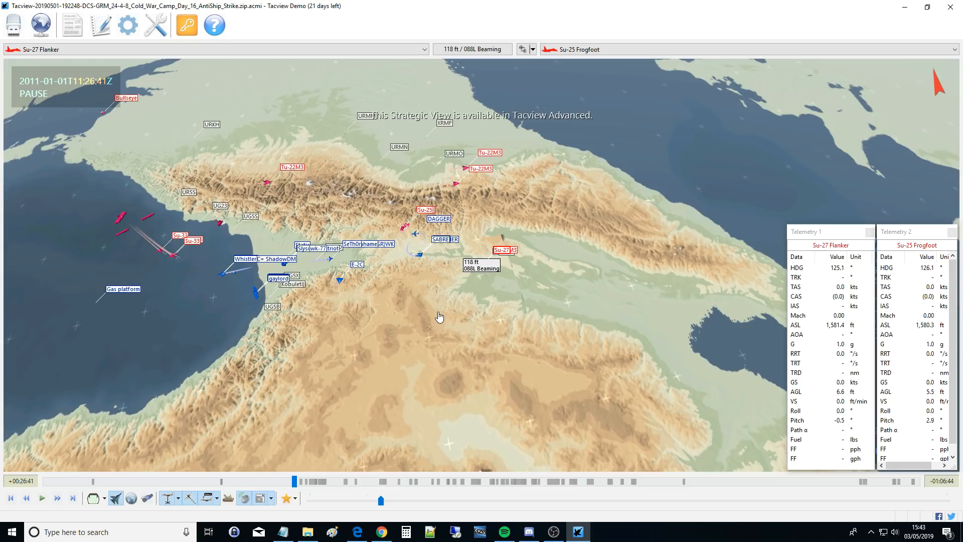
{"action": "mouse_move", "coordinate": [208, 289]}
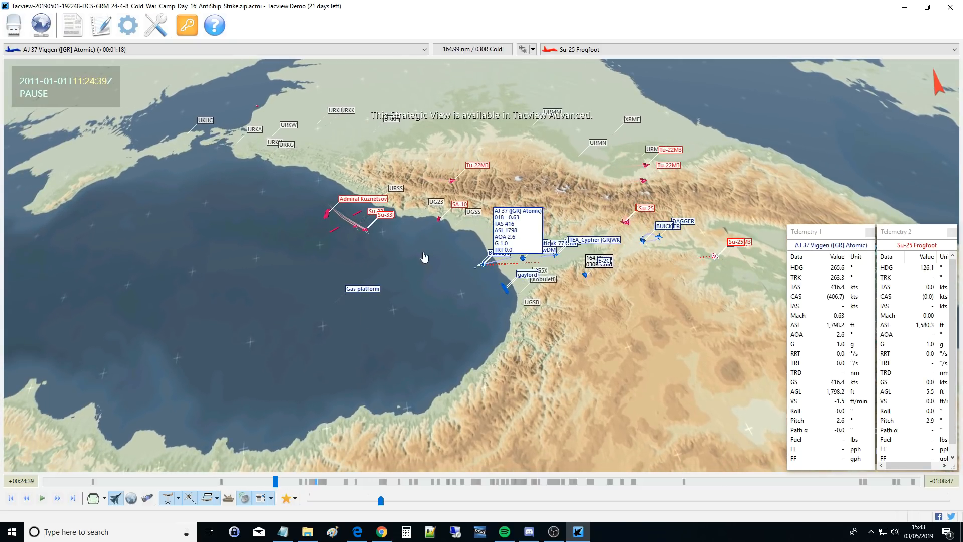
Zoom in on the AJ 37 Viggen and advance the replay past 11:25:37 on the timeline.
{"action": "scroll", "scroll_direction": "down", "scroll_amount": 3}
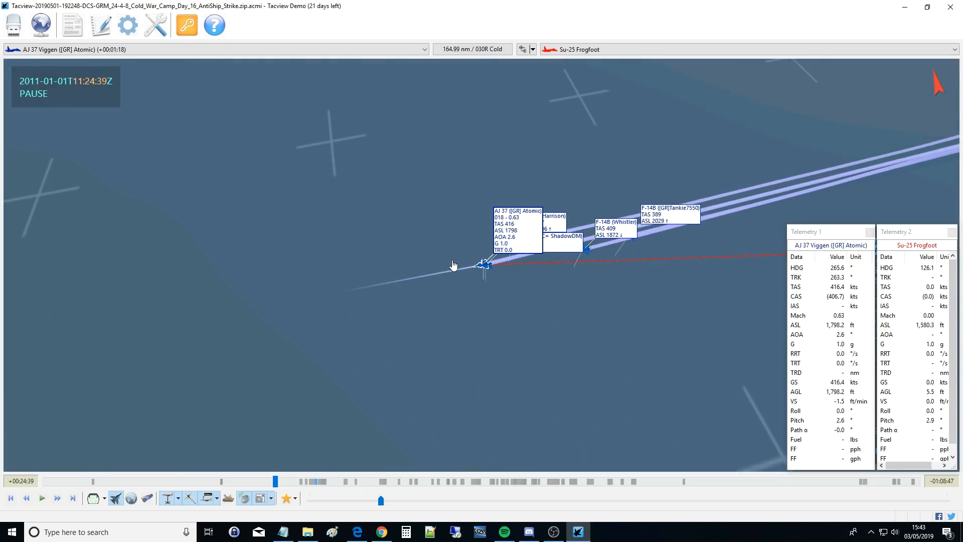
{"action": "left_click", "coordinate": [282, 482]}
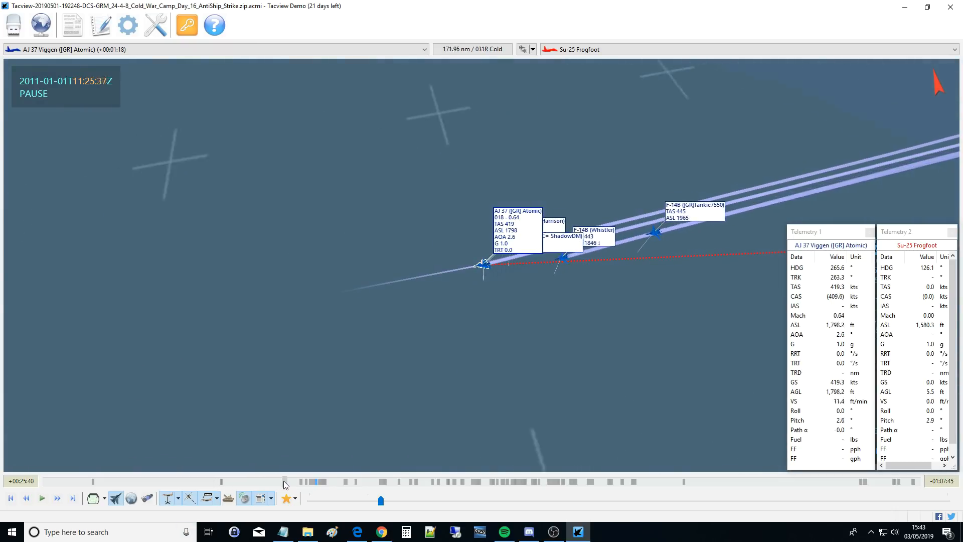
{"action": "left_click", "coordinate": [285, 481]}
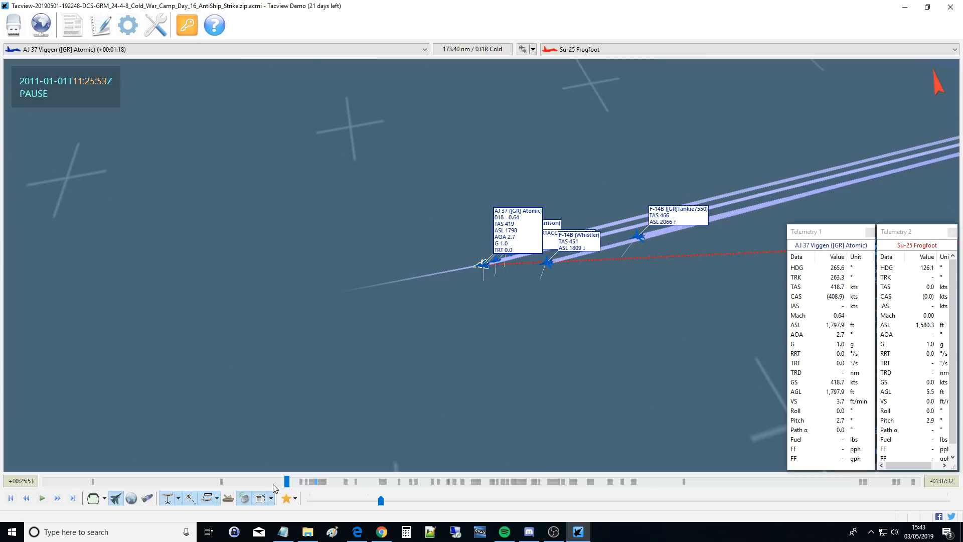
{"action": "mouse_move", "coordinate": [146, 499]}
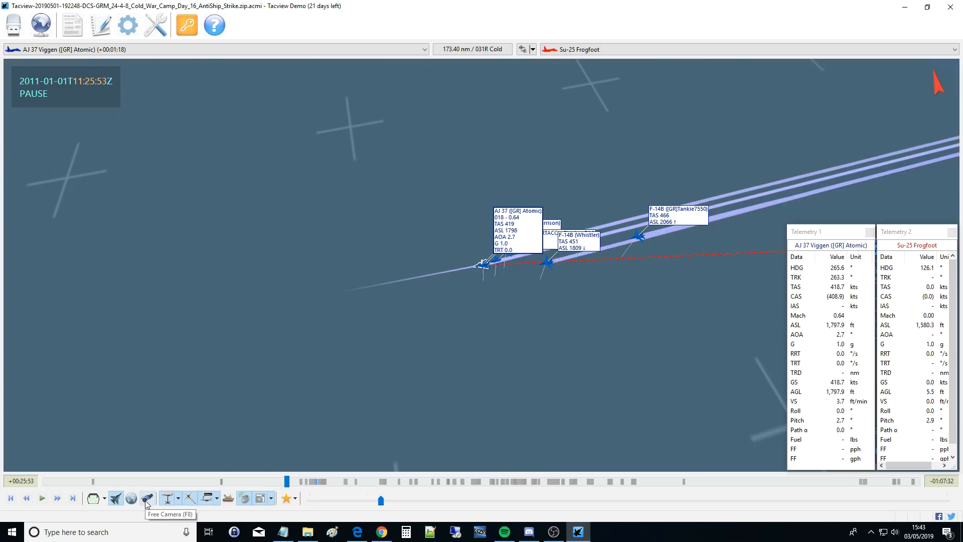
{"action": "mouse_move", "coordinate": [153, 507]}
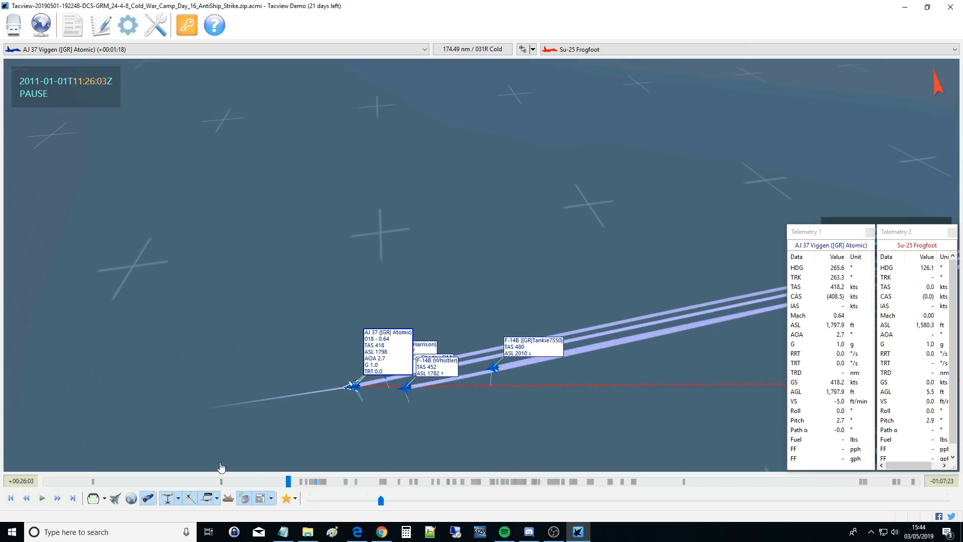
{"action": "mouse_move", "coordinate": [130, 497]}
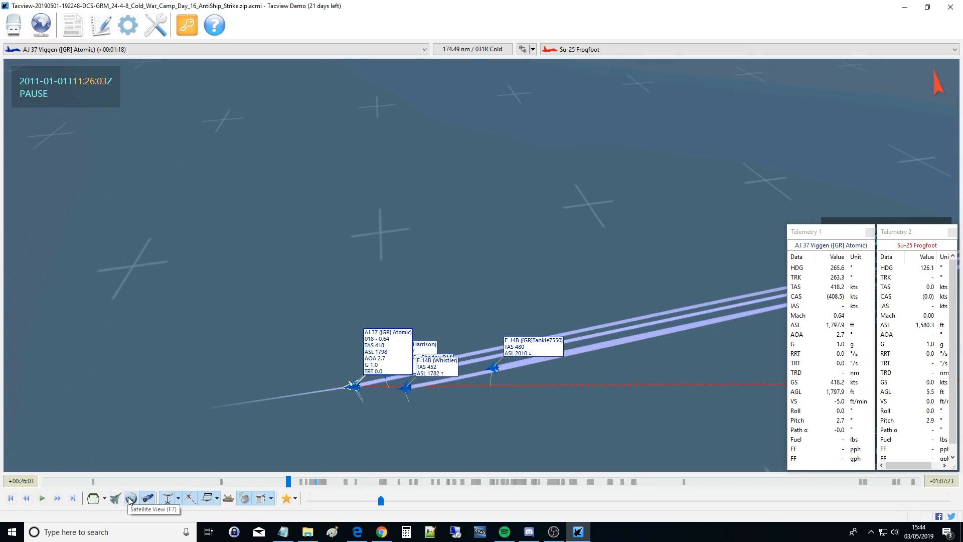
Check the Satellite View of the Caucasus map and move the replay to 11:26:19.
{"action": "left_click", "coordinate": [131, 497]}
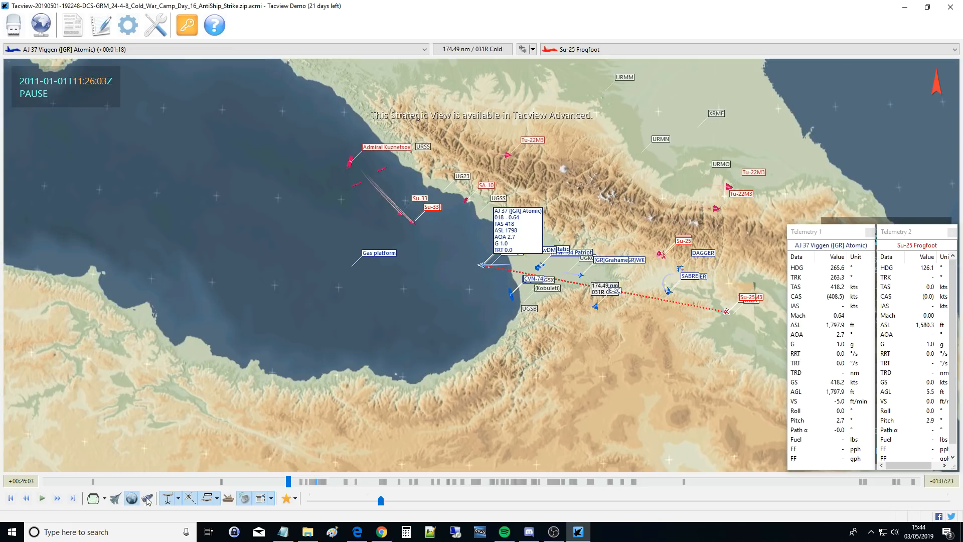
{"action": "scroll", "scroll_direction": "down", "scroll_amount": 3}
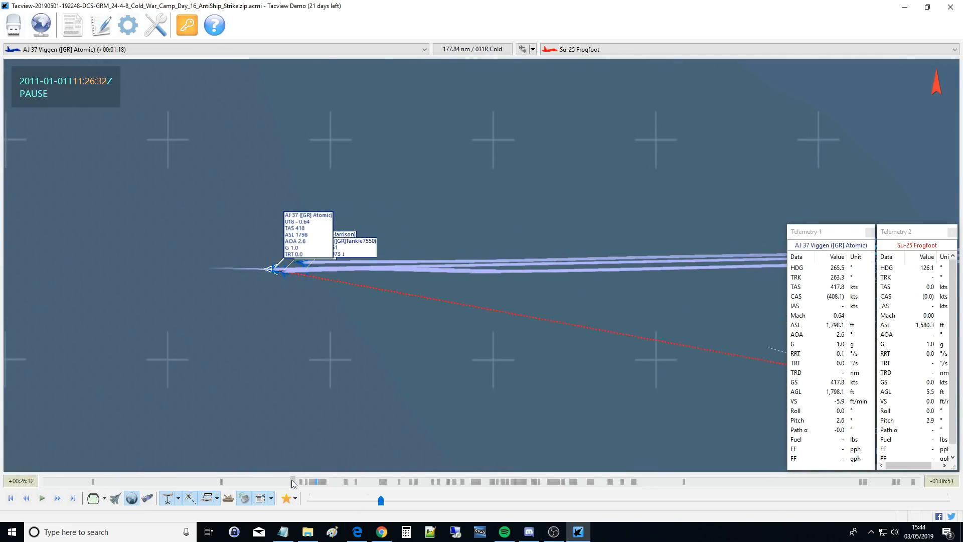
{"action": "left_click", "coordinate": [27, 498]}
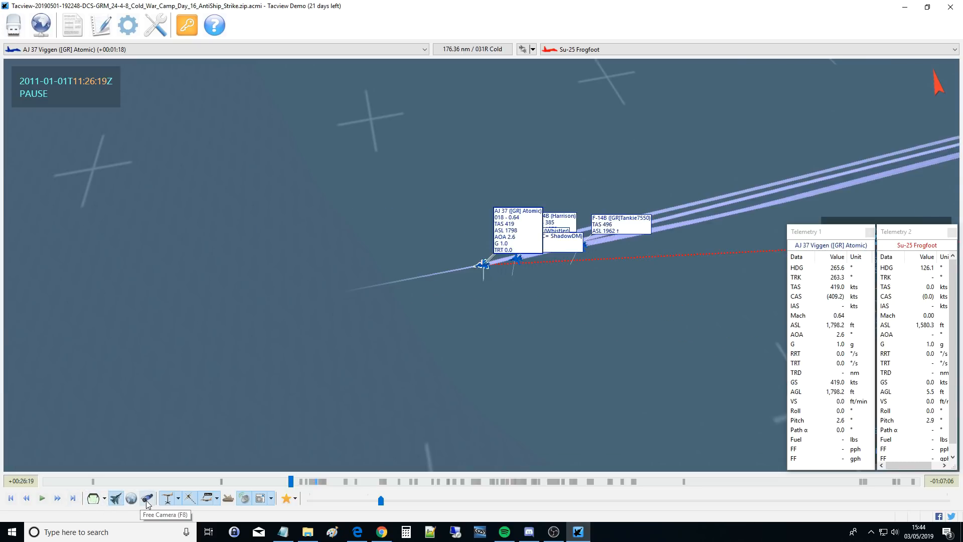
{"action": "mouse_move", "coordinate": [92, 498]}
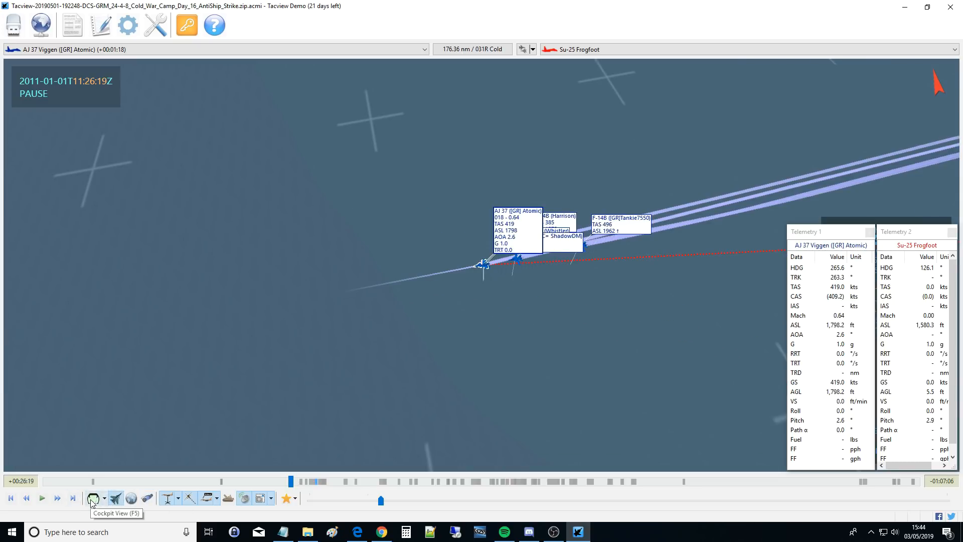
{"action": "mouse_move", "coordinate": [114, 498]}
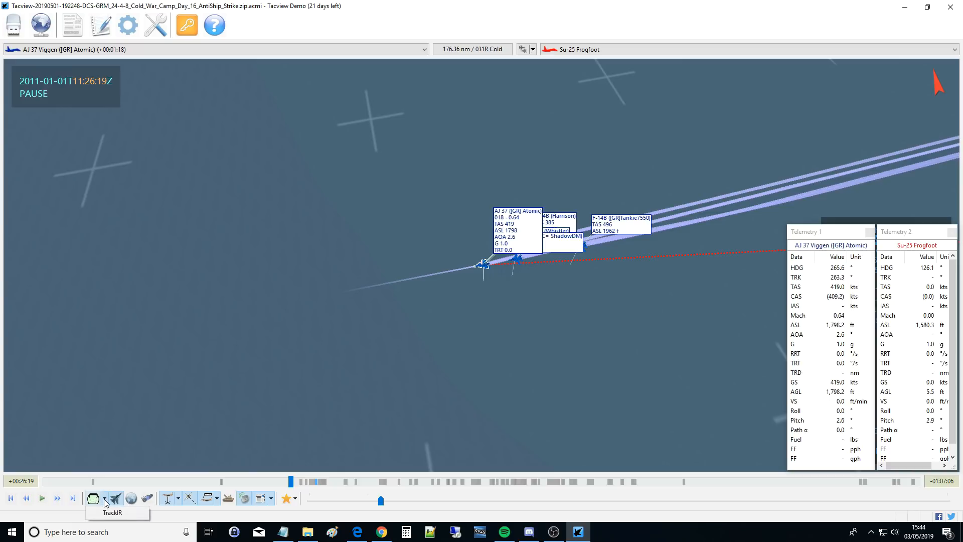
{"action": "mouse_move", "coordinate": [105, 503]}
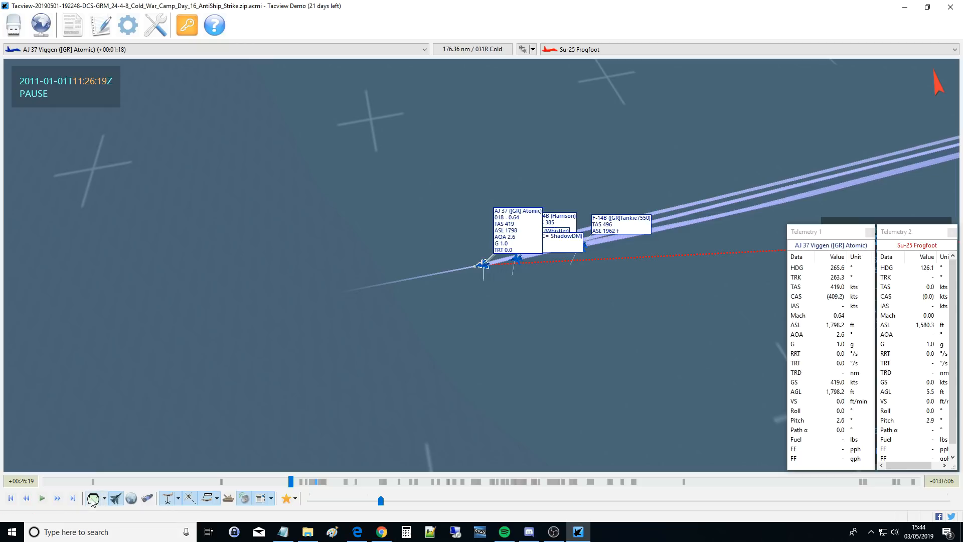
Switch to Cockpit View (F5) to ride along with the instrument overlay.
{"action": "left_click", "coordinate": [92, 499]}
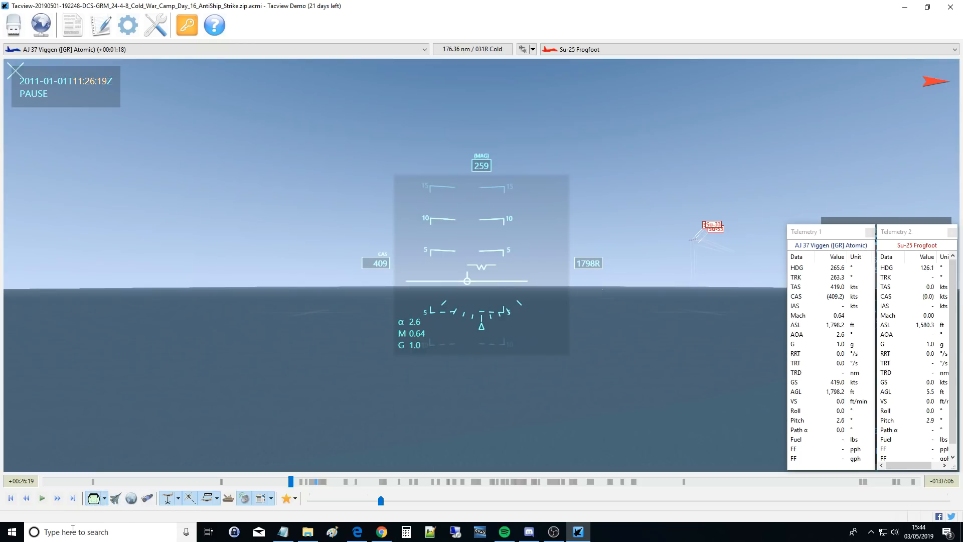
{"action": "mouse_move", "coordinate": [571, 279]}
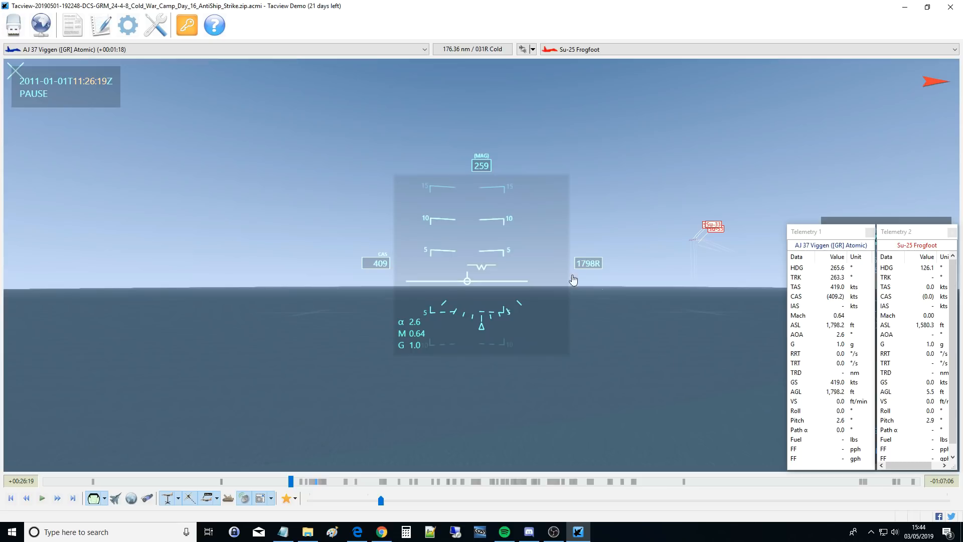
{"action": "mouse_move", "coordinate": [412, 345]}
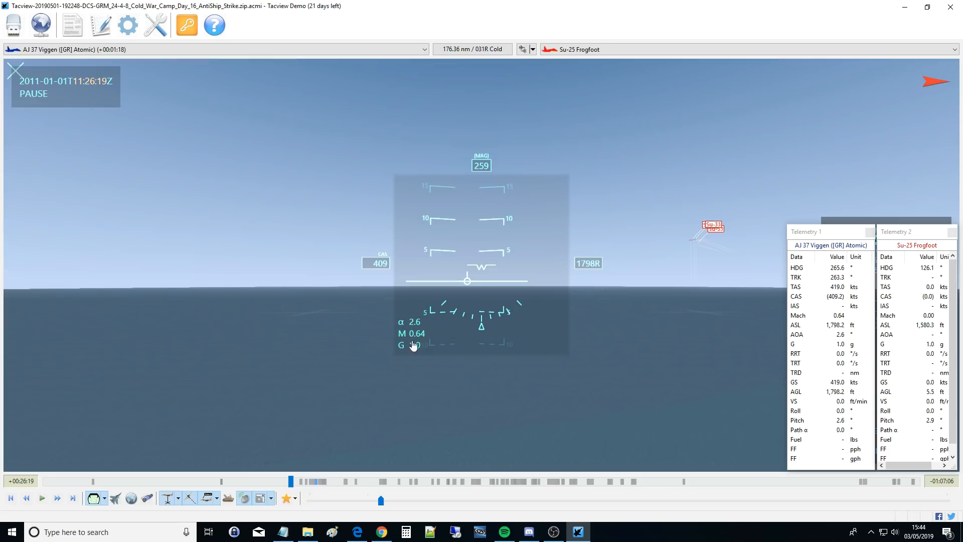
{"action": "mouse_move", "coordinate": [543, 102]}
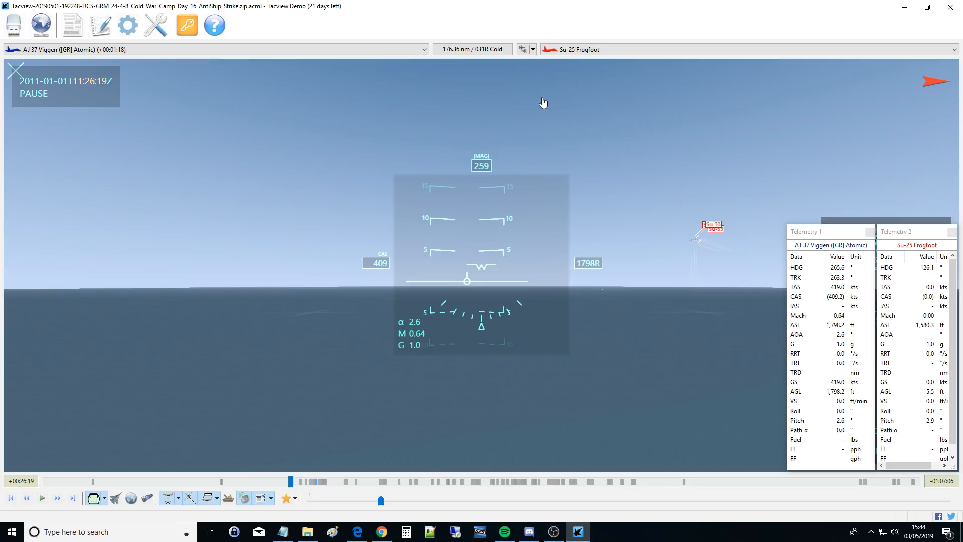
{"action": "mouse_move", "coordinate": [393, 199]}
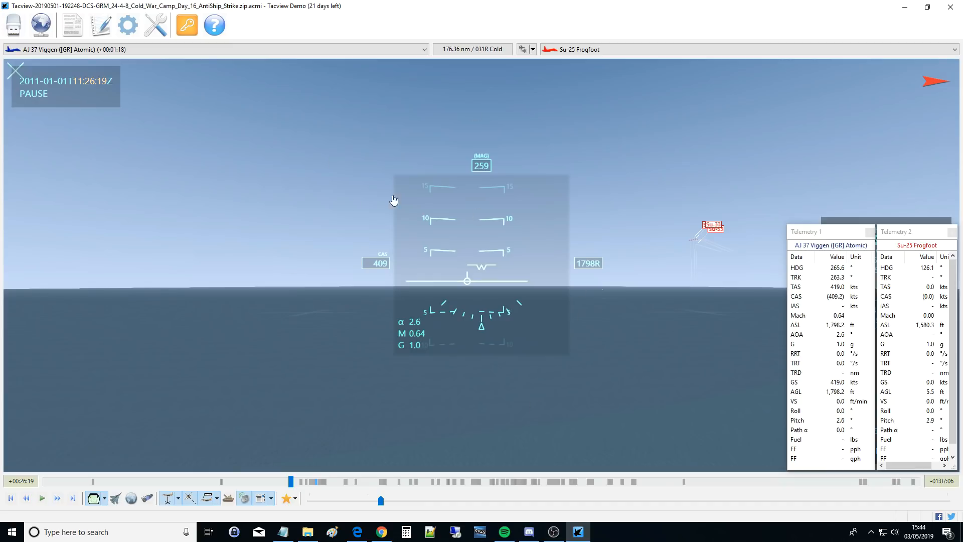
{"action": "mouse_move", "coordinate": [481, 163]}
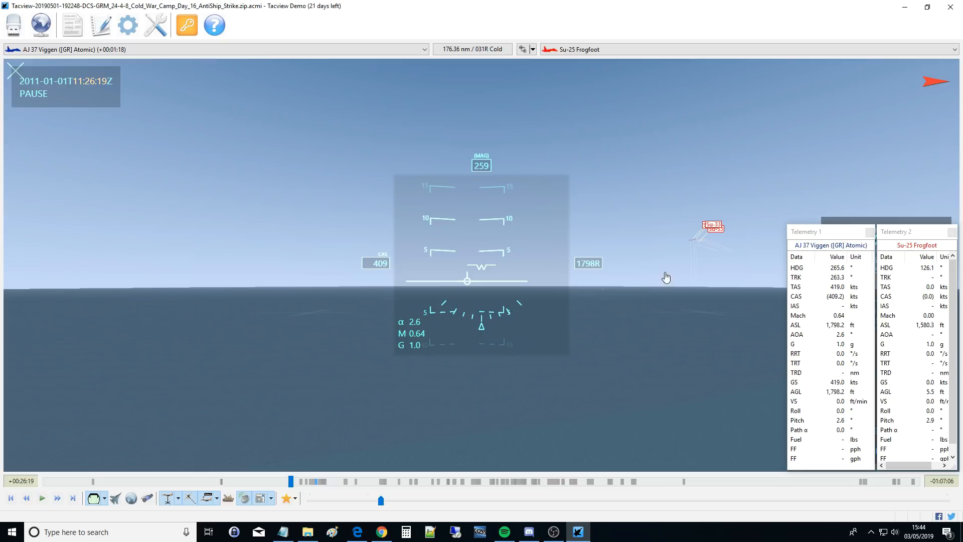
{"action": "mouse_move", "coordinate": [695, 246]}
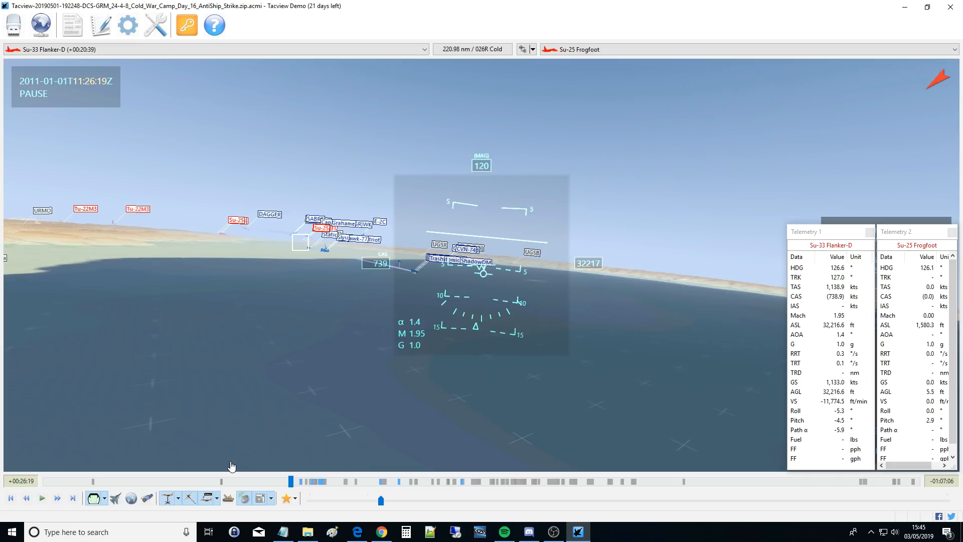
{"action": "mouse_move", "coordinate": [72, 471]}
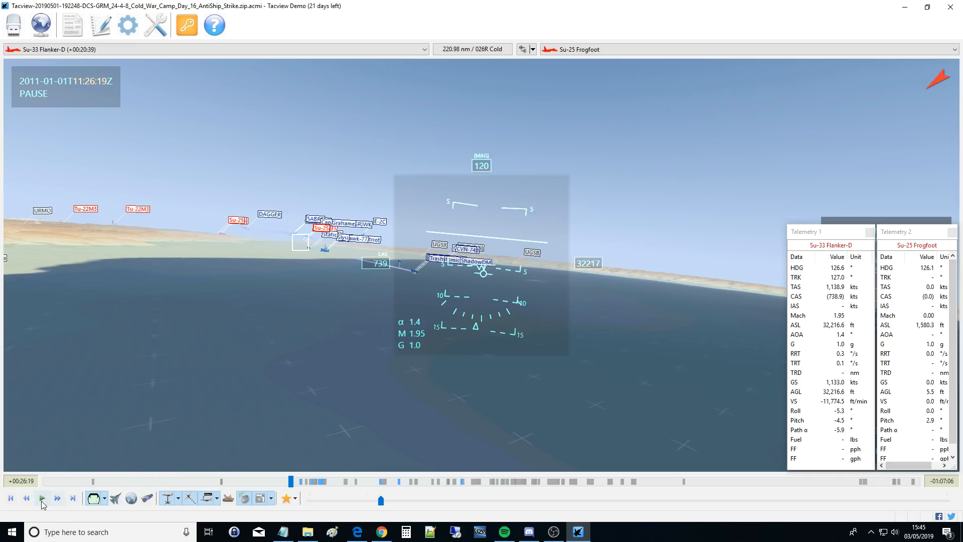
Play the replay, drop to quarter speed, return to normal speed, then pause at 11:26:36.
{"action": "left_click", "coordinate": [42, 498]}
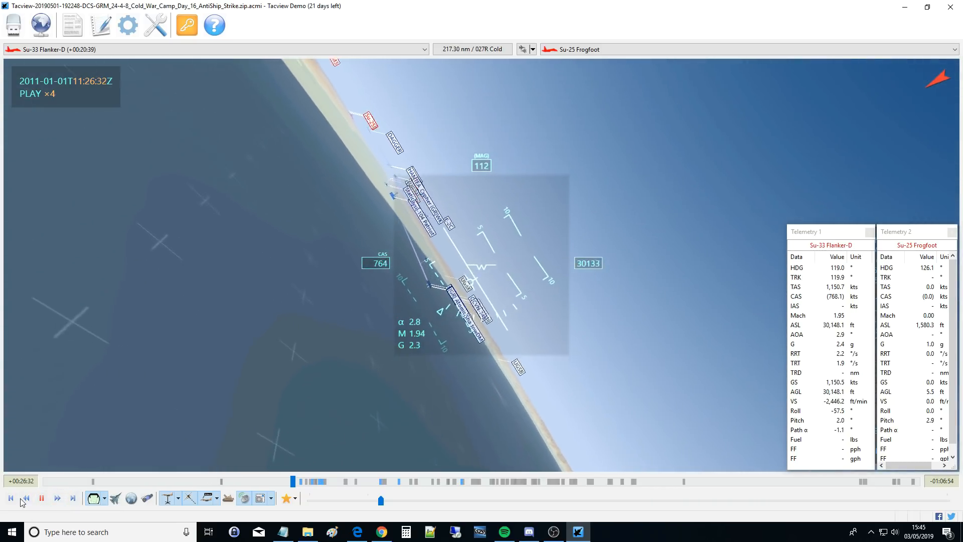
{"action": "left_click", "coordinate": [26, 498]}
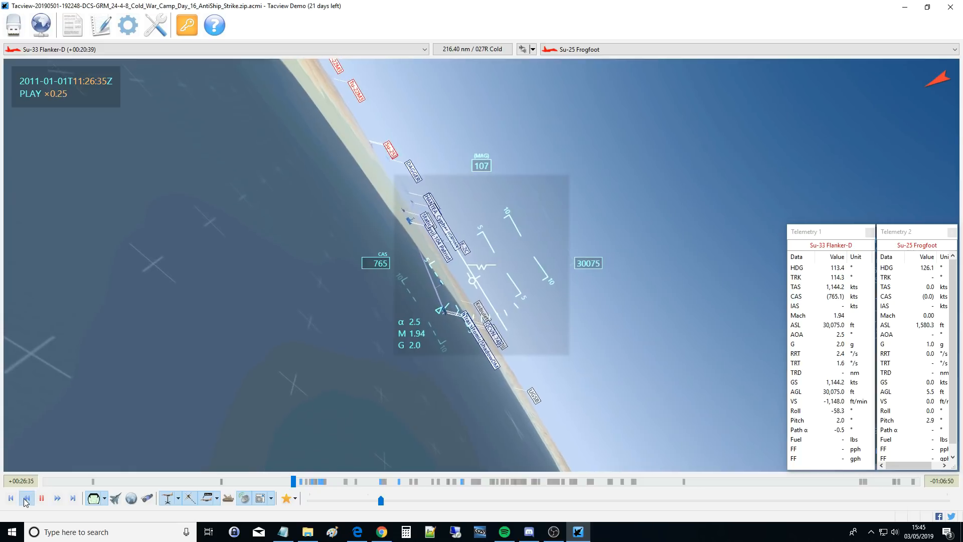
{"action": "left_click", "coordinate": [41, 498]}
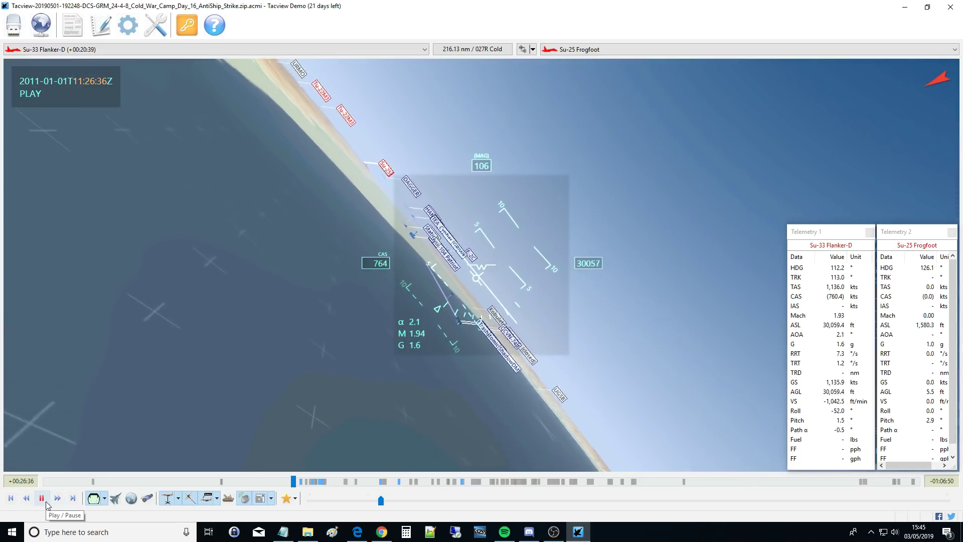
{"action": "left_click", "coordinate": [41, 499]}
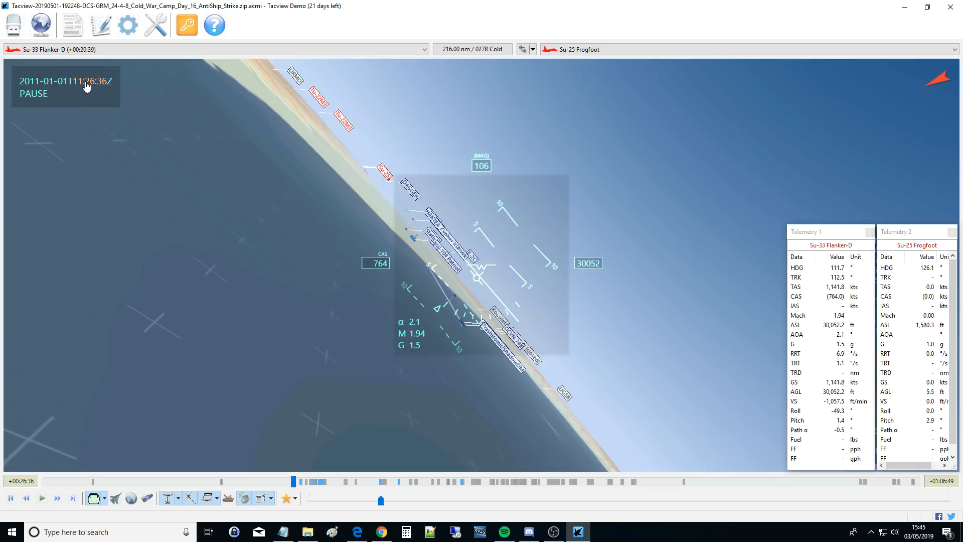
{"action": "mouse_move", "coordinate": [69, 90]}
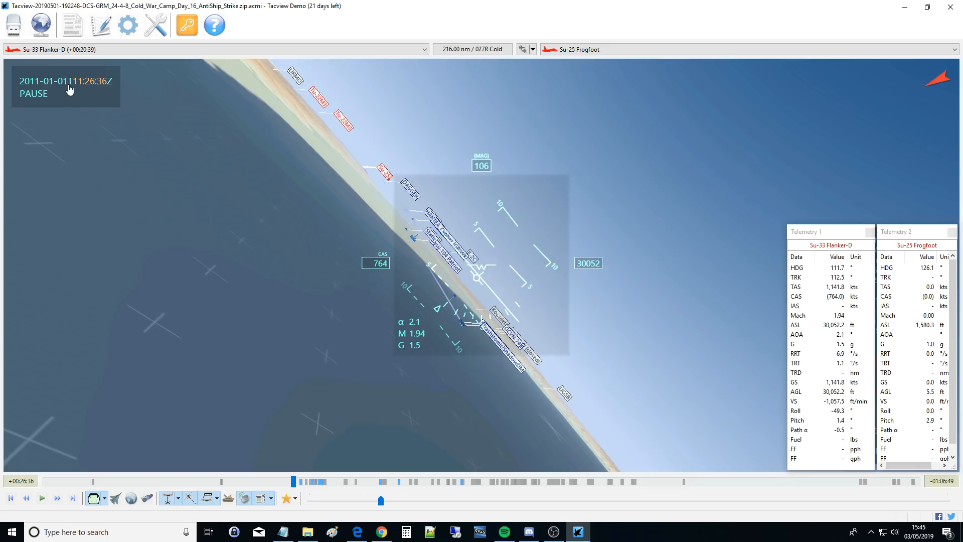
{"action": "mouse_move", "coordinate": [96, 88]}
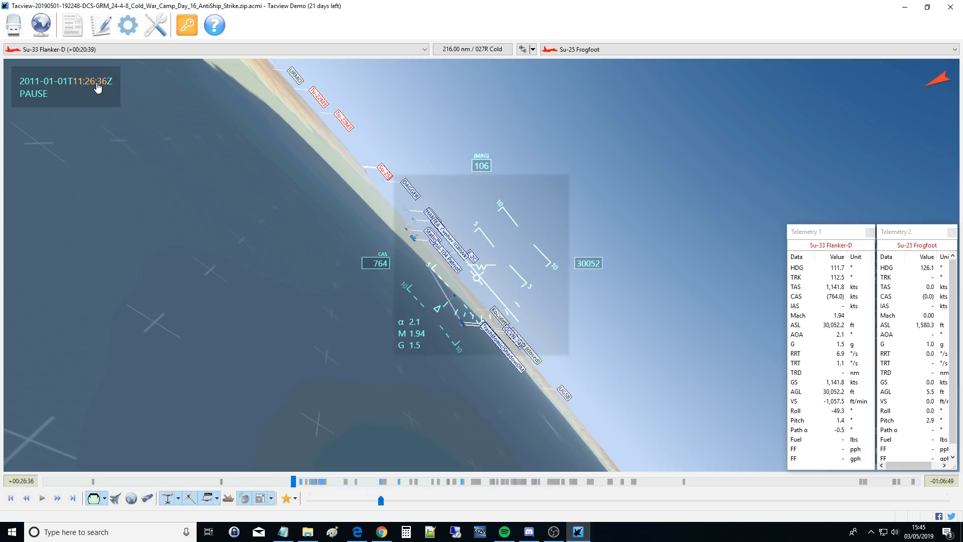
{"action": "mouse_move", "coordinate": [553, 301]}
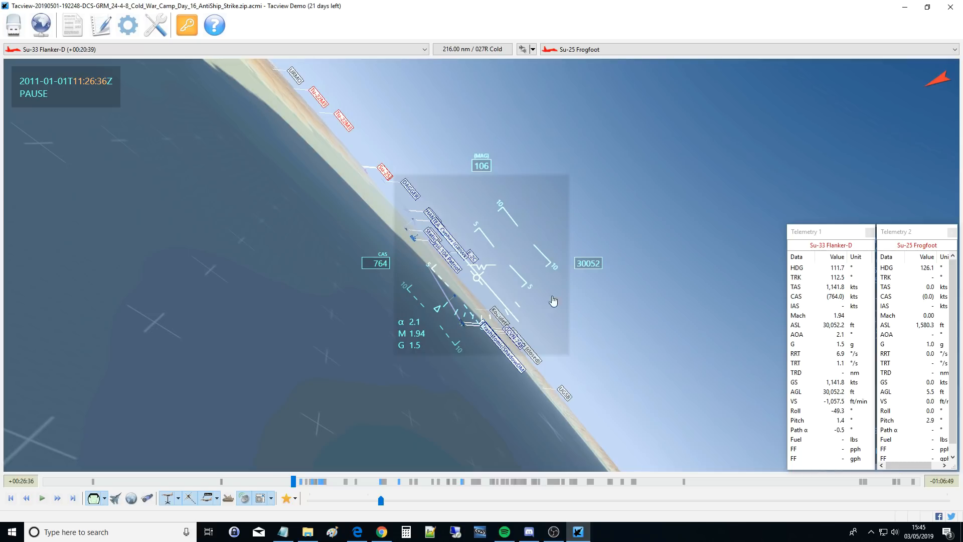
{"action": "mouse_move", "coordinate": [283, 381]}
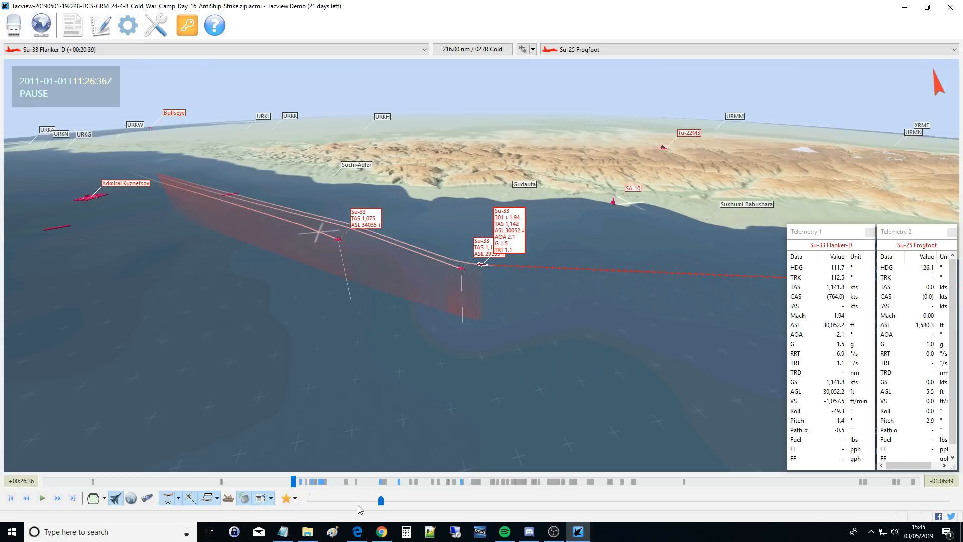
{"action": "mouse_move", "coordinate": [380, 501]}
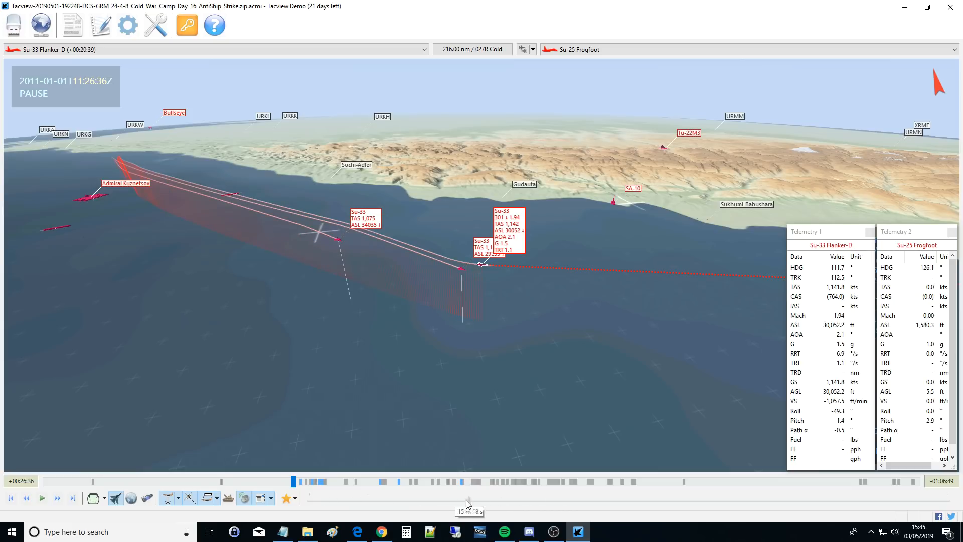
{"action": "mouse_move", "coordinate": [366, 496]}
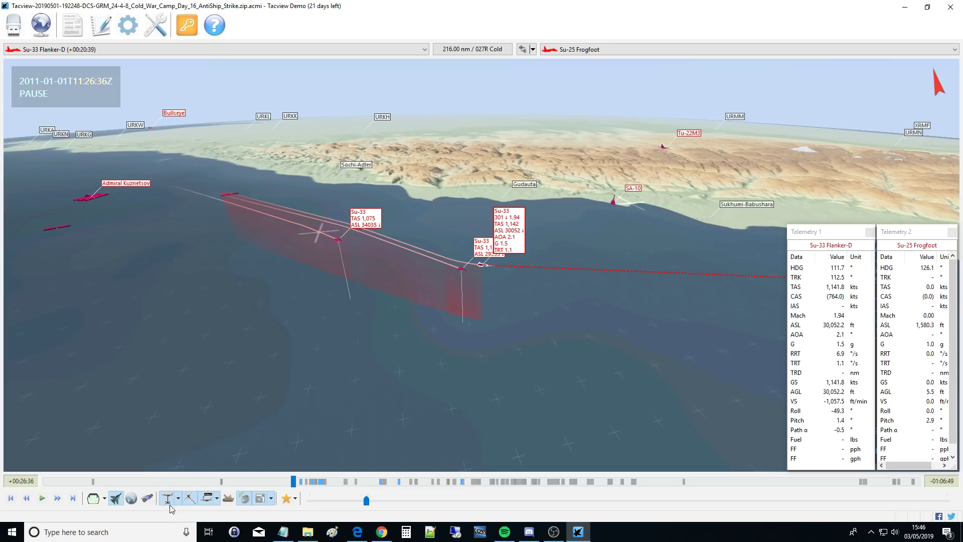
{"action": "mouse_move", "coordinate": [164, 518]}
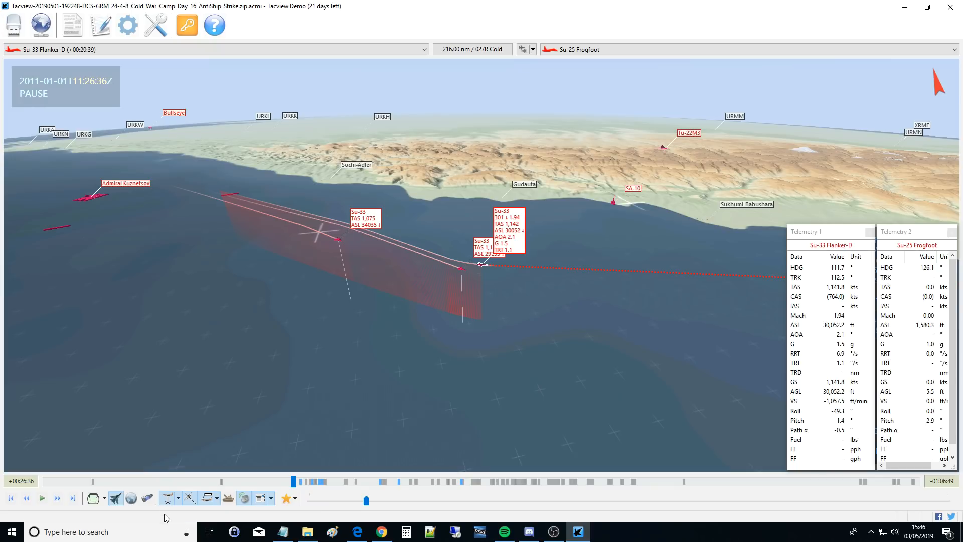
{"action": "mouse_move", "coordinate": [167, 510]}
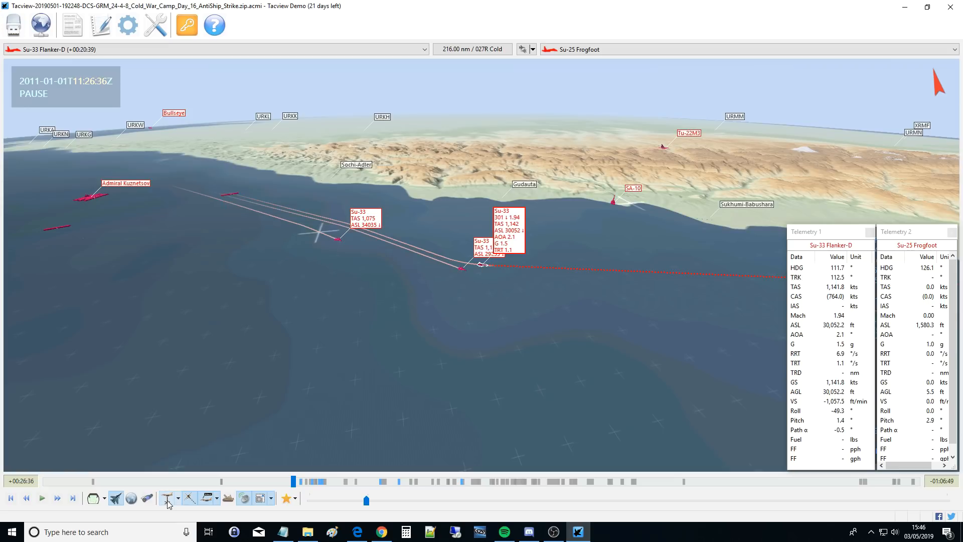
Turn the telemetry wall back on and shade it by Turn Rate (TRT) instead of G-force.
{"action": "left_click", "coordinate": [167, 498]}
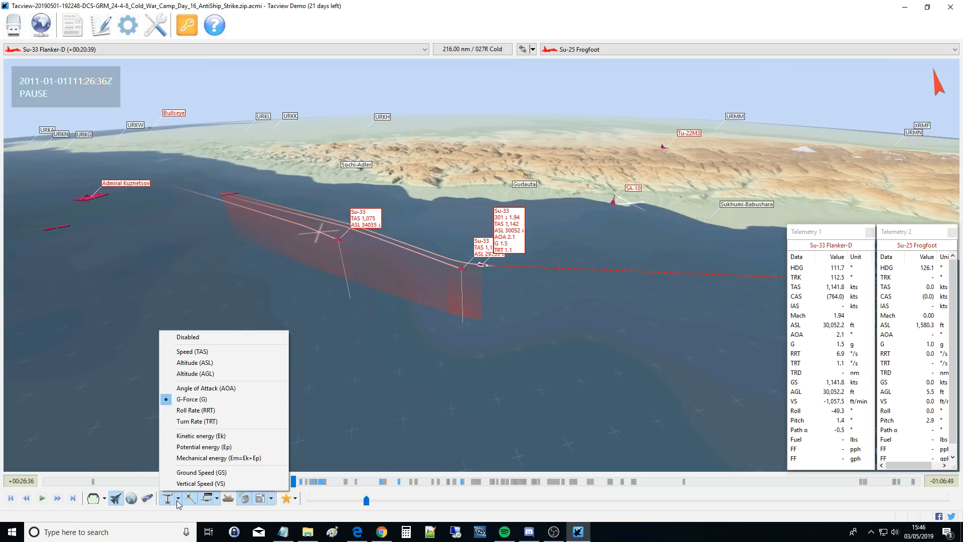
{"action": "mouse_move", "coordinate": [204, 400]}
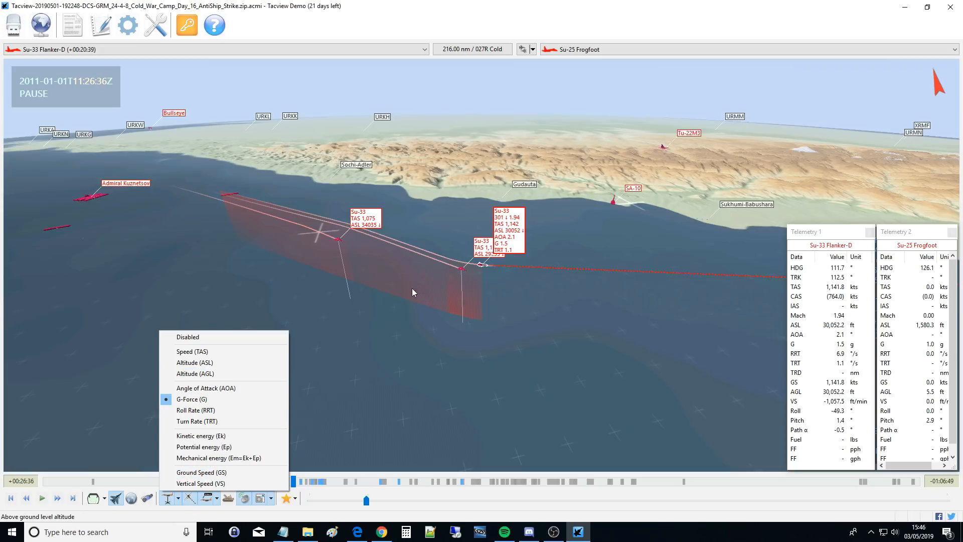
{"action": "mouse_move", "coordinate": [405, 285]}
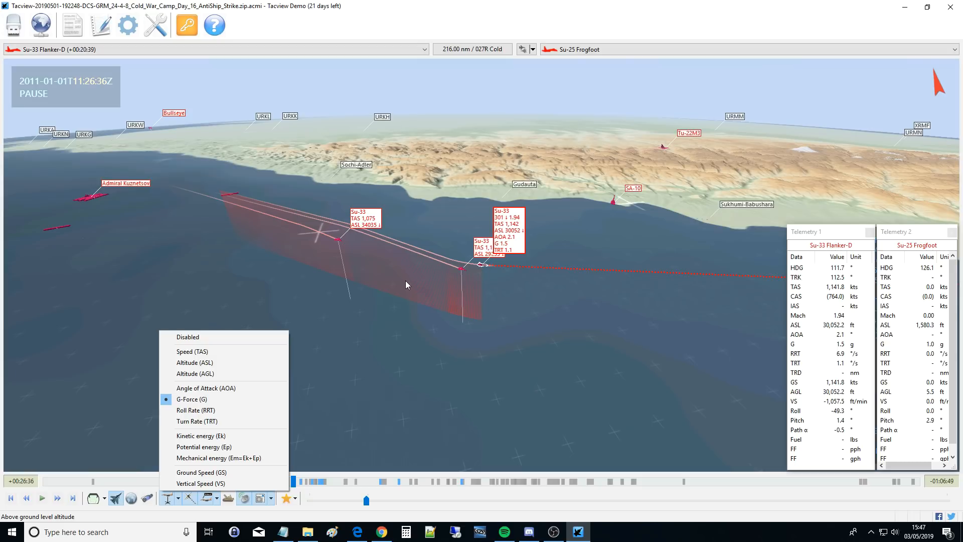
{"action": "mouse_move", "coordinate": [274, 350]}
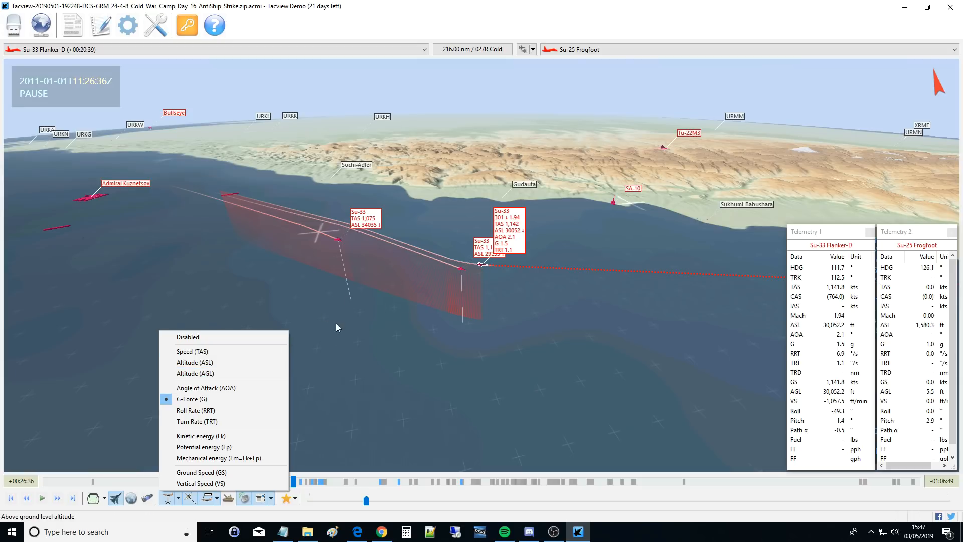
{"action": "left_click", "coordinate": [192, 351]}
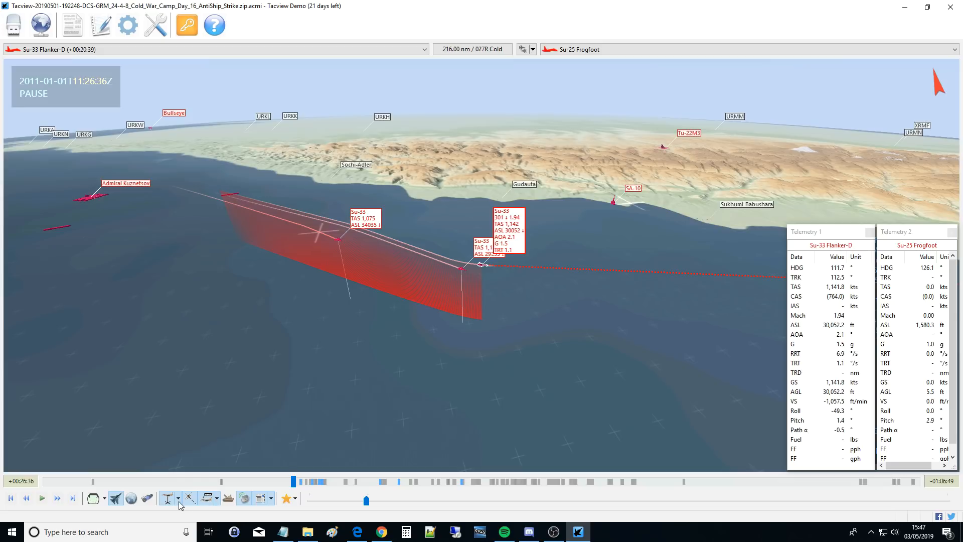
{"action": "left_click", "coordinate": [166, 498]}
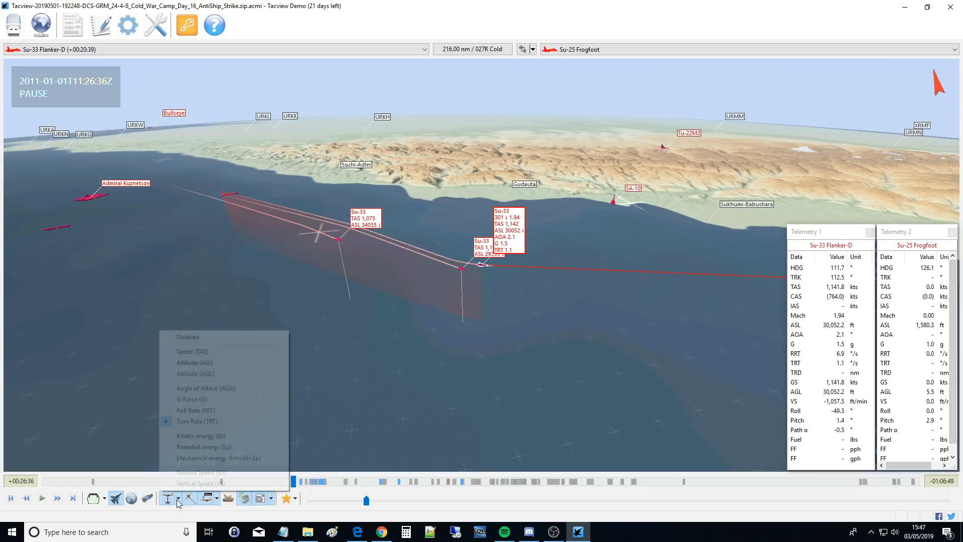
{"action": "left_click", "coordinate": [186, 409]}
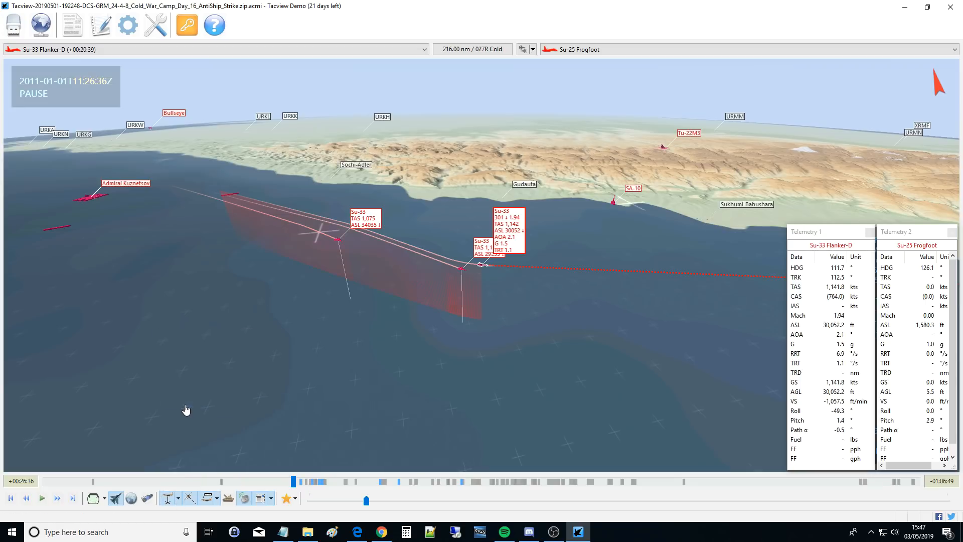
{"action": "mouse_move", "coordinate": [188, 497]}
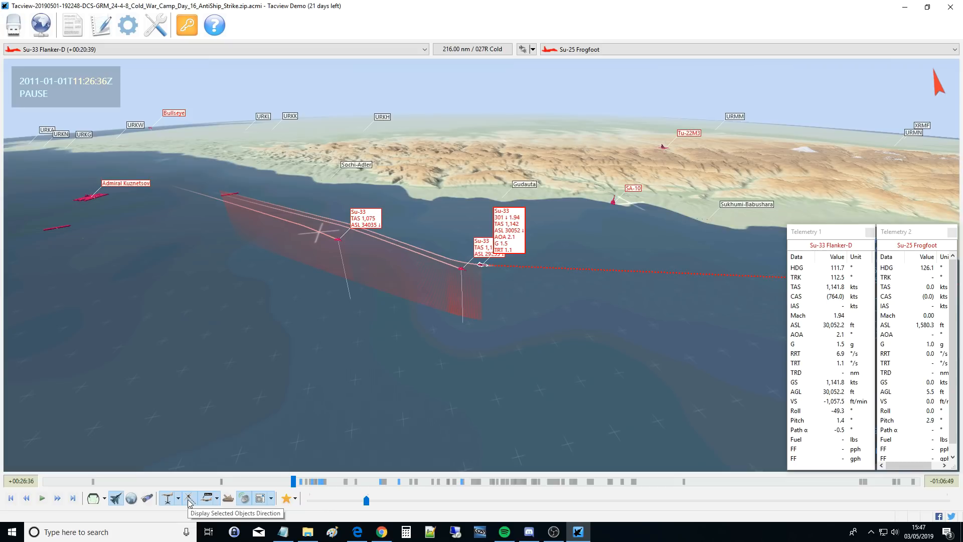
{"action": "mouse_move", "coordinate": [516, 292]}
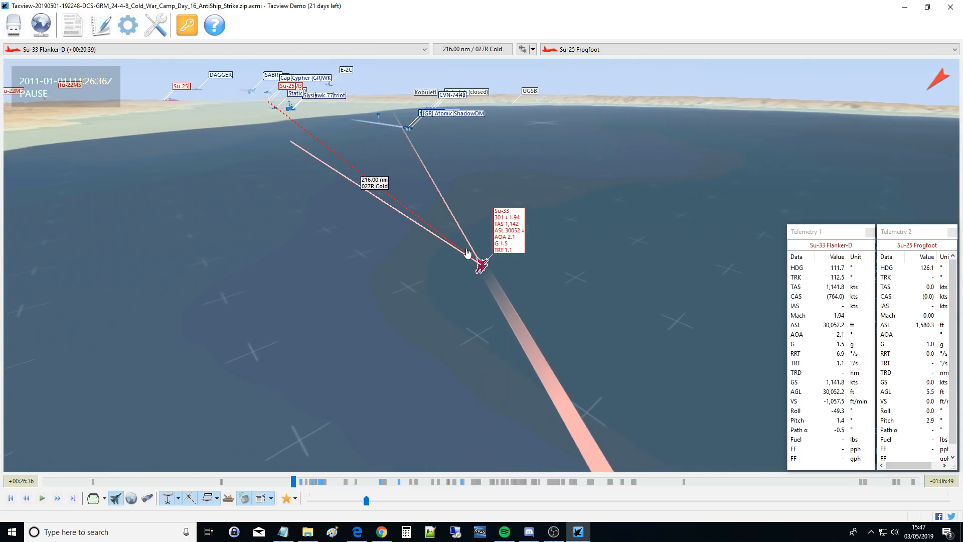
{"action": "mouse_move", "coordinate": [186, 505]}
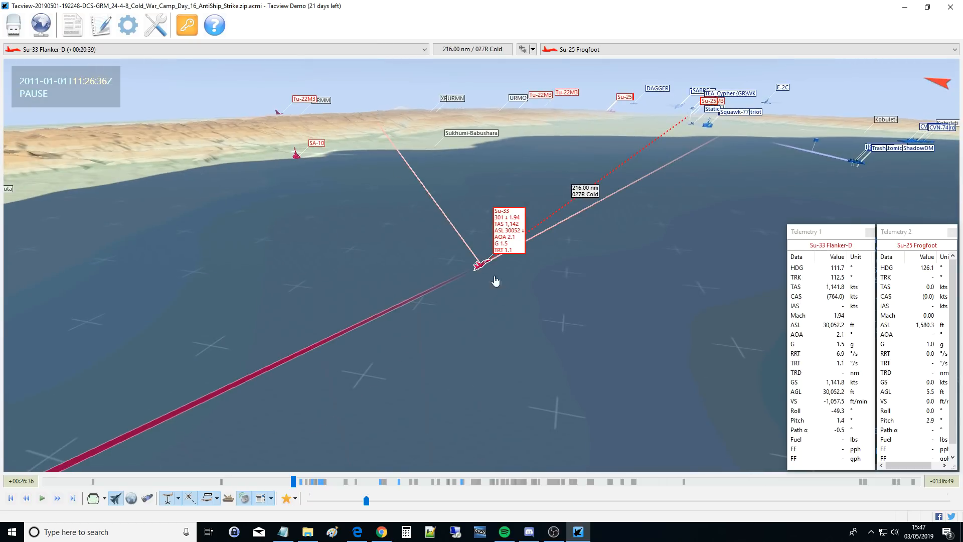
{"action": "mouse_move", "coordinate": [498, 212]}
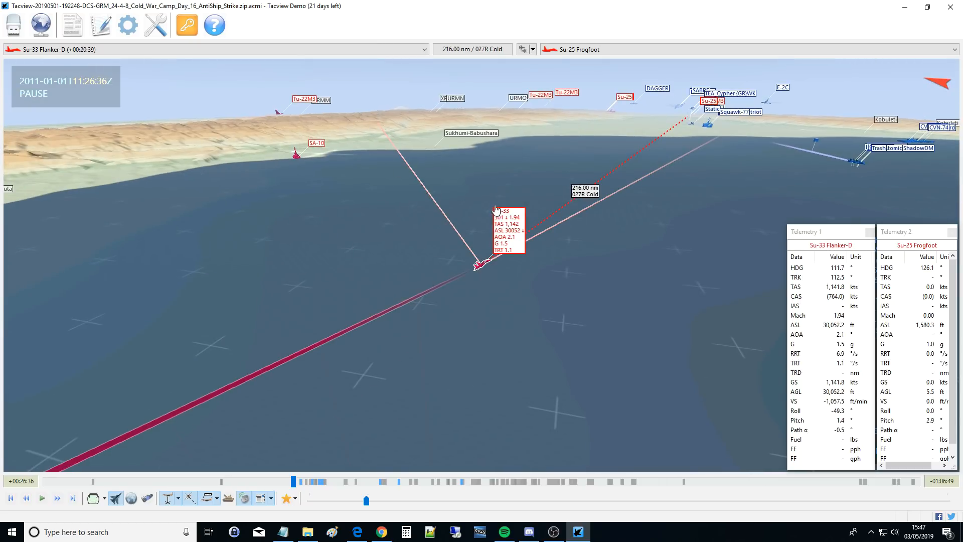
{"action": "mouse_move", "coordinate": [522, 262]}
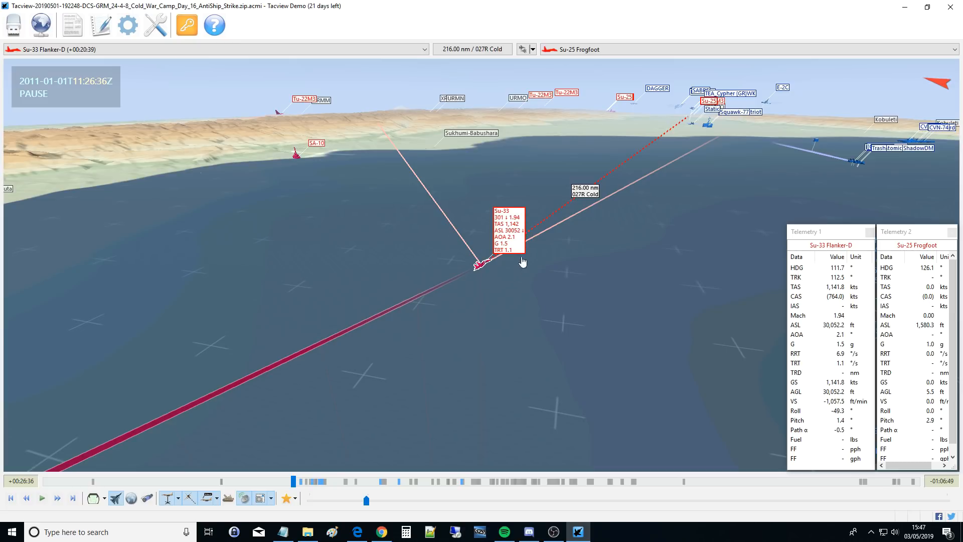
{"action": "mouse_move", "coordinate": [522, 211]}
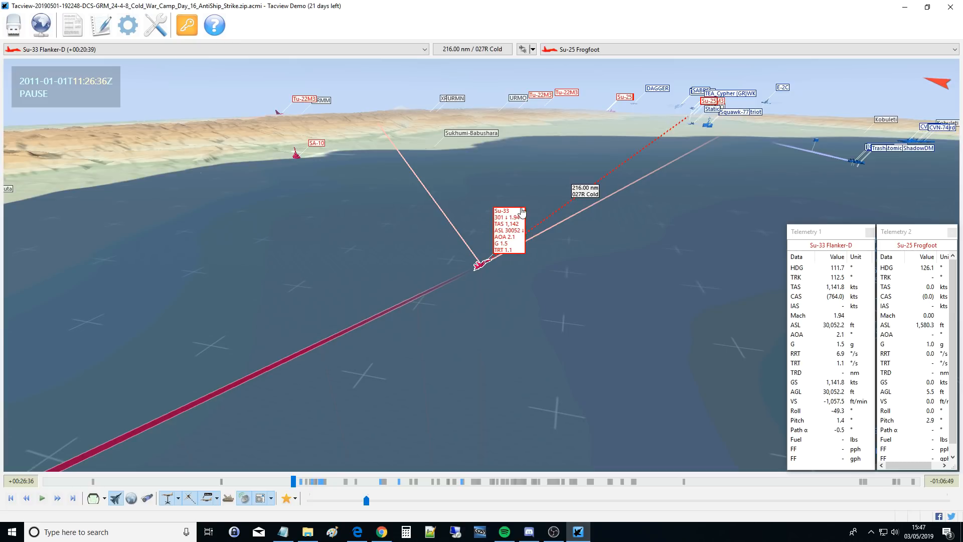
{"action": "mouse_move", "coordinate": [501, 264]}
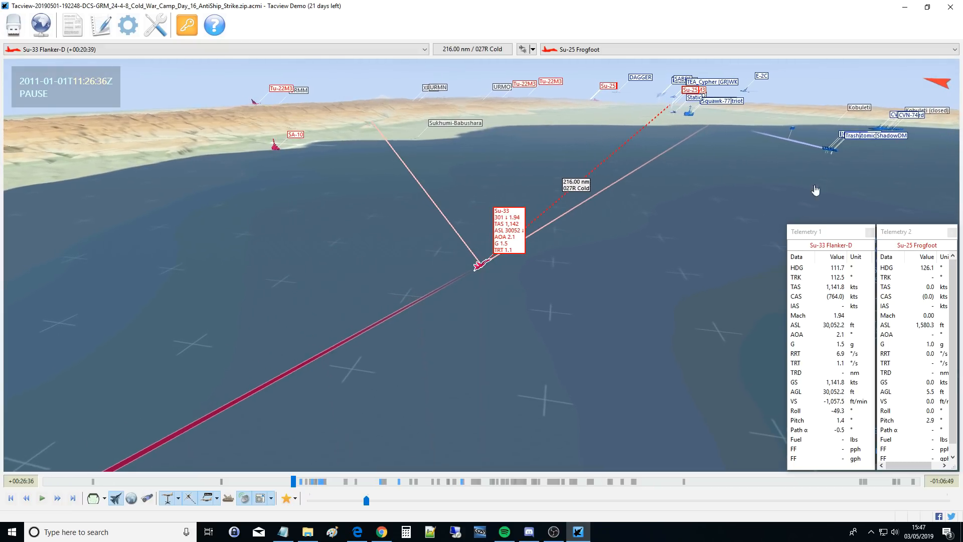
{"action": "mouse_move", "coordinate": [829, 173]}
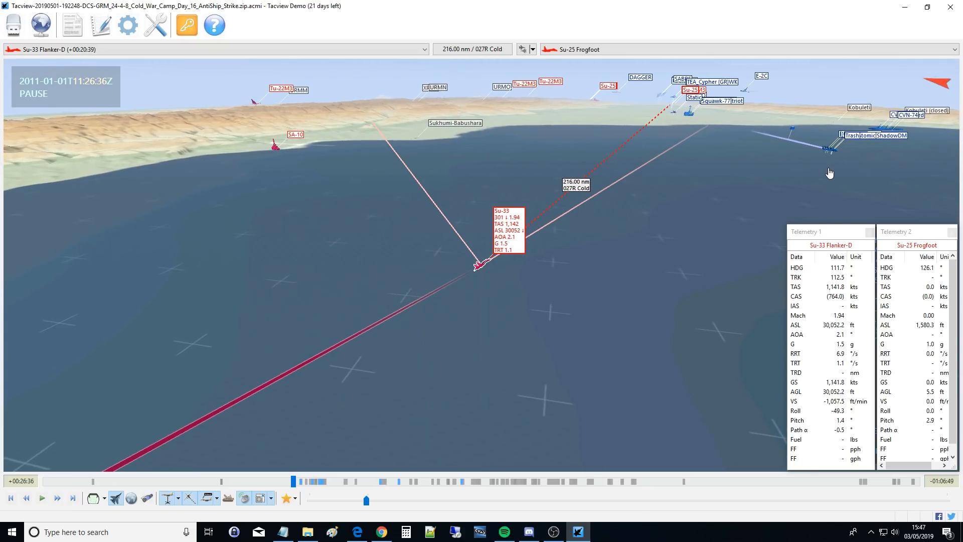
{"action": "mouse_move", "coordinate": [827, 151]}
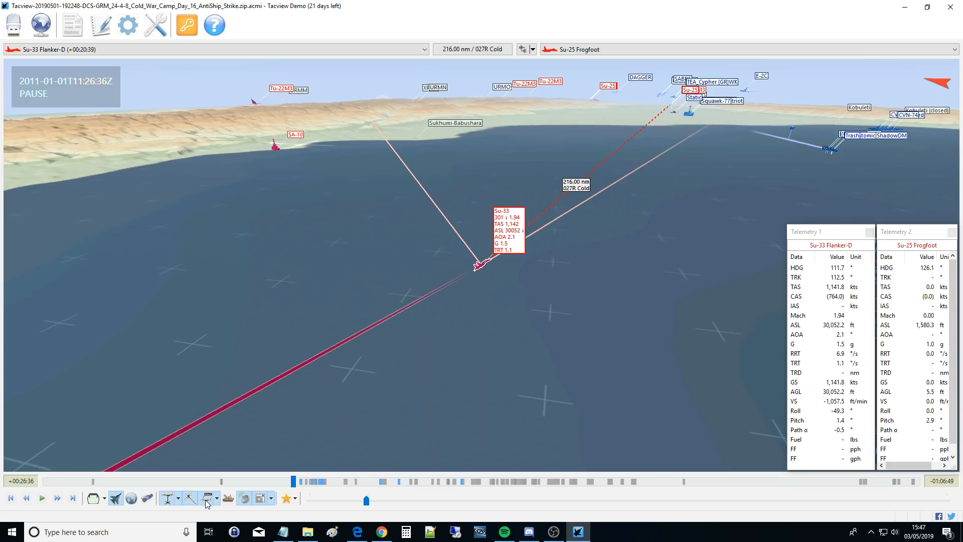
Set the Su-33's label to list ATC, TAS, ASL, AOA, G and TRT, then orbit around it.
{"action": "left_click", "coordinate": [206, 498]}
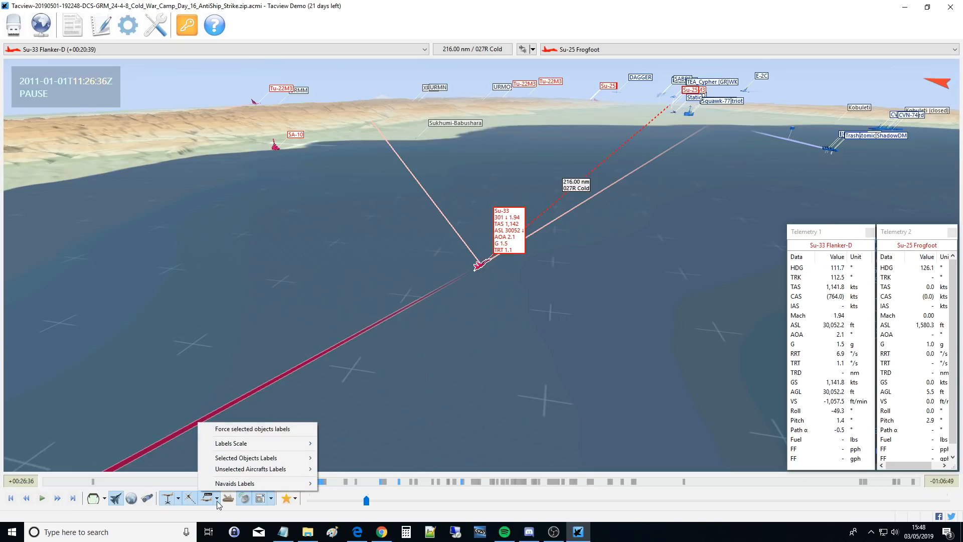
{"action": "mouse_move", "coordinate": [223, 477]}
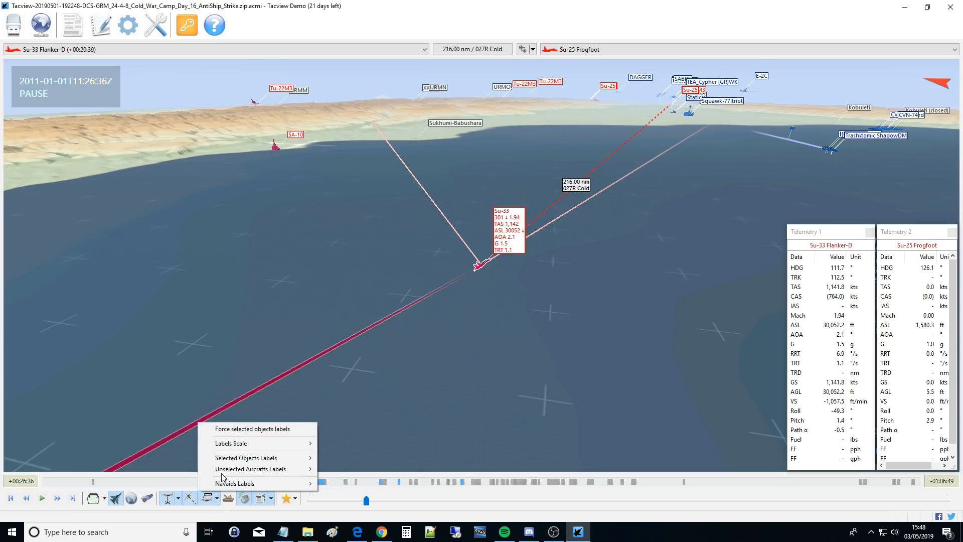
{"action": "left_click", "coordinate": [231, 443]}
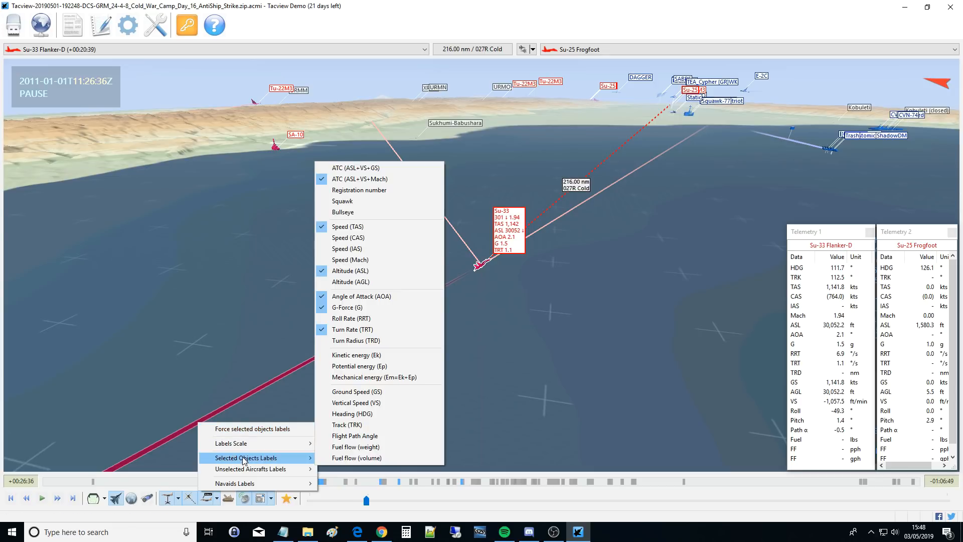
{"action": "mouse_move", "coordinate": [356, 447]}
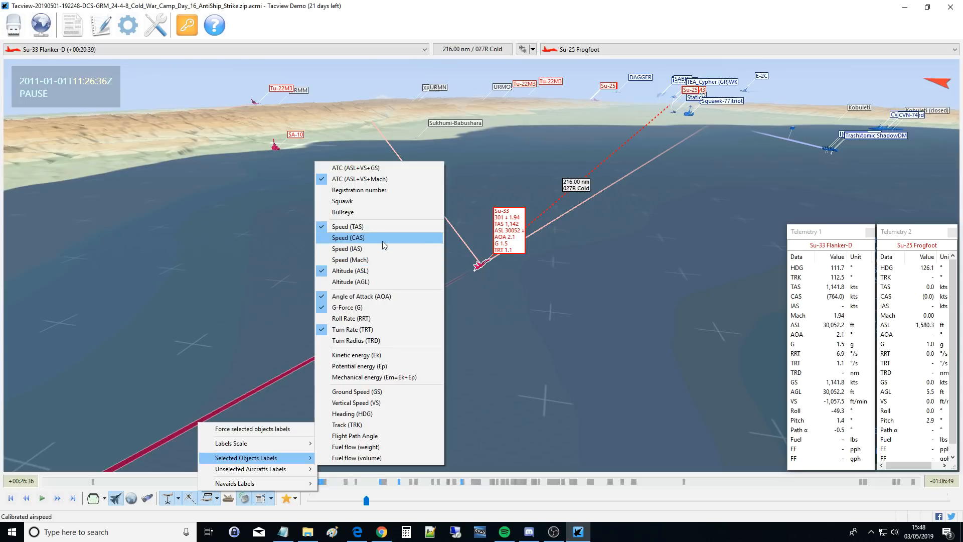
{"action": "mouse_move", "coordinate": [369, 200]}
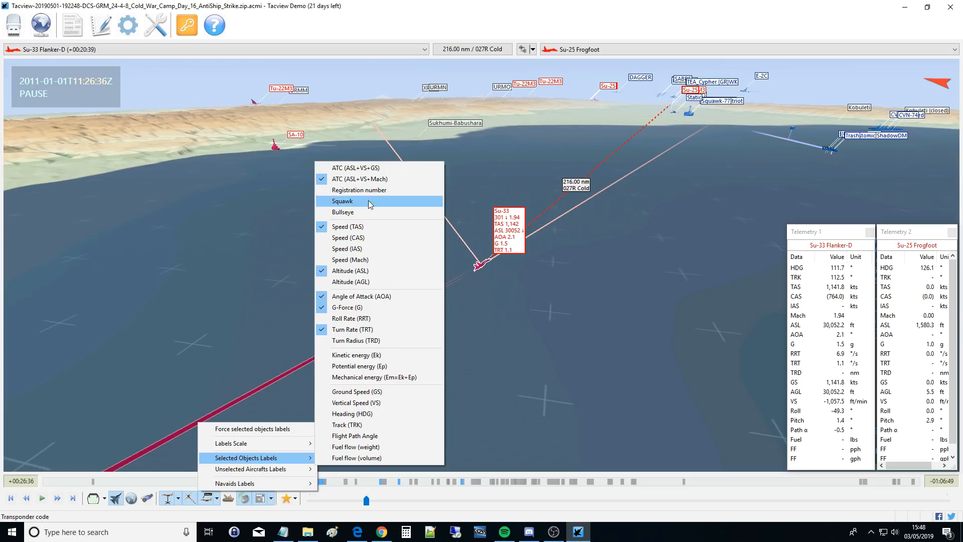
{"action": "mouse_move", "coordinate": [359, 179]}
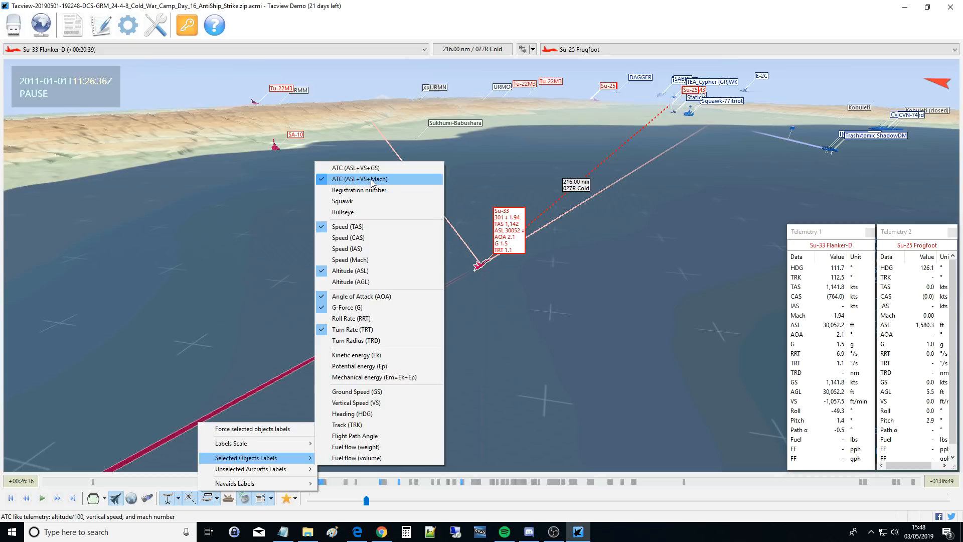
{"action": "mouse_move", "coordinate": [348, 226]}
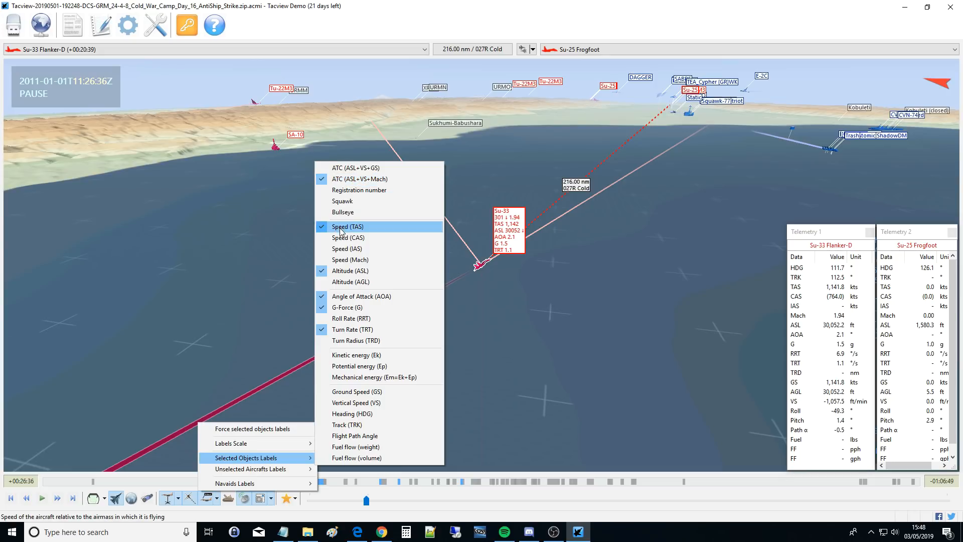
{"action": "mouse_move", "coordinate": [350, 260]}
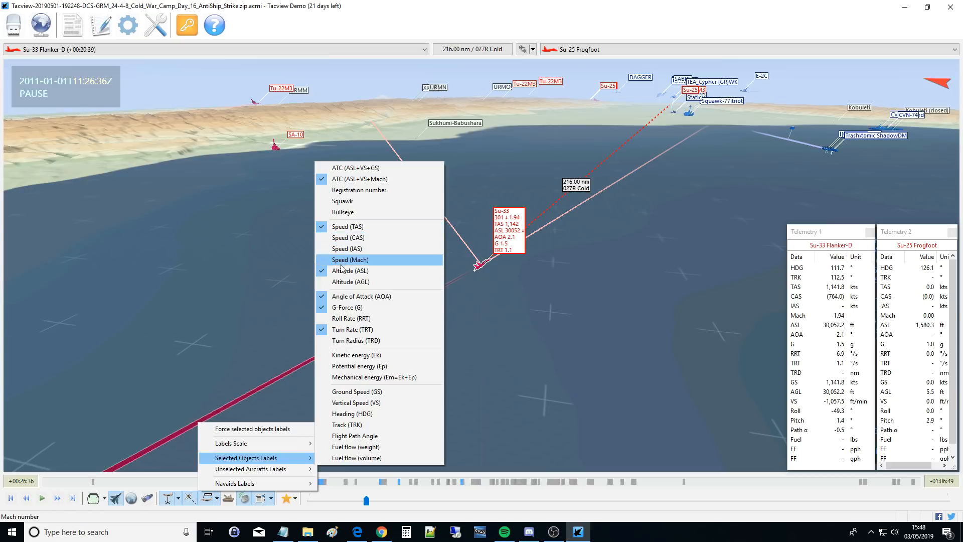
{"action": "mouse_move", "coordinate": [350, 270]}
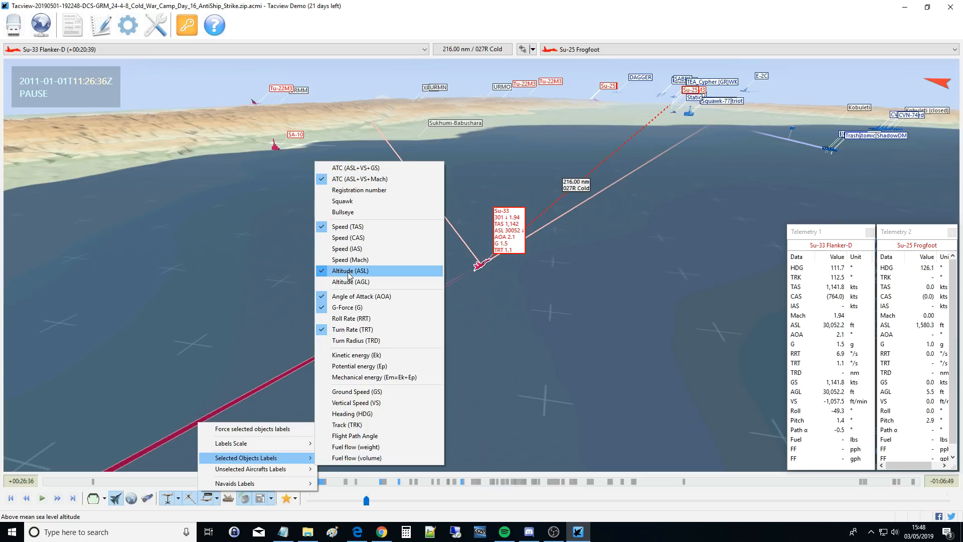
{"action": "mouse_move", "coordinate": [351, 282]}
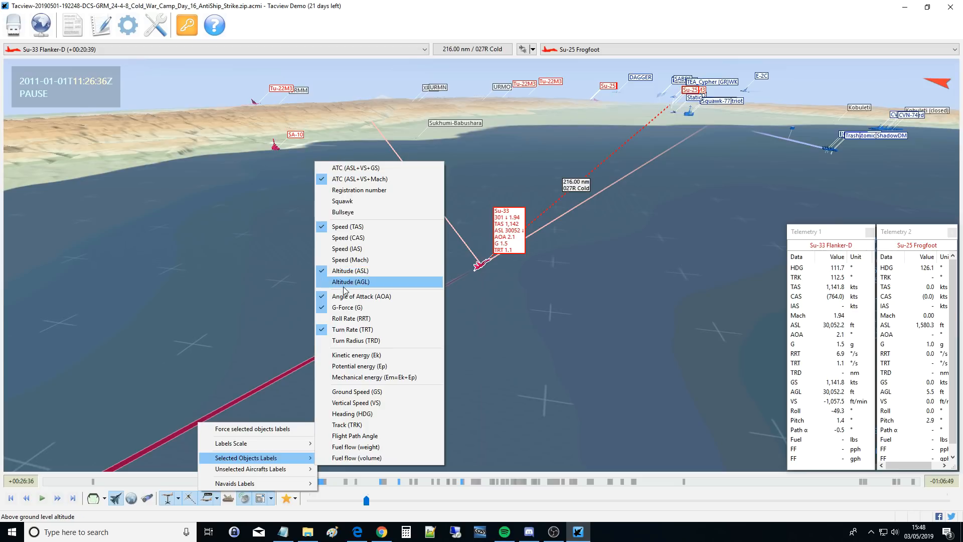
{"action": "mouse_move", "coordinate": [347, 307]}
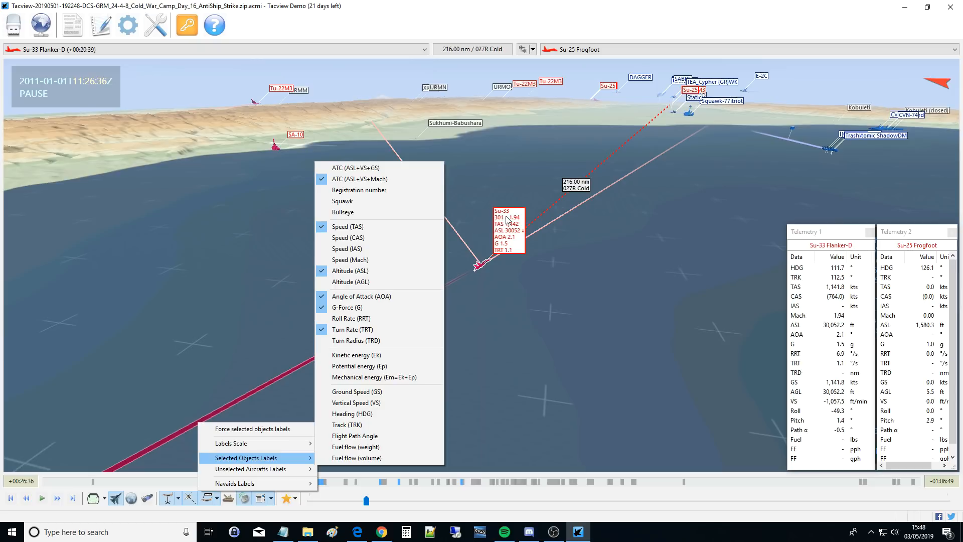
{"action": "mouse_move", "coordinate": [518, 222]}
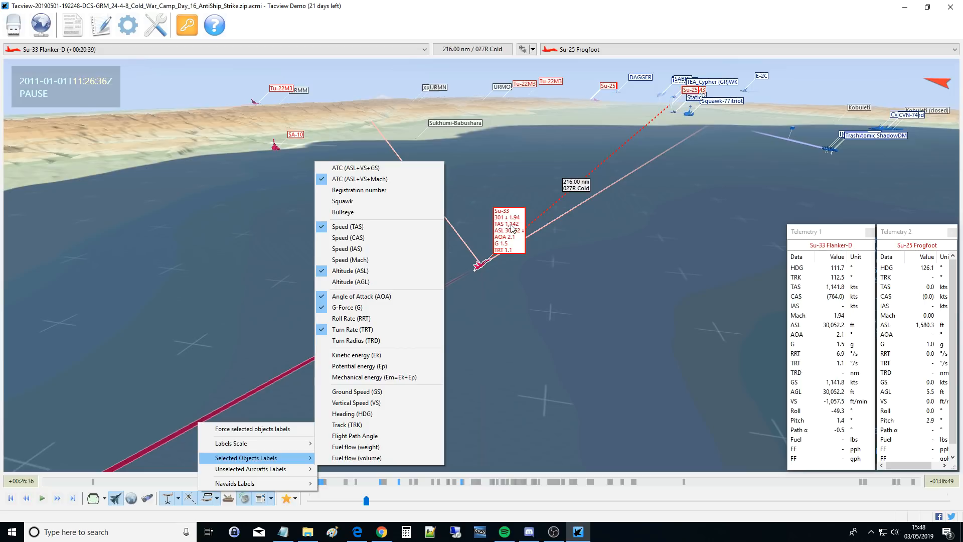
{"action": "mouse_move", "coordinate": [512, 232]}
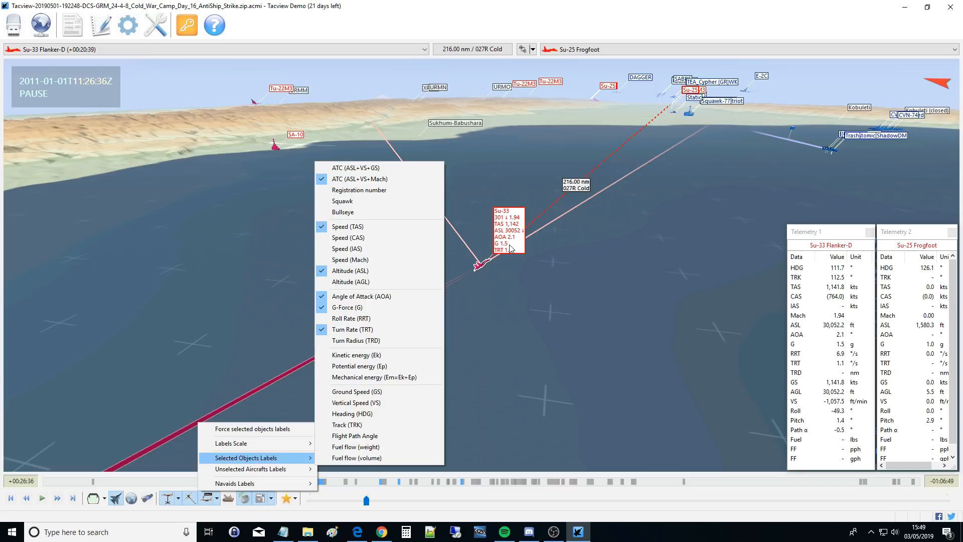
{"action": "mouse_move", "coordinate": [514, 255]}
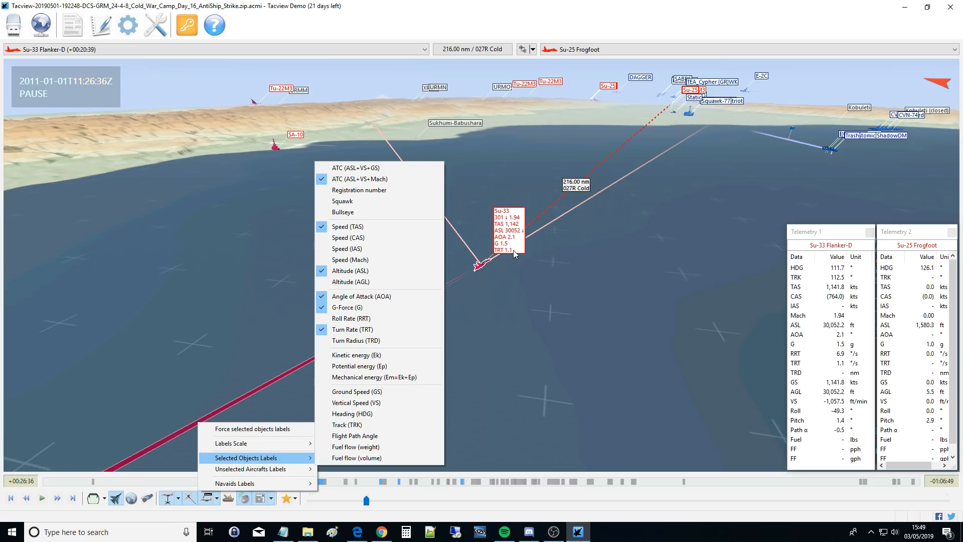
{"action": "mouse_move", "coordinate": [356, 355]}
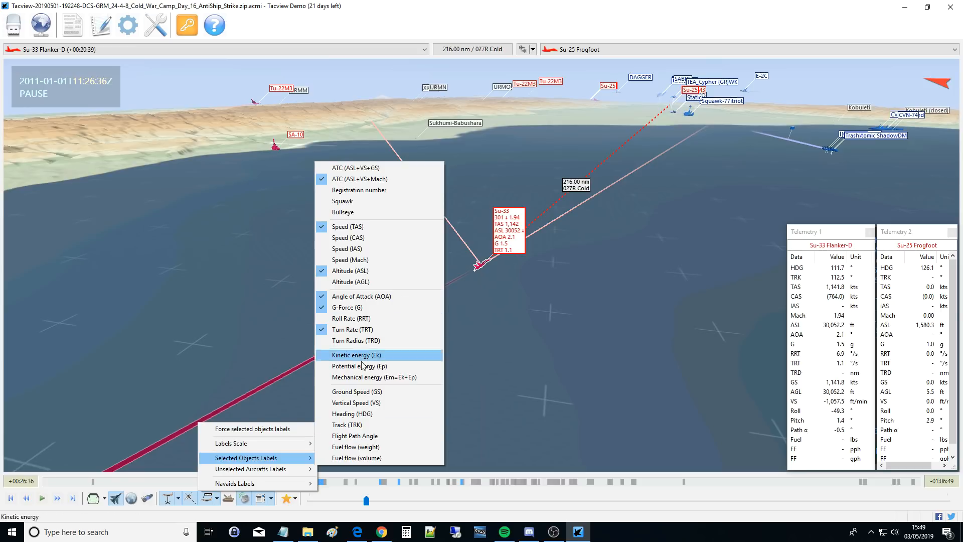
{"action": "mouse_move", "coordinate": [355, 436]}
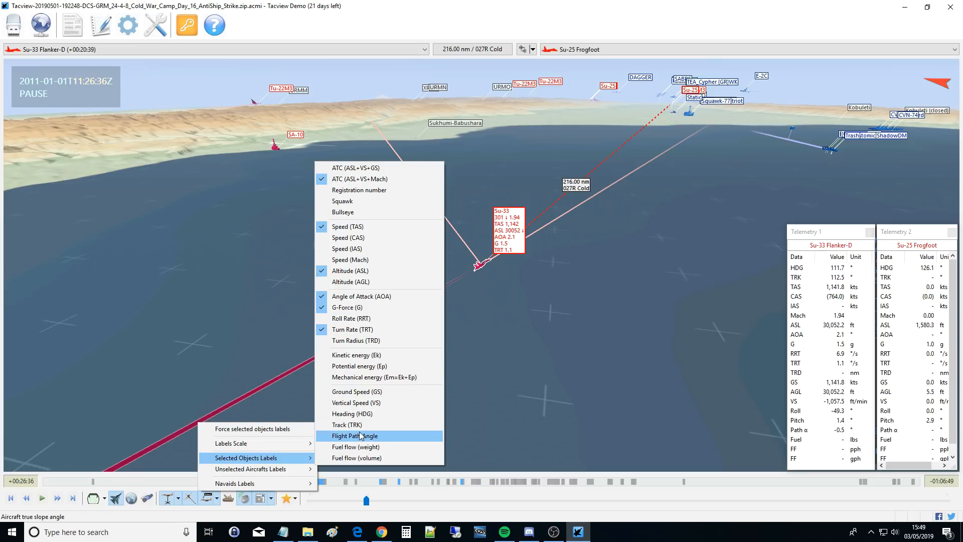
{"action": "mouse_move", "coordinate": [251, 468]}
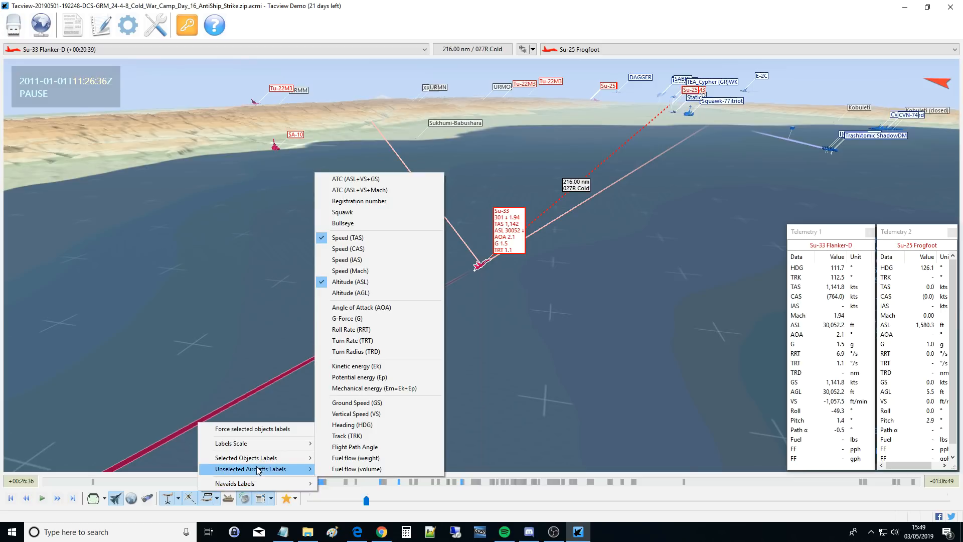
{"action": "mouse_move", "coordinate": [275, 474]}
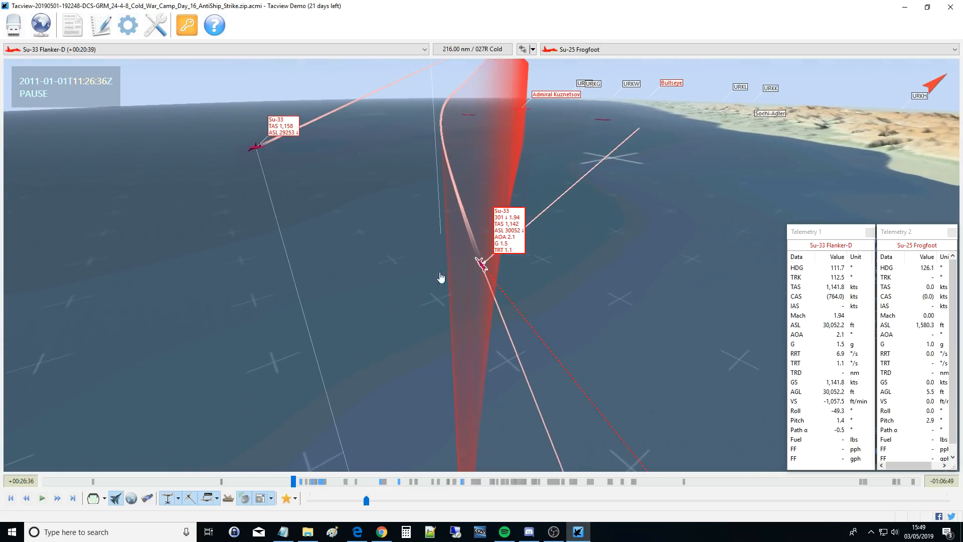
{"action": "mouse_move", "coordinate": [292, 169]}
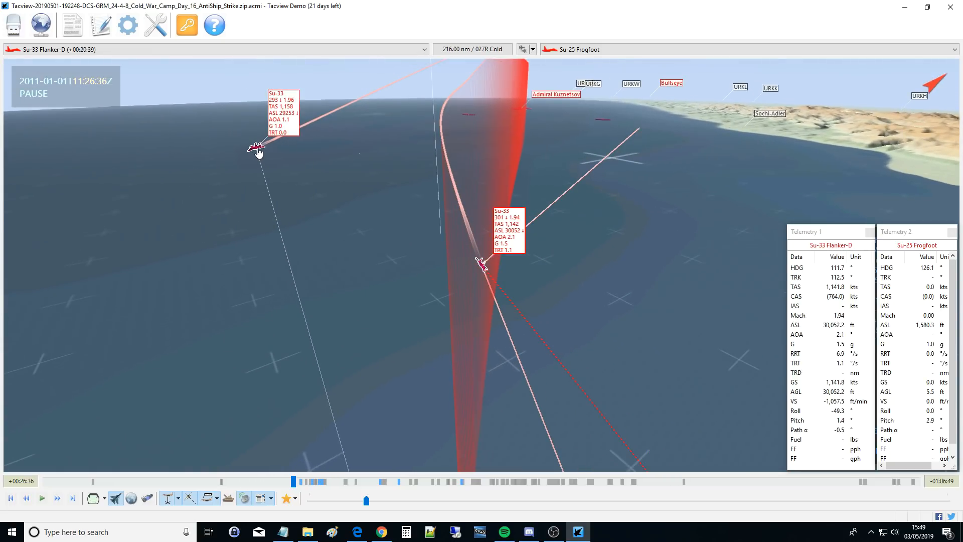
{"action": "left_click_drag", "start_coordinate": [369, 245], "coordinate": [245, 233]}
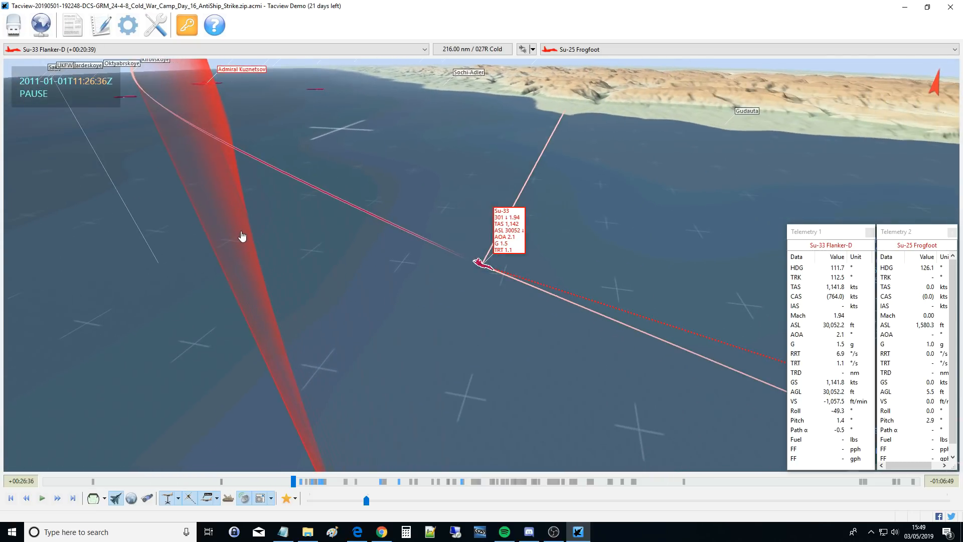
{"action": "mouse_move", "coordinate": [217, 452]}
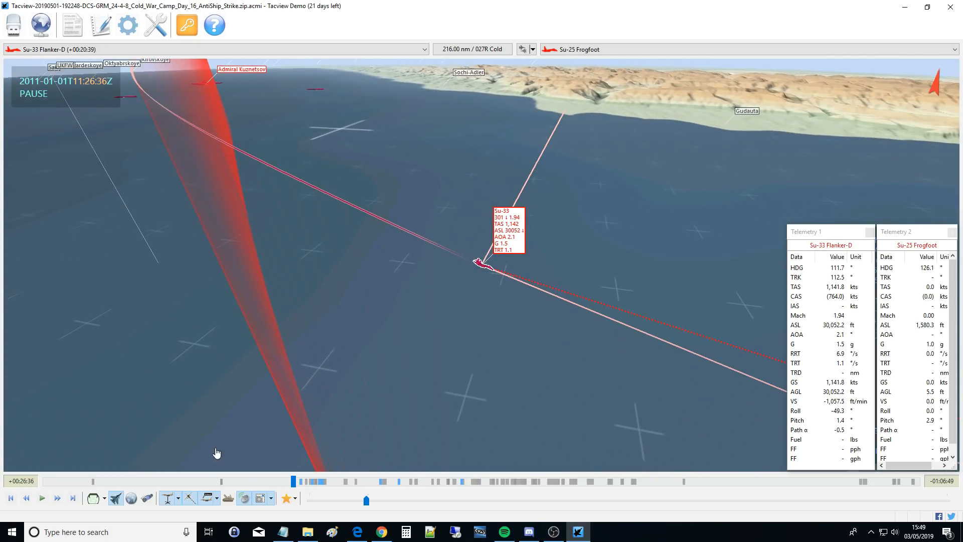
{"action": "mouse_move", "coordinate": [228, 498]}
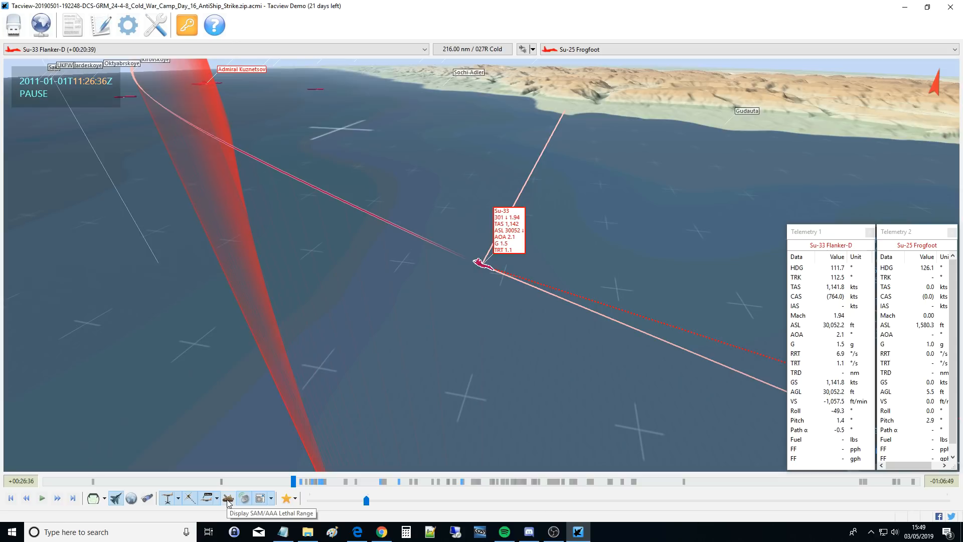
Show the SAM/AAA lethal range domes briefly, then hide them again.
{"action": "left_click", "coordinate": [227, 498]}
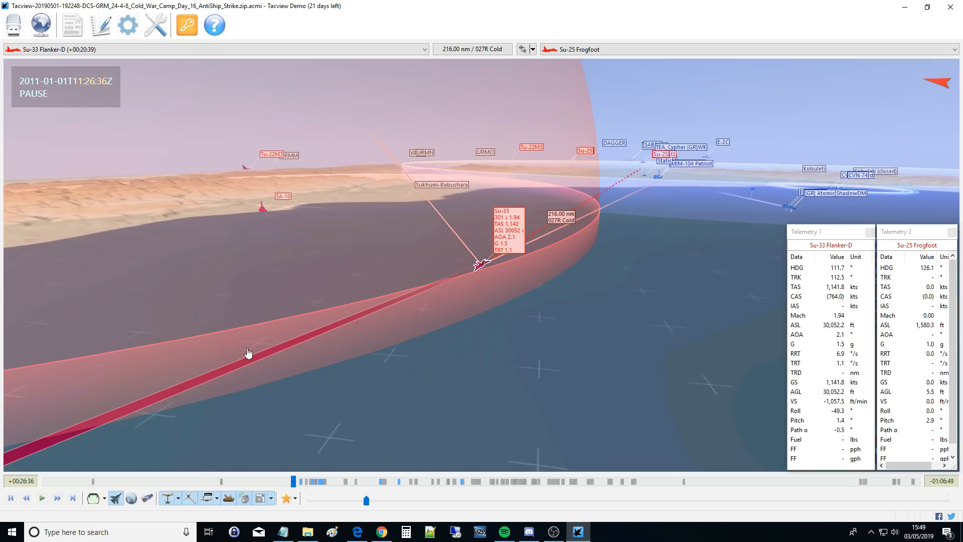
{"action": "mouse_move", "coordinate": [482, 268]}
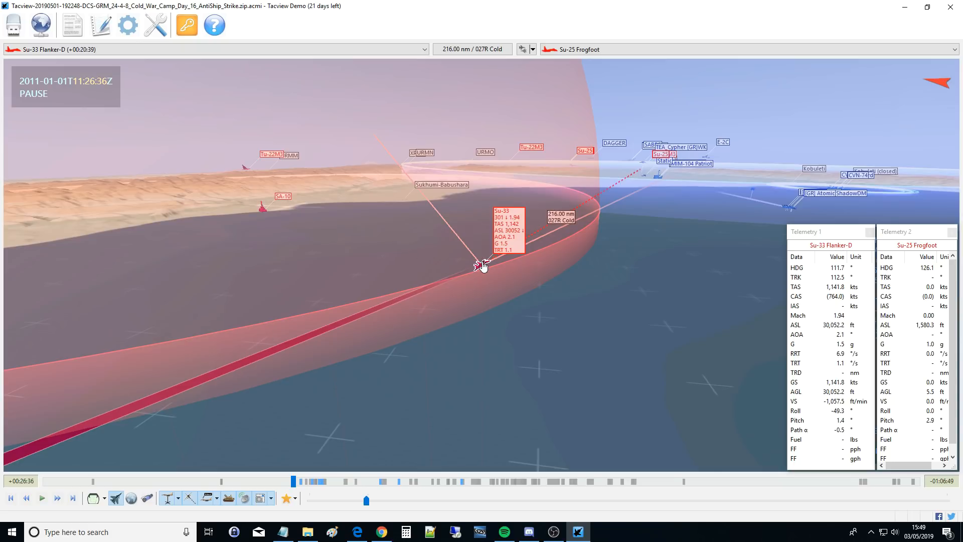
{"action": "mouse_move", "coordinate": [372, 118]}
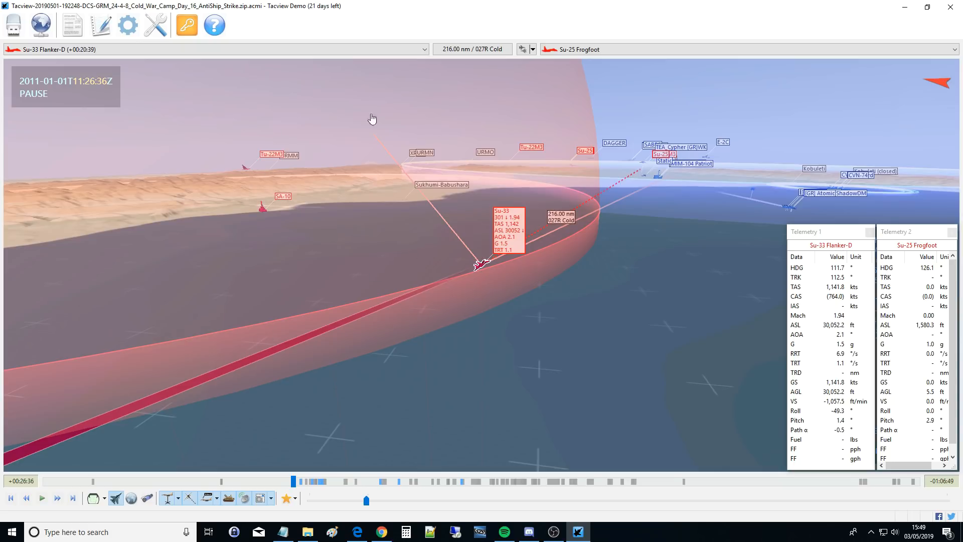
{"action": "mouse_move", "coordinate": [227, 477]}
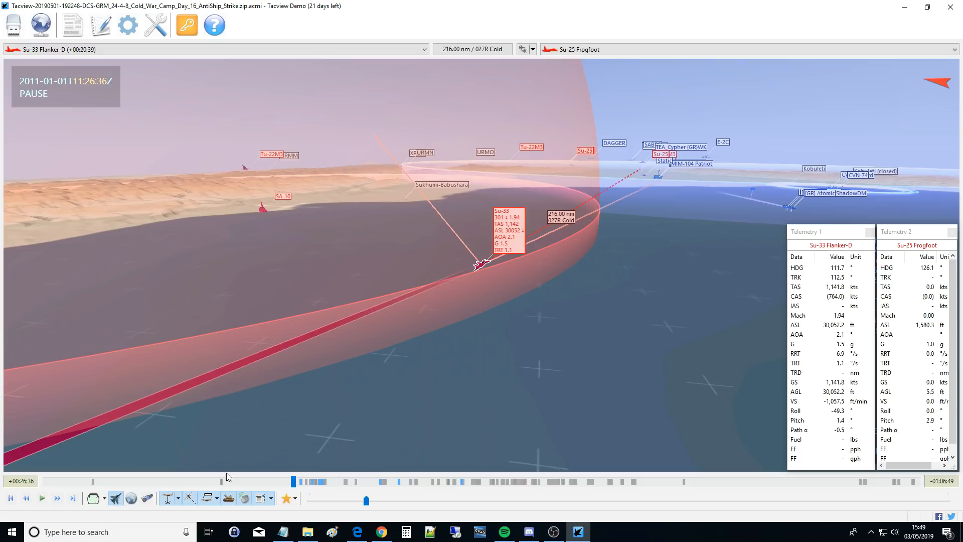
{"action": "left_click", "coordinate": [227, 498]}
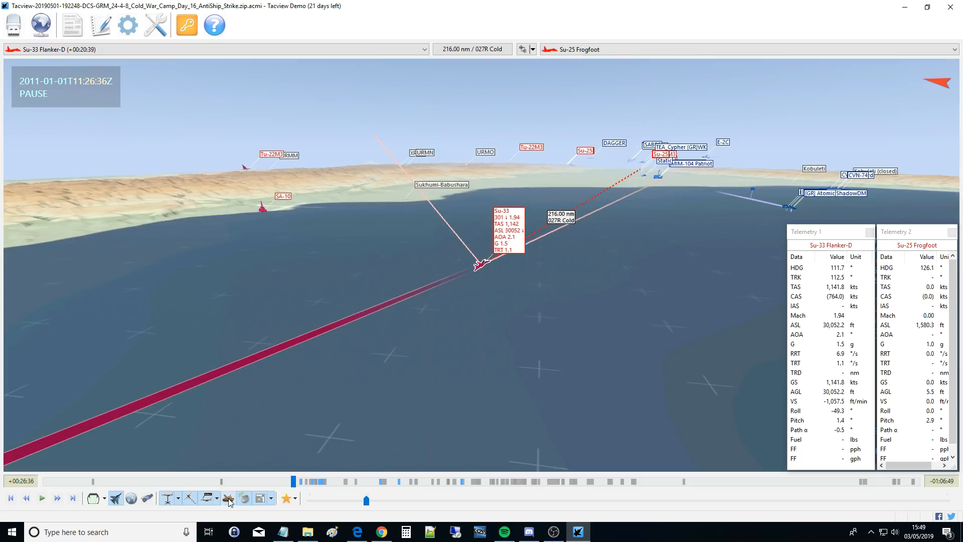
{"action": "mouse_move", "coordinate": [244, 498]}
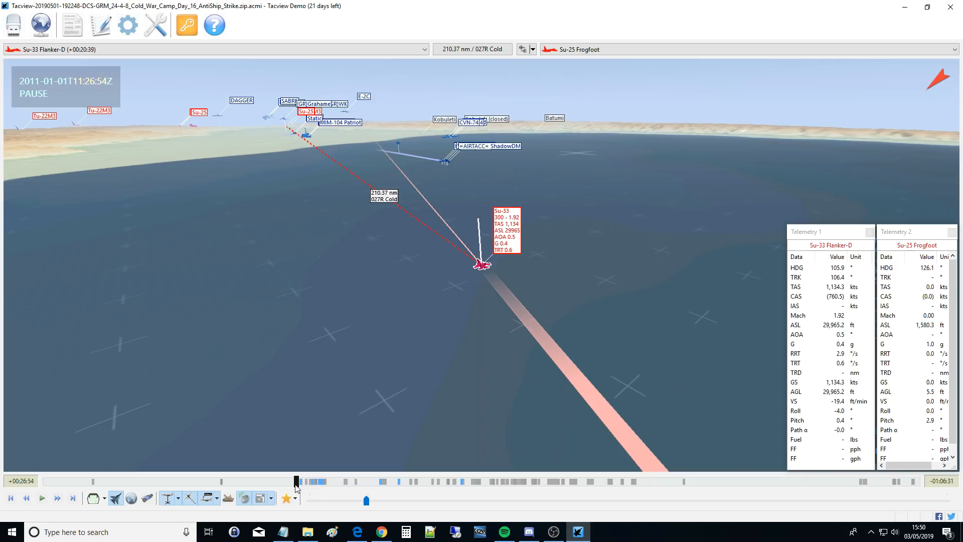
{"action": "mouse_move", "coordinate": [257, 498]}
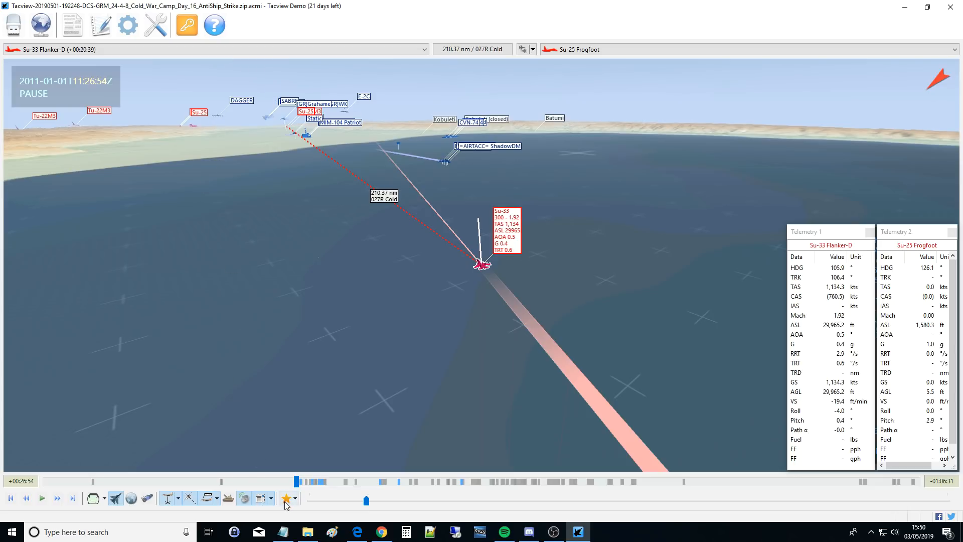
{"action": "mouse_move", "coordinate": [285, 497]}
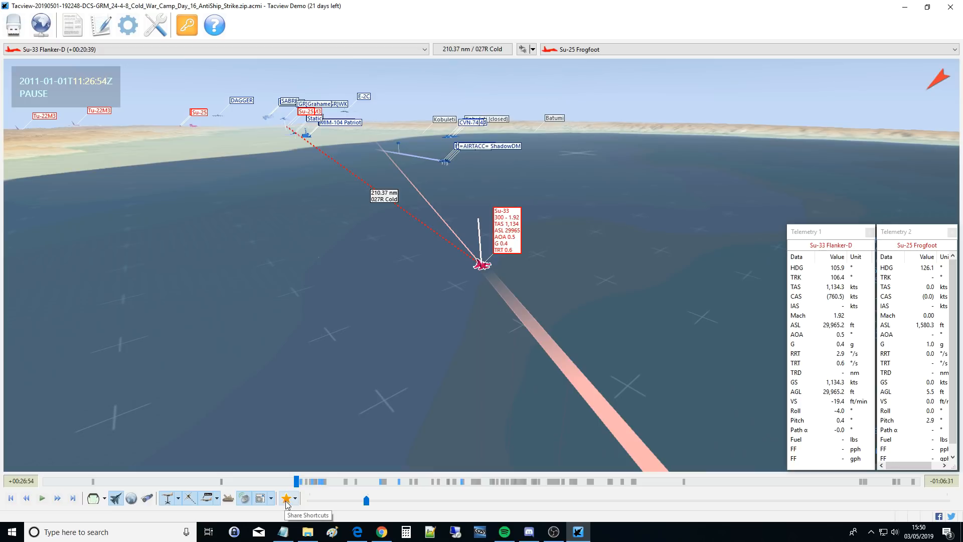
{"action": "mouse_move", "coordinate": [353, 471]}
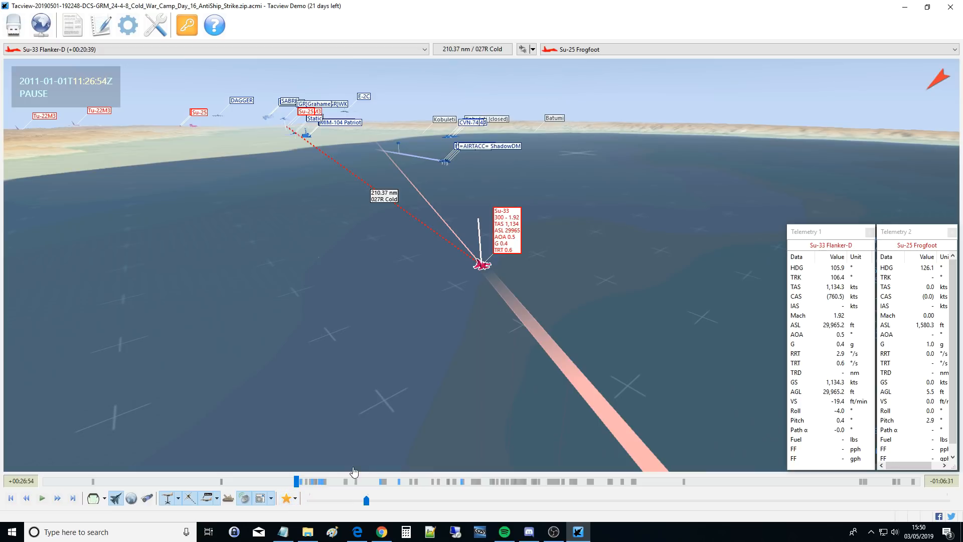
{"action": "mouse_move", "coordinate": [492, 297]}
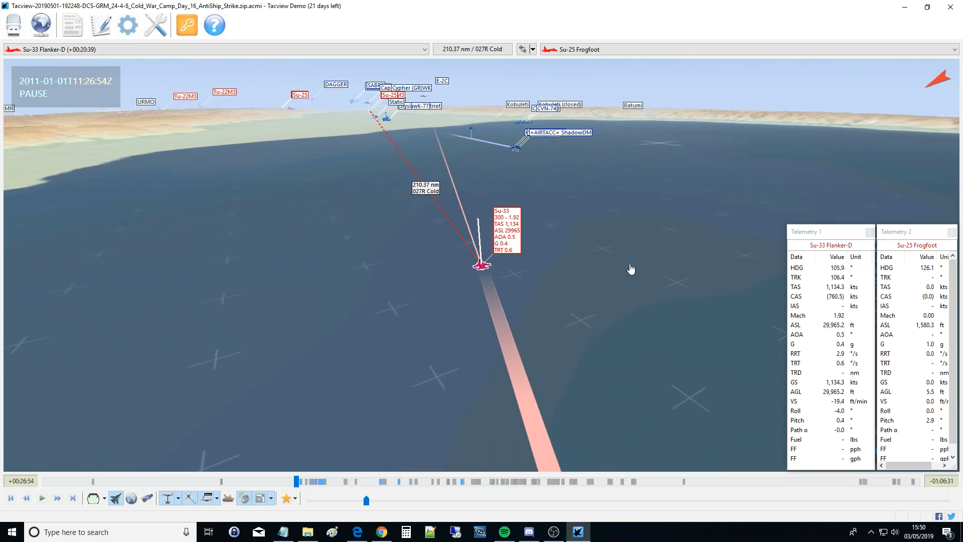
{"action": "mouse_move", "coordinate": [503, 273]}
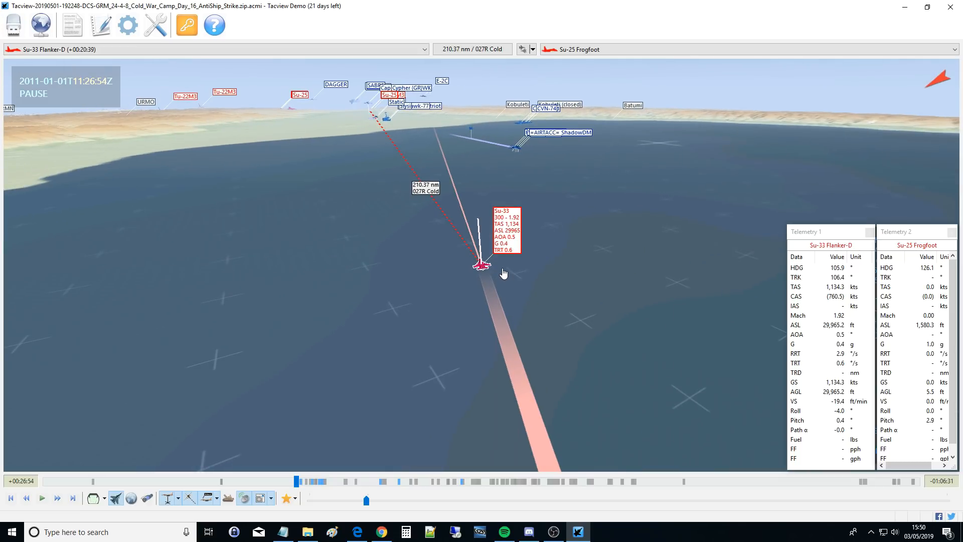
{"action": "mouse_move", "coordinate": [521, 147]}
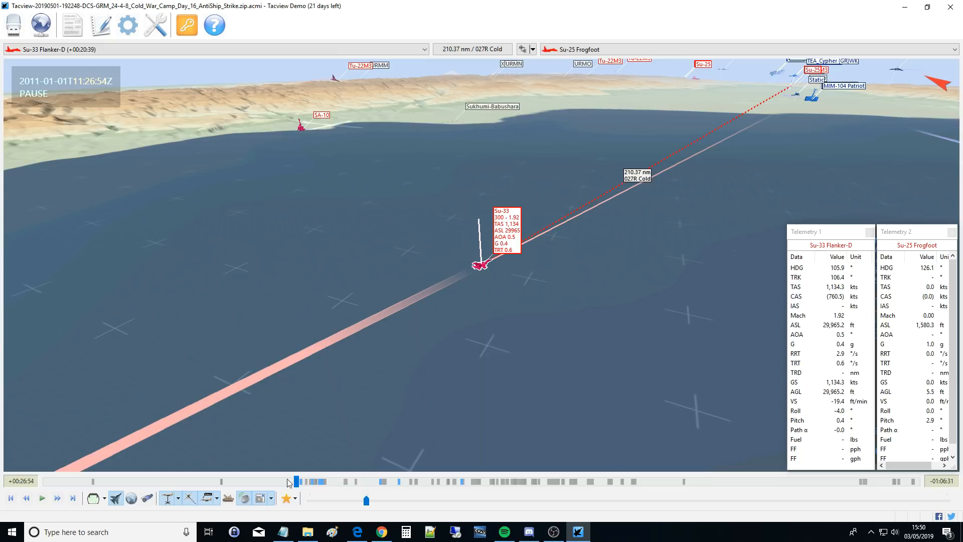
{"action": "mouse_move", "coordinate": [817, 232]}
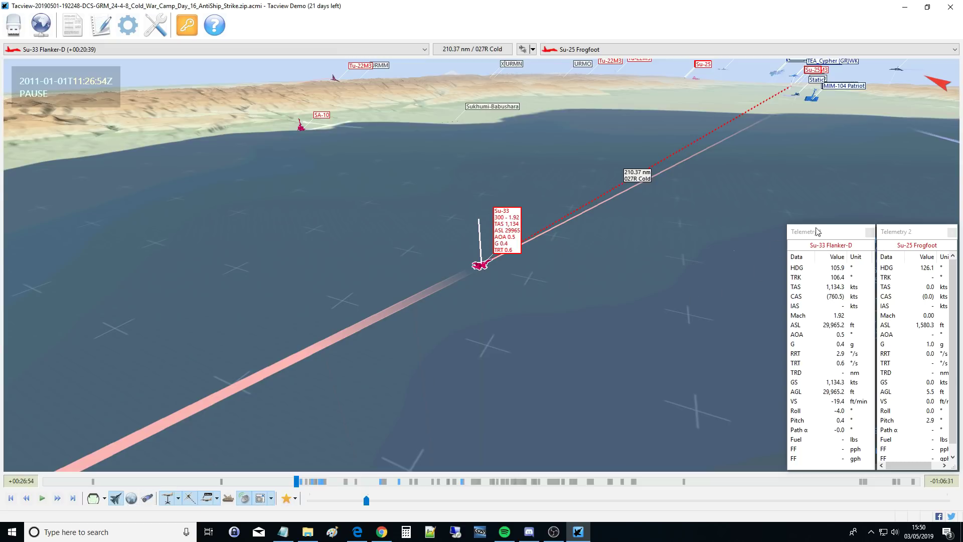
{"action": "mouse_move", "coordinate": [592, 256]}
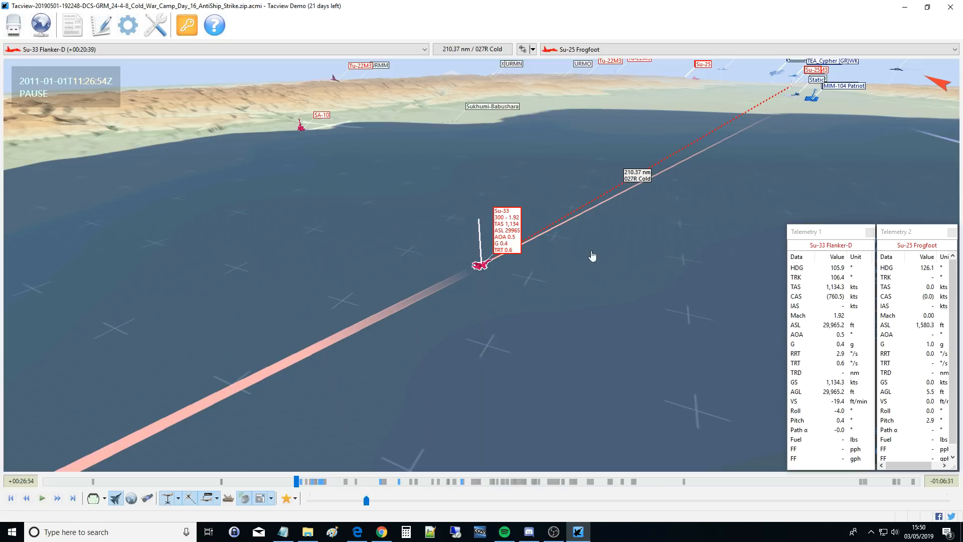
{"action": "mouse_move", "coordinate": [824, 444]}
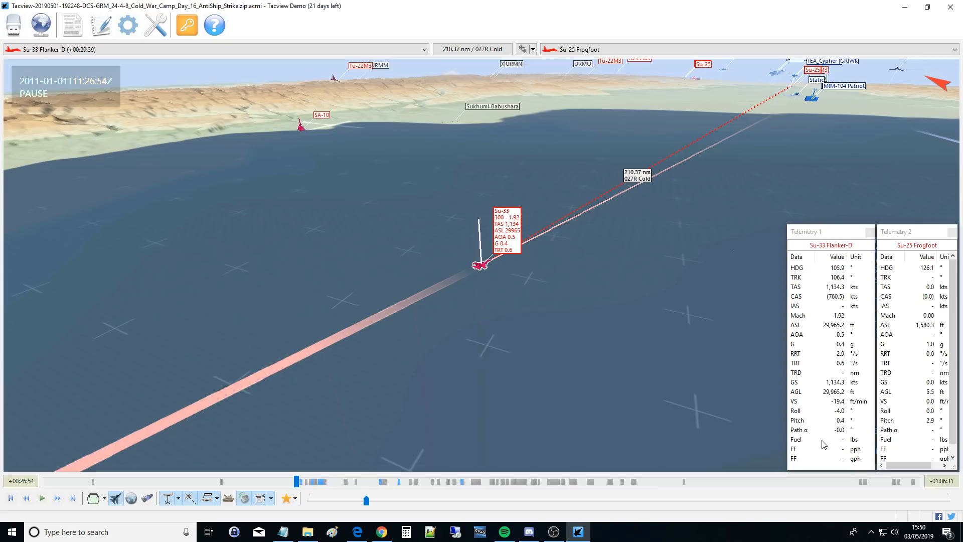
{"action": "mouse_move", "coordinate": [140, 64]}
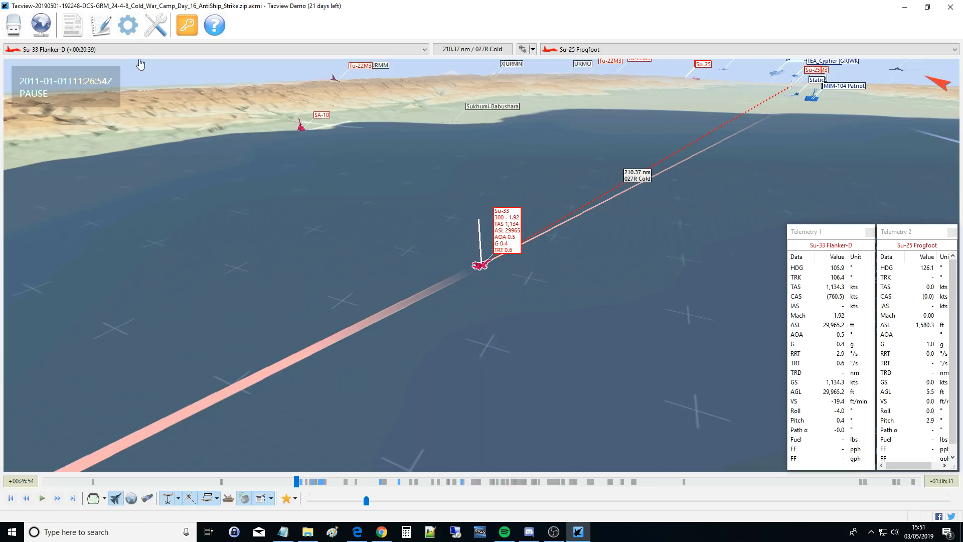
{"action": "mouse_move", "coordinate": [72, 25]}
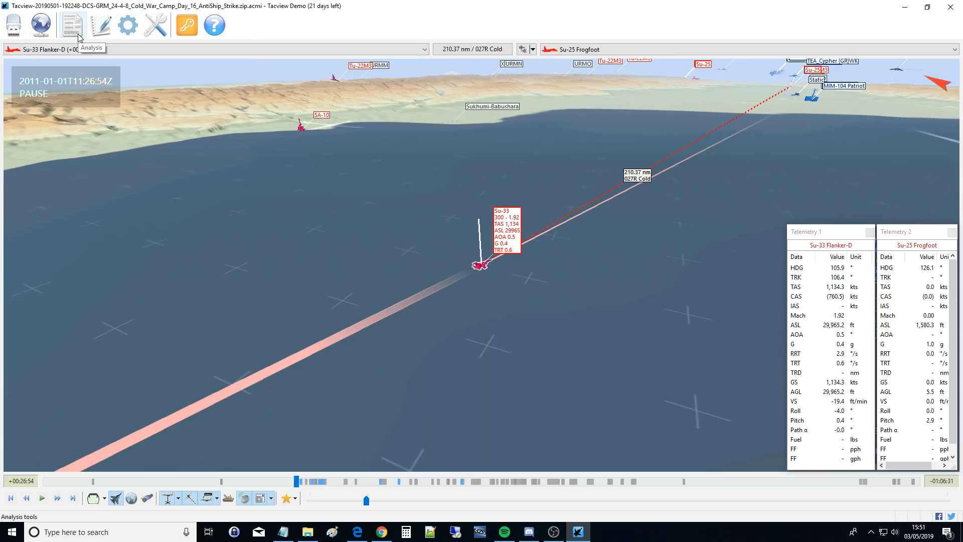
{"action": "left_click", "coordinate": [72, 24]}
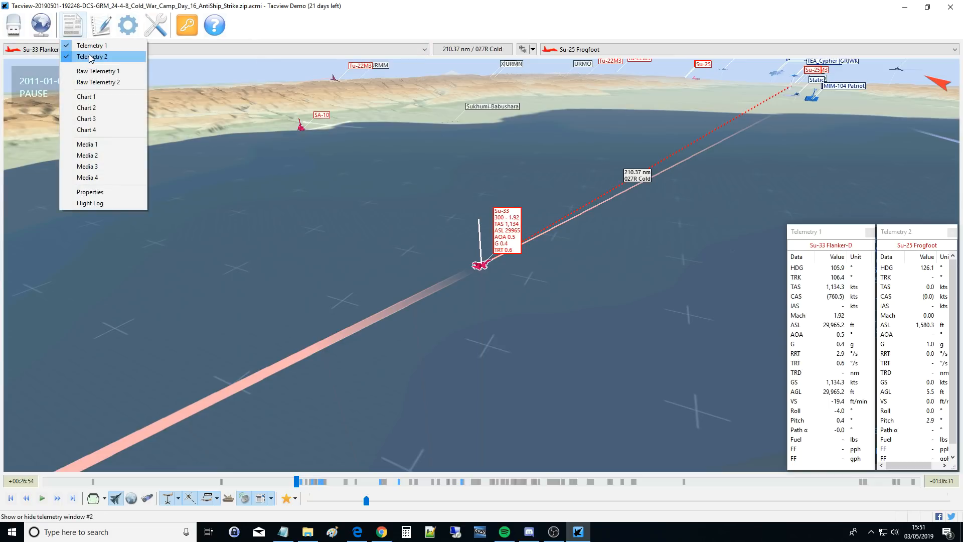
{"action": "mouse_move", "coordinate": [98, 71]}
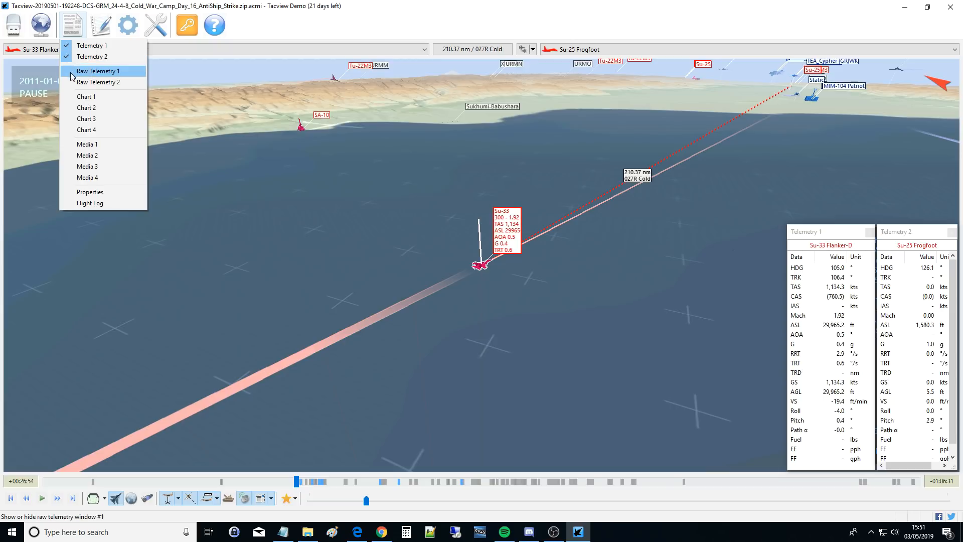
{"action": "mouse_move", "coordinate": [87, 167]}
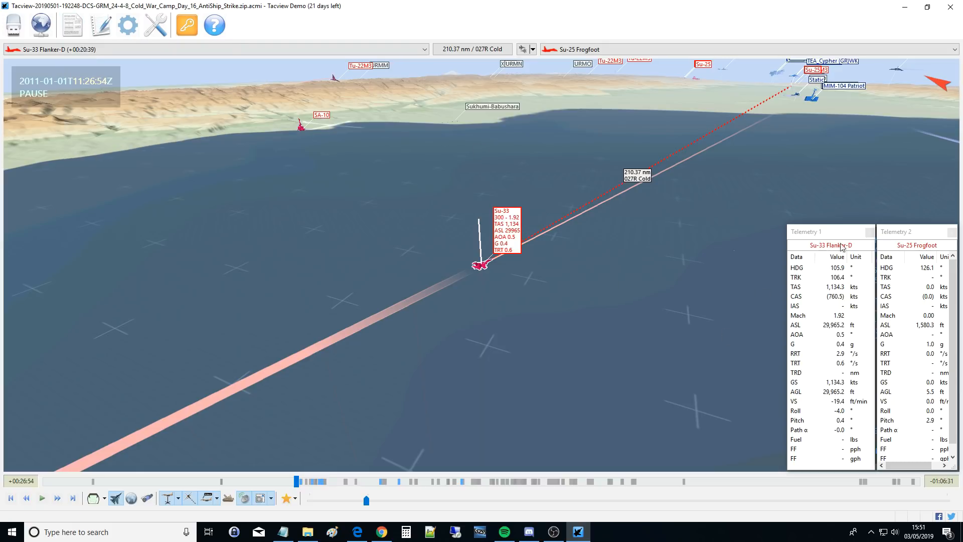
{"action": "mouse_move", "coordinate": [649, 334]}
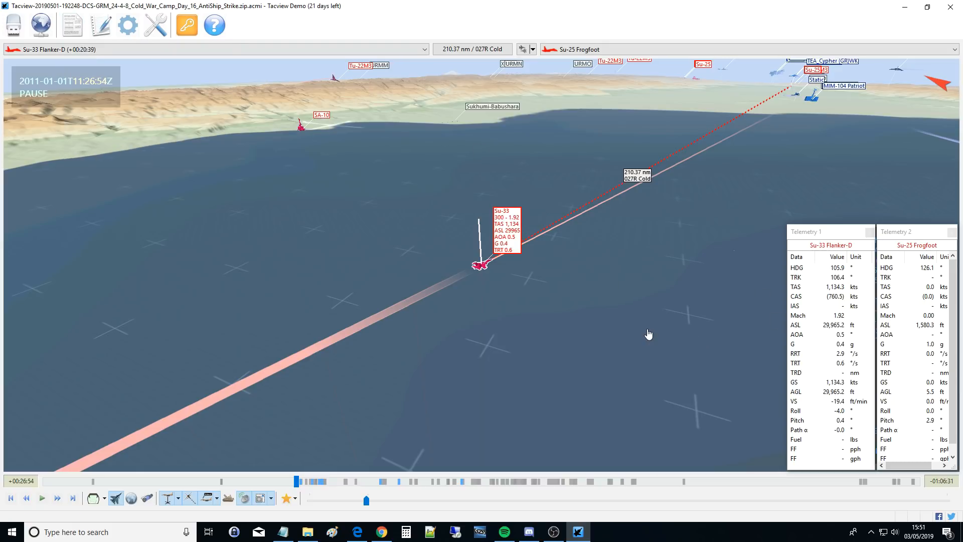
{"action": "mouse_move", "coordinate": [459, 358]}
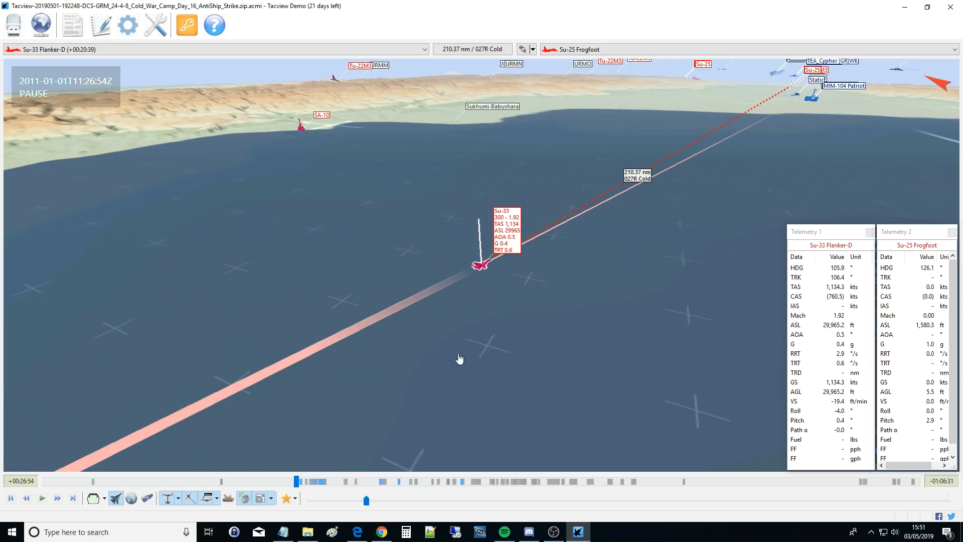
{"action": "mouse_move", "coordinate": [268, 58]}
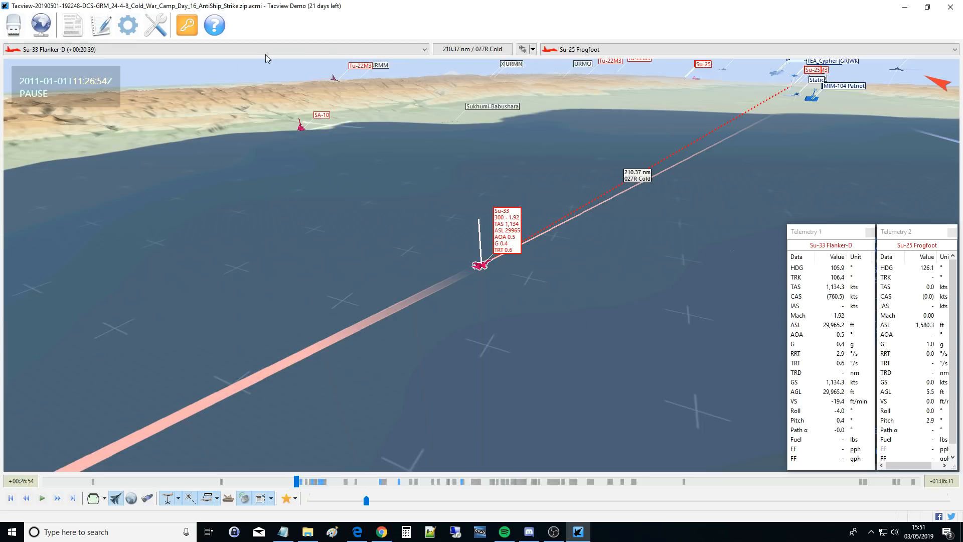
Make the AJ 37 Viggen the second tracked aircraft, giving a 33.01 nm range line from the Su-33.
{"action": "left_click", "coordinate": [424, 49]}
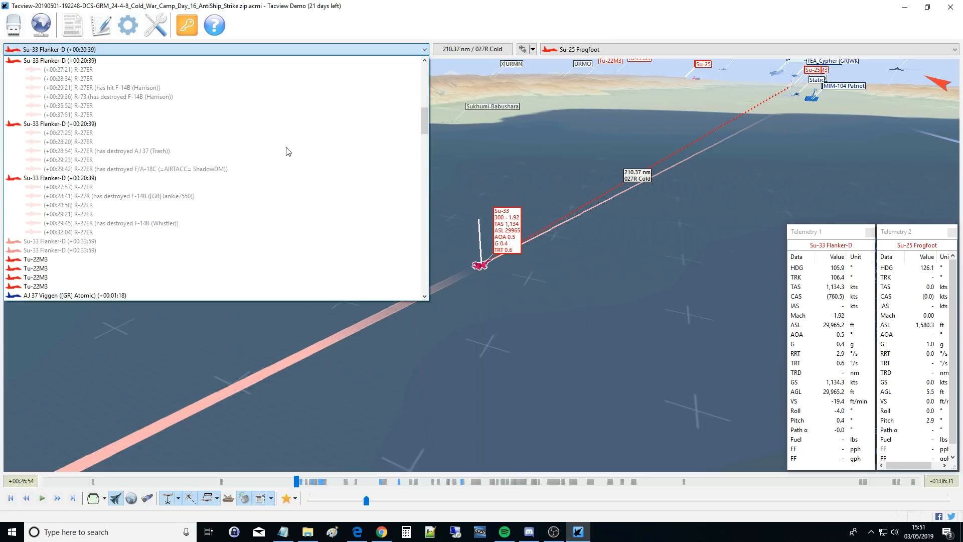
{"action": "mouse_move", "coordinate": [390, 117]}
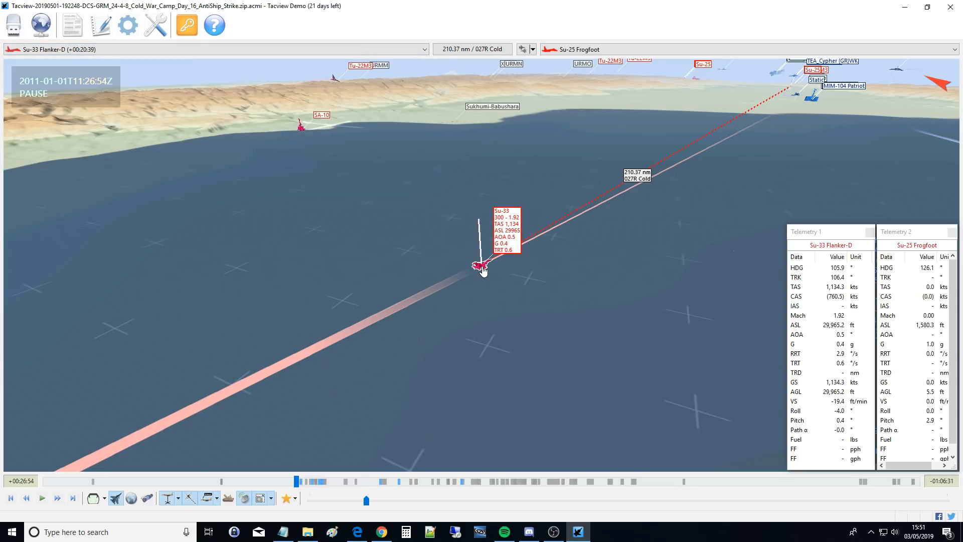
{"action": "mouse_move", "coordinate": [646, 63]}
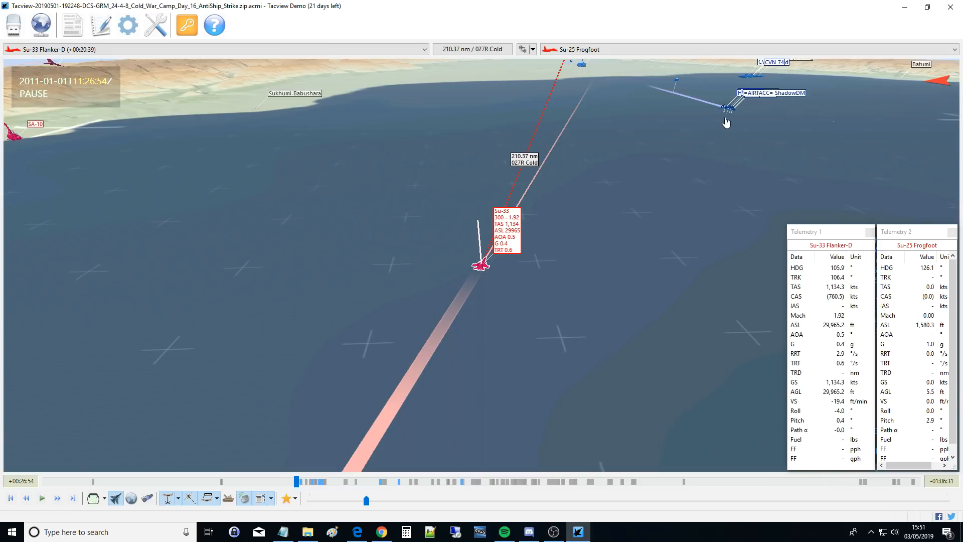
{"action": "left_click", "coordinate": [732, 112]}
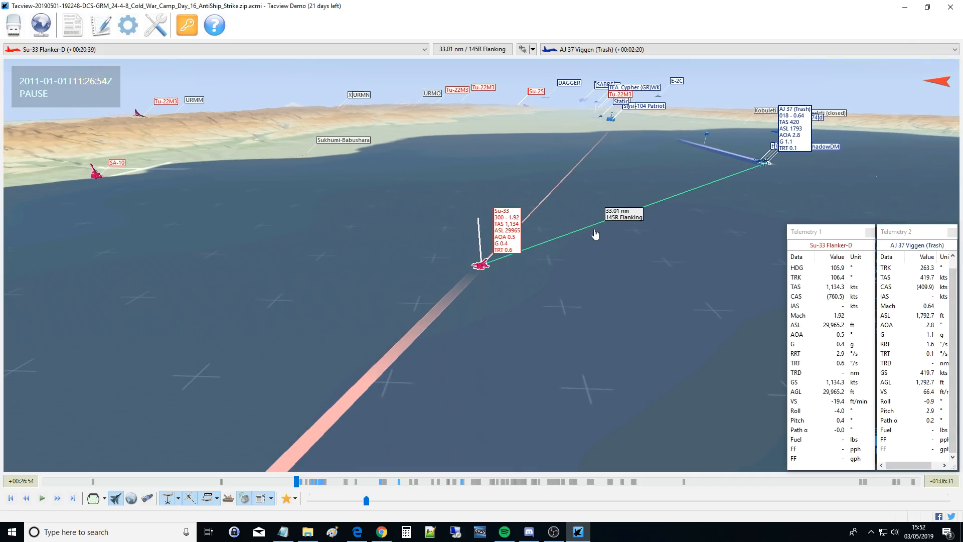
{"action": "mouse_move", "coordinate": [611, 215]}
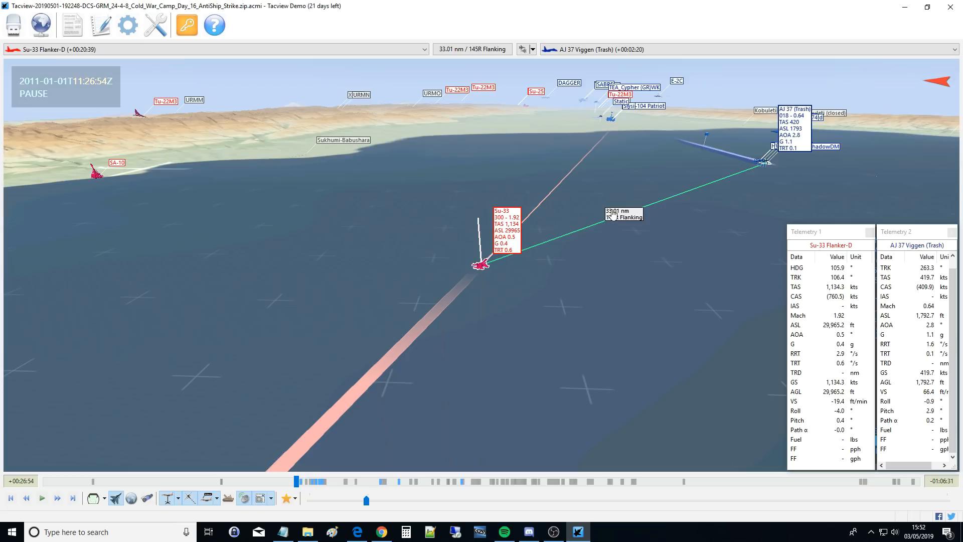
{"action": "mouse_move", "coordinate": [613, 222]}
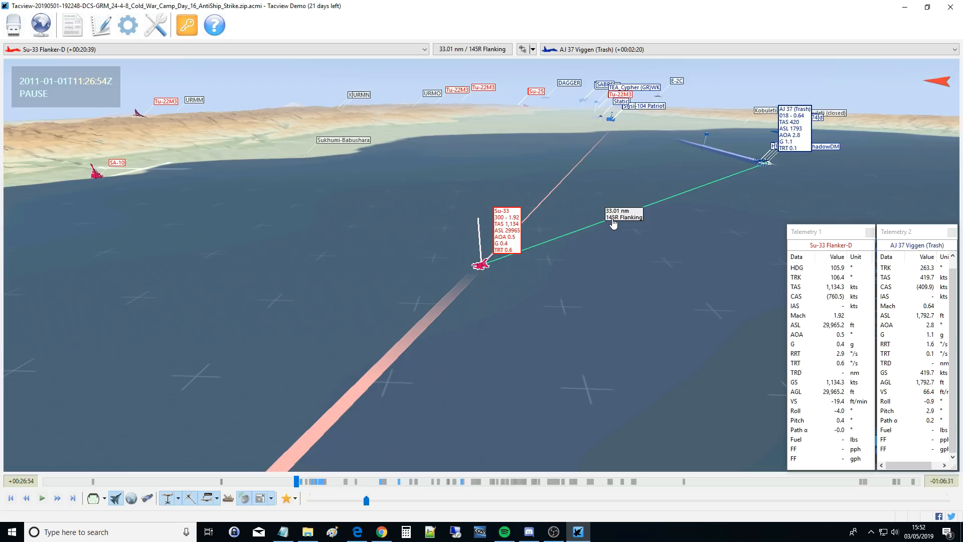
{"action": "mouse_move", "coordinate": [537, 265]}
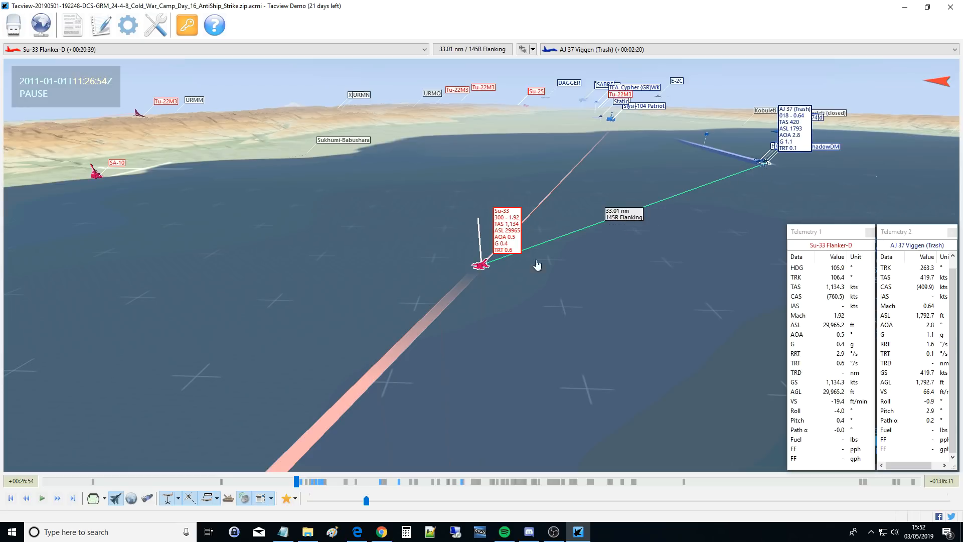
{"action": "mouse_move", "coordinate": [611, 221]}
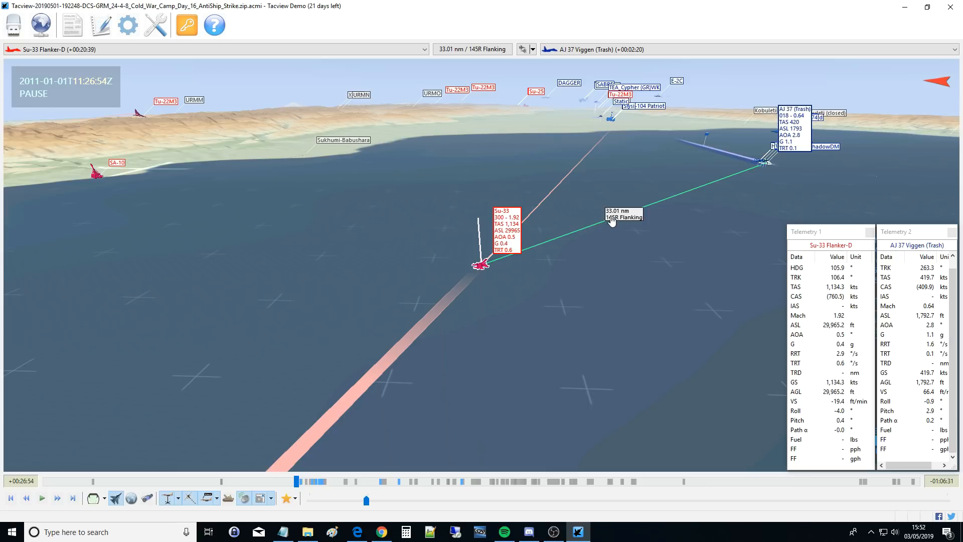
{"action": "mouse_move", "coordinate": [616, 222]}
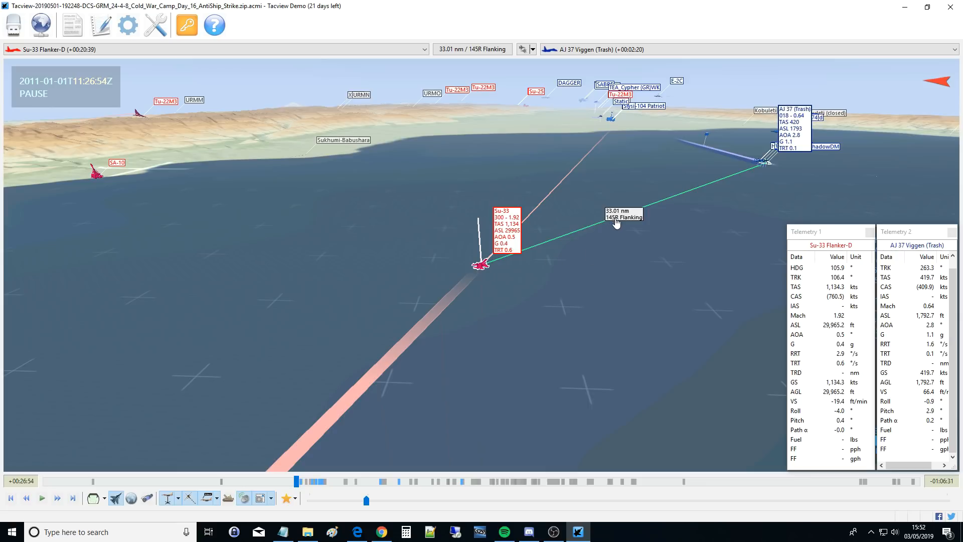
{"action": "mouse_move", "coordinate": [761, 179]}
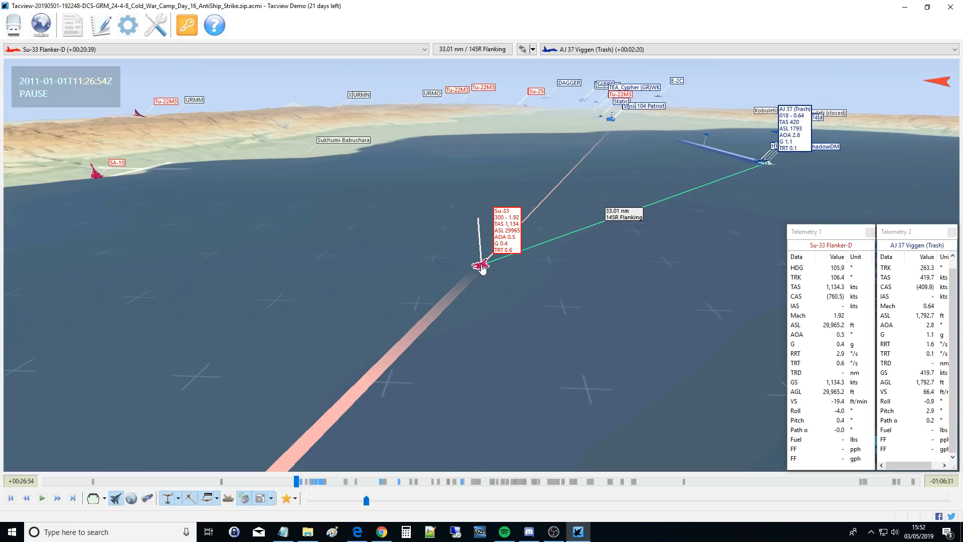
{"action": "mouse_move", "coordinate": [492, 269]}
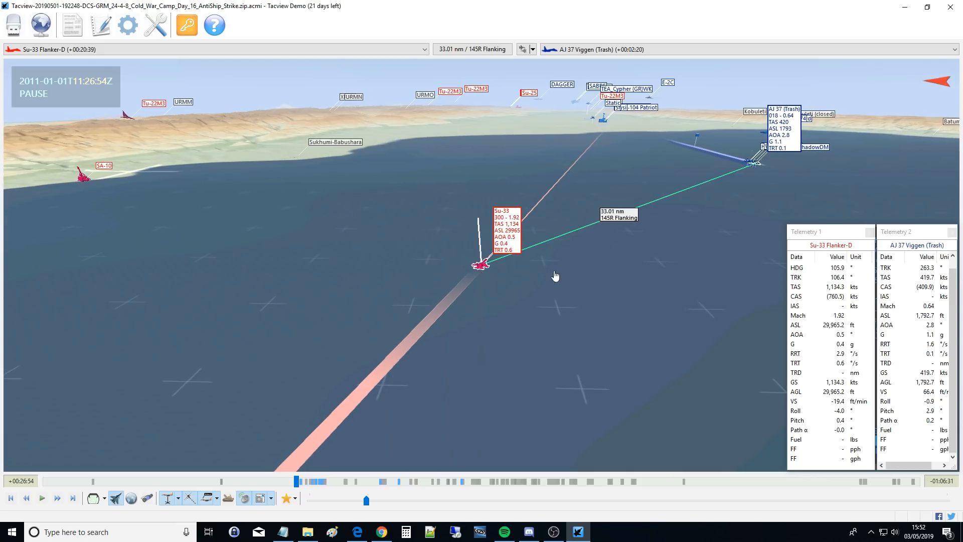
{"action": "mouse_move", "coordinate": [408, 295]}
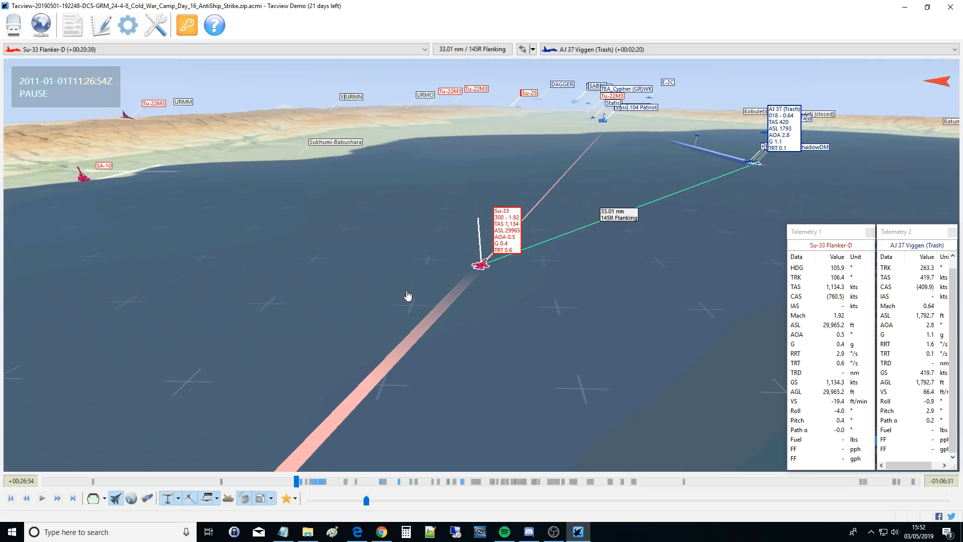
{"action": "mouse_move", "coordinate": [530, 49]}
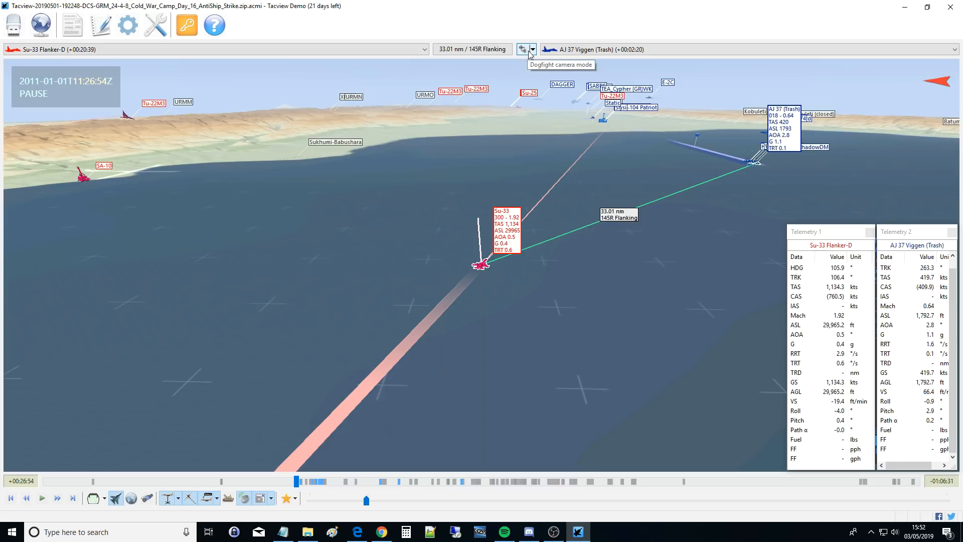
Switch to dogfight camera framing of the Su-33 and AJ 37 Viggen.
{"action": "left_click", "coordinate": [534, 49]}
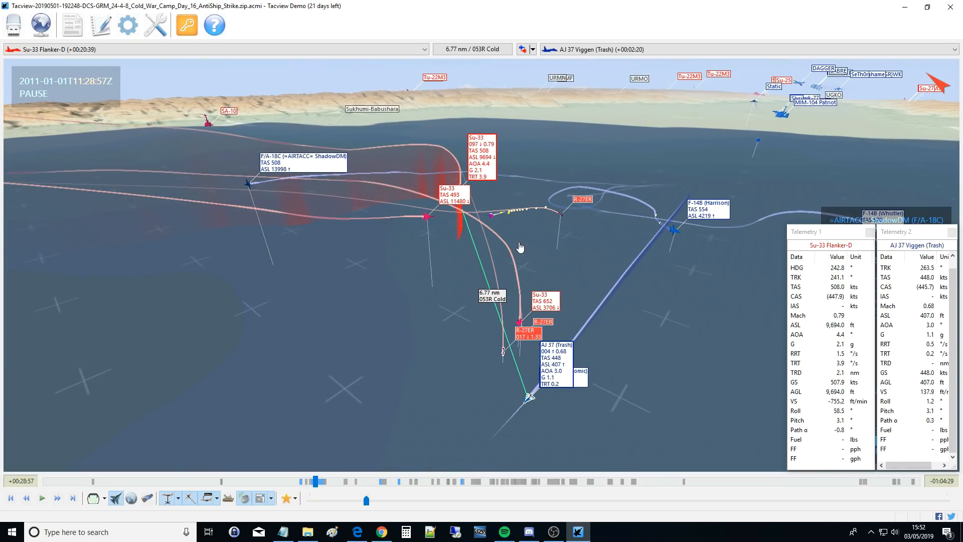
{"action": "mouse_move", "coordinate": [473, 49]}
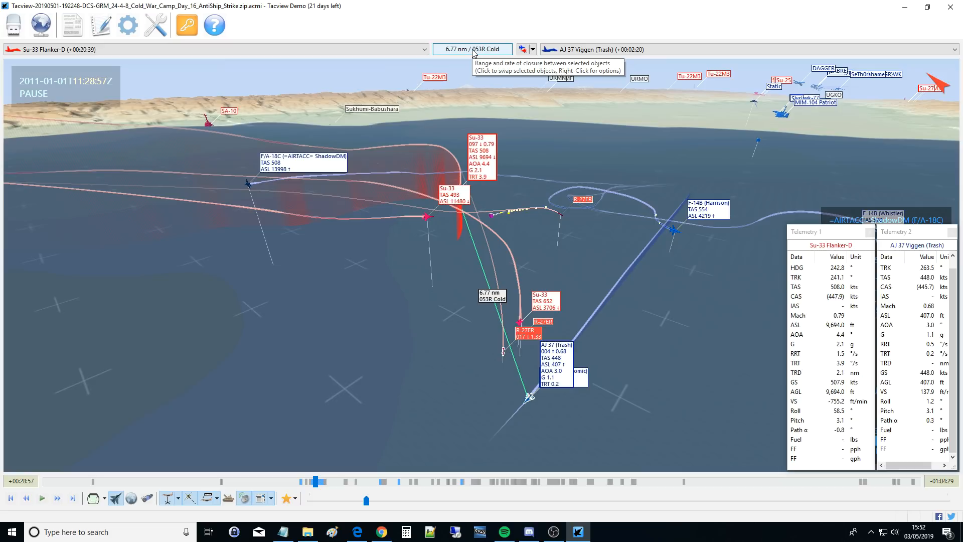
{"action": "mouse_move", "coordinate": [408, 197]}
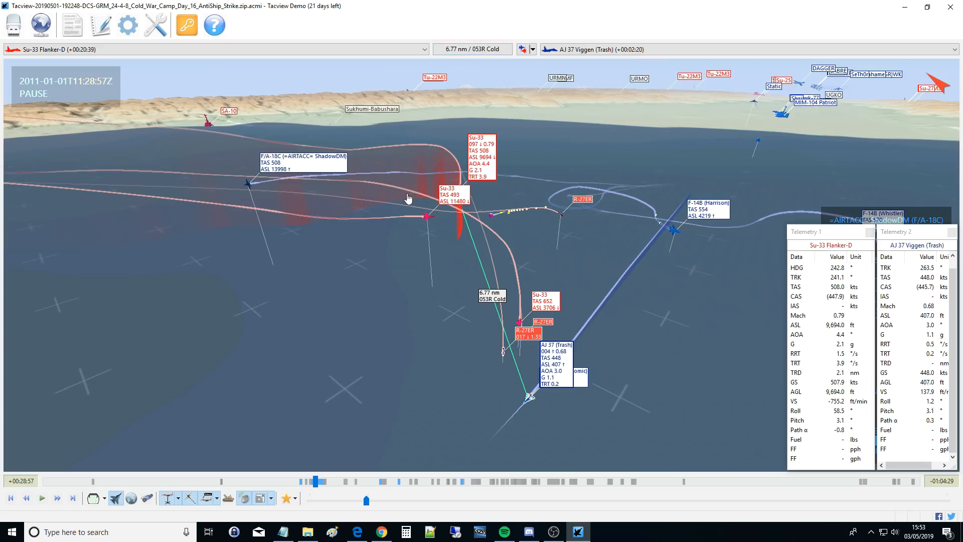
{"action": "mouse_move", "coordinate": [342, 170]}
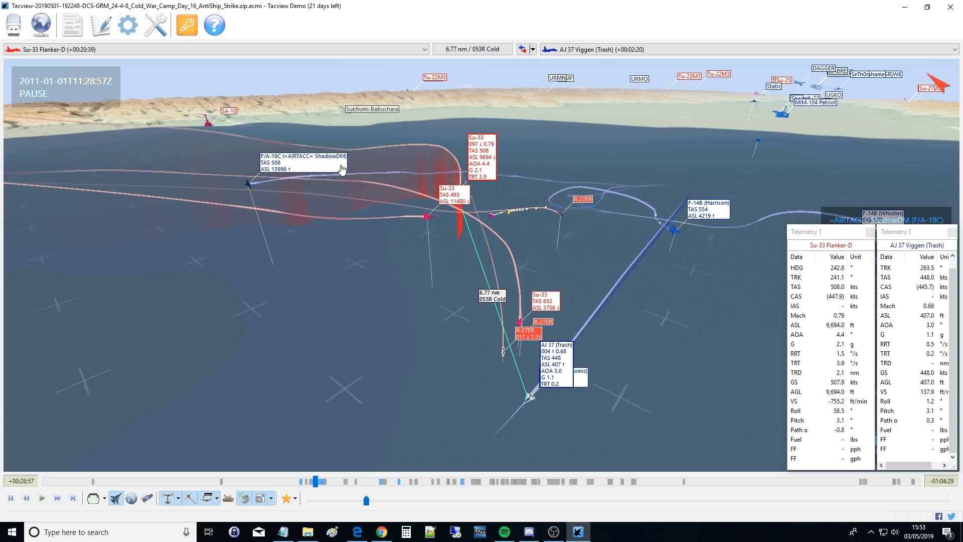
{"action": "mouse_move", "coordinate": [722, 264]}
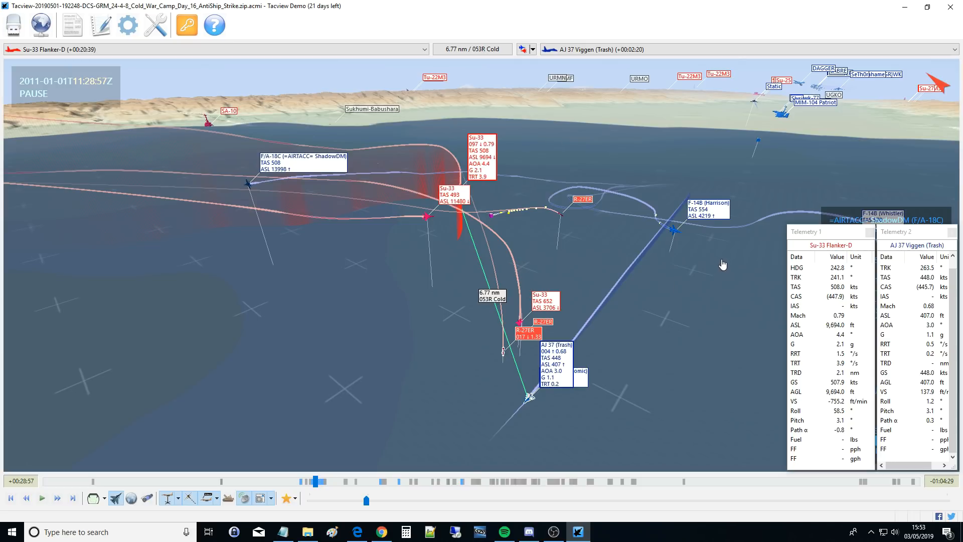
{"action": "mouse_move", "coordinate": [697, 259]}
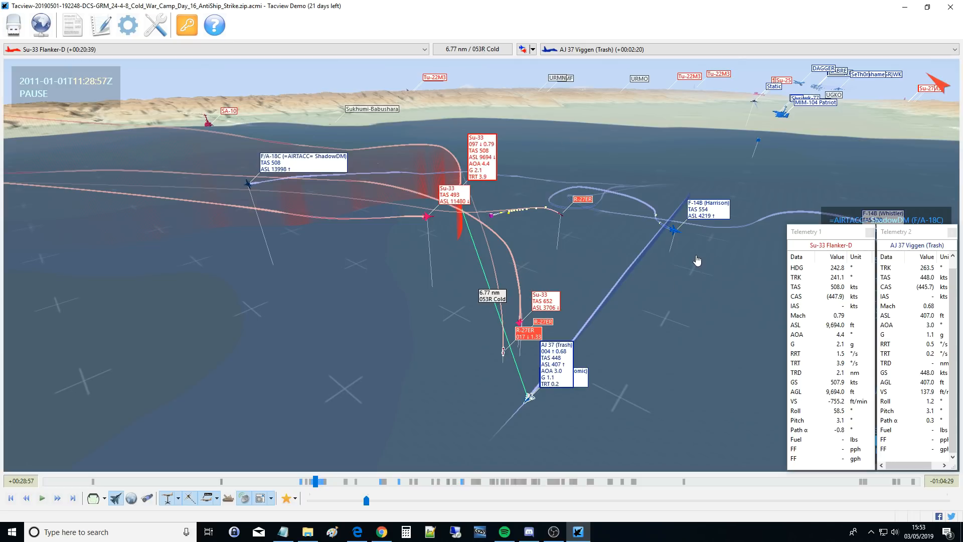
{"action": "mouse_move", "coordinate": [697, 252]}
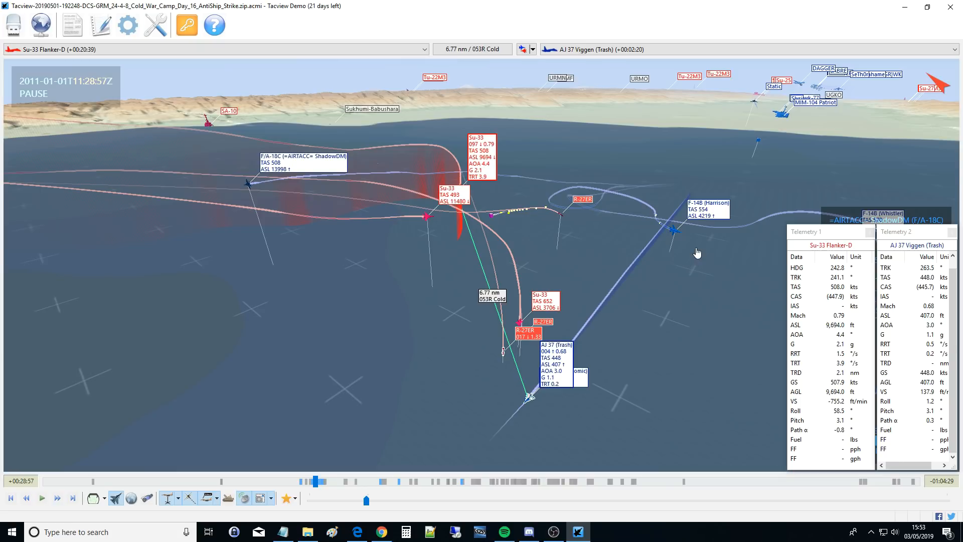
{"action": "mouse_move", "coordinate": [214, 182]}
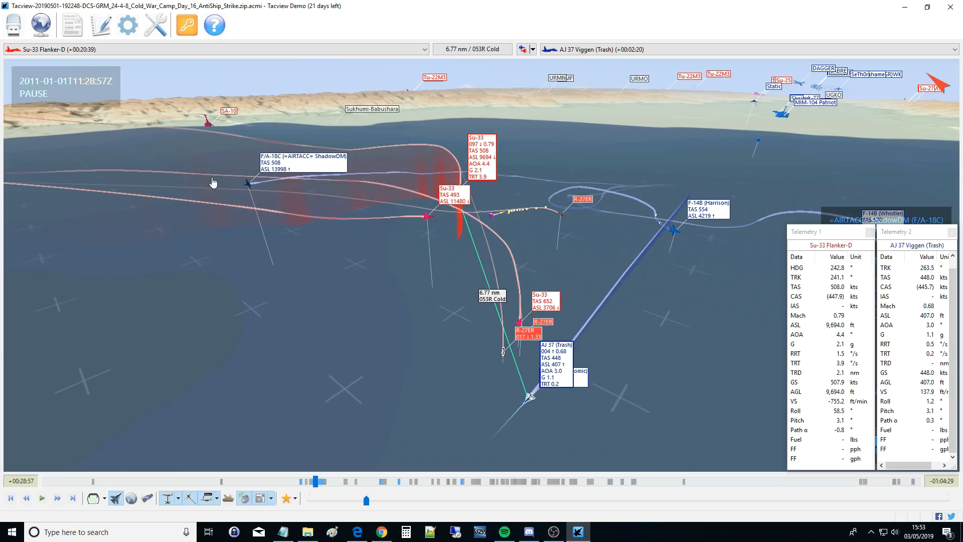
Look at the file menu, then show the Online Debriefing menu with telemetry and Remote Control 1–4.
{"action": "left_click", "coordinate": [13, 25]}
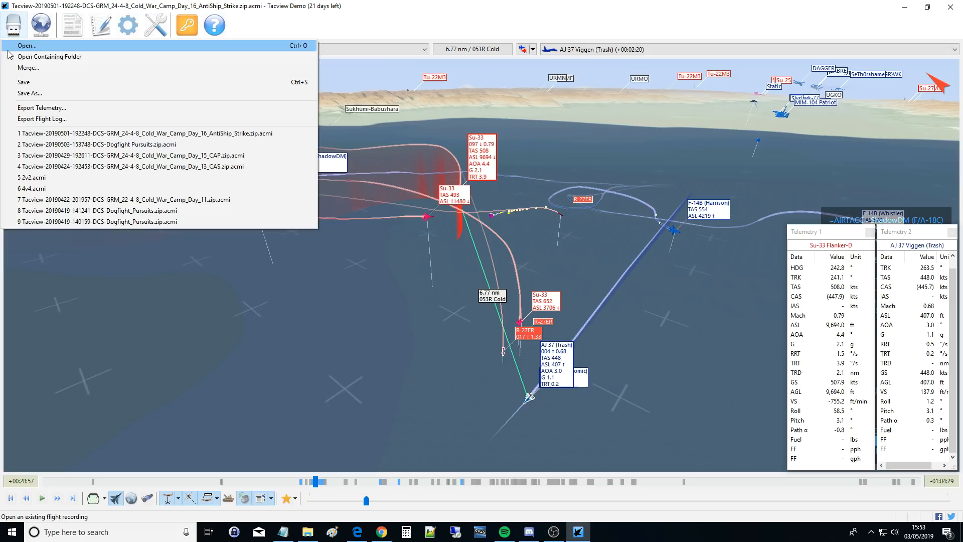
{"action": "mouse_move", "coordinate": [42, 107]}
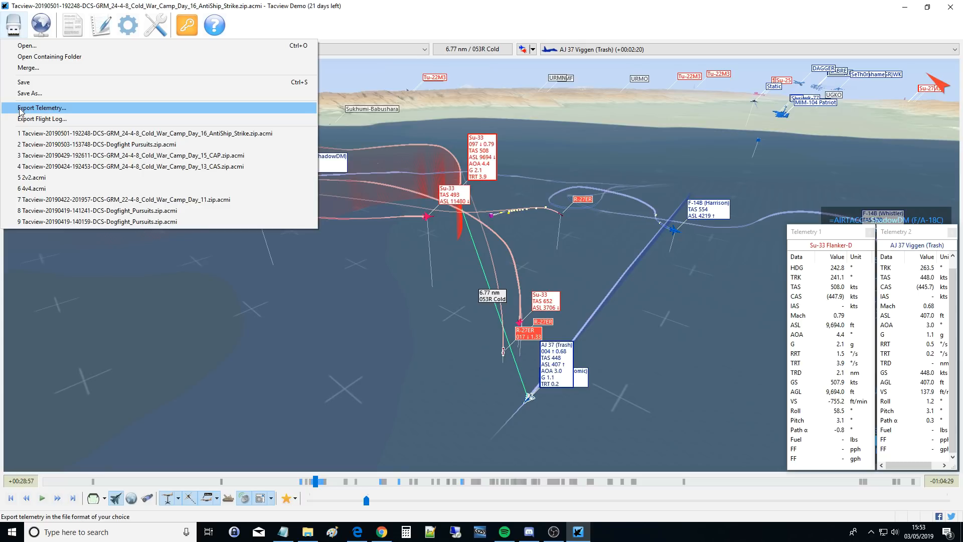
{"action": "left_click", "coordinate": [40, 24]}
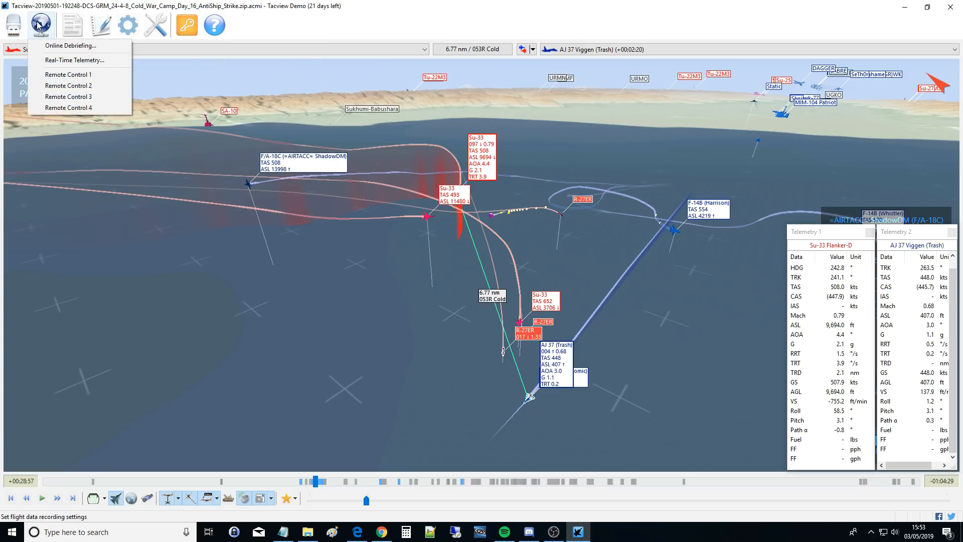
{"action": "mouse_move", "coordinate": [71, 45]}
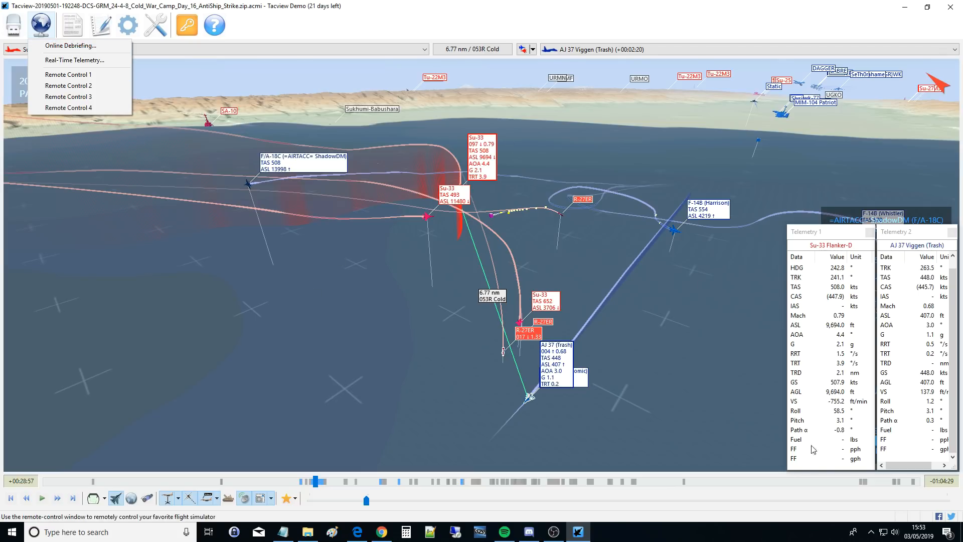
{"action": "mouse_move", "coordinate": [737, 252]}
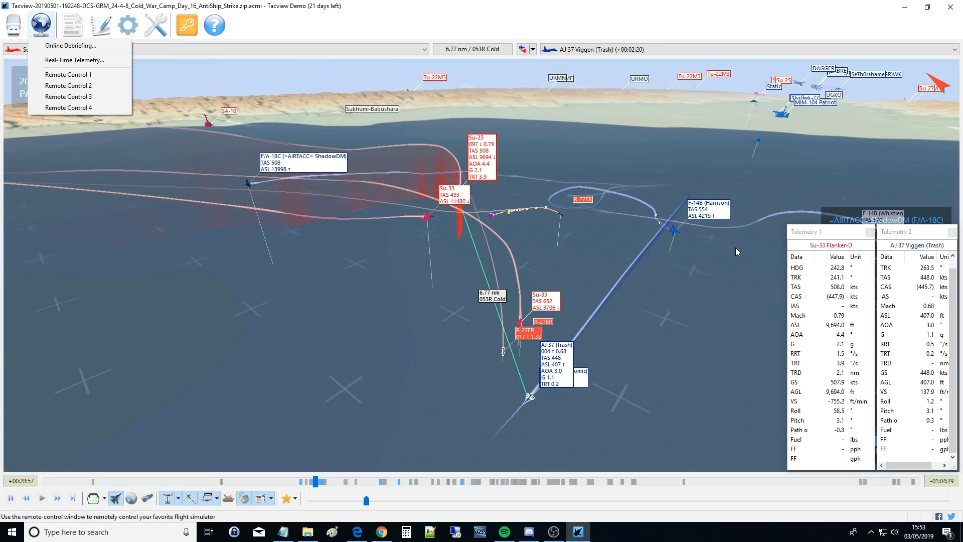
{"action": "mouse_move", "coordinate": [78, 59]}
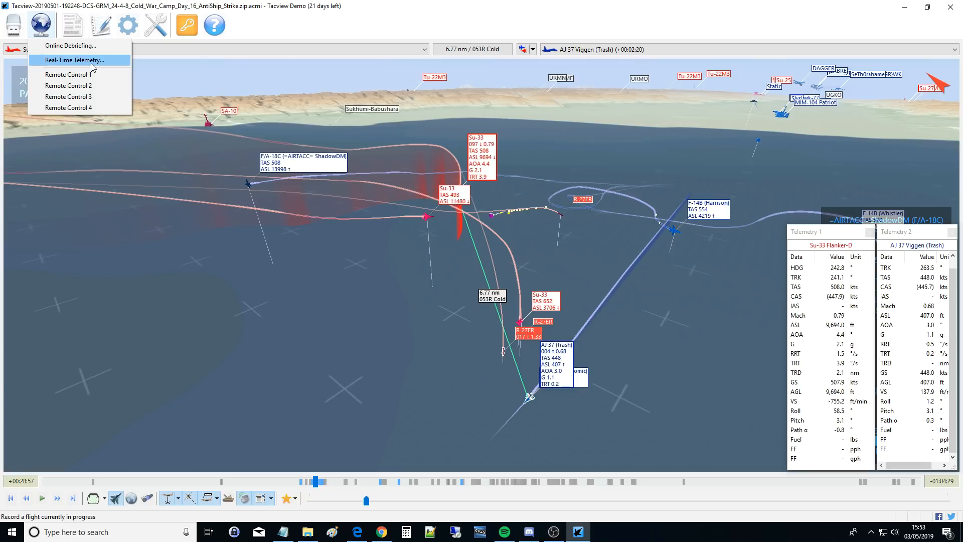
{"action": "mouse_move", "coordinate": [542, 155]}
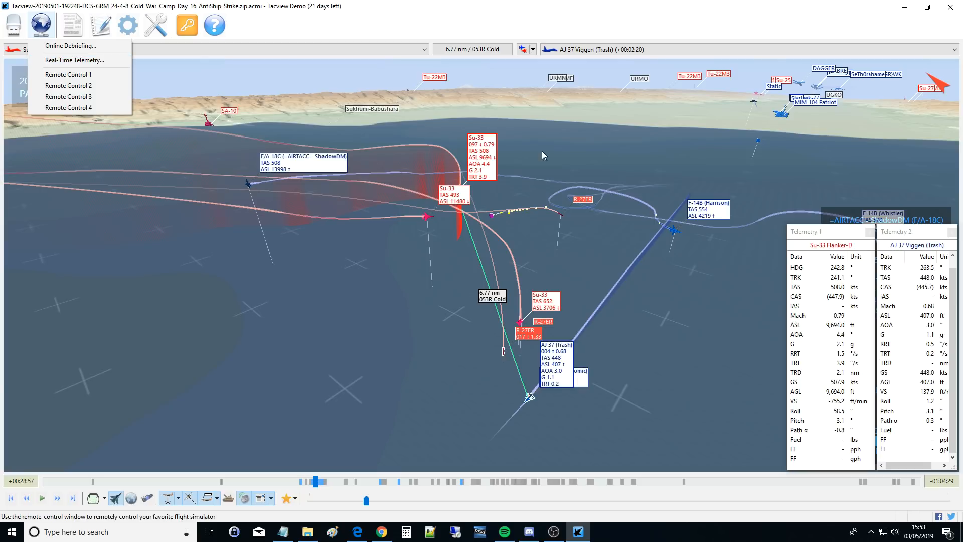
{"action": "mouse_move", "coordinate": [656, 219]}
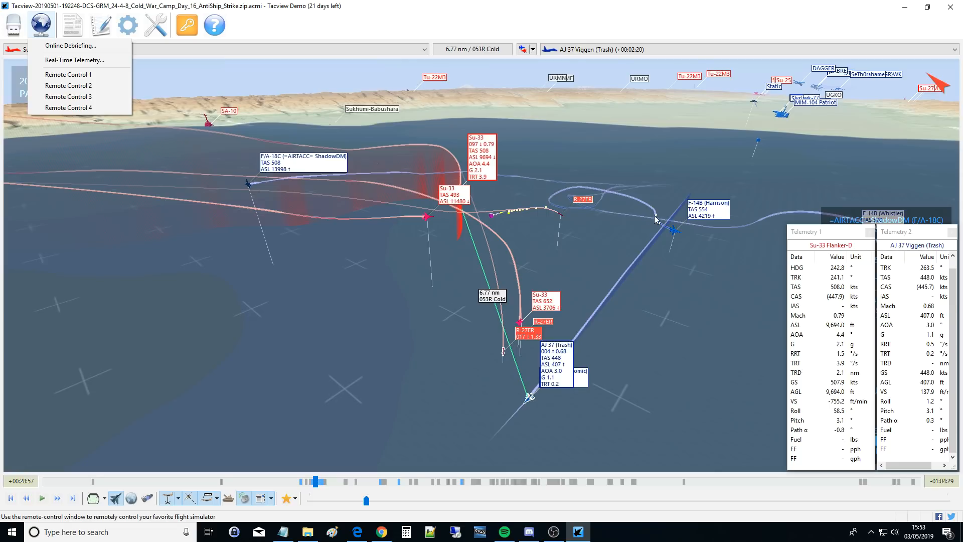
{"action": "mouse_move", "coordinate": [68, 85]}
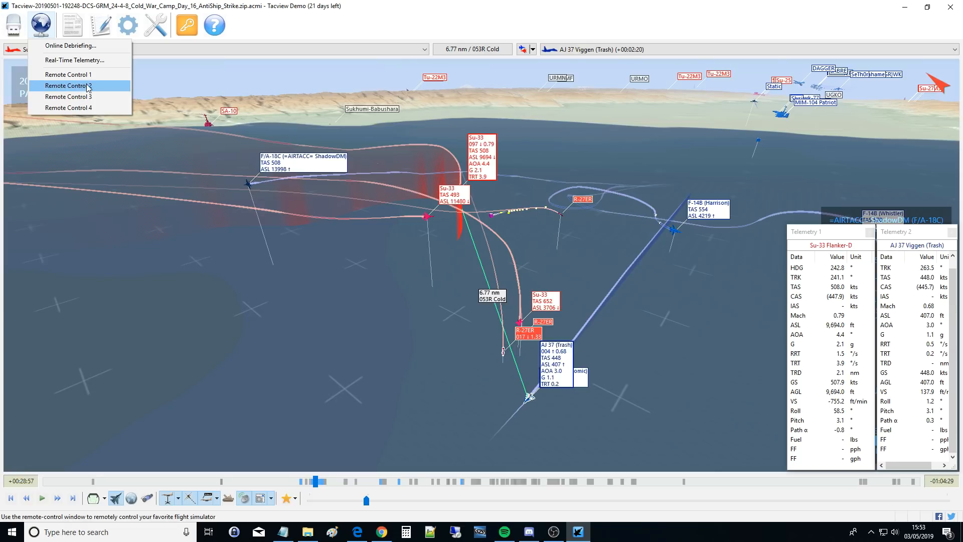
{"action": "mouse_move", "coordinate": [80, 91]}
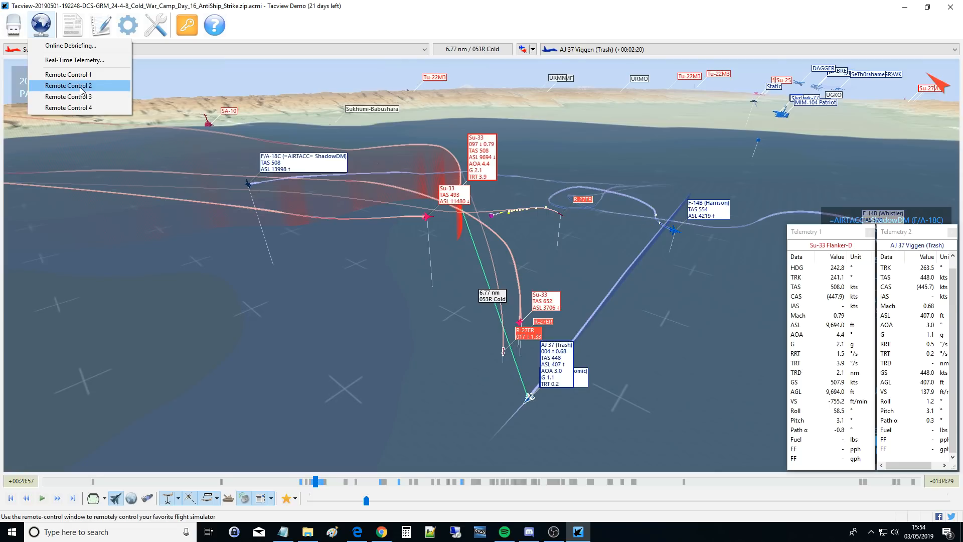
Glance over the Analysis Tools menu, then show the Add-ons menu.
{"action": "left_click", "coordinate": [72, 24]}
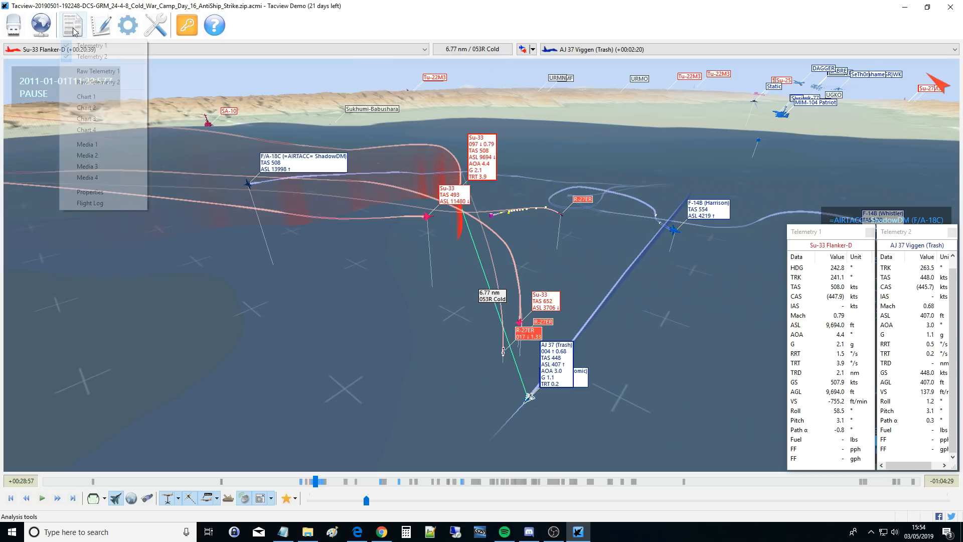
{"action": "mouse_move", "coordinate": [89, 192]}
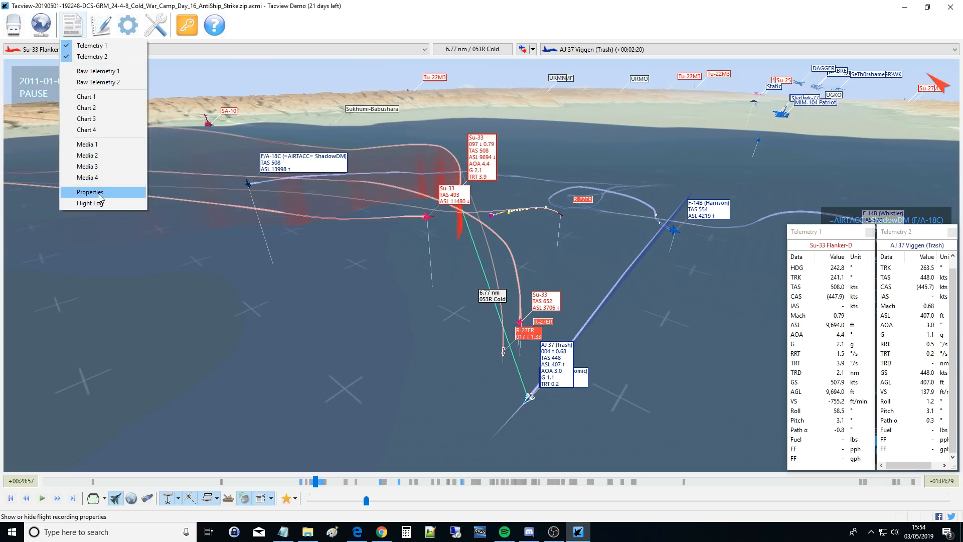
{"action": "left_click", "coordinate": [90, 192]}
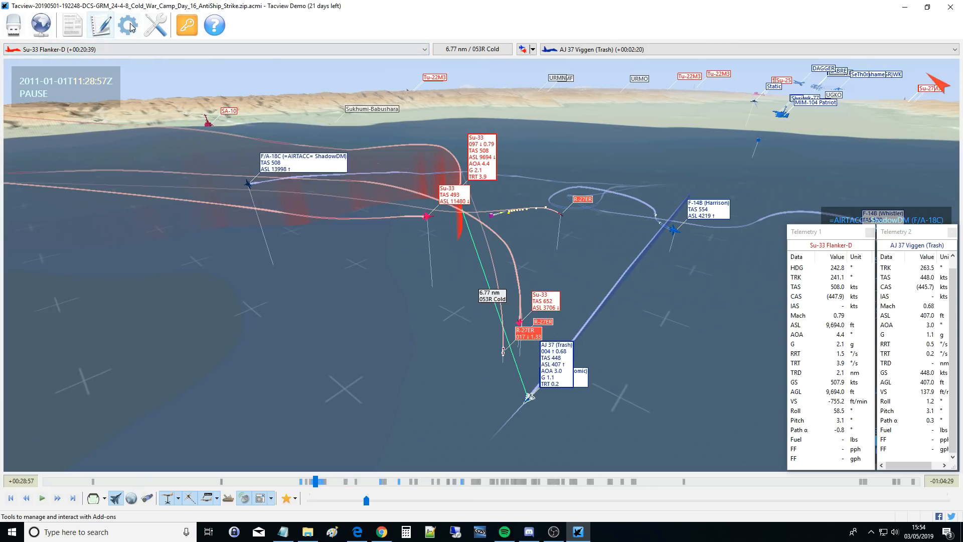
{"action": "left_click", "coordinate": [128, 25]}
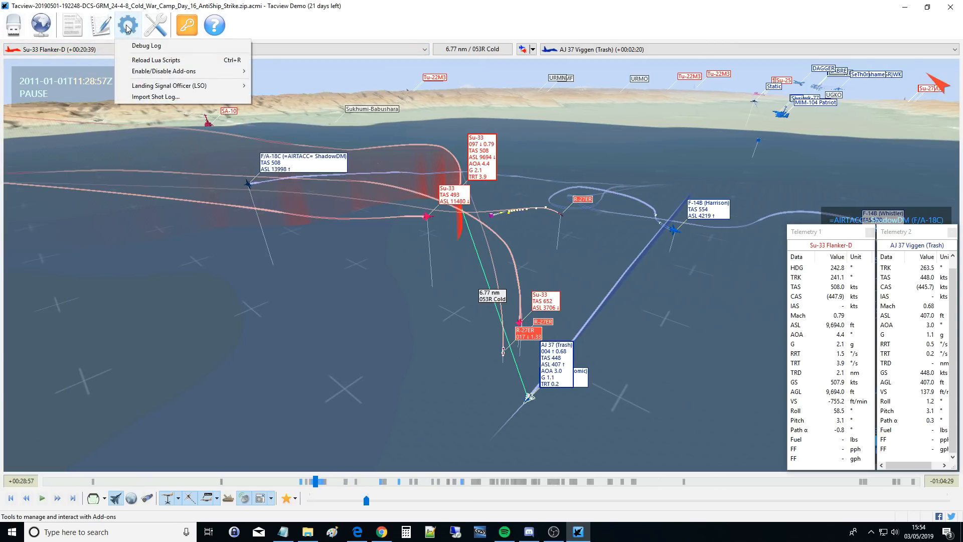
Choose DCS World terrain, then enable Display Cockpit Instruments in Options.
{"action": "left_click", "coordinate": [156, 24]}
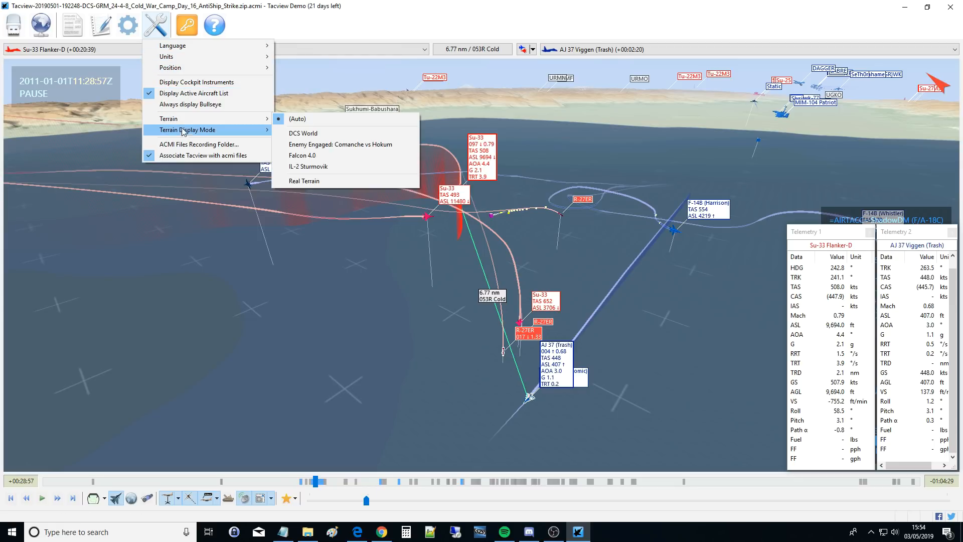
{"action": "mouse_move", "coordinate": [184, 118]}
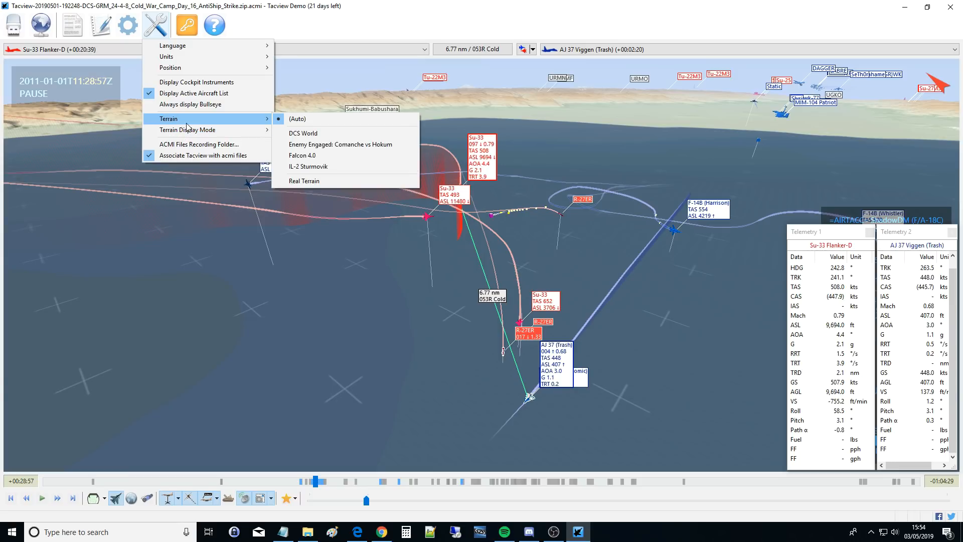
{"action": "mouse_move", "coordinate": [302, 134]}
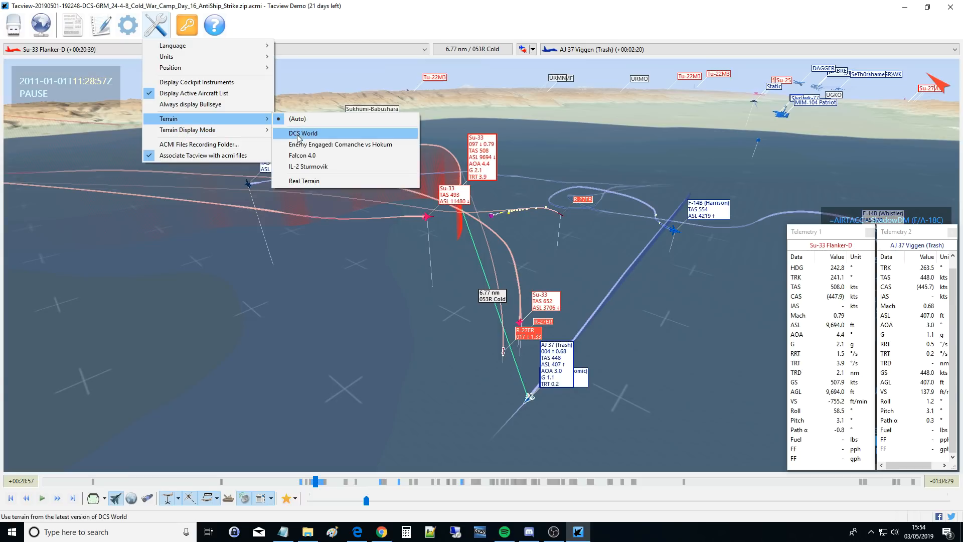
{"action": "left_click", "coordinate": [303, 134]}
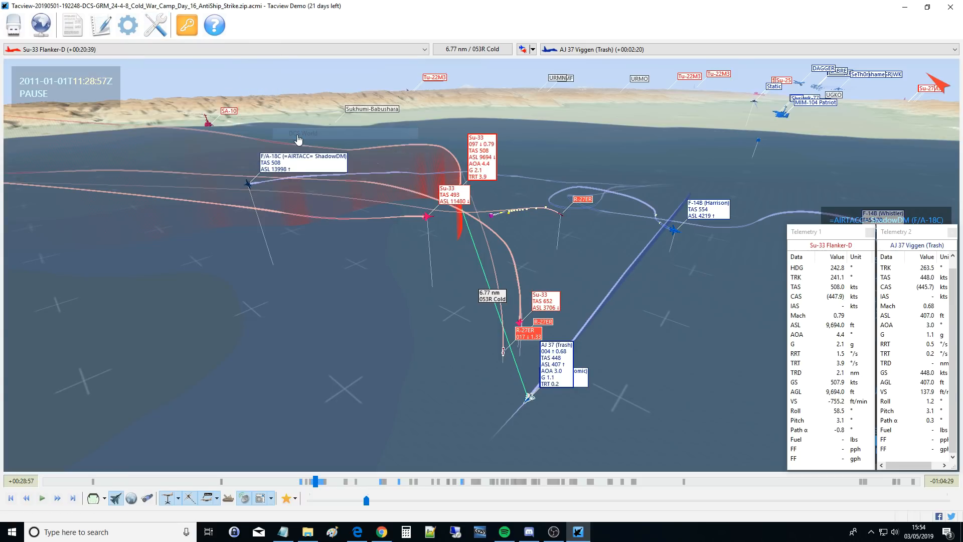
{"action": "mouse_move", "coordinate": [383, 320]}
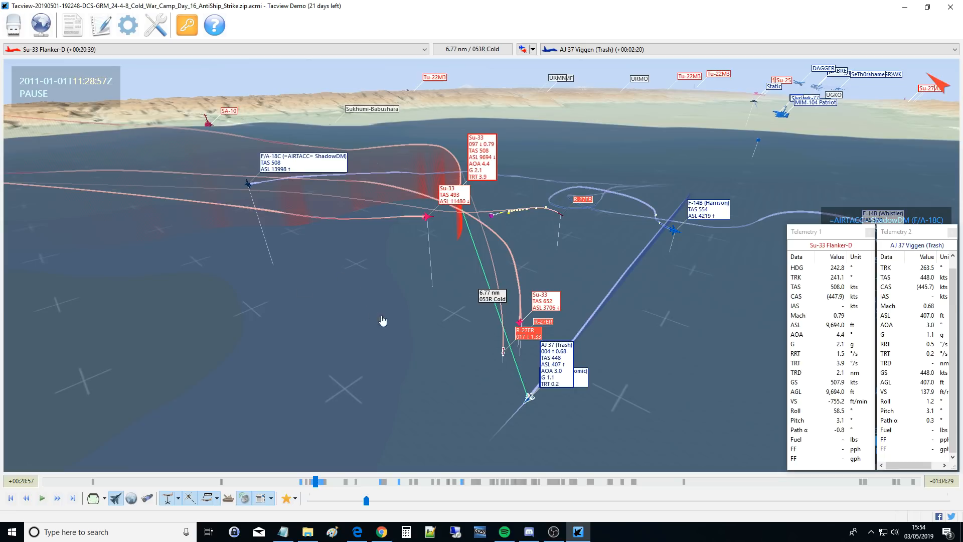
{"action": "left_click", "coordinate": [155, 25]}
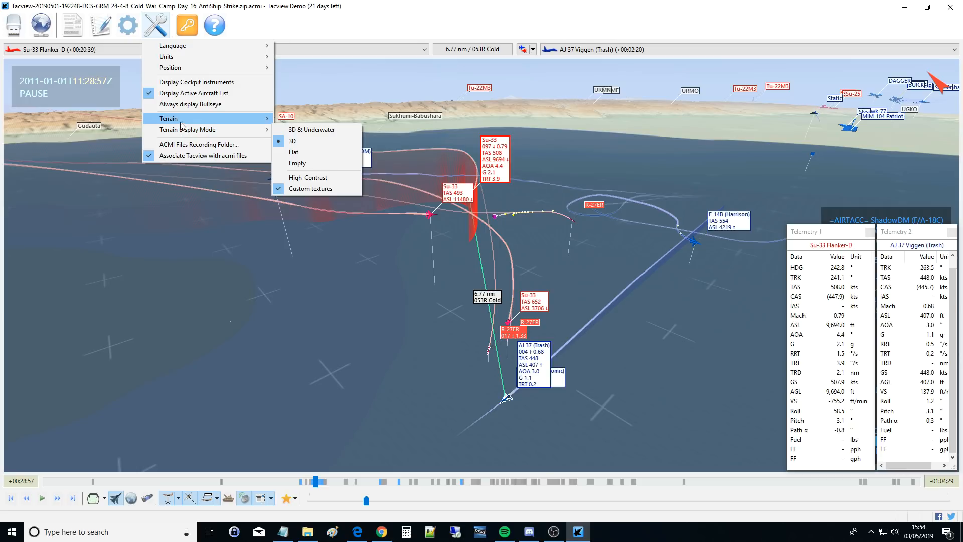
{"action": "mouse_move", "coordinate": [187, 130]}
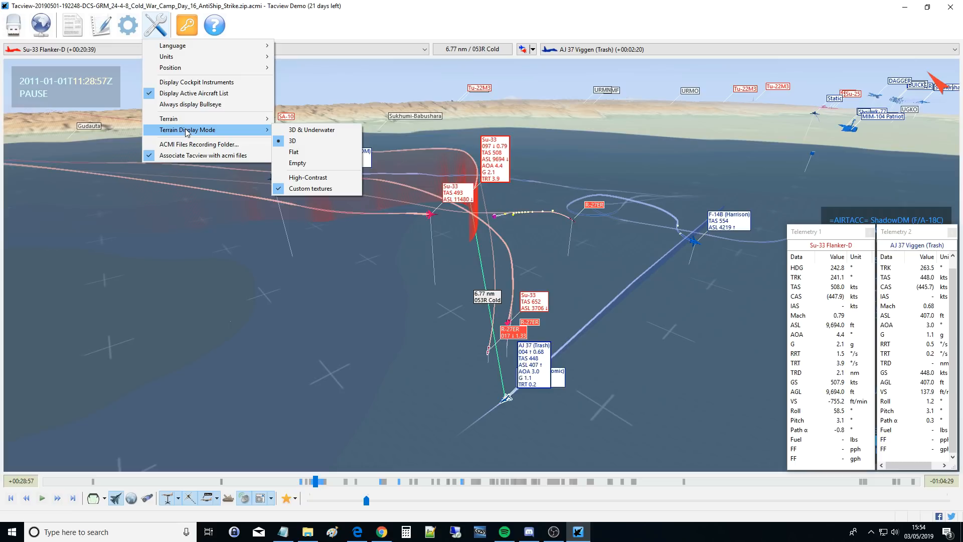
{"action": "mouse_move", "coordinate": [194, 155]}
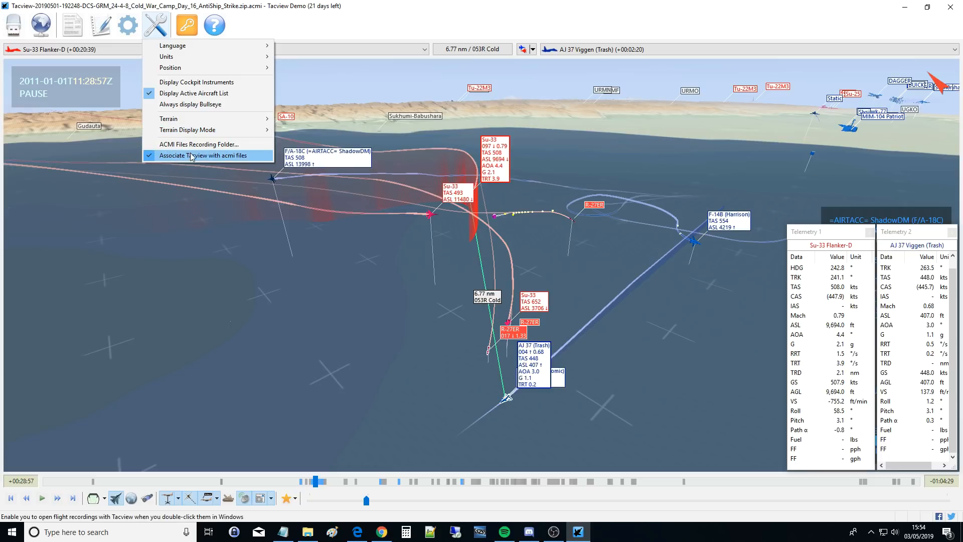
{"action": "mouse_move", "coordinate": [151, 160]}
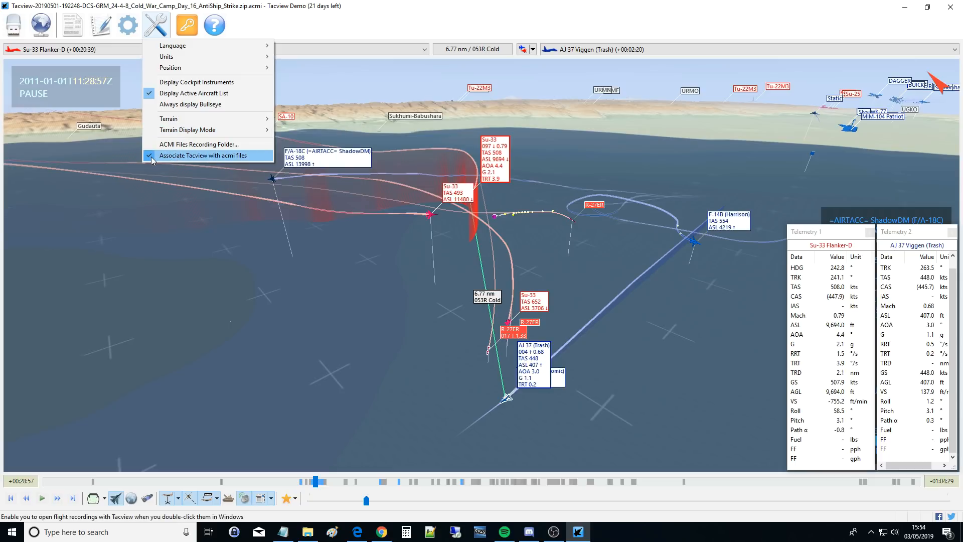
{"action": "mouse_move", "coordinate": [172, 161]}
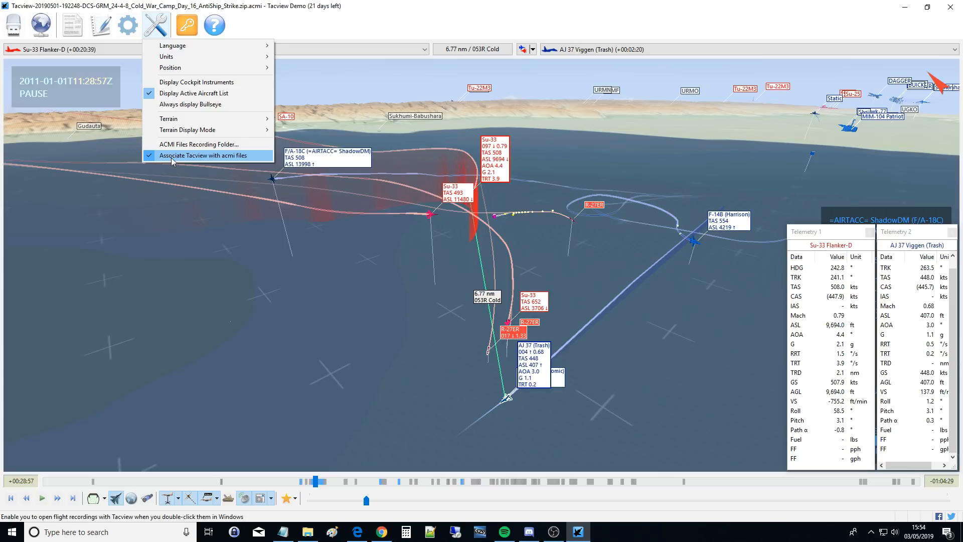
{"action": "mouse_move", "coordinate": [196, 82]}
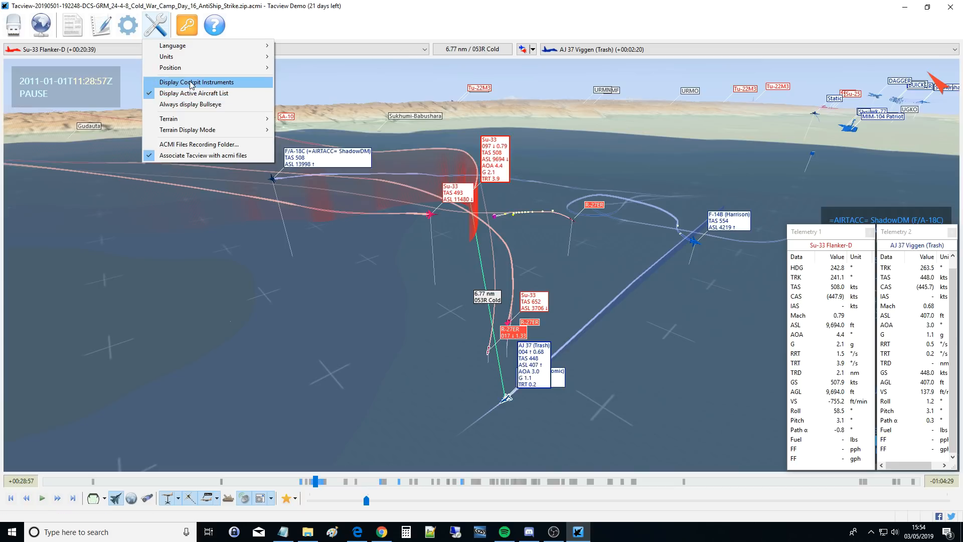
{"action": "mouse_move", "coordinate": [154, 88]}
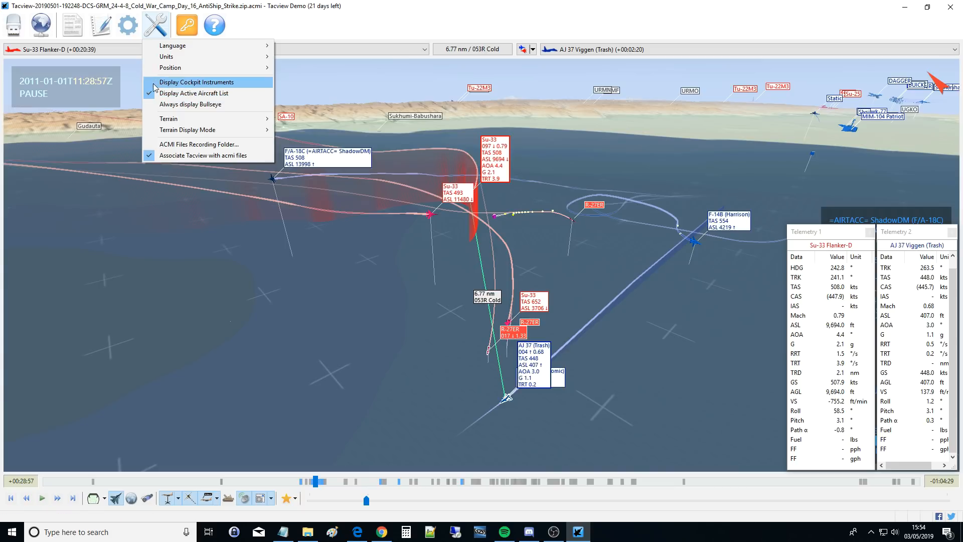
{"action": "left_click", "coordinate": [196, 82]}
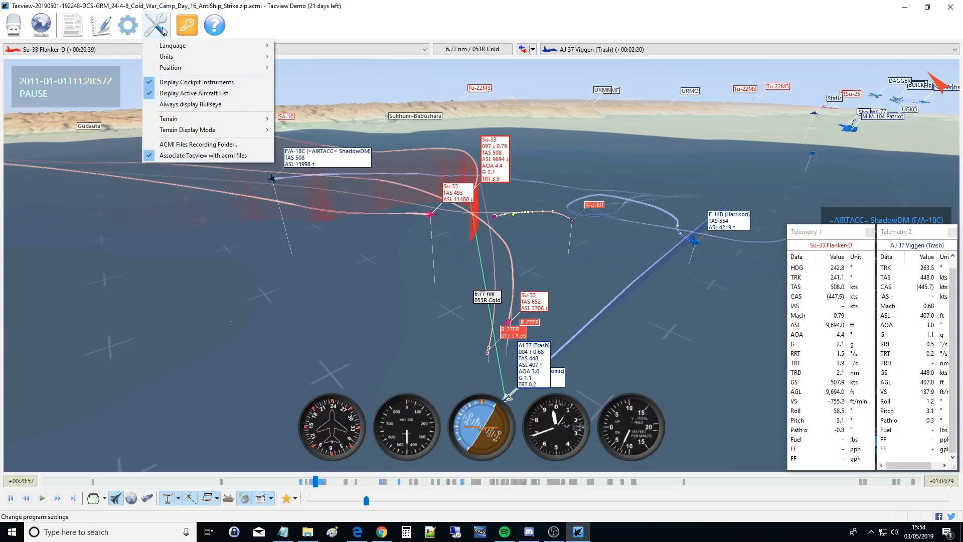